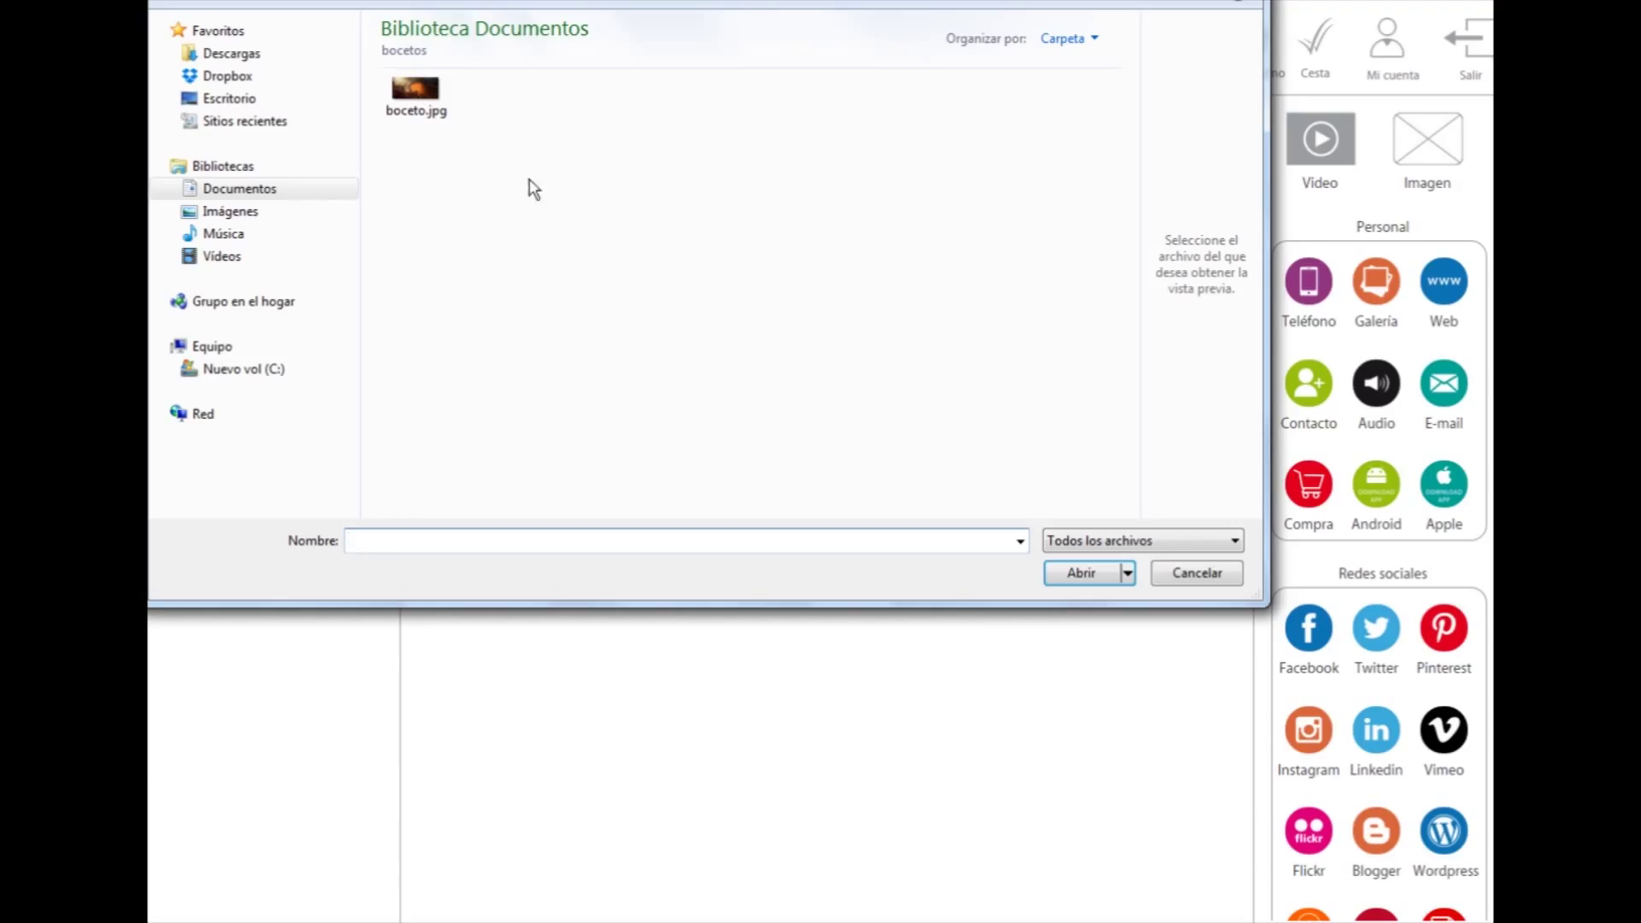
# Step: Select boceto.jpg in the file dialog and open it as the marker image
pyautogui.click(415, 90)
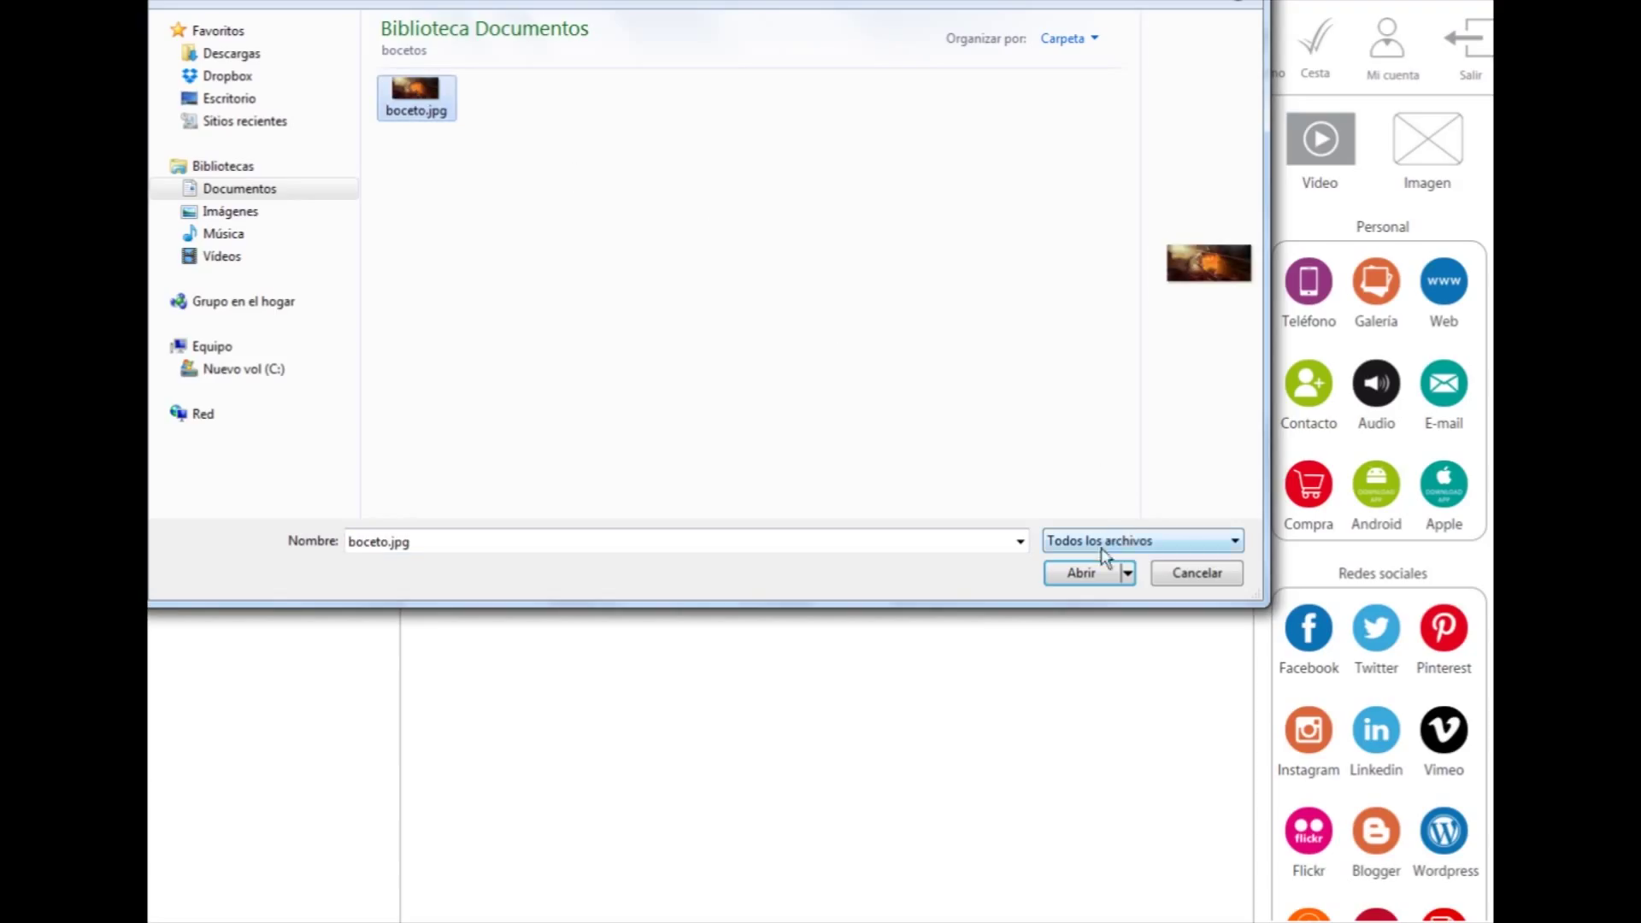
pyautogui.click(1078, 572)
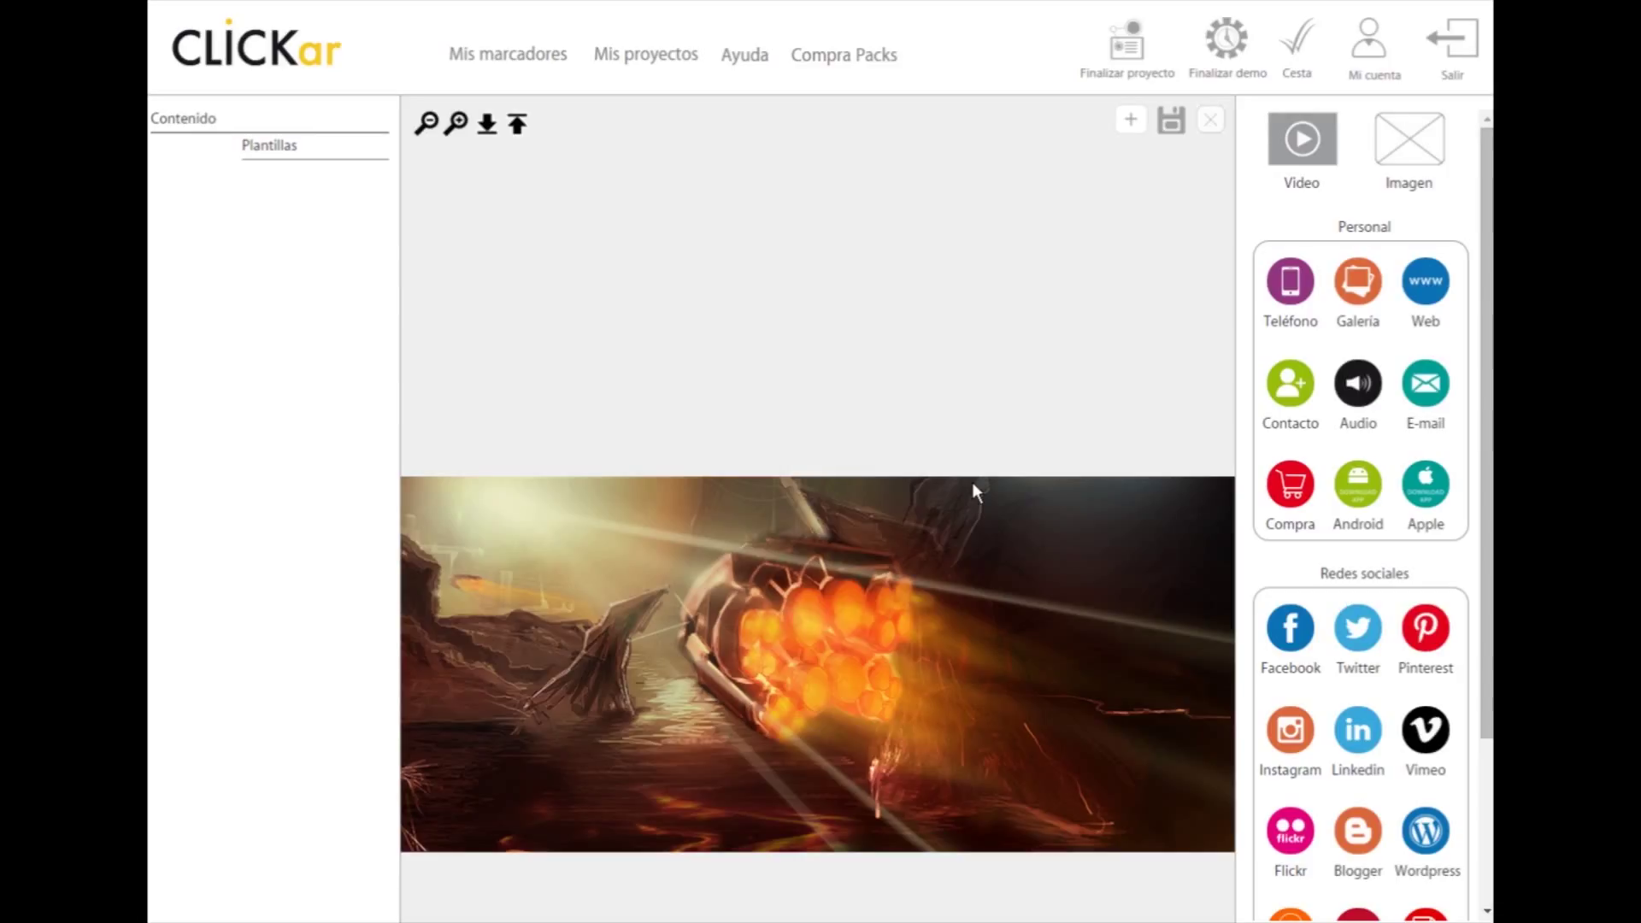
pyautogui.moveTo(692, 693)
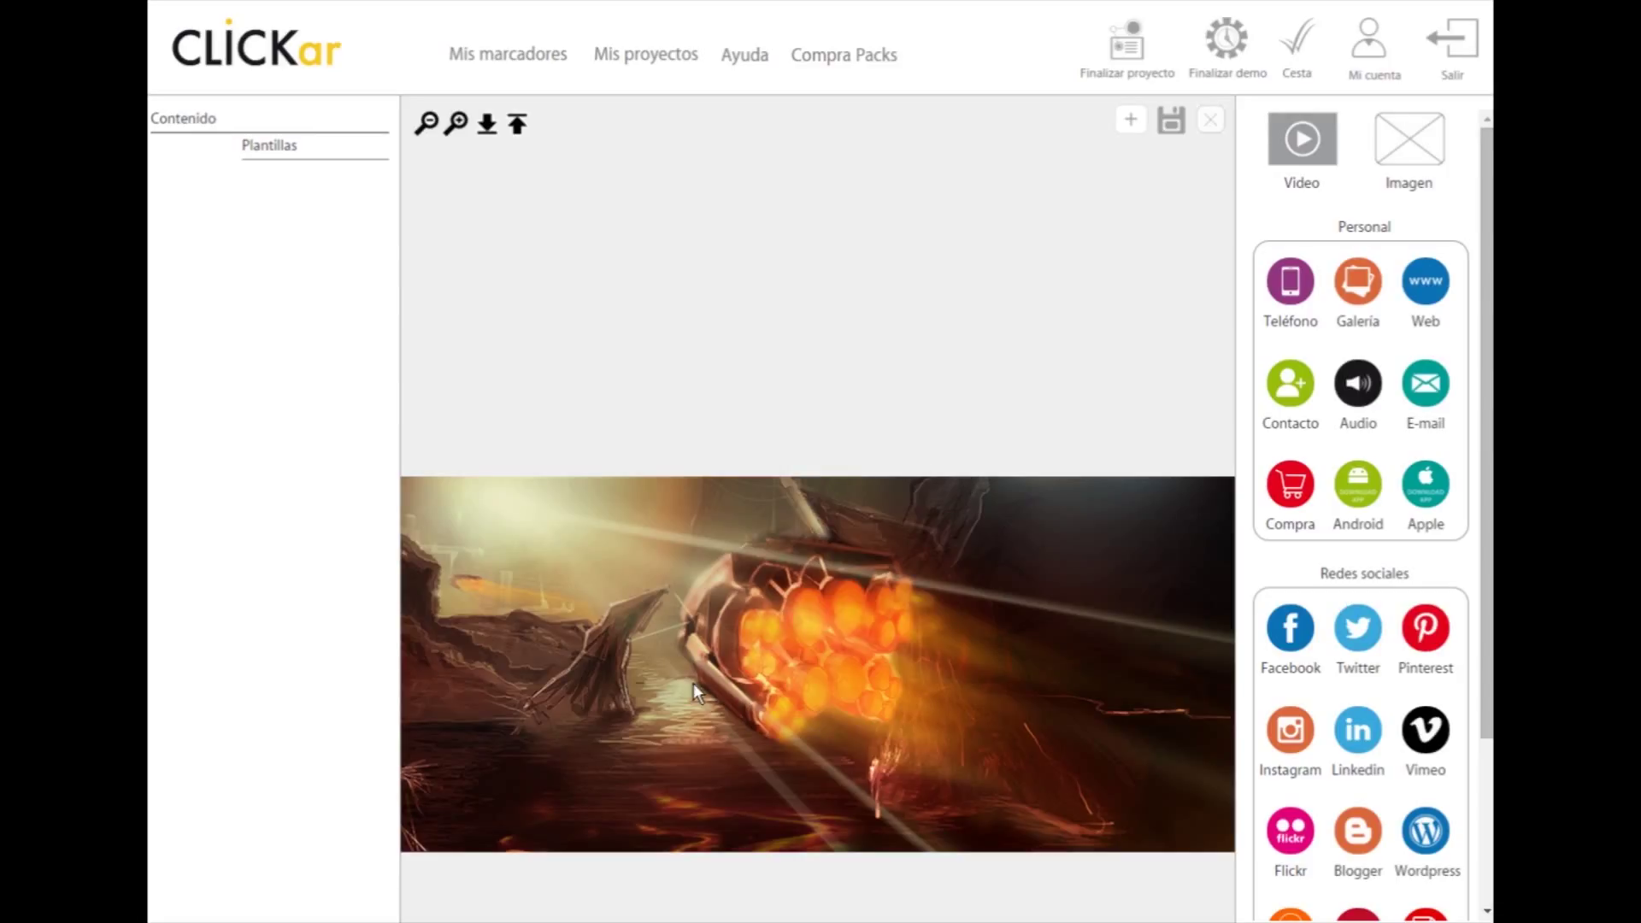
pyautogui.moveTo(577, 191)
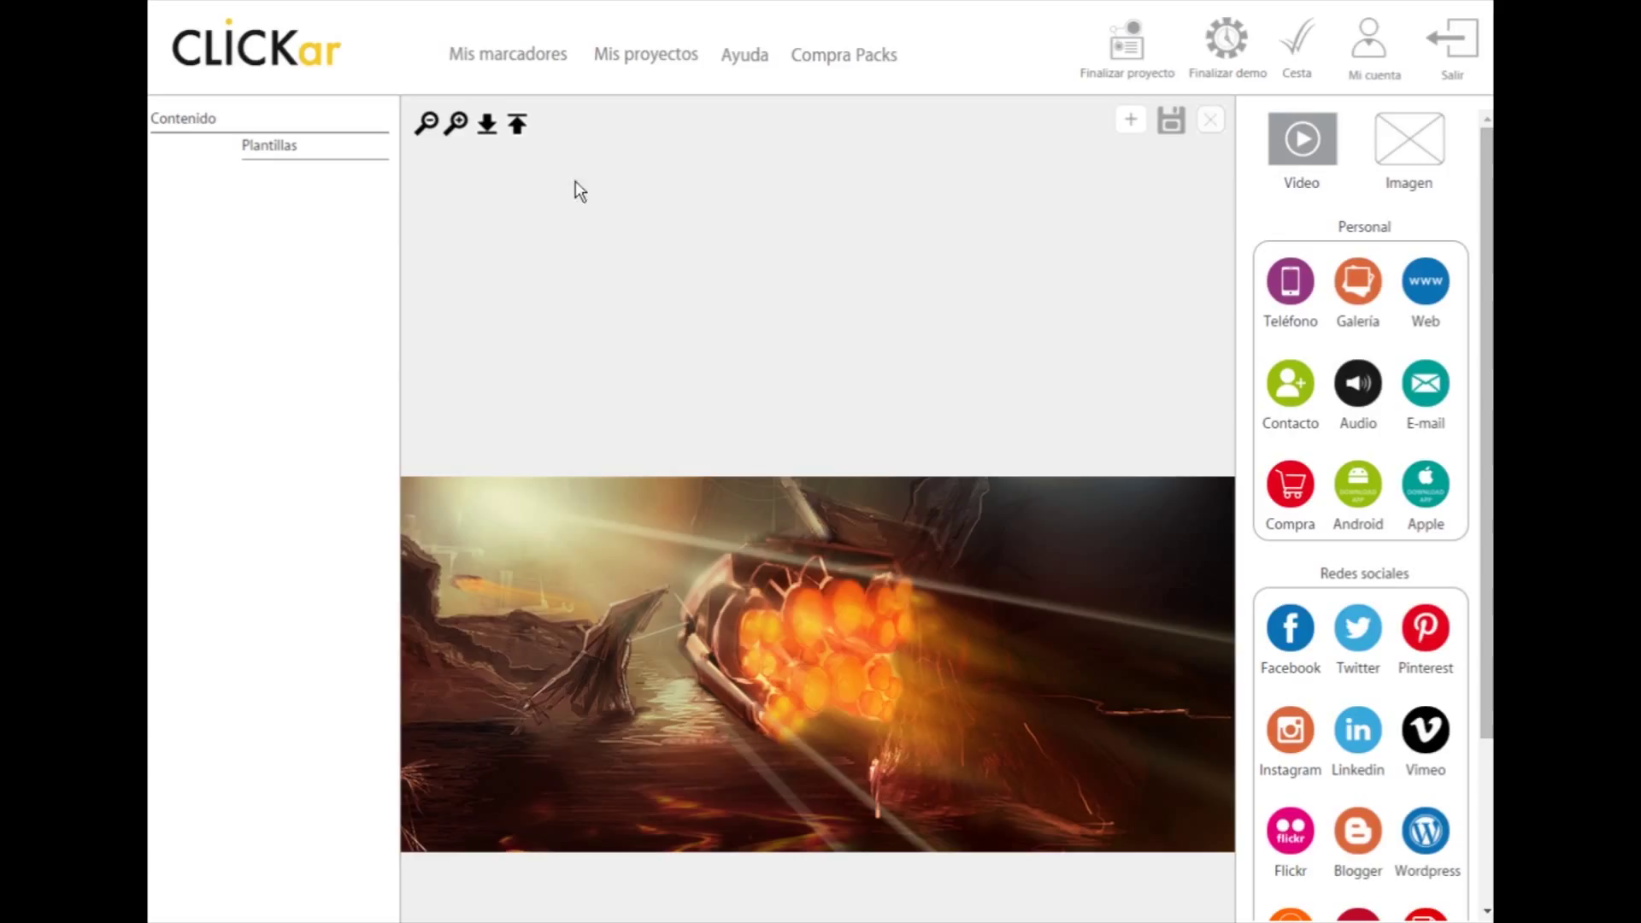
pyautogui.moveTo(474, 156)
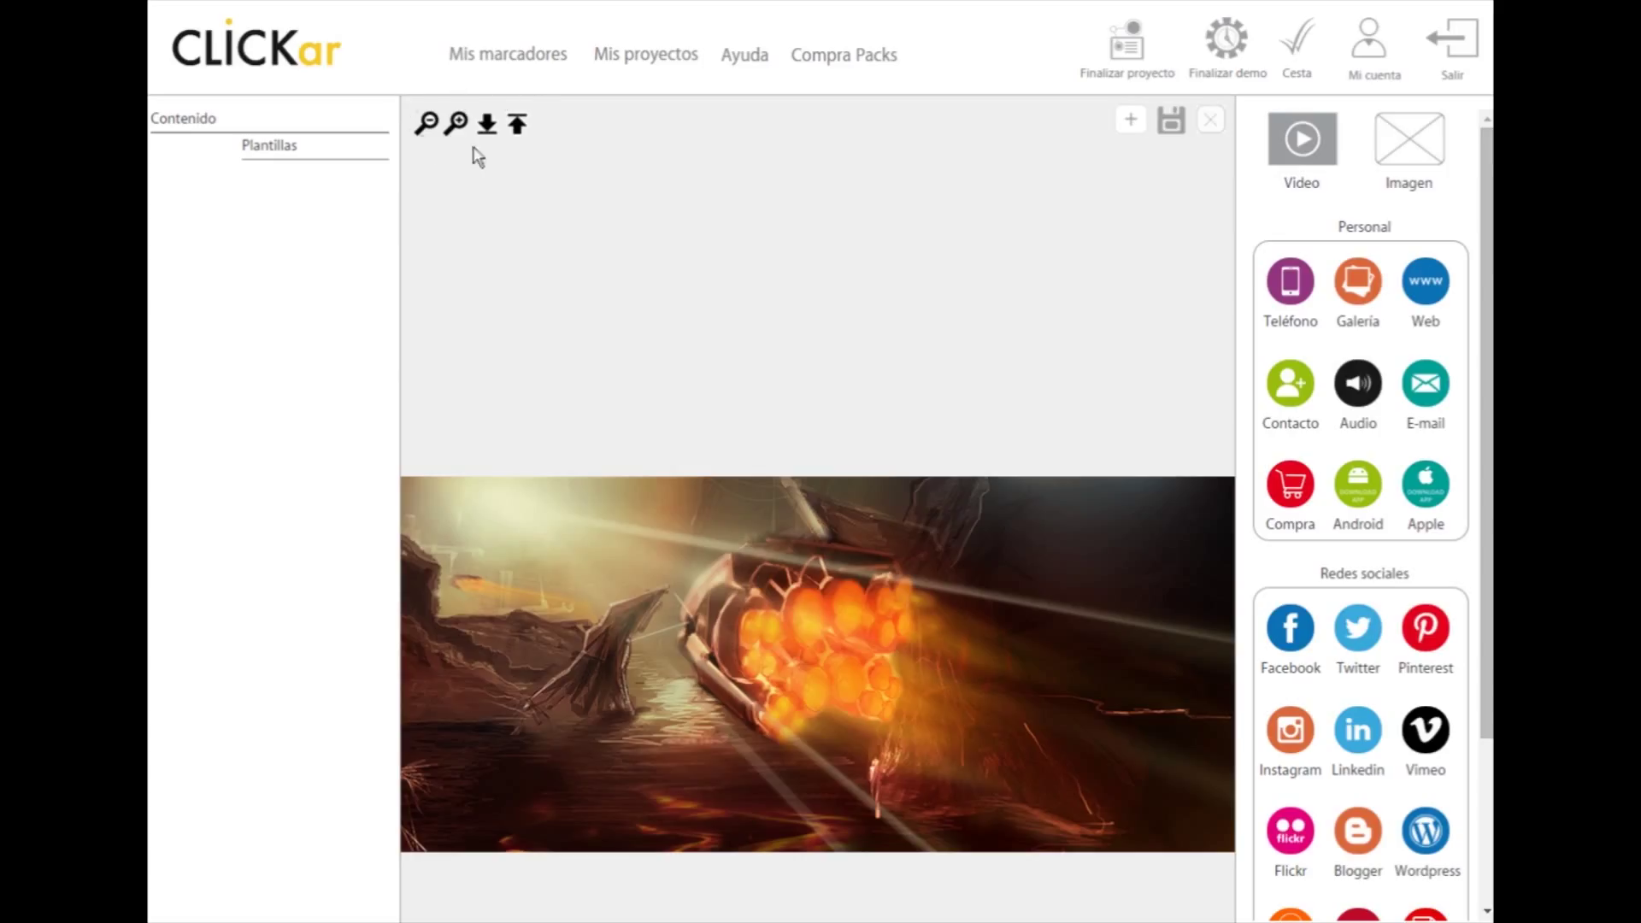
pyautogui.moveTo(519, 130)
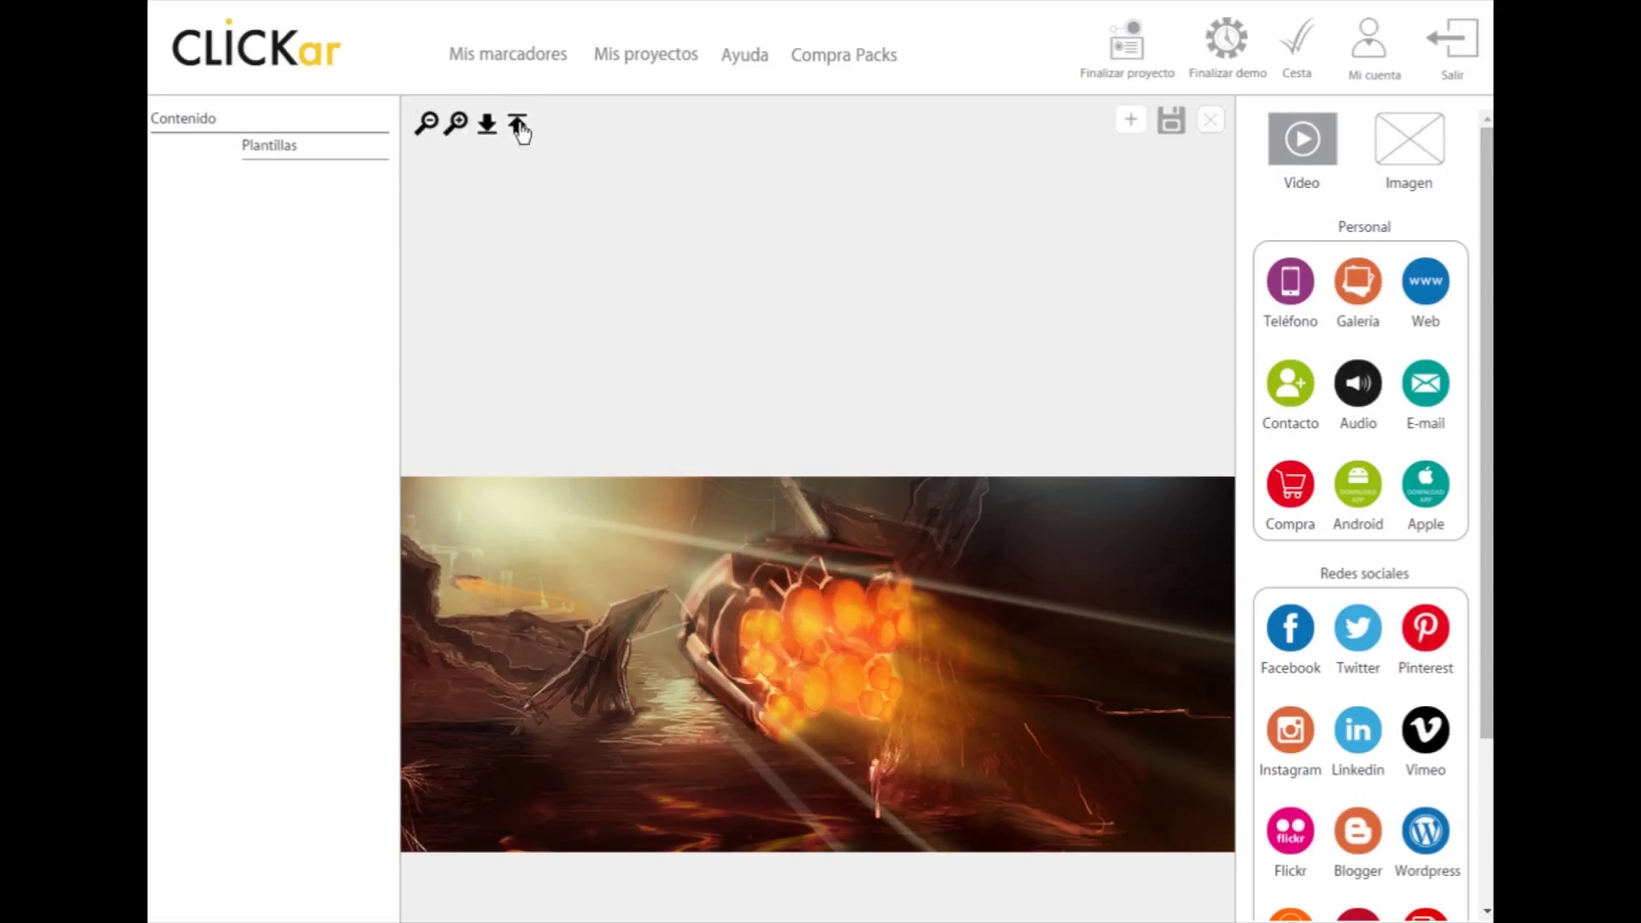
pyautogui.moveTo(422, 132)
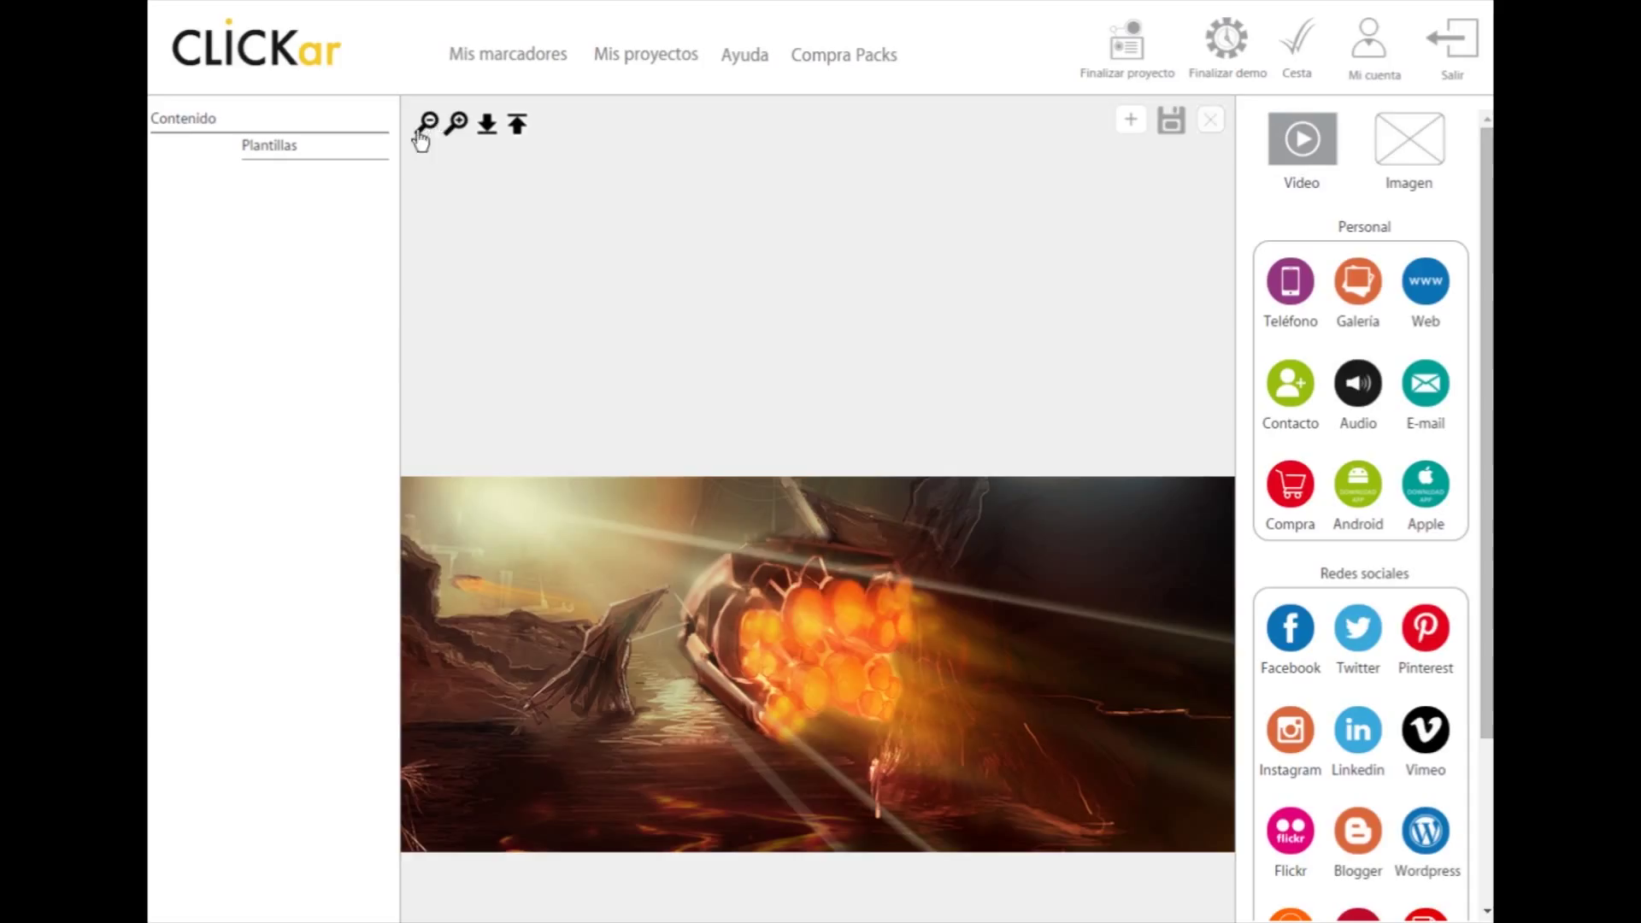
pyautogui.moveTo(461, 125)
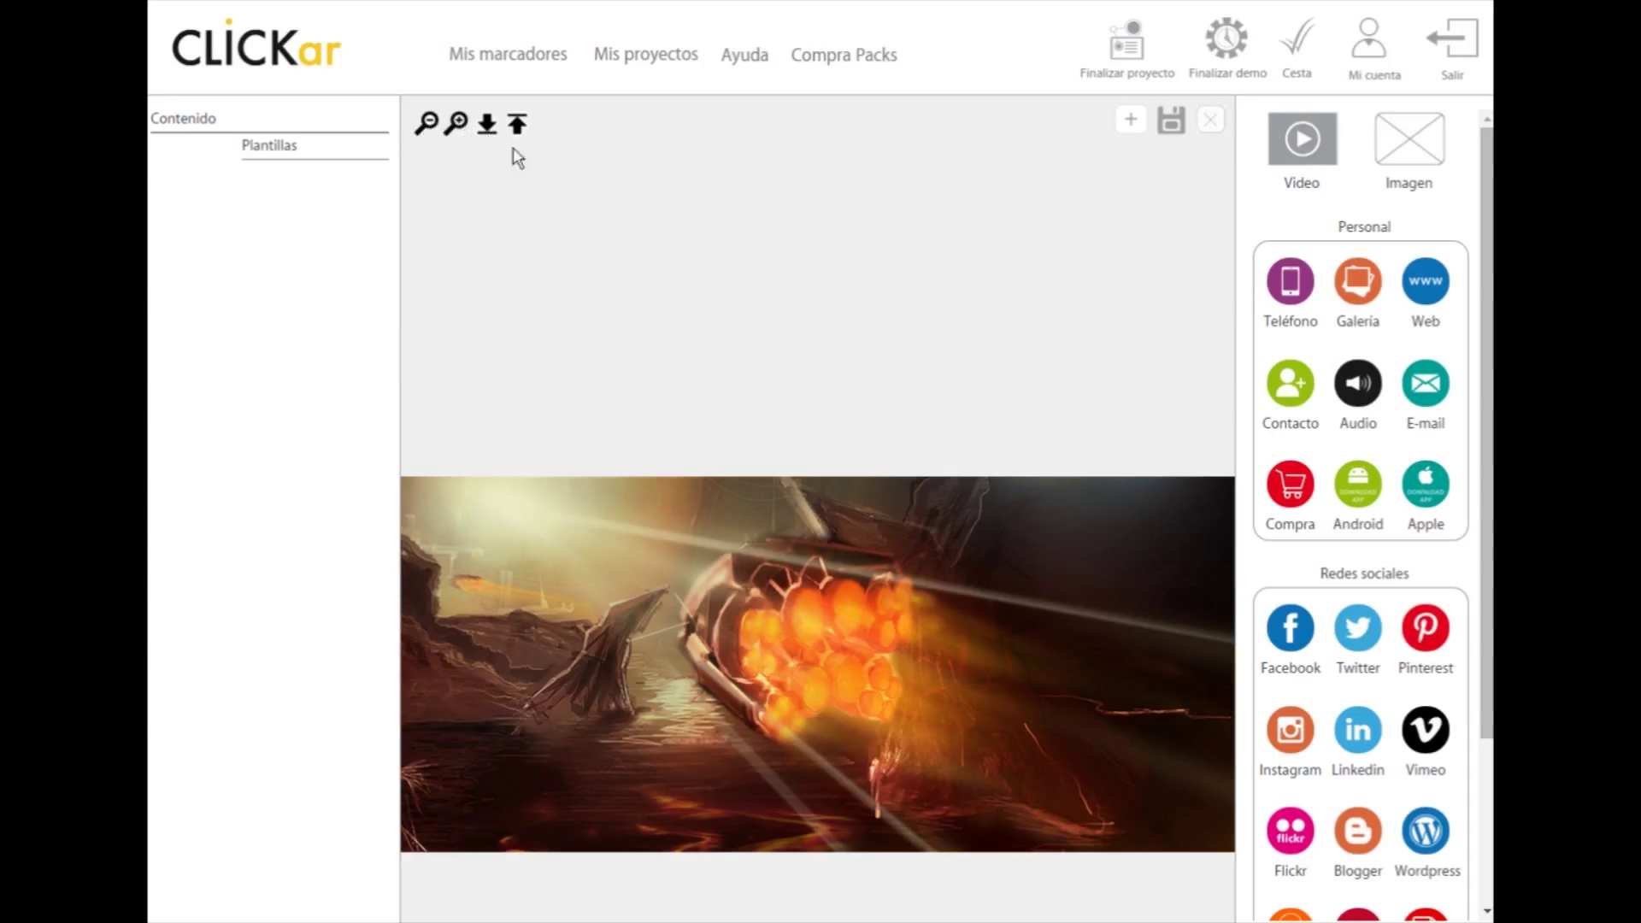
pyautogui.moveTo(436, 157)
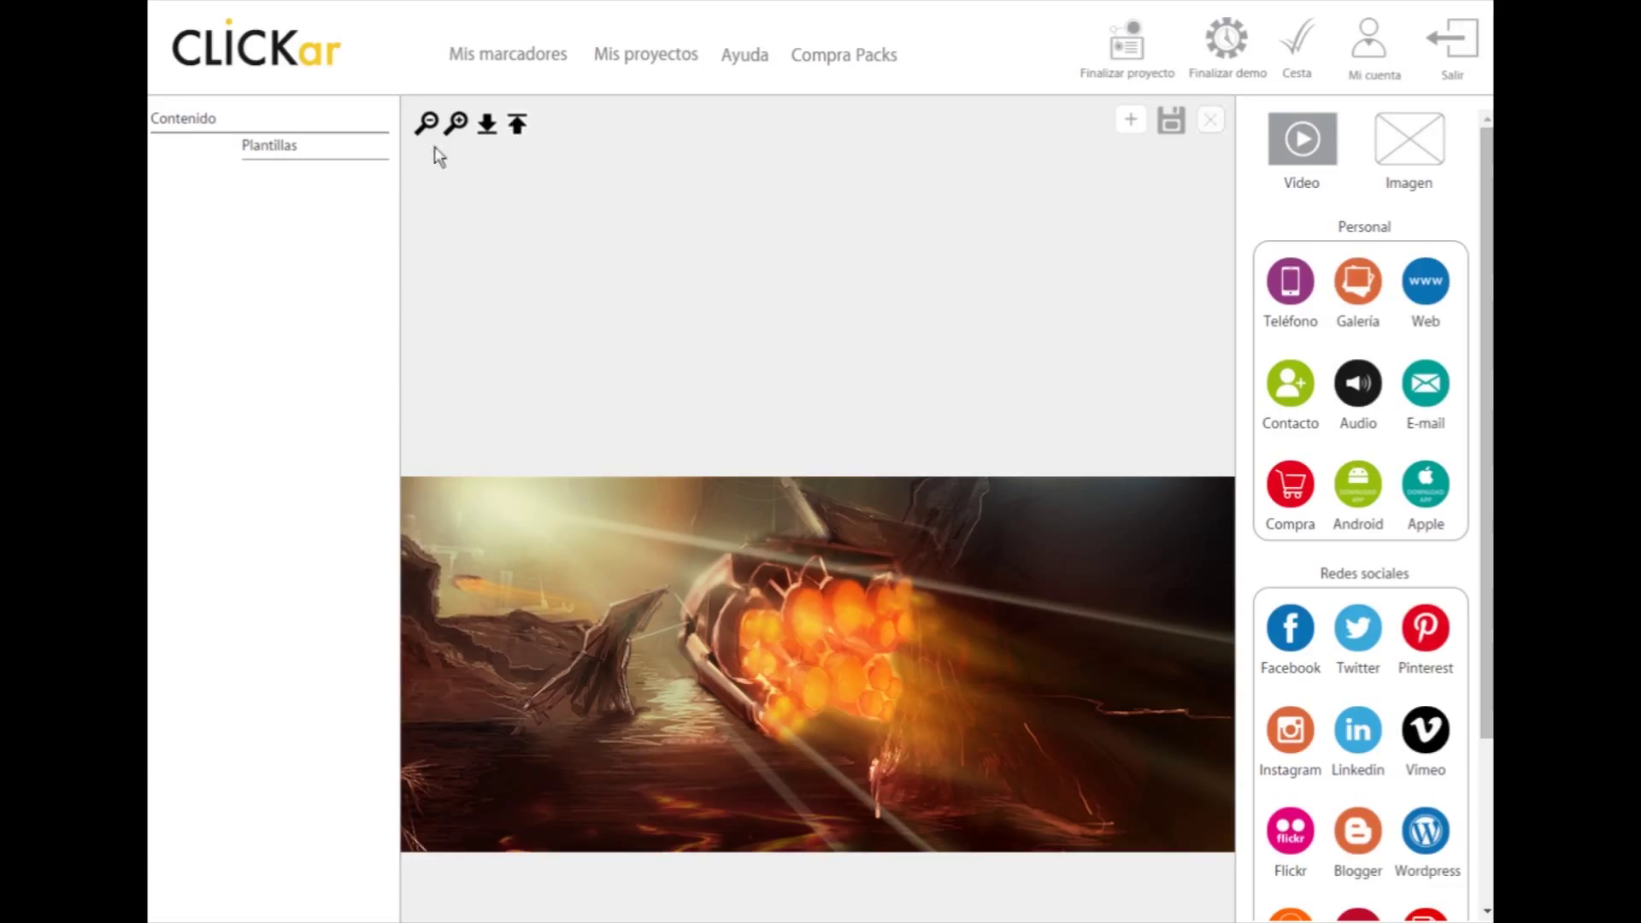
pyautogui.moveTo(410, 122)
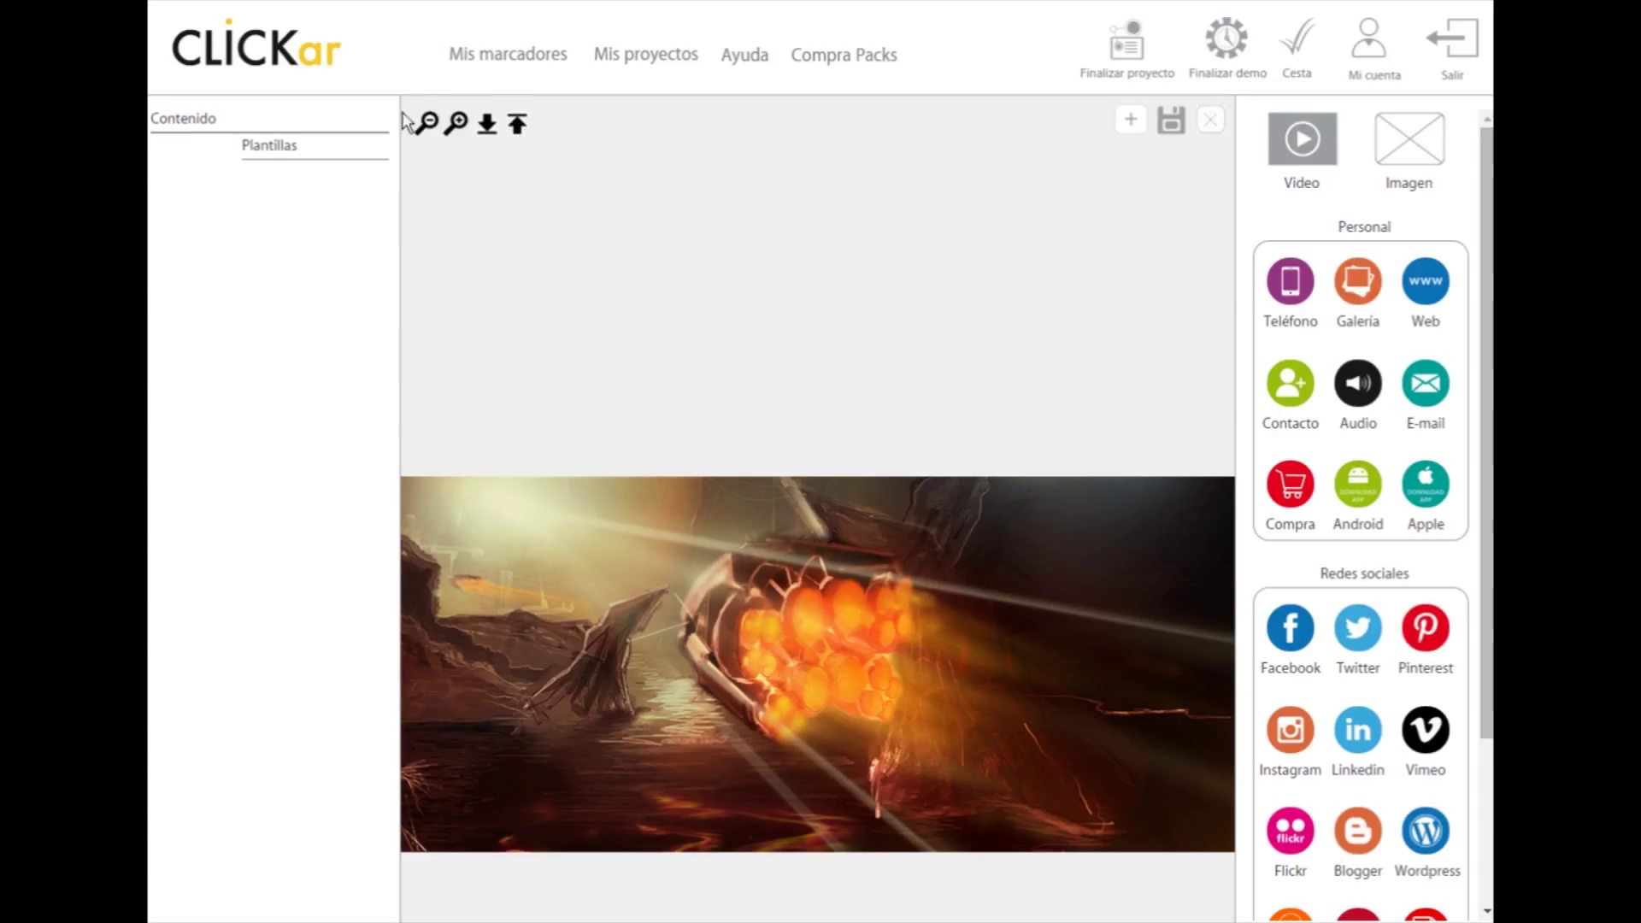
pyautogui.moveTo(761, 560)
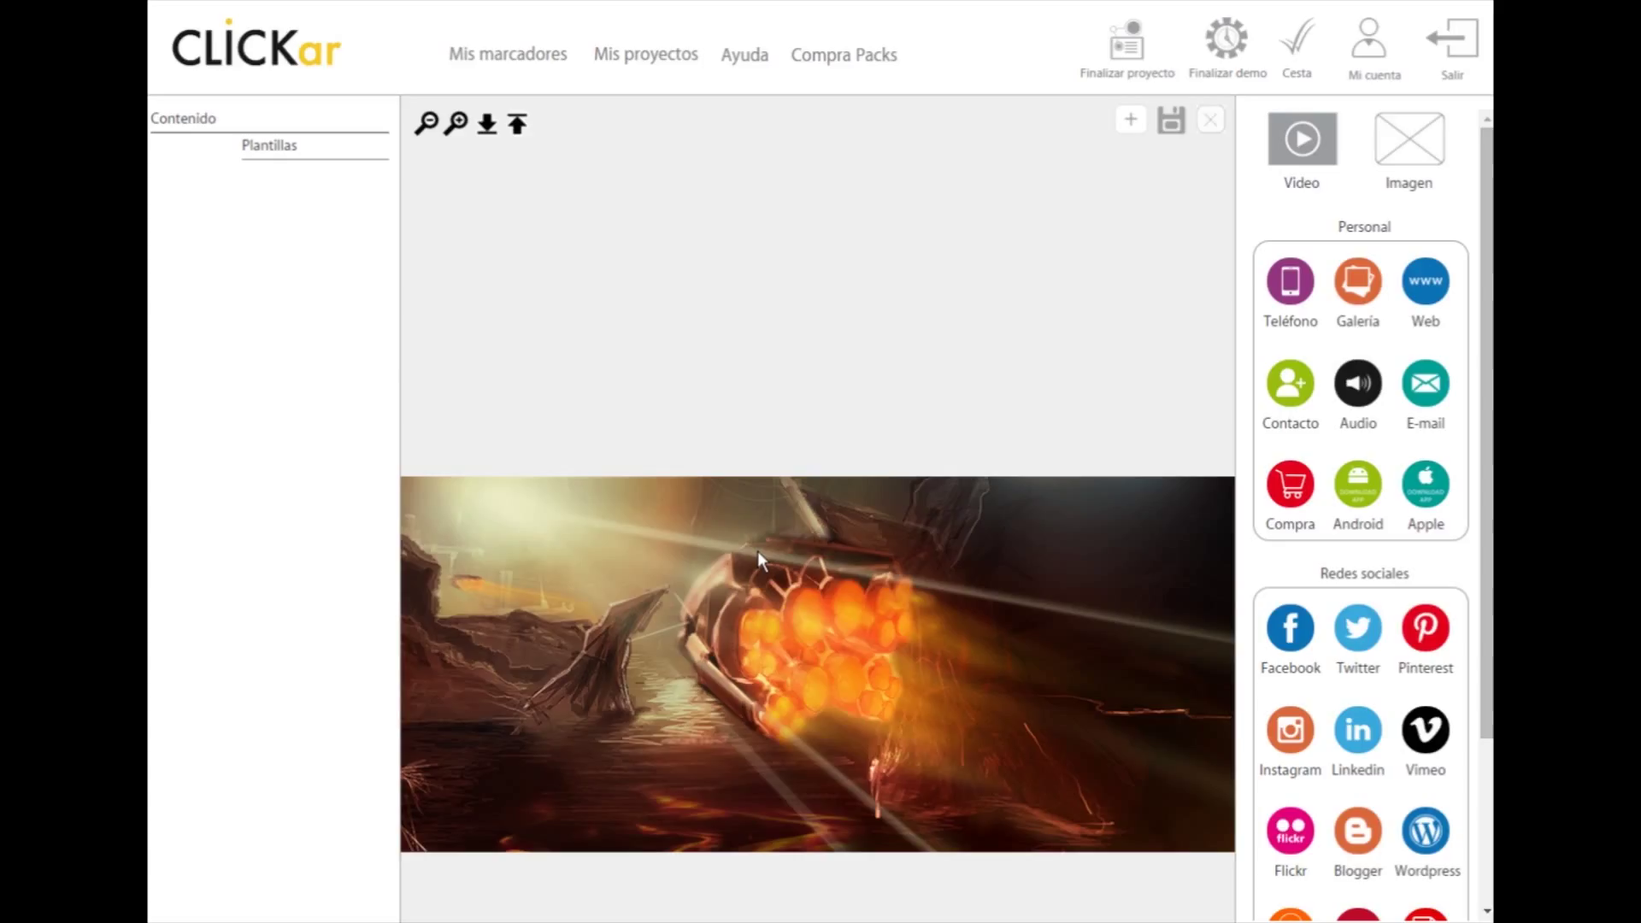
pyautogui.moveTo(780, 408)
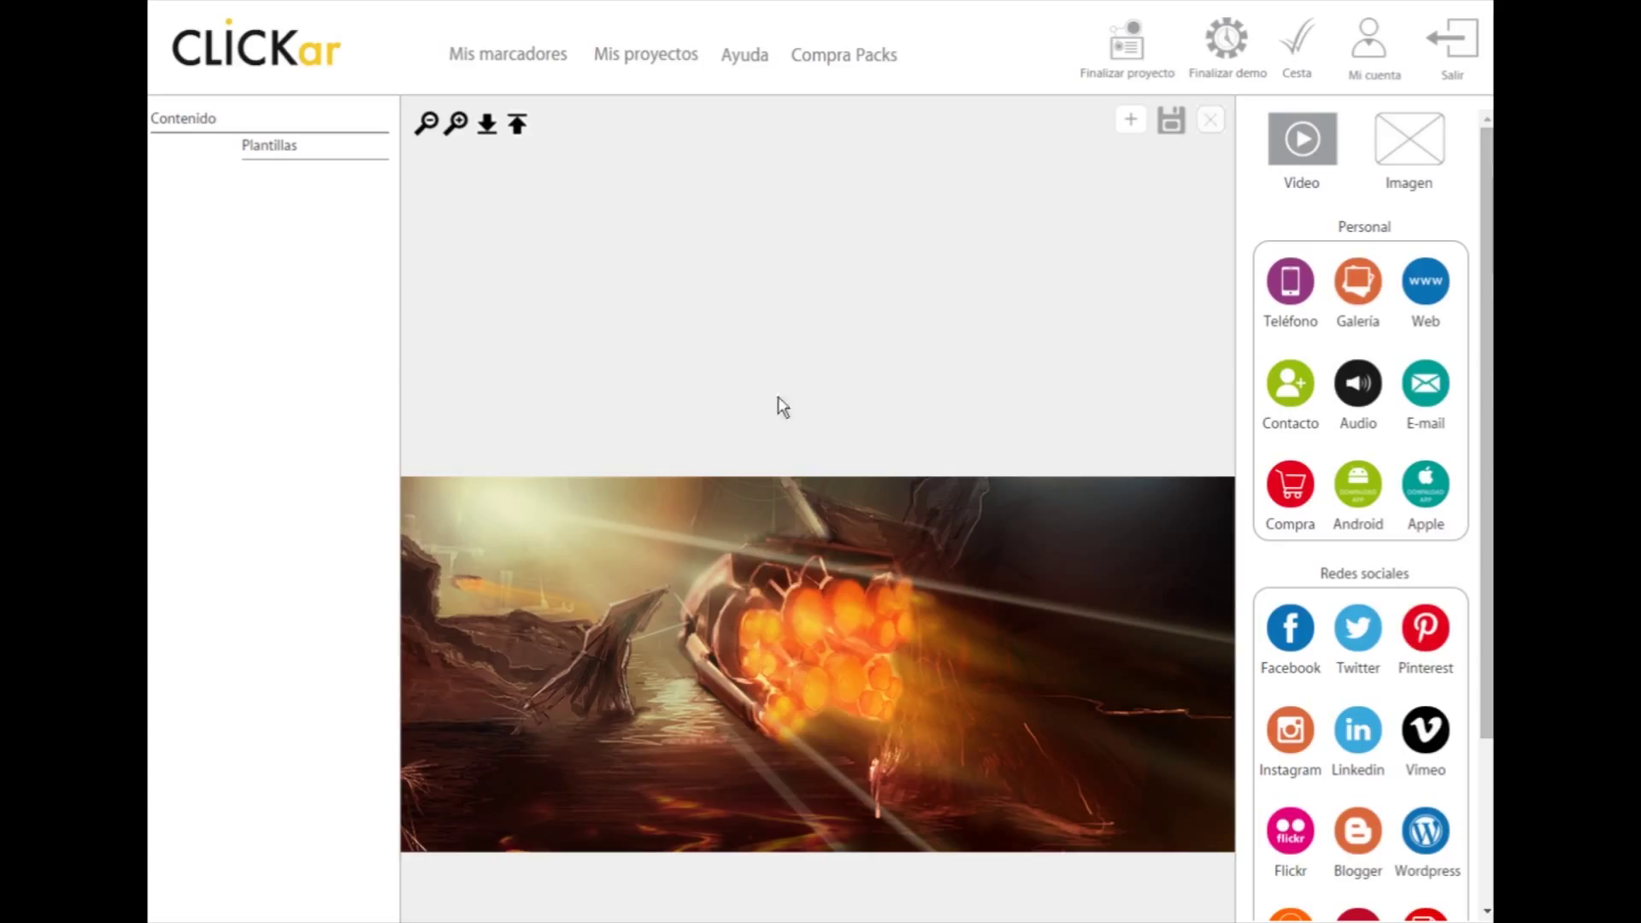
pyautogui.moveTo(475, 189)
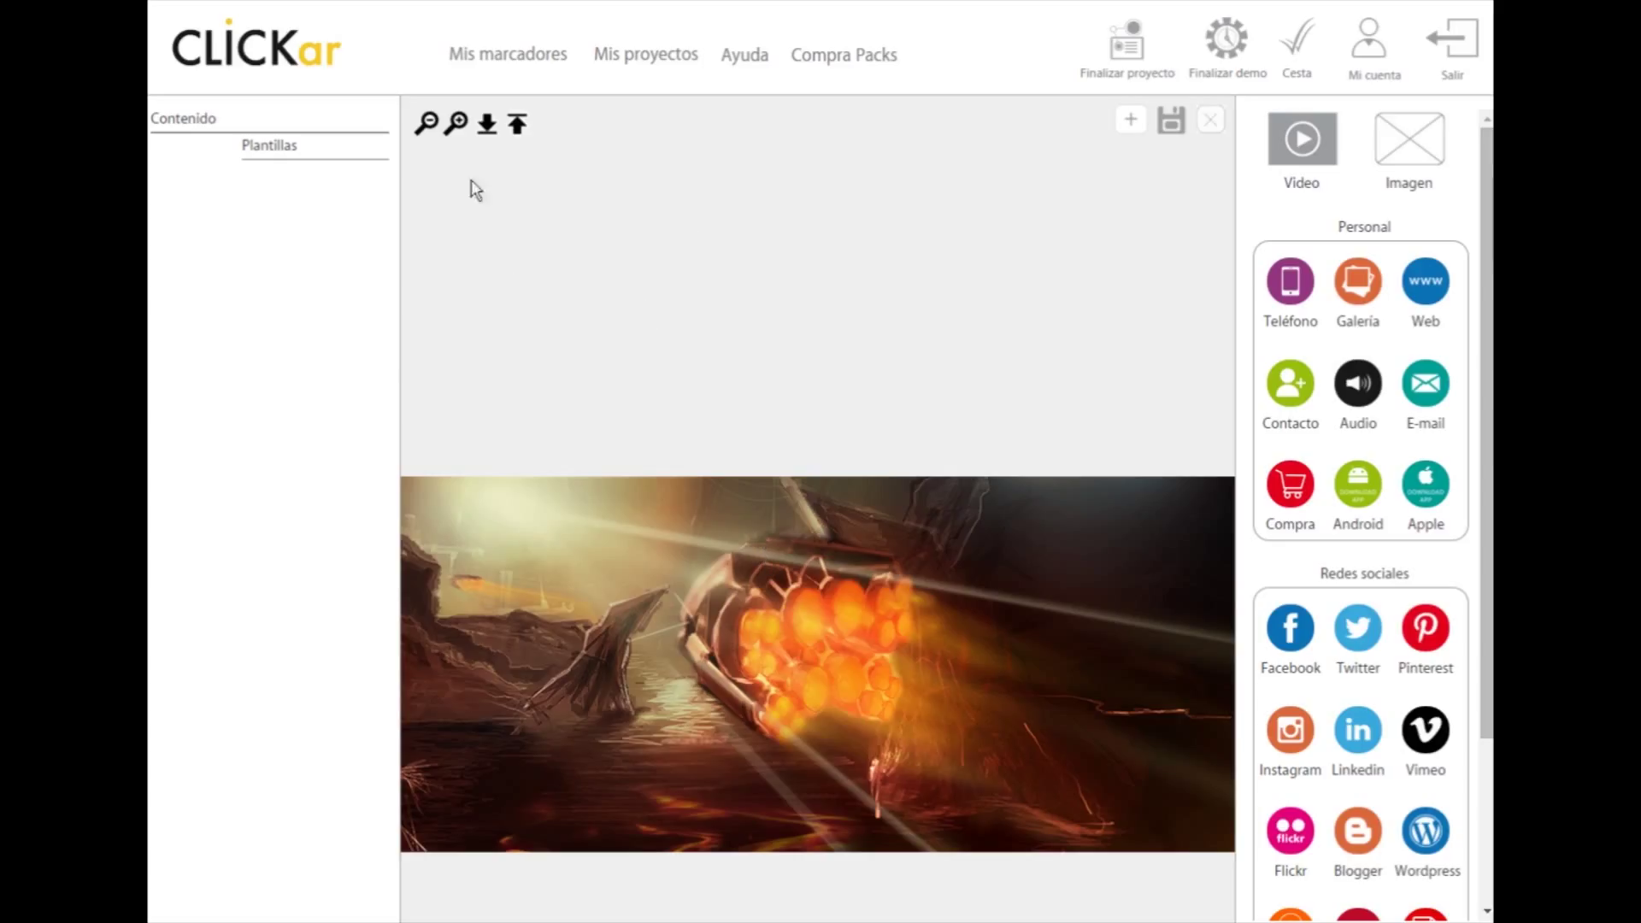
# Step: Zoom out the canvas so the boceto.jpg sketch has space around it
pyautogui.click(429, 124)
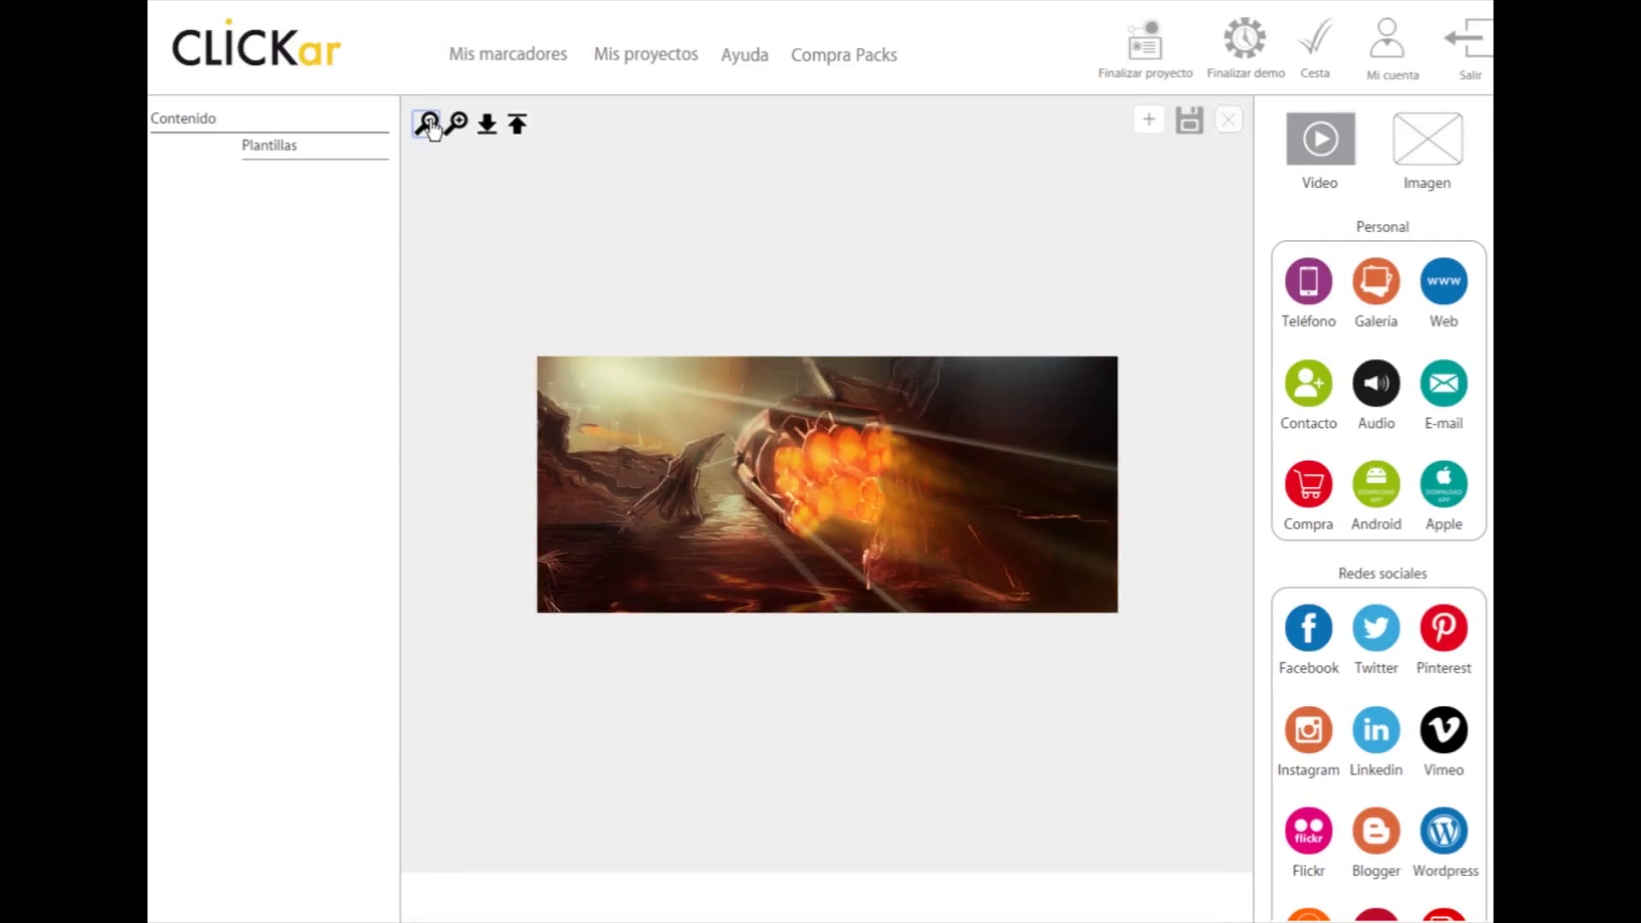
pyautogui.click(425, 123)
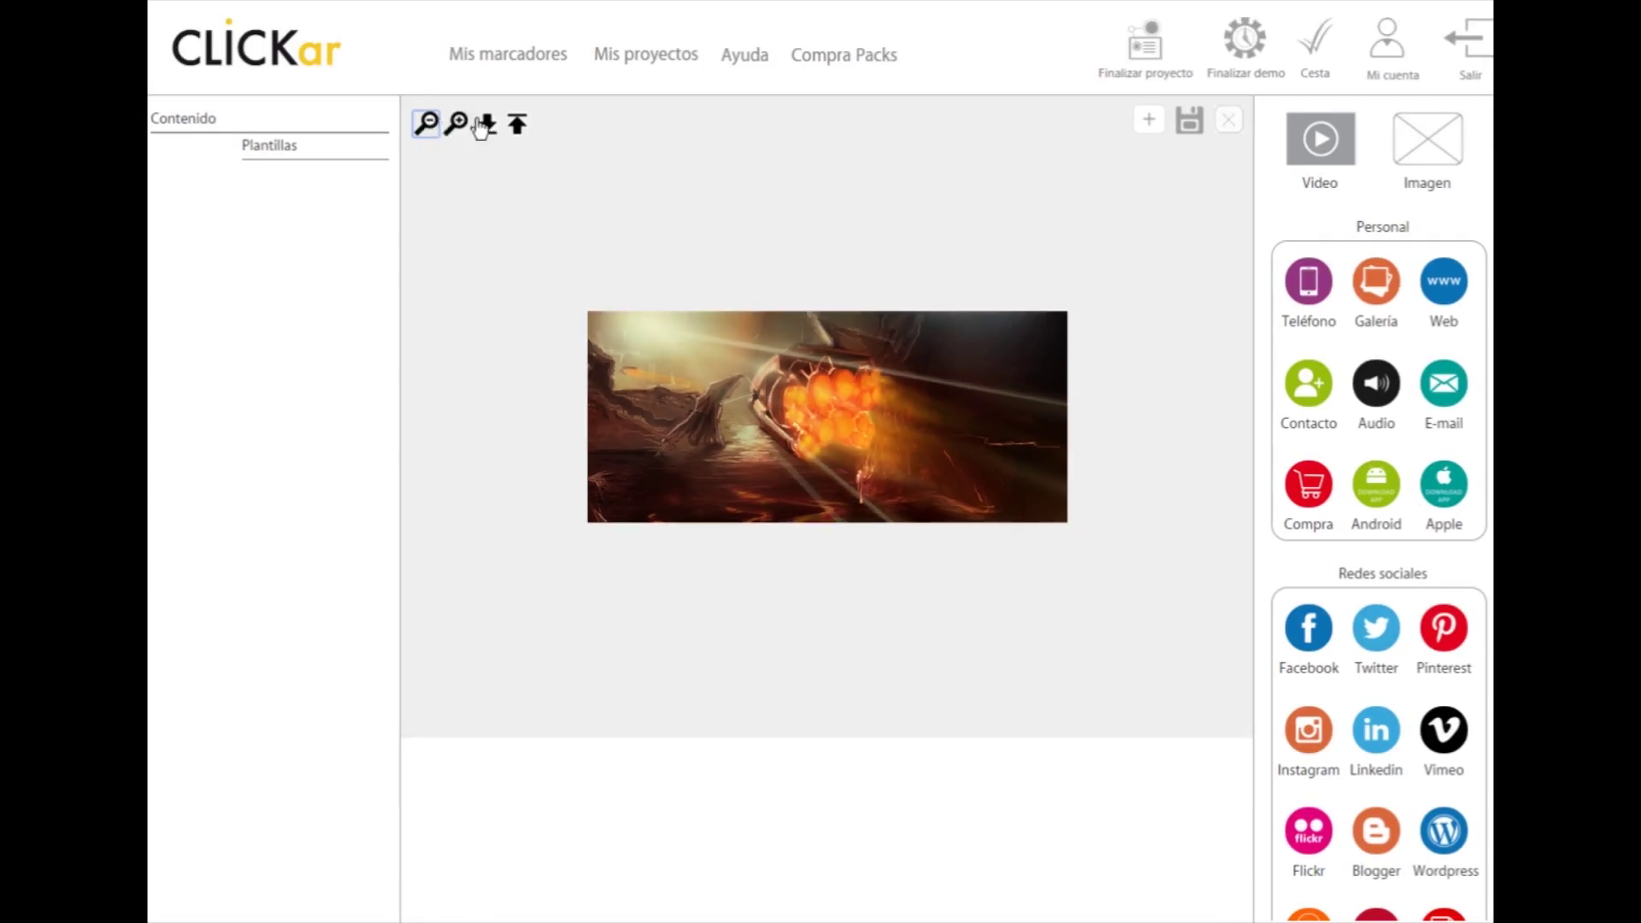
pyautogui.click(485, 124)
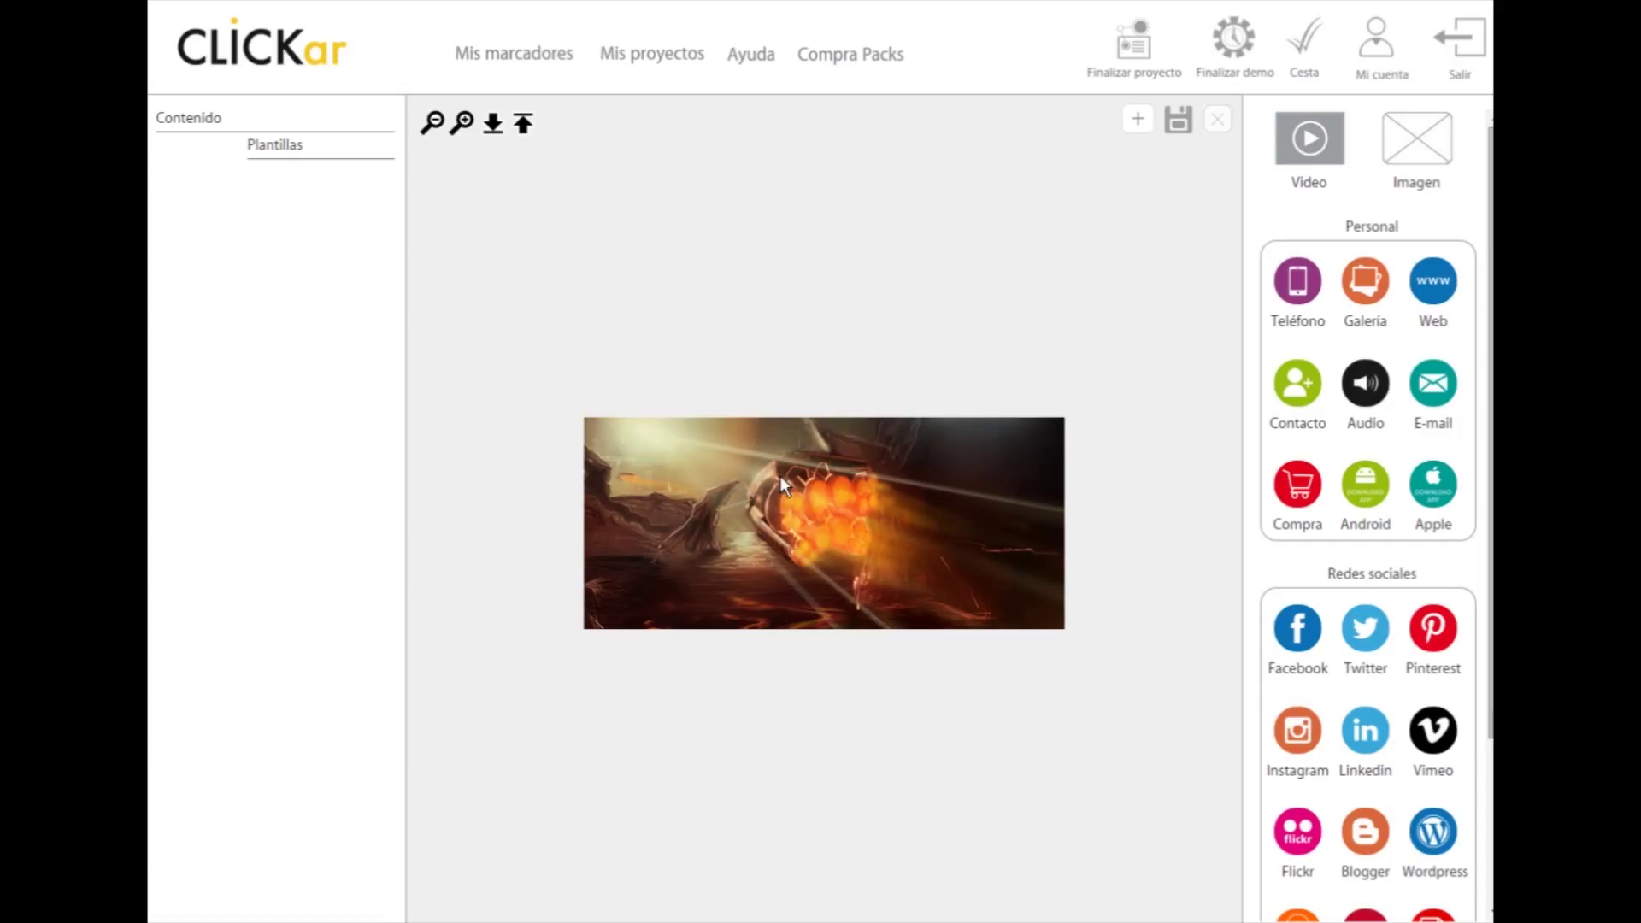
pyautogui.moveTo(874, 470)
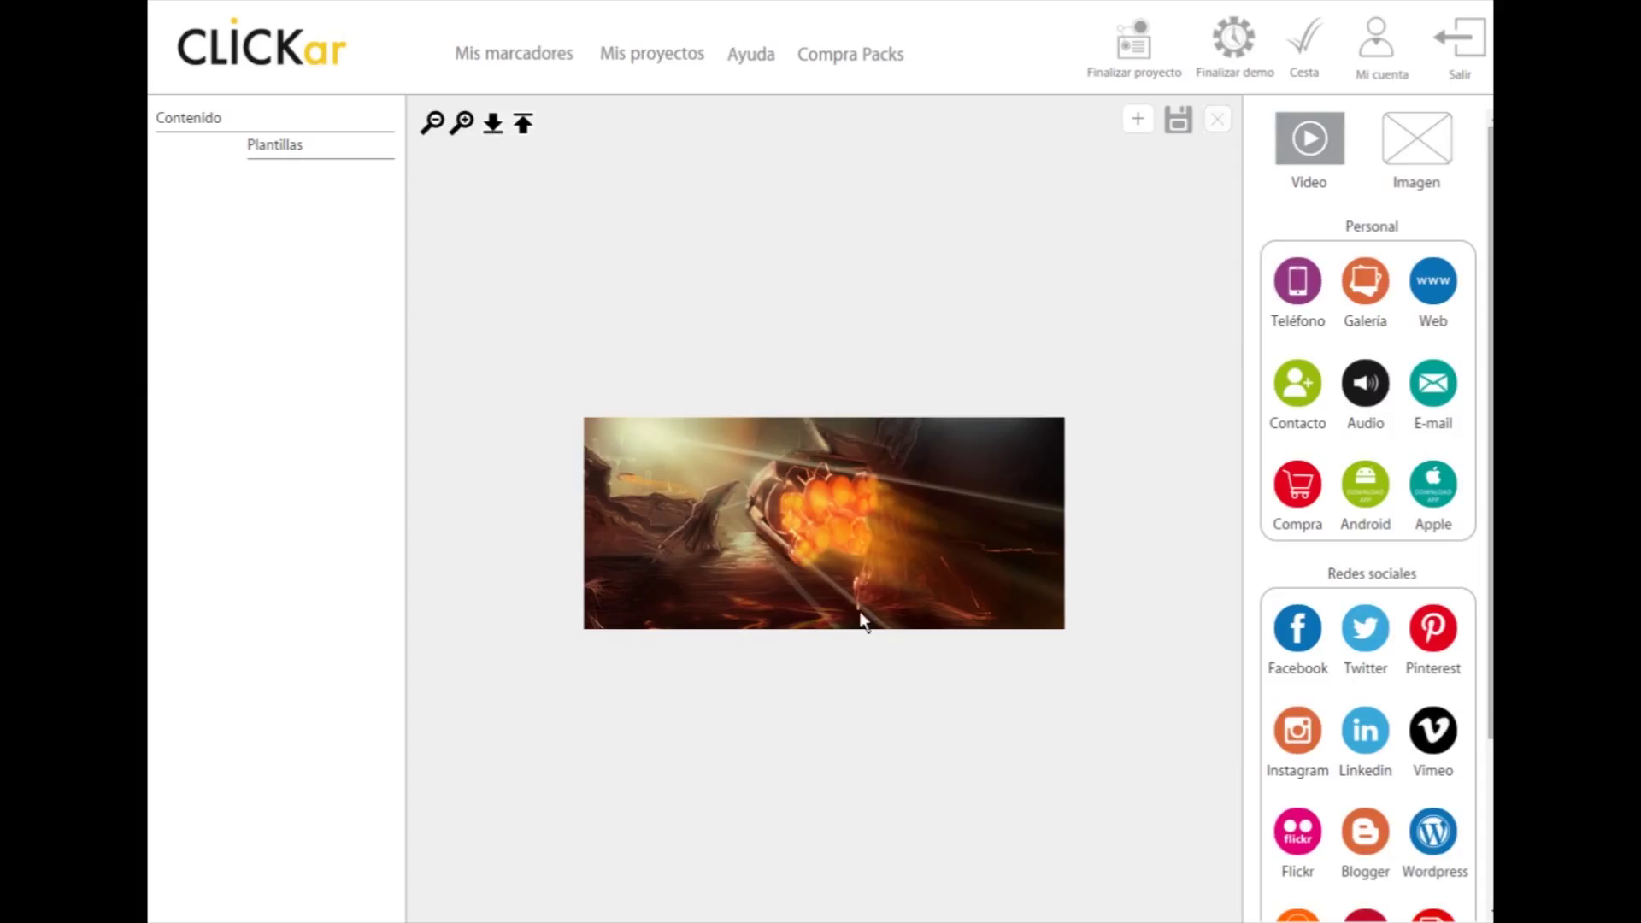
pyautogui.moveTo(272, 152)
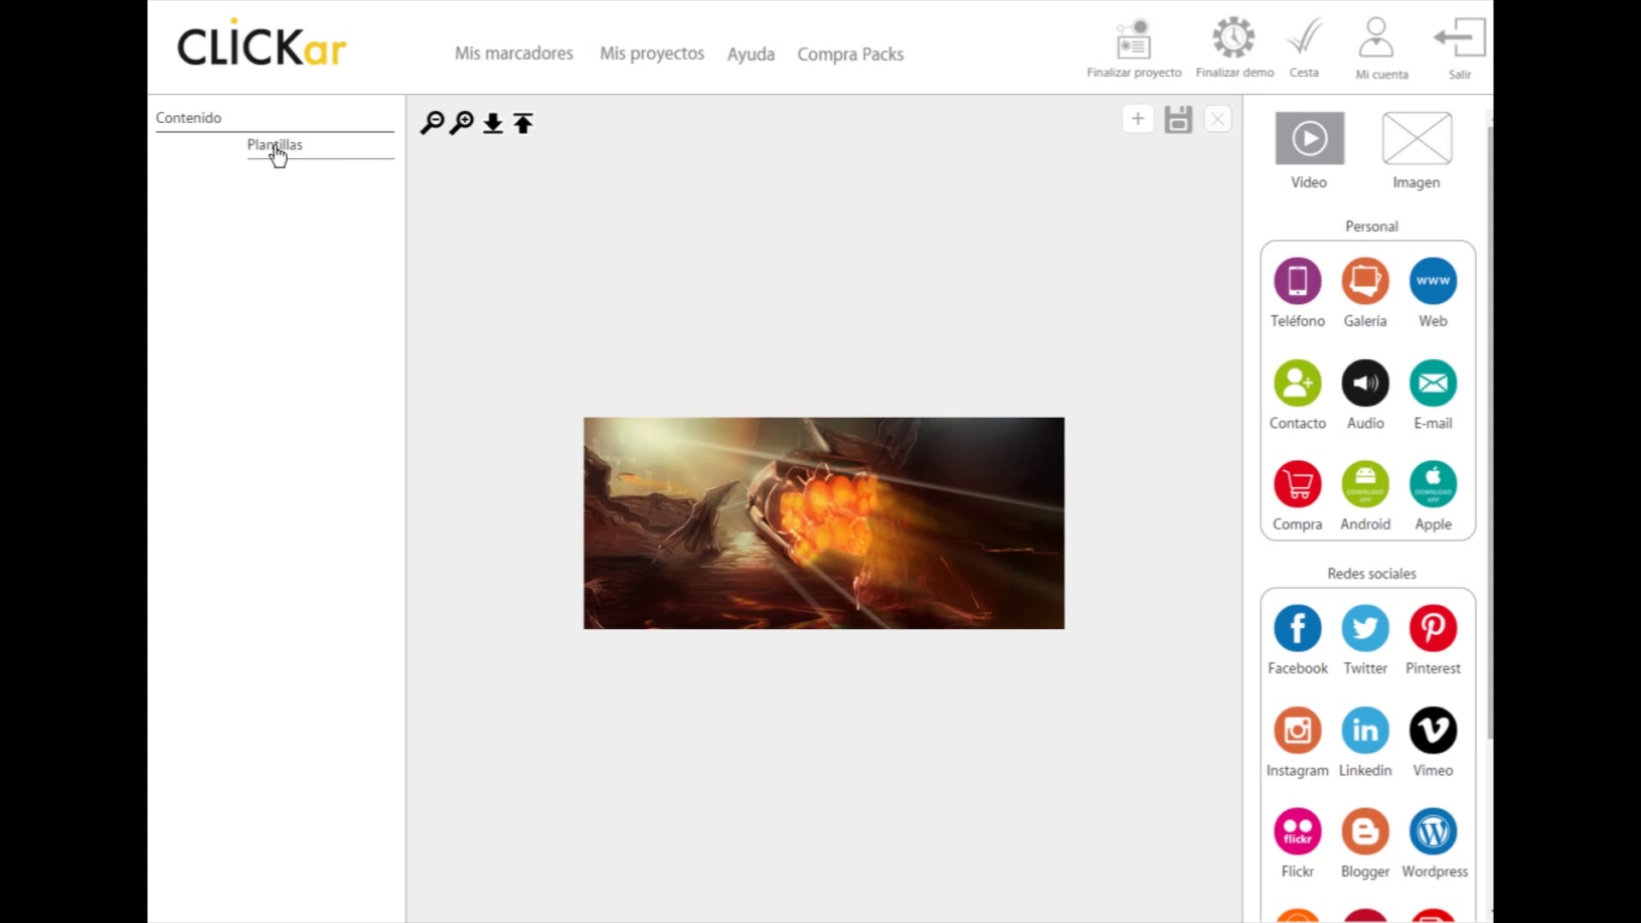
# Step: Show the Plantillas options and browse the 3 Elementos template layouts
pyautogui.click(274, 145)
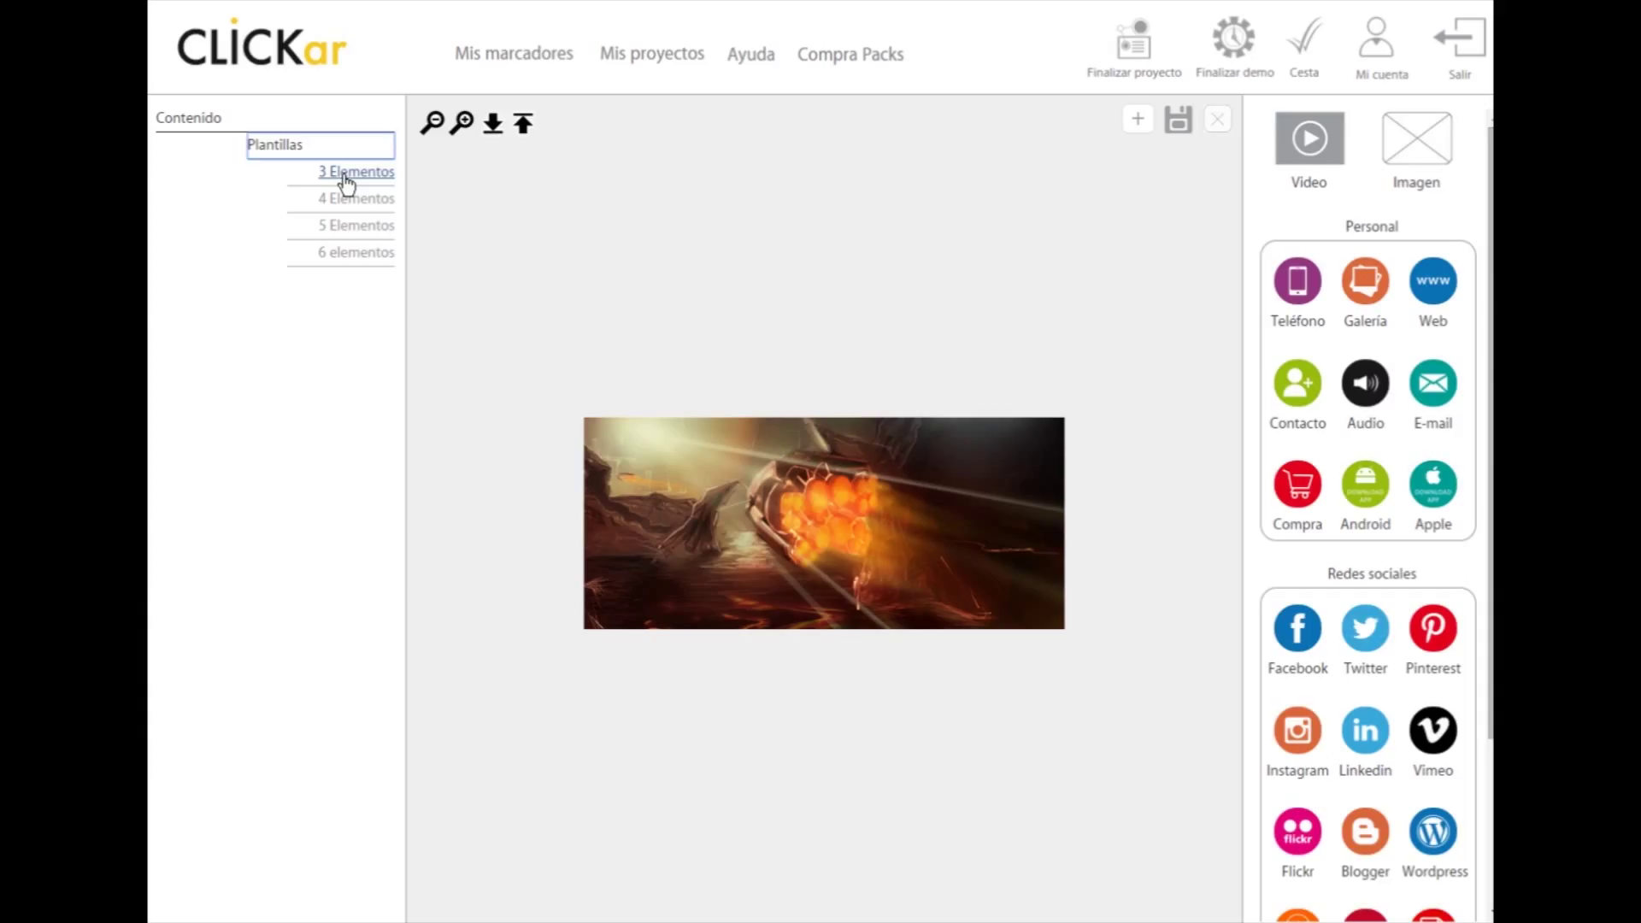
pyautogui.click(355, 172)
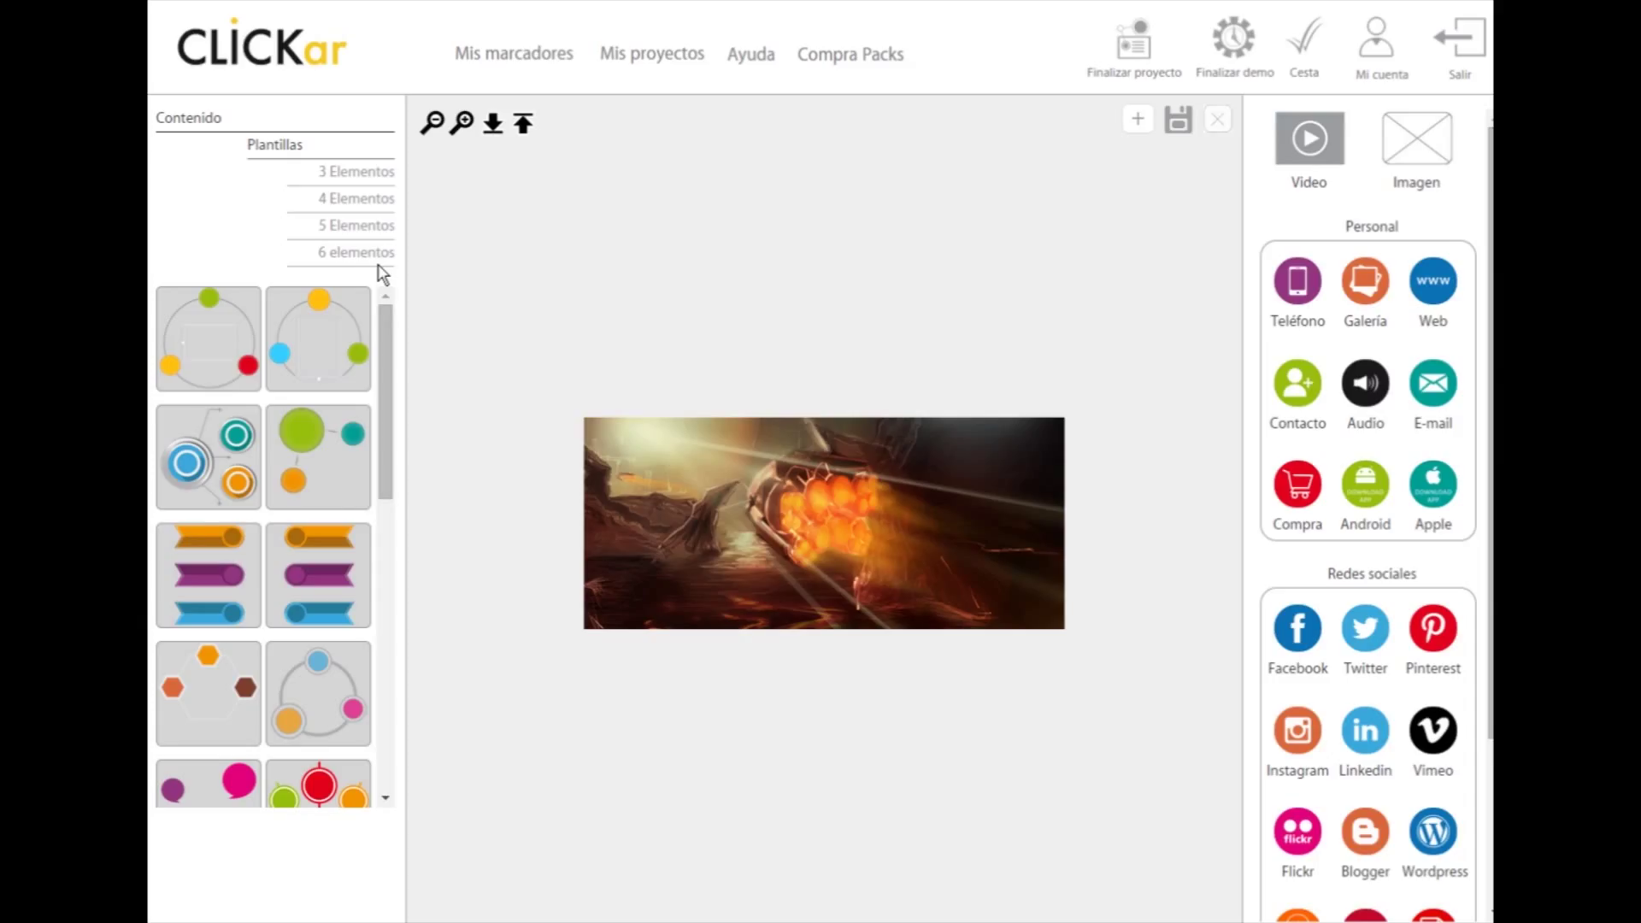
pyautogui.moveTo(632, 510)
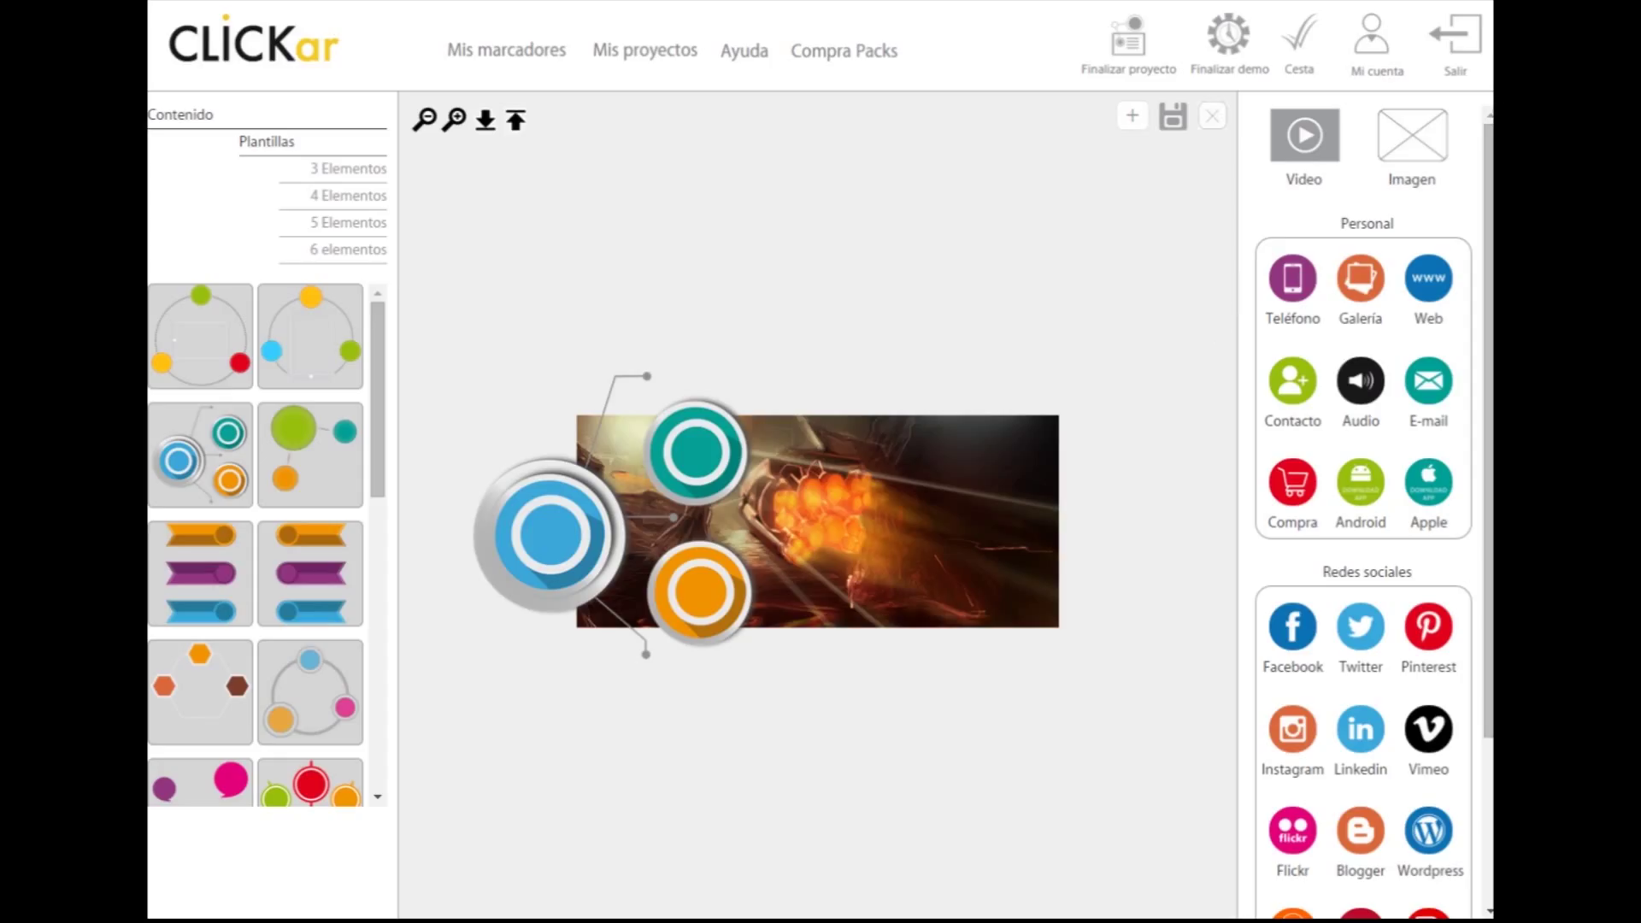
pyautogui.moveTo(1488, 355)
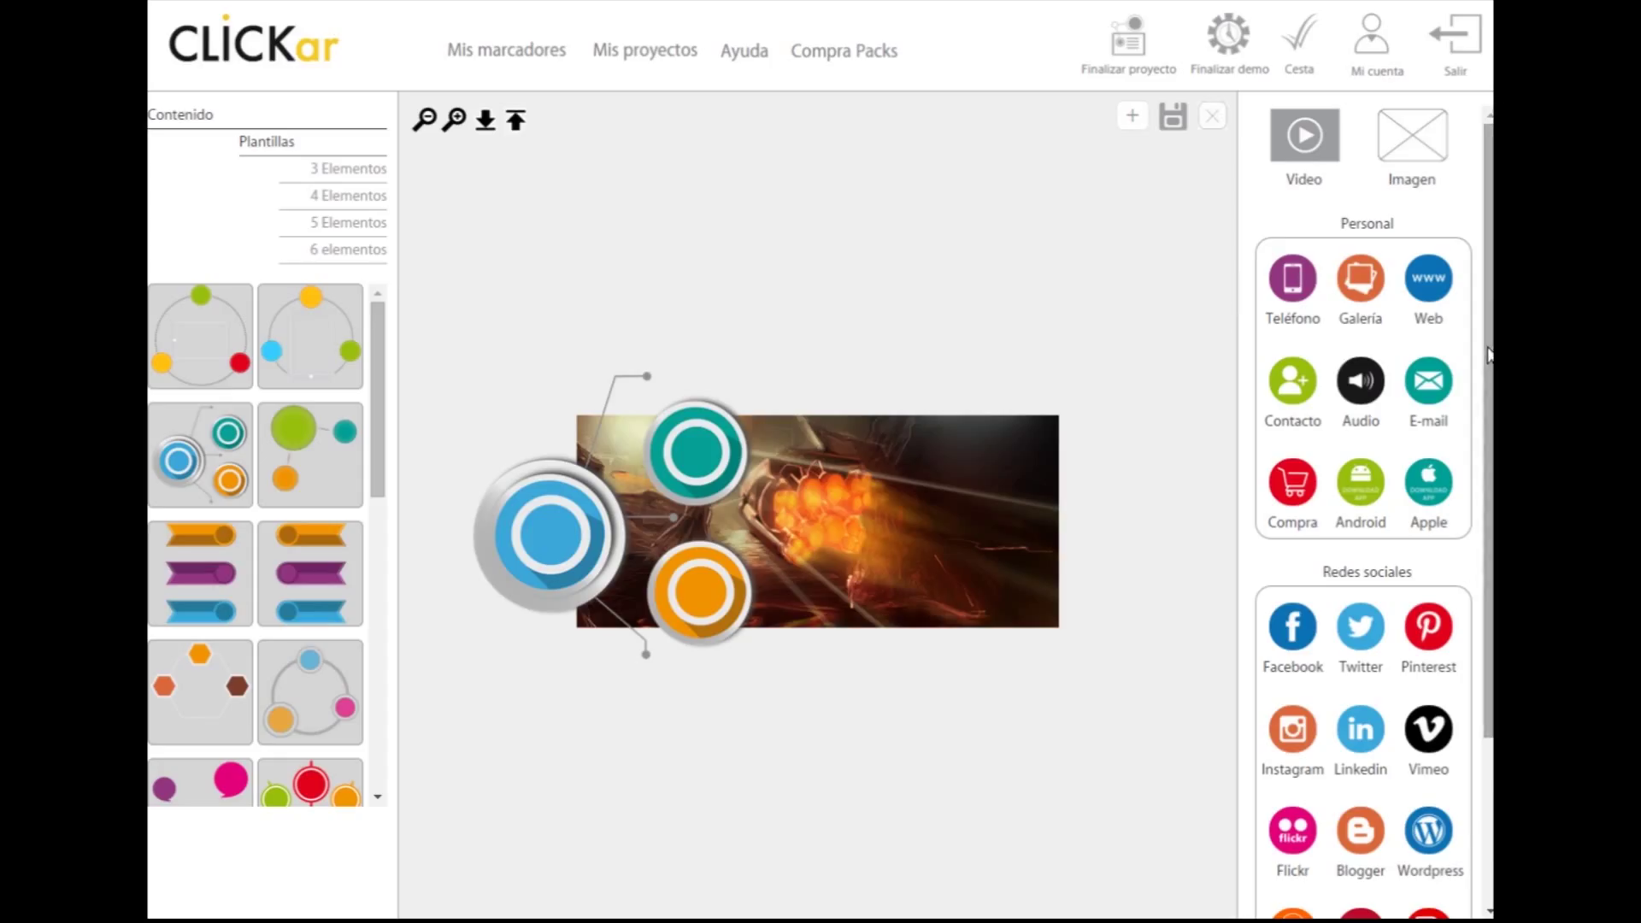
pyautogui.scroll(-3)
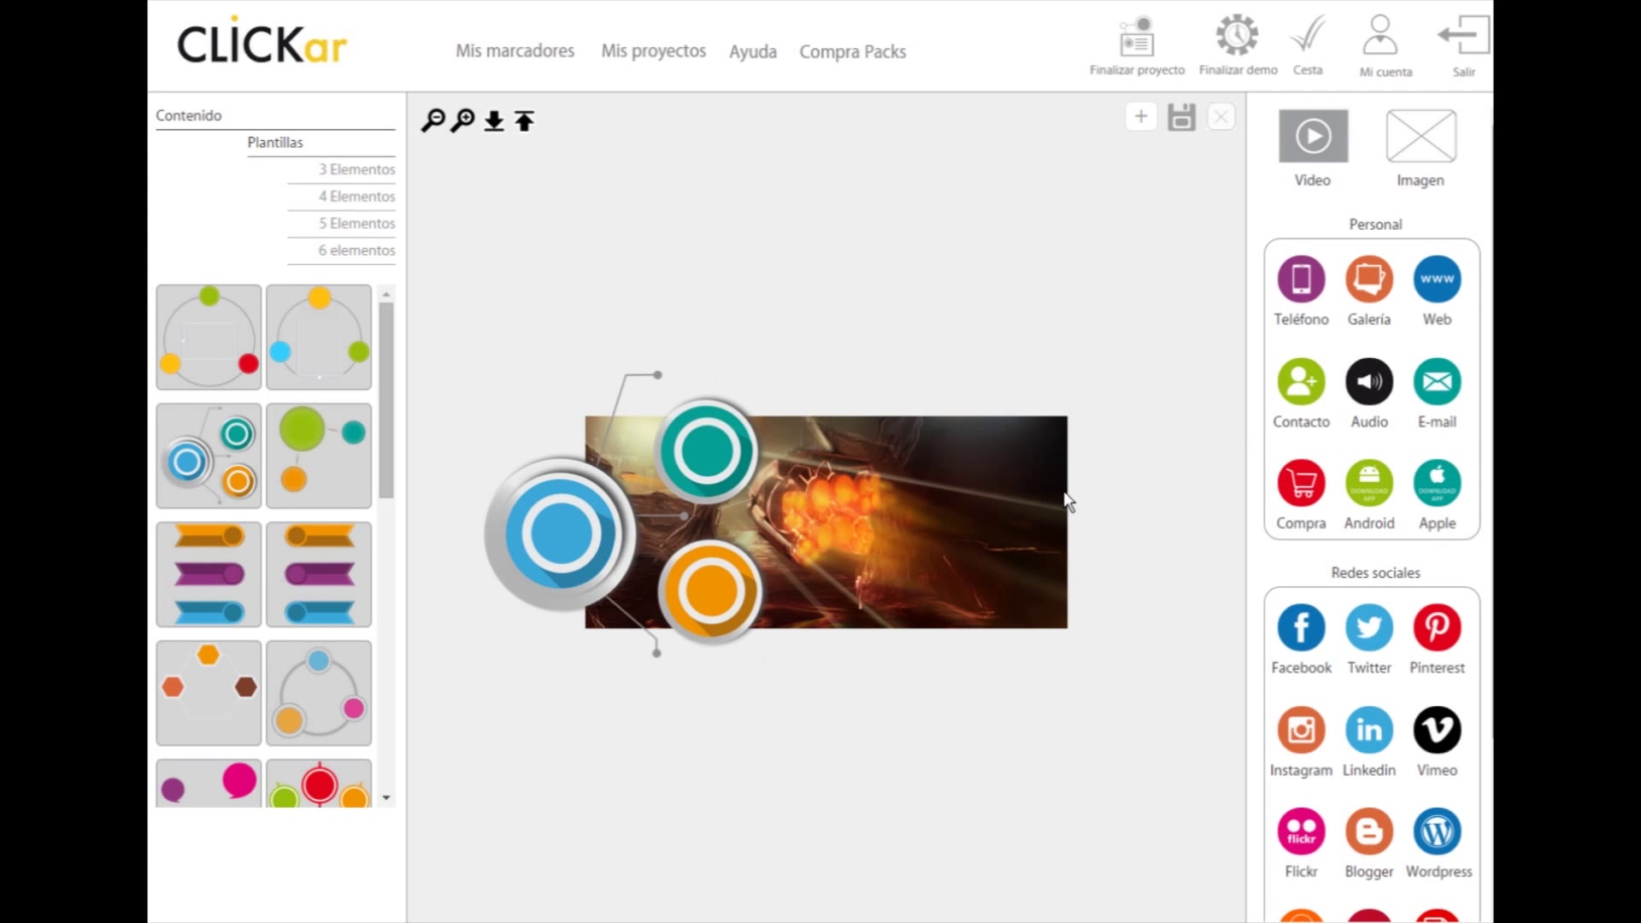
pyautogui.moveTo(992, 590)
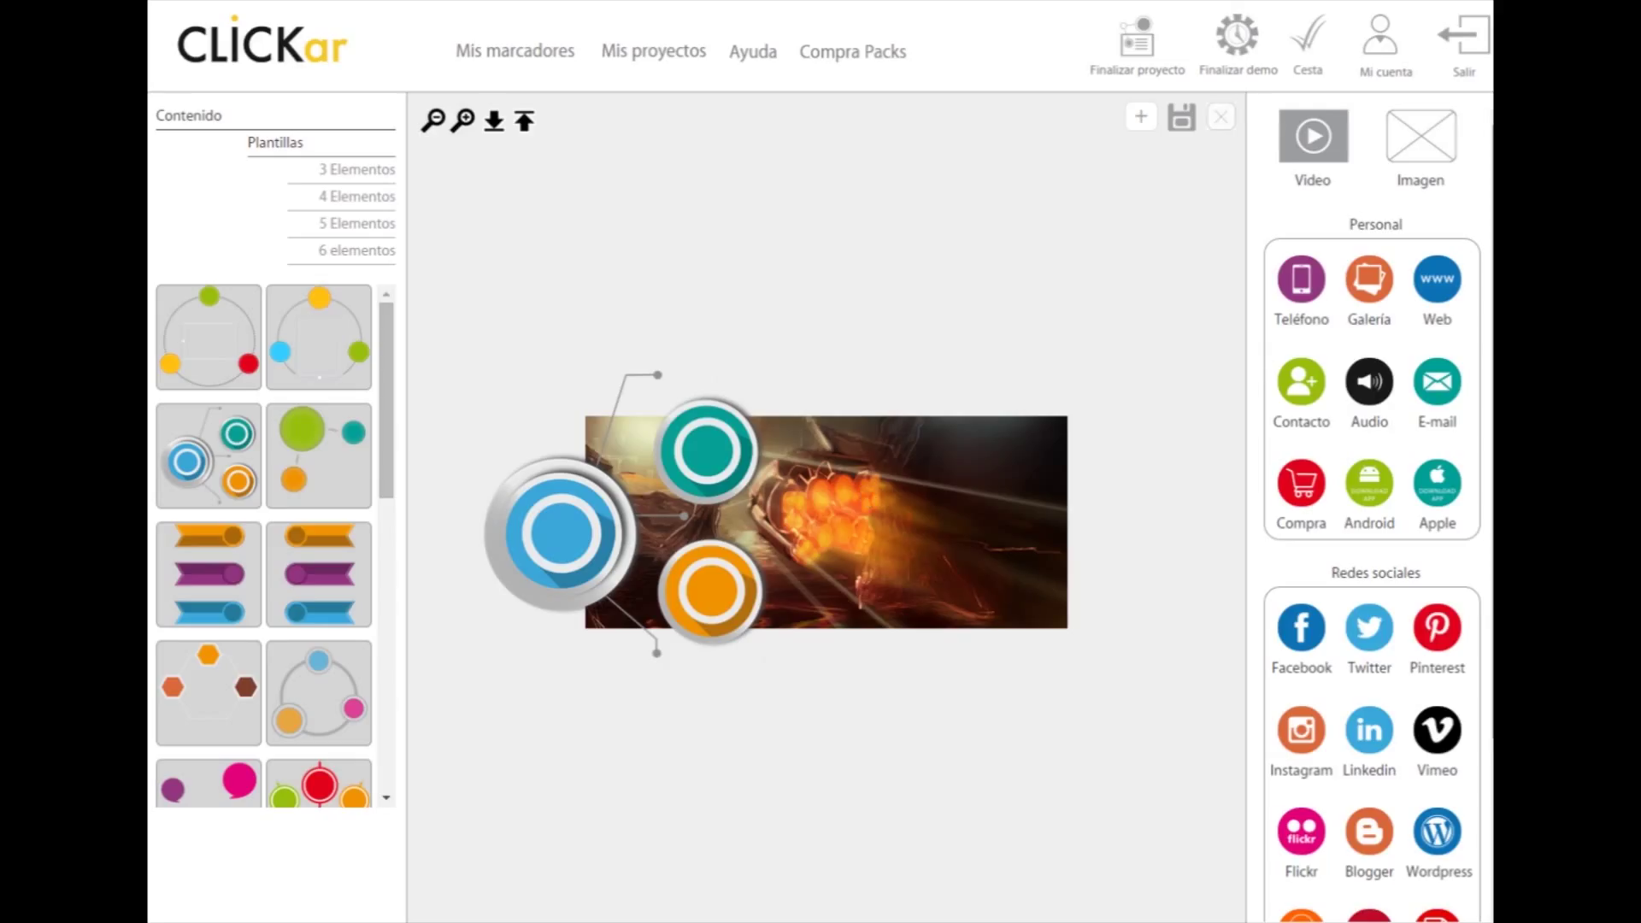
# Step: Add a phone button with number 123456 to the teal circle
pyautogui.click(1301, 280)
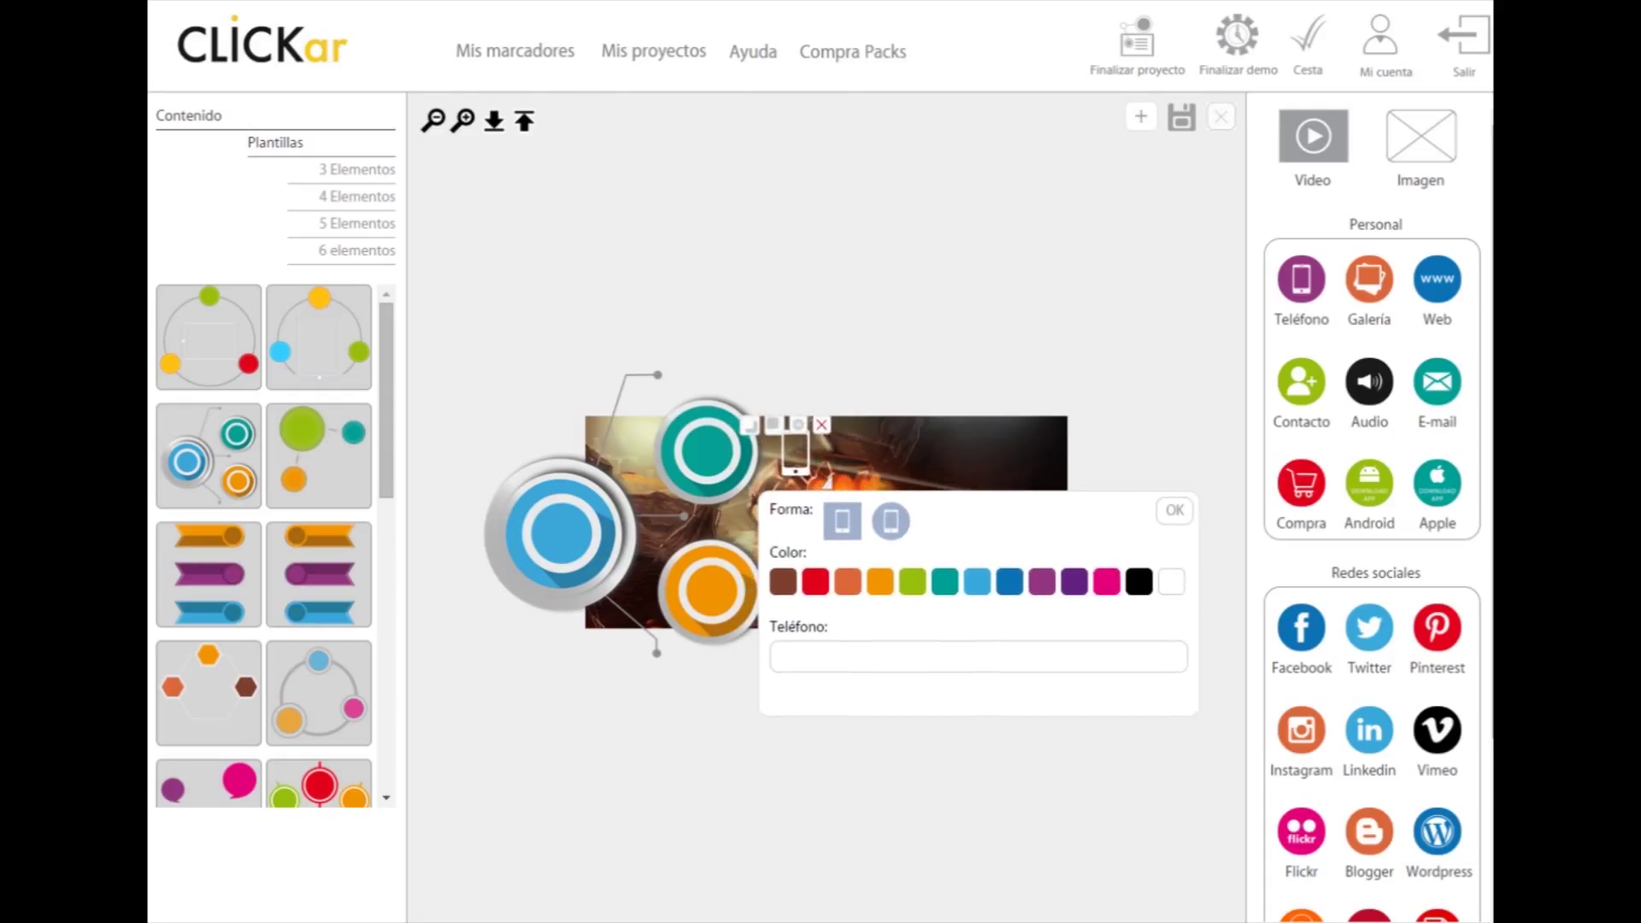
pyautogui.moveTo(815, 650)
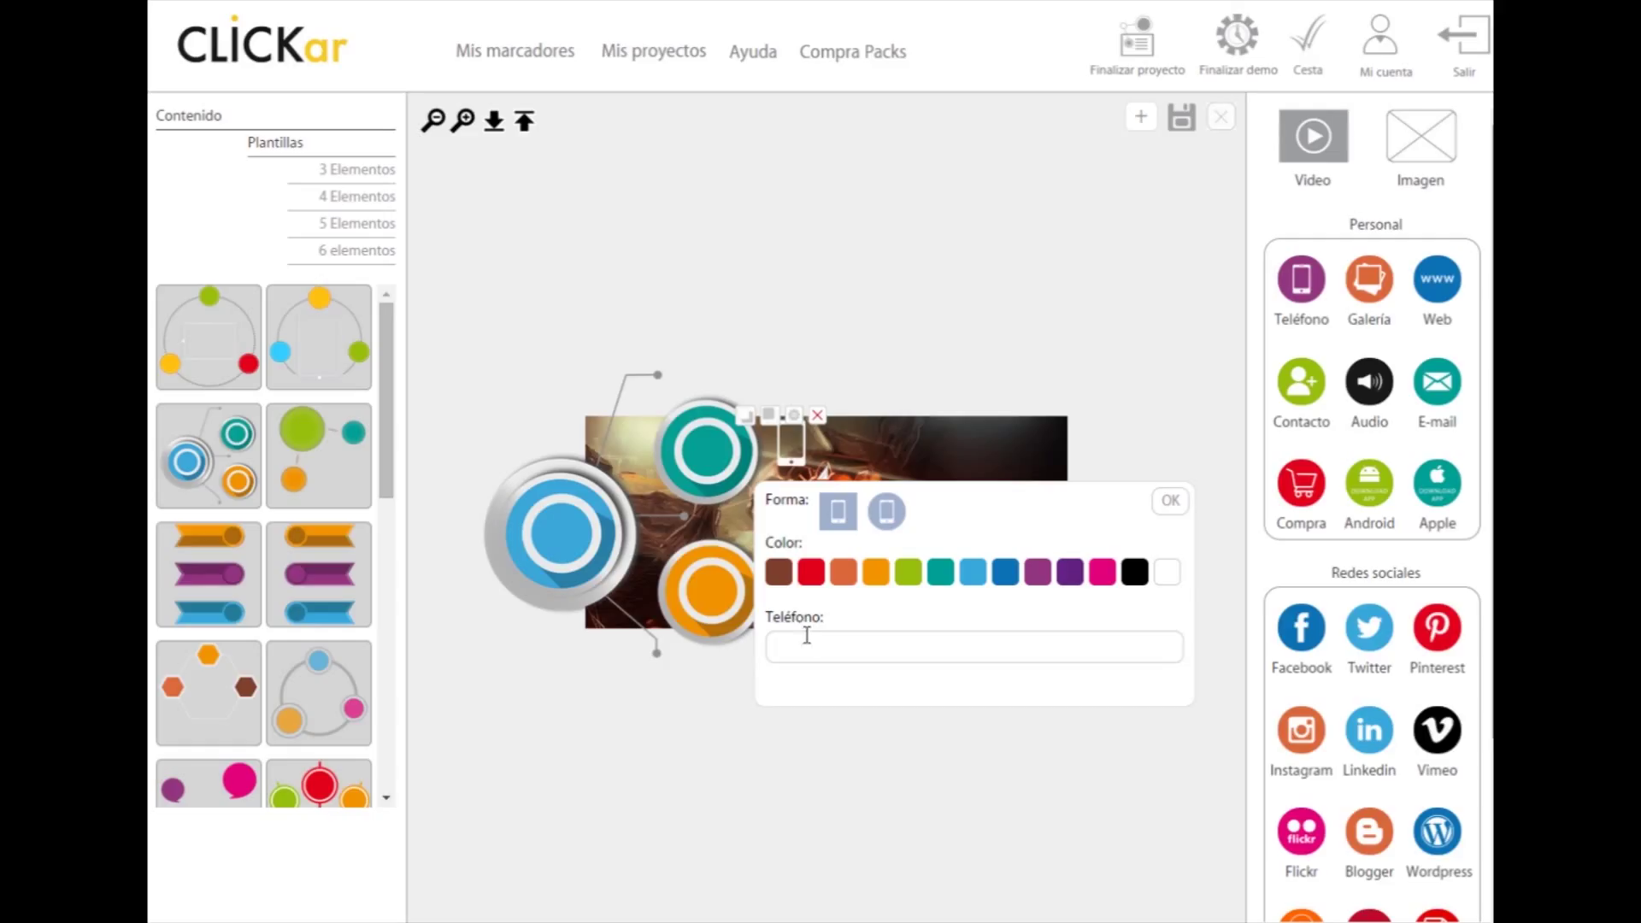
pyautogui.write('123456')
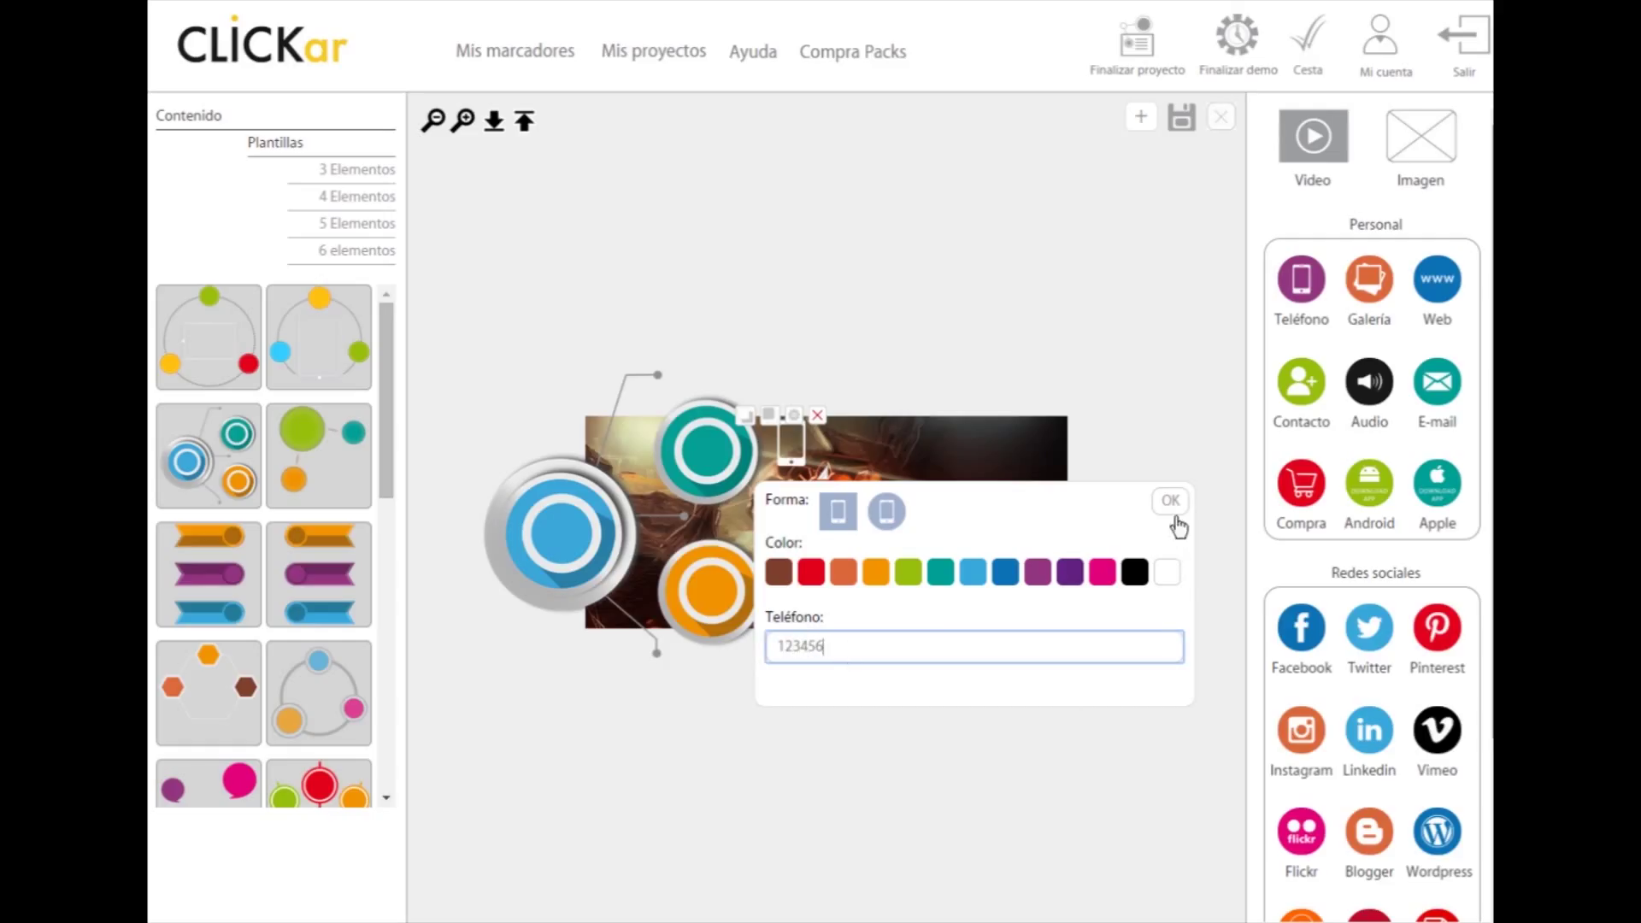
pyautogui.click(1170, 502)
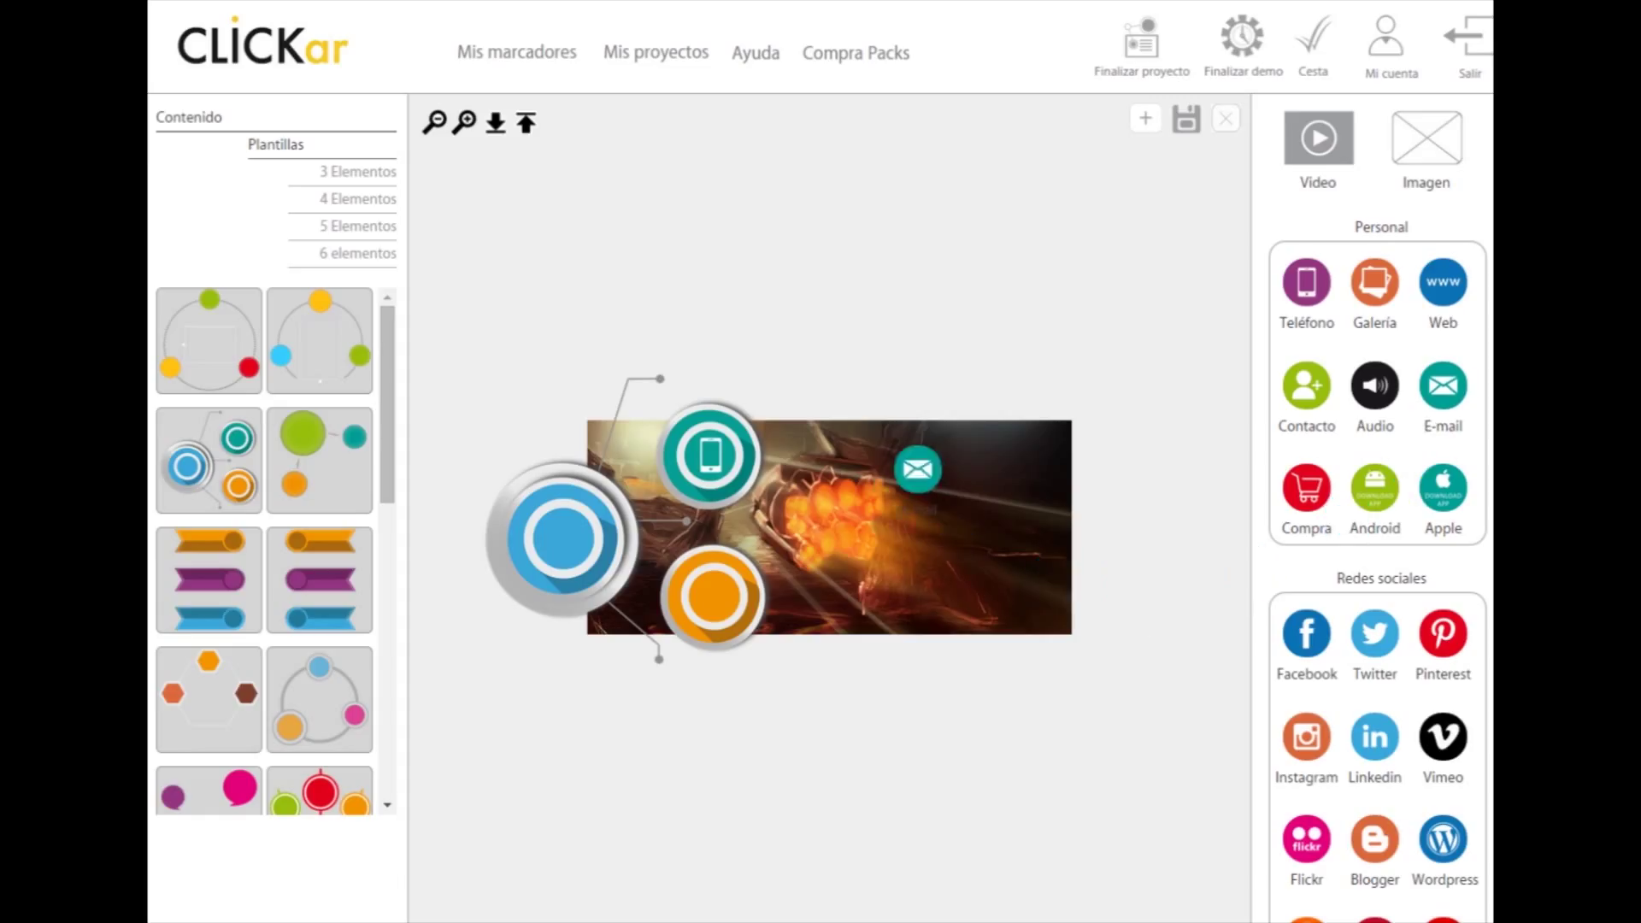
pyautogui.click(919, 470)
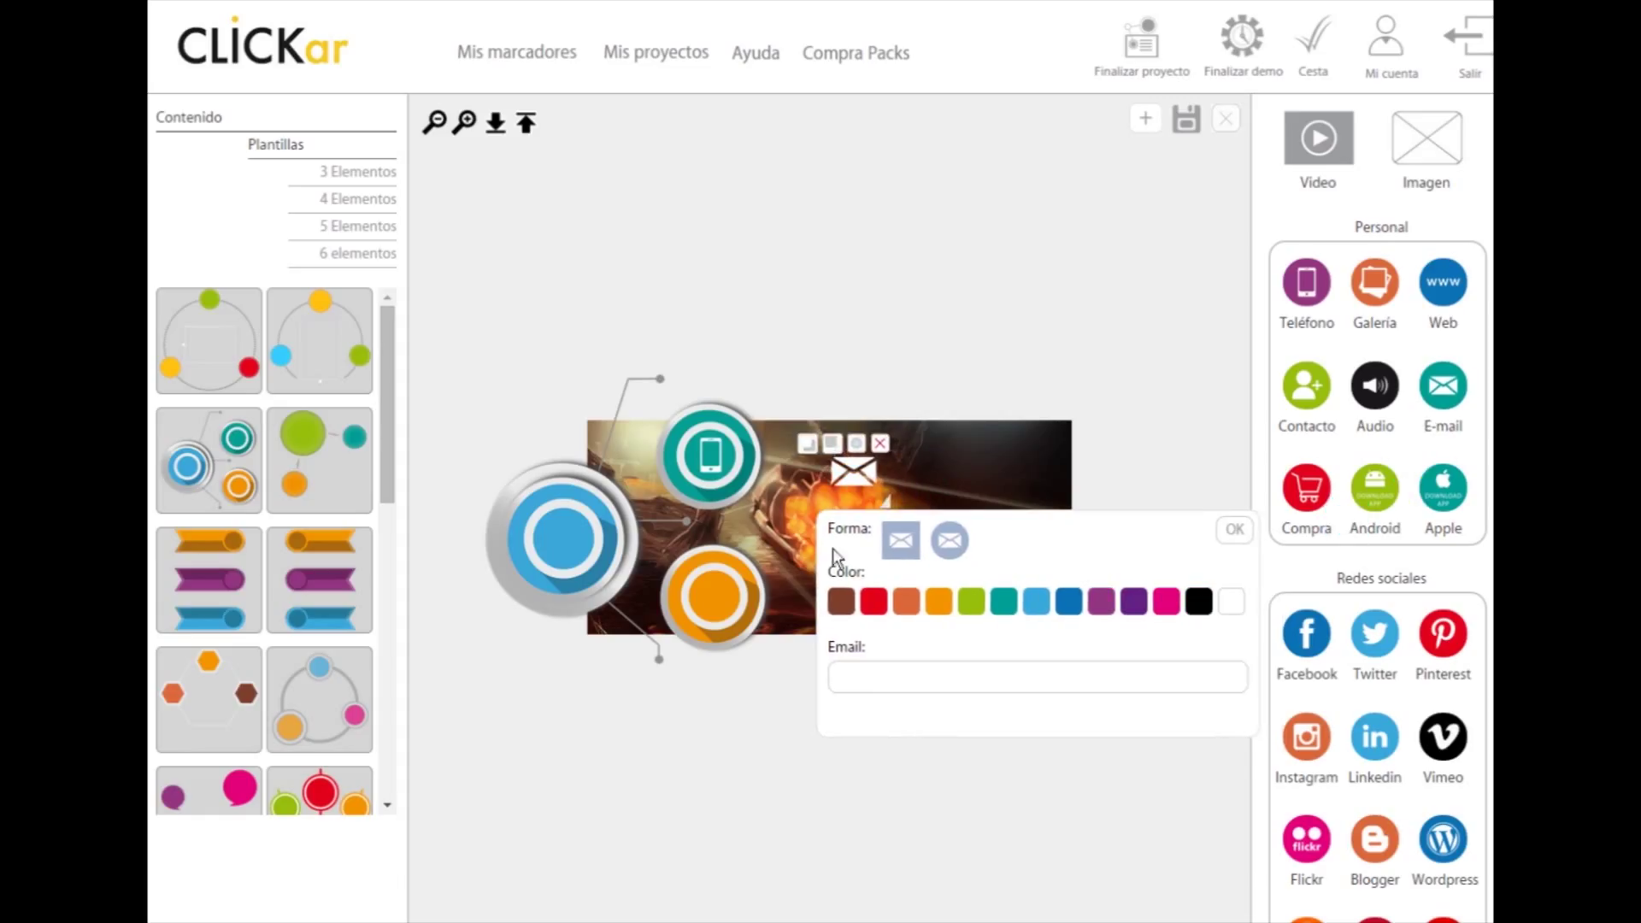
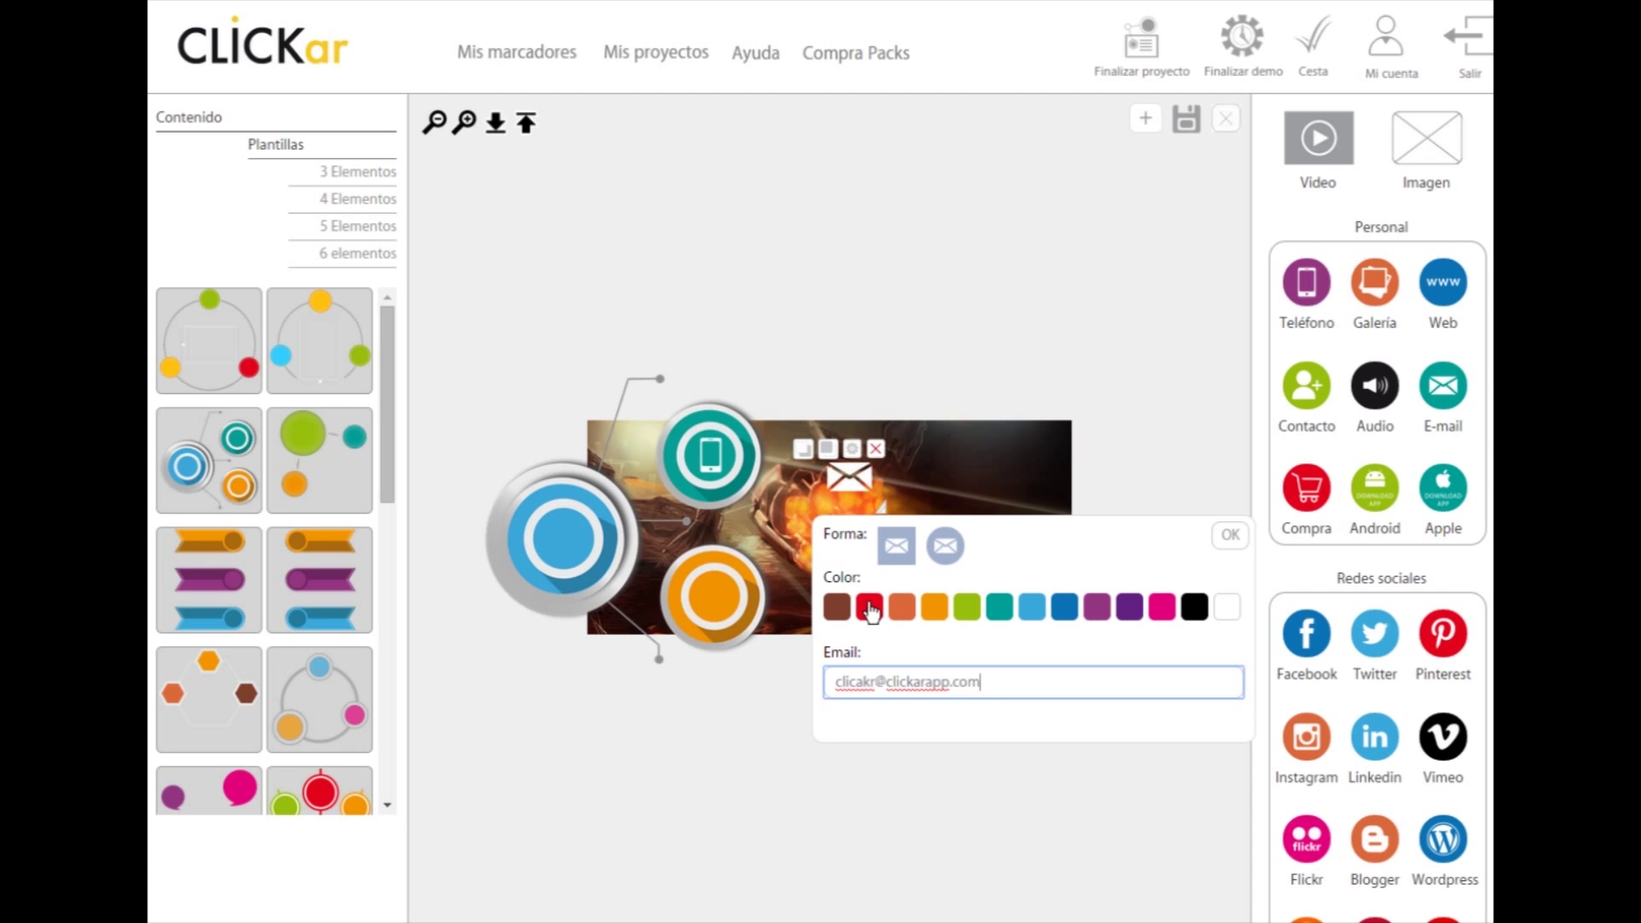
pyautogui.click(901, 609)
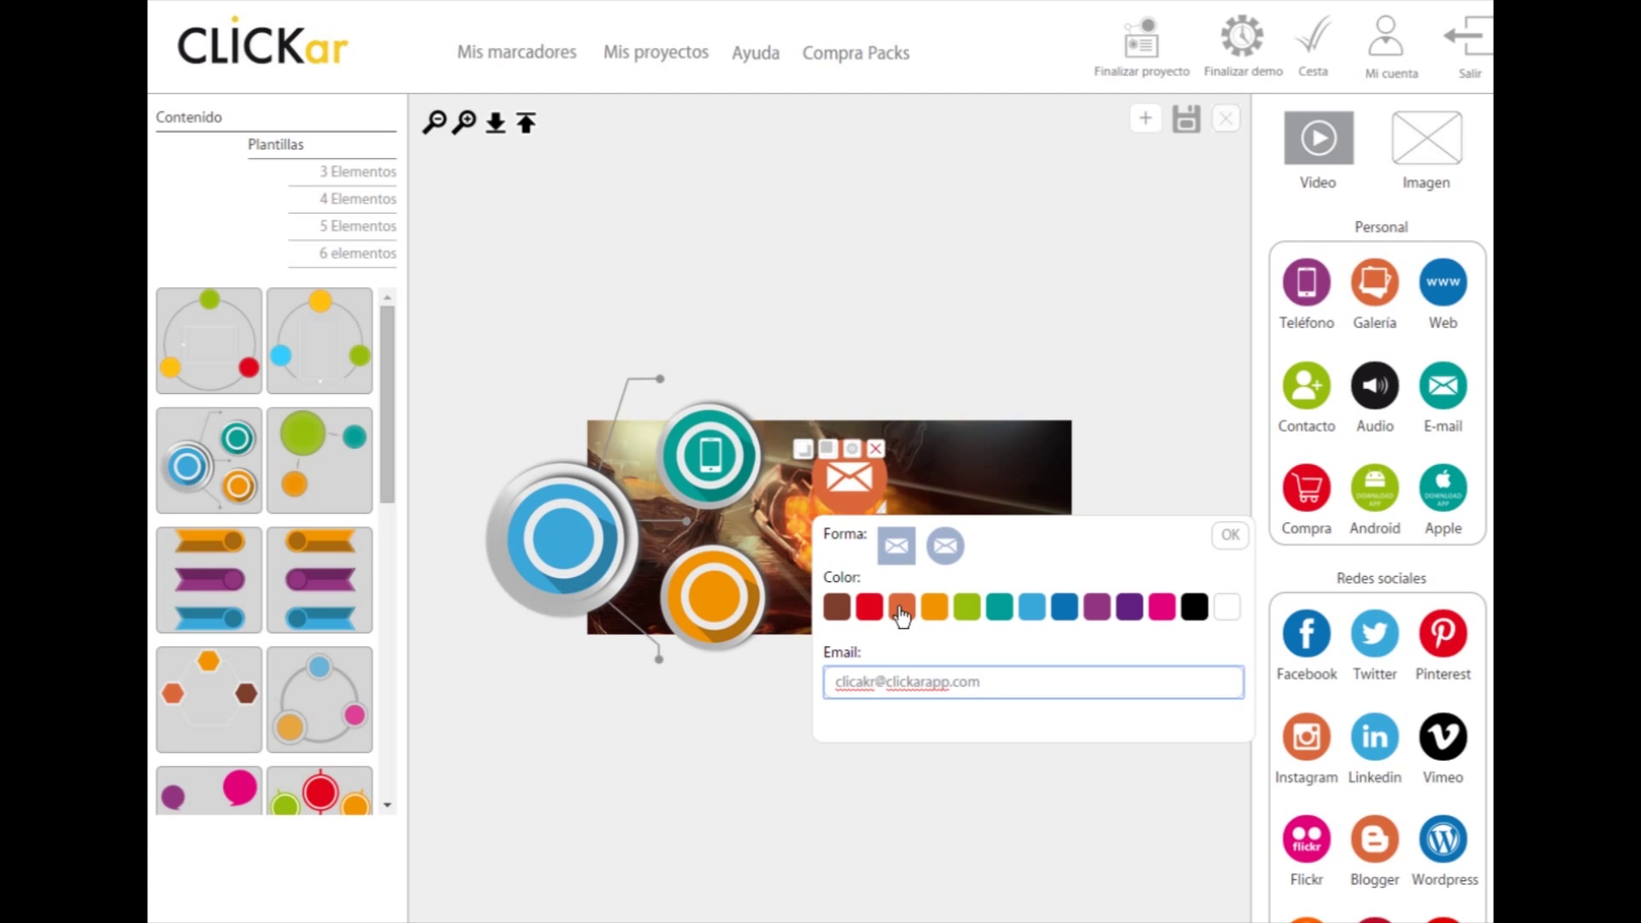
pyautogui.click(1064, 607)
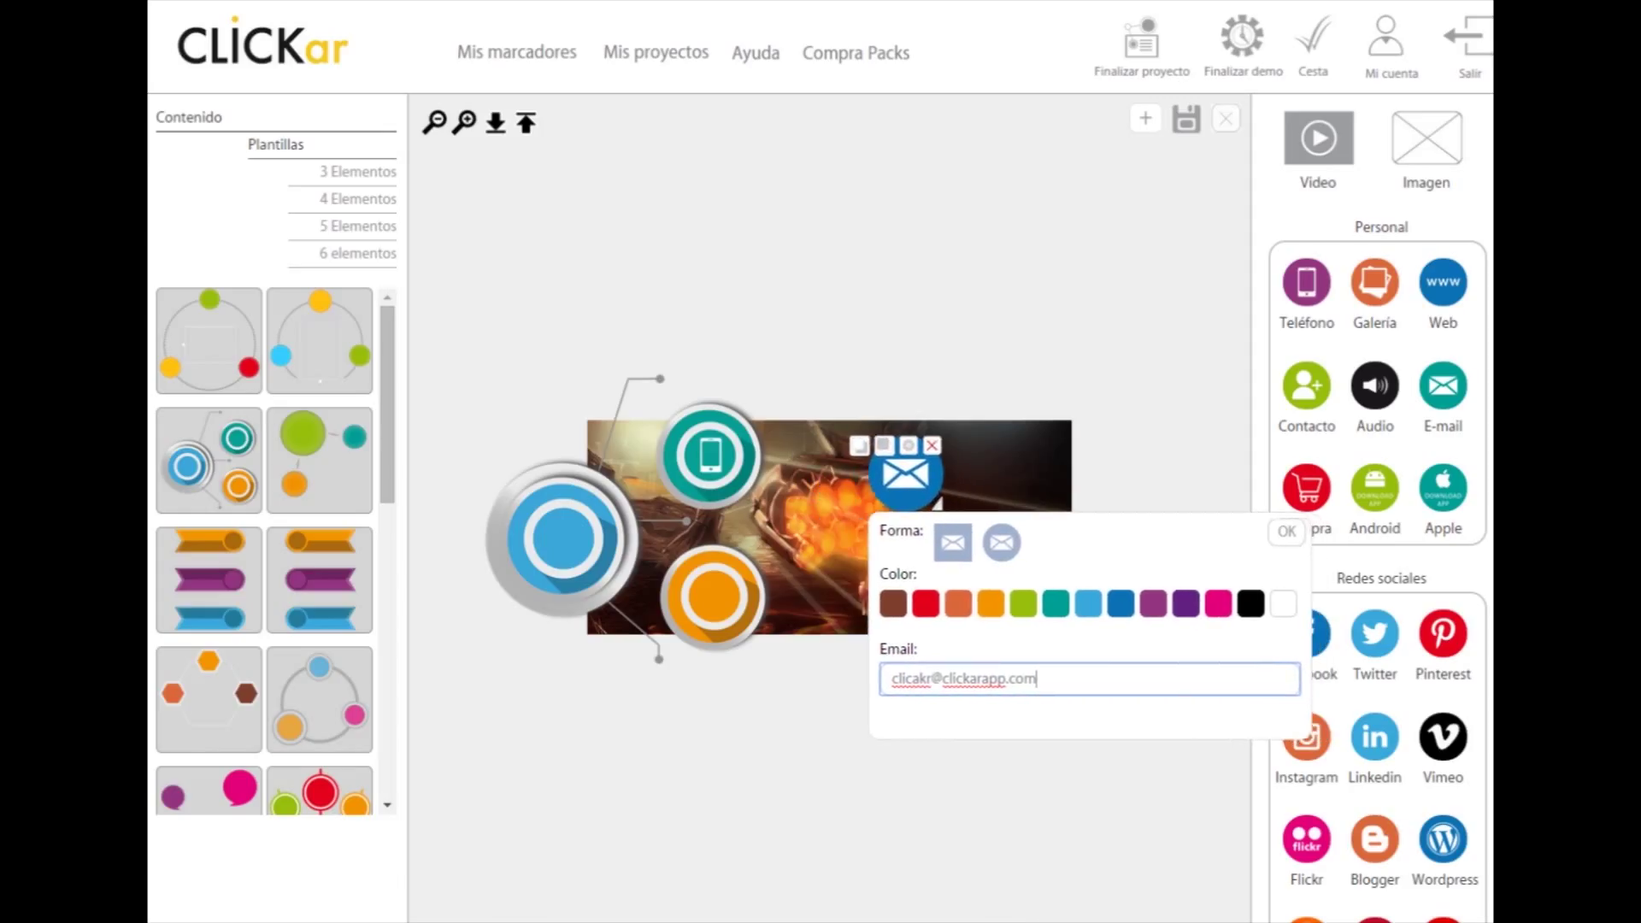
pyautogui.click(951, 541)
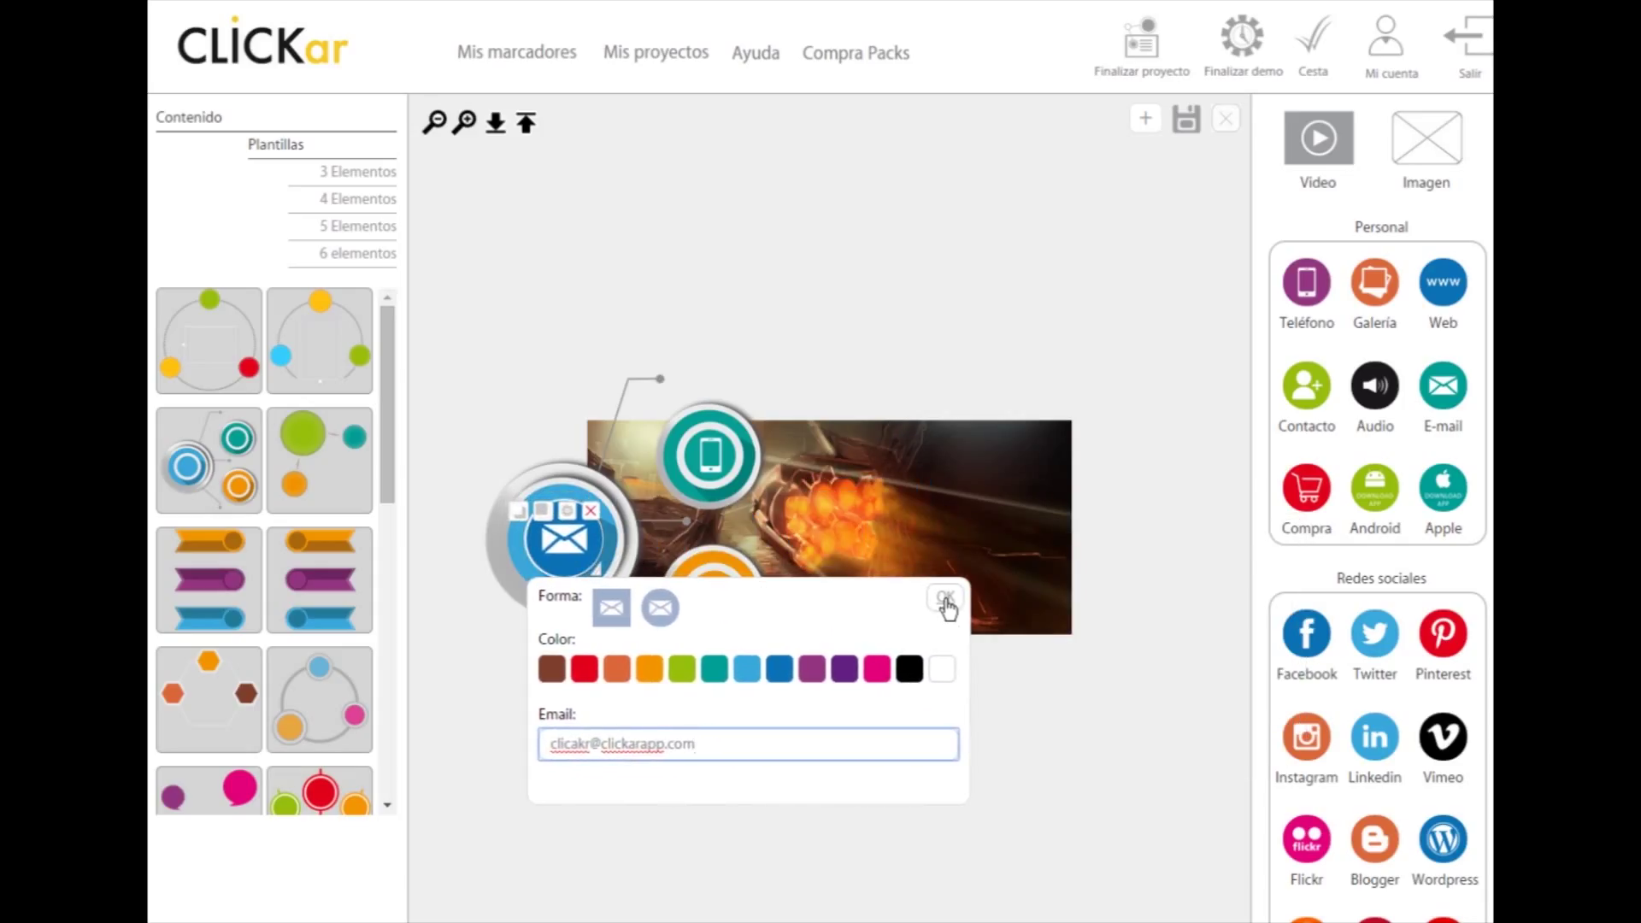
pyautogui.click(945, 604)
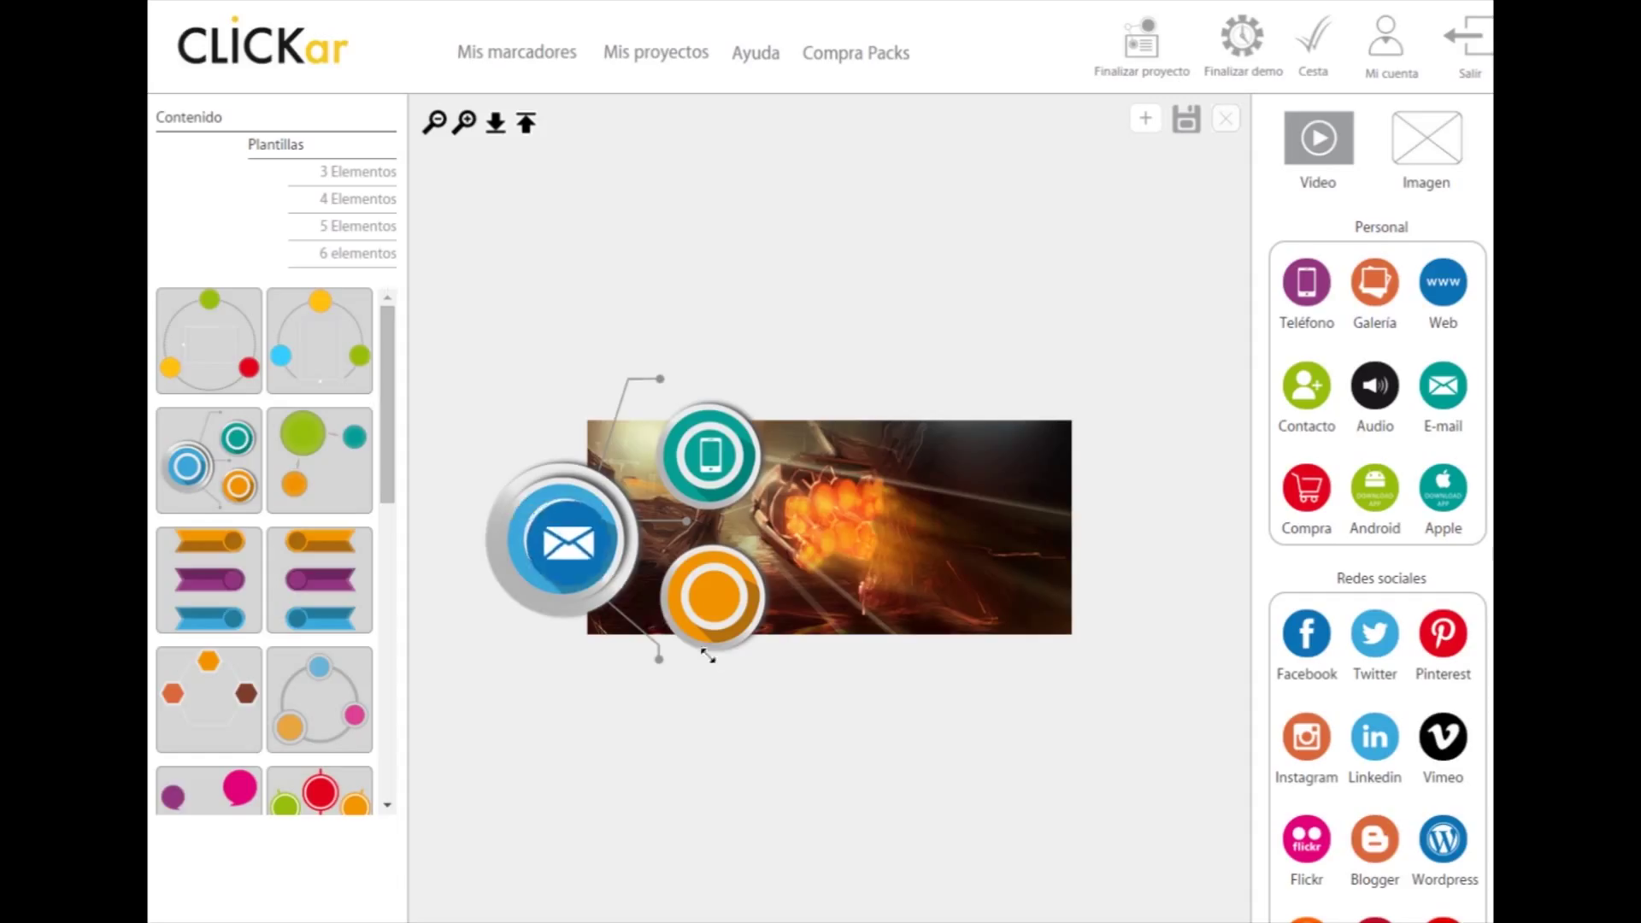
# Step: Add an orange contact button with company and phone 12345645 on the orange circle
pyautogui.click(560, 538)
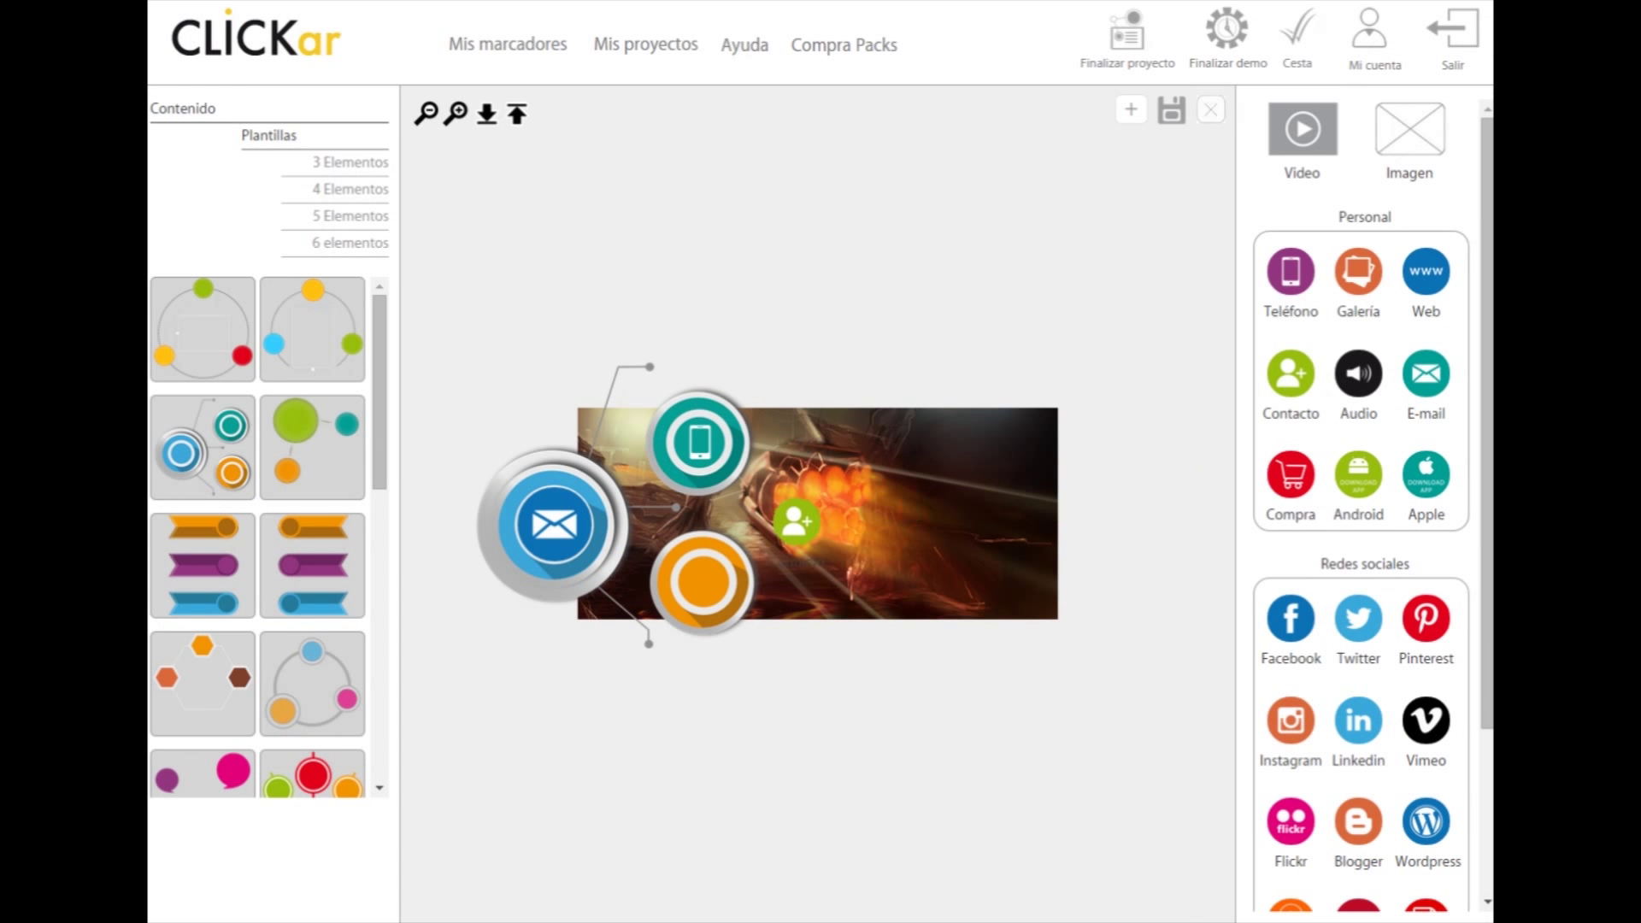
pyautogui.click(796, 528)
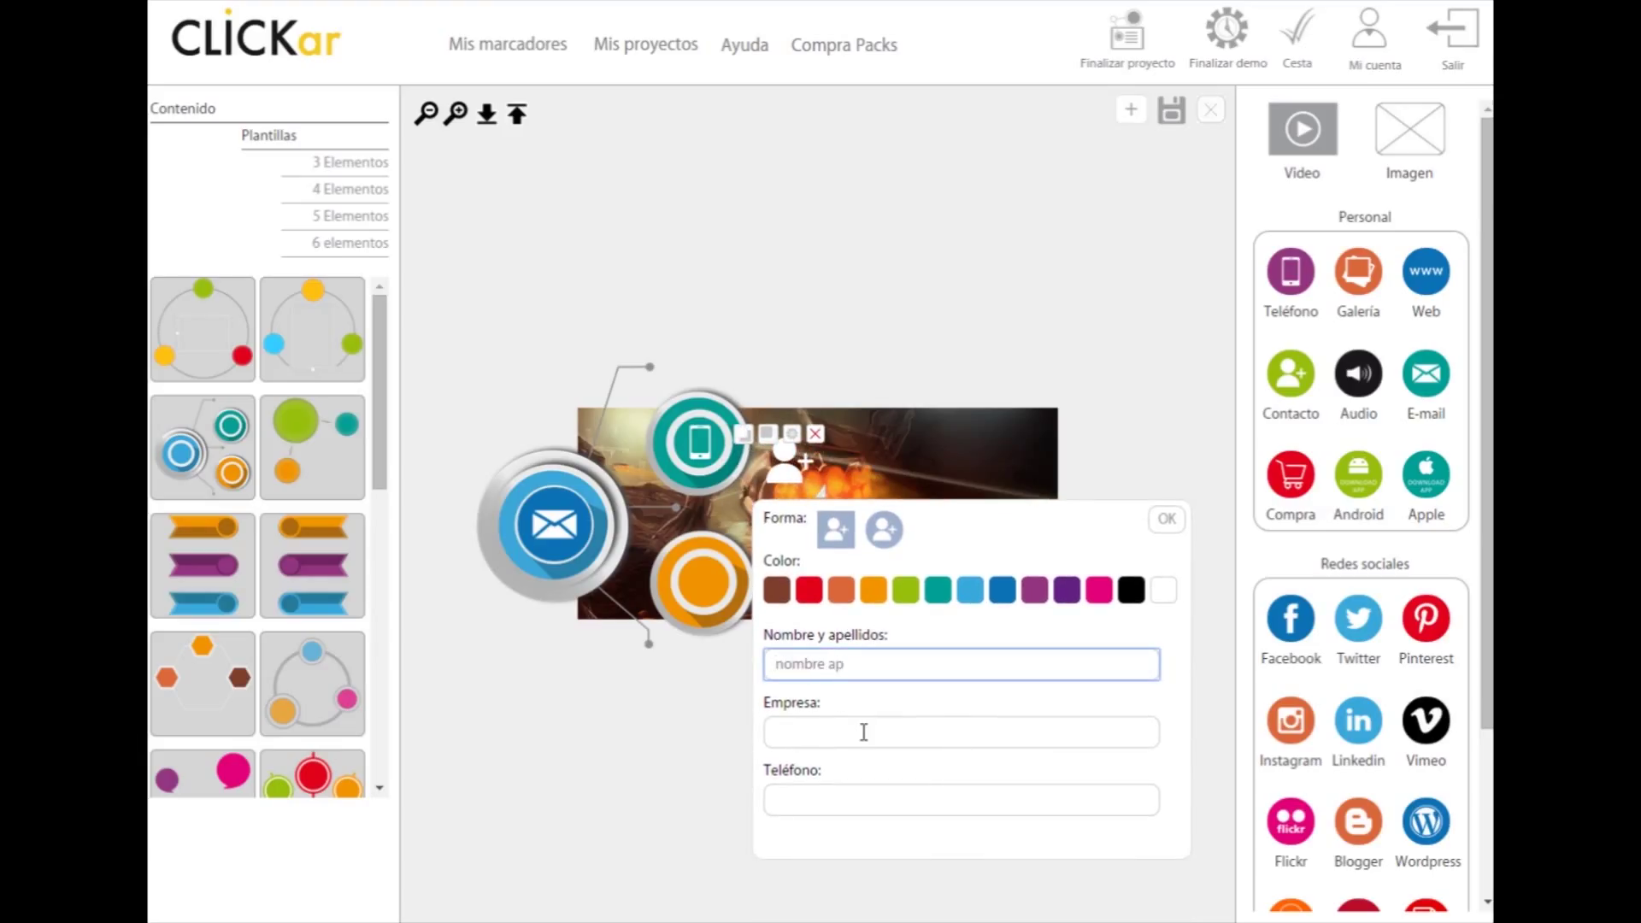
pyautogui.write('Empr')
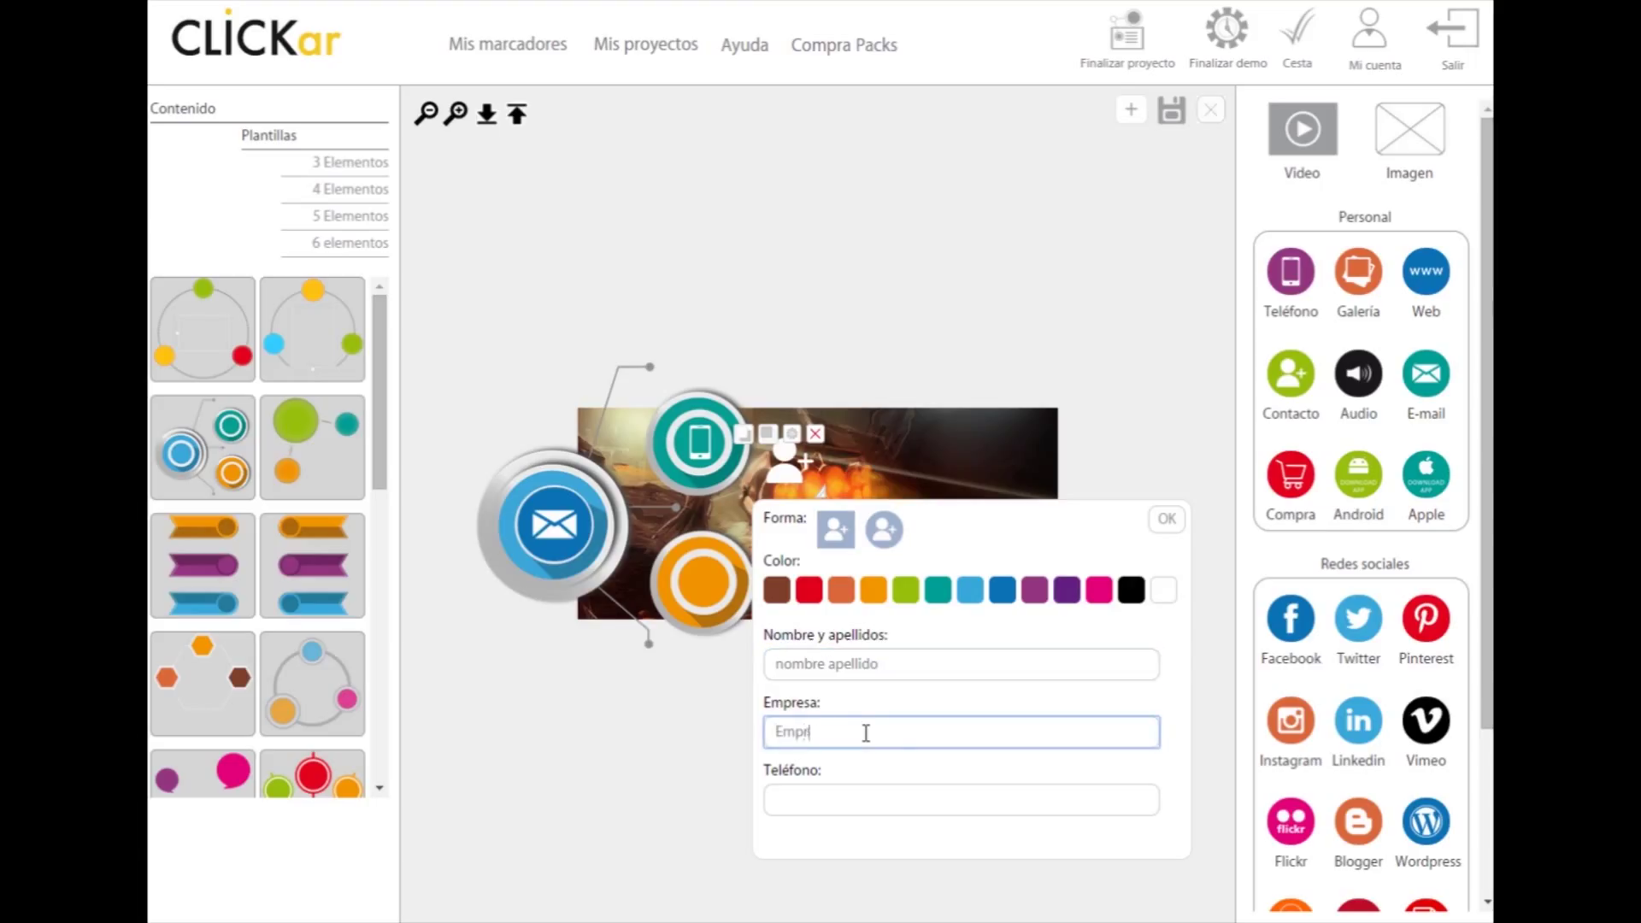
pyautogui.click(962, 799)
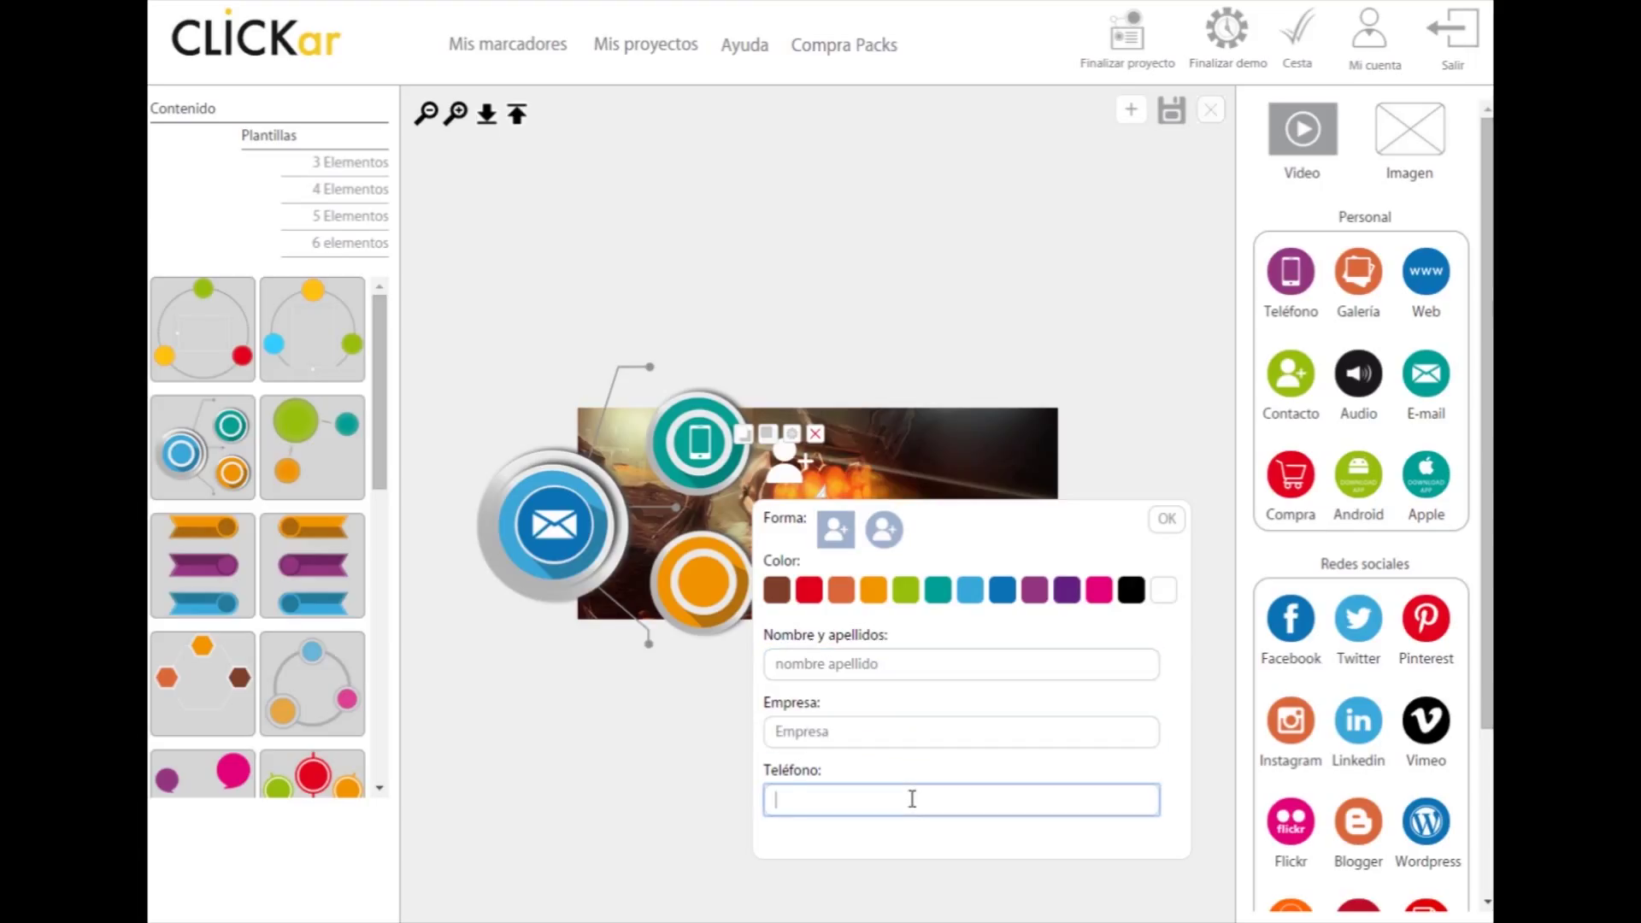
pyautogui.write('12345645')
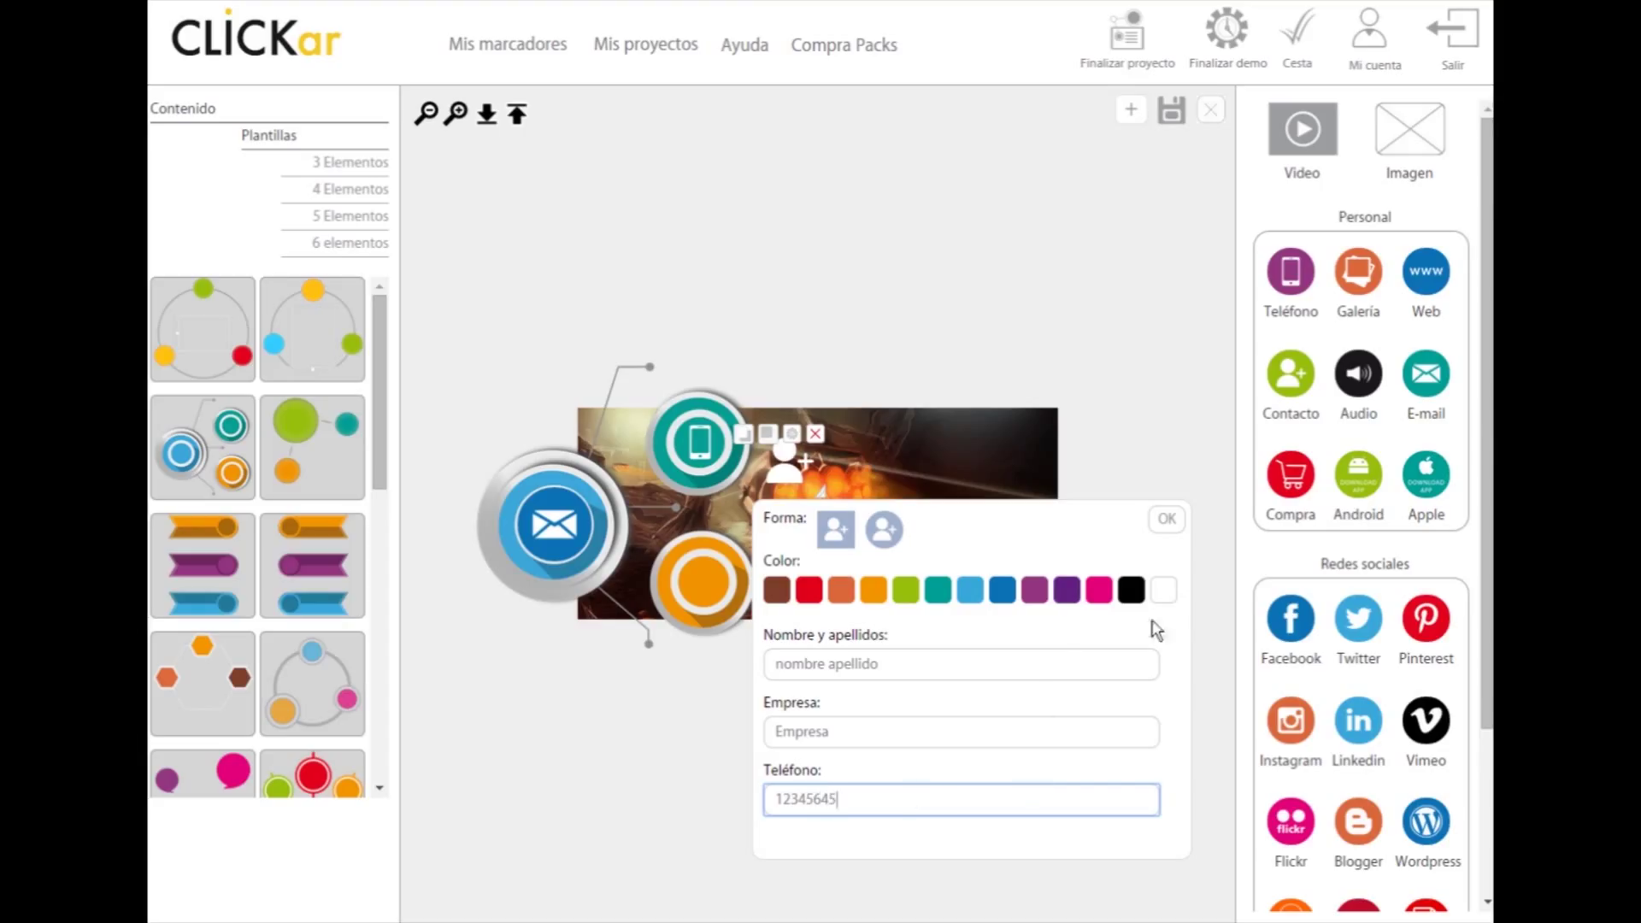
pyautogui.click(1166, 519)
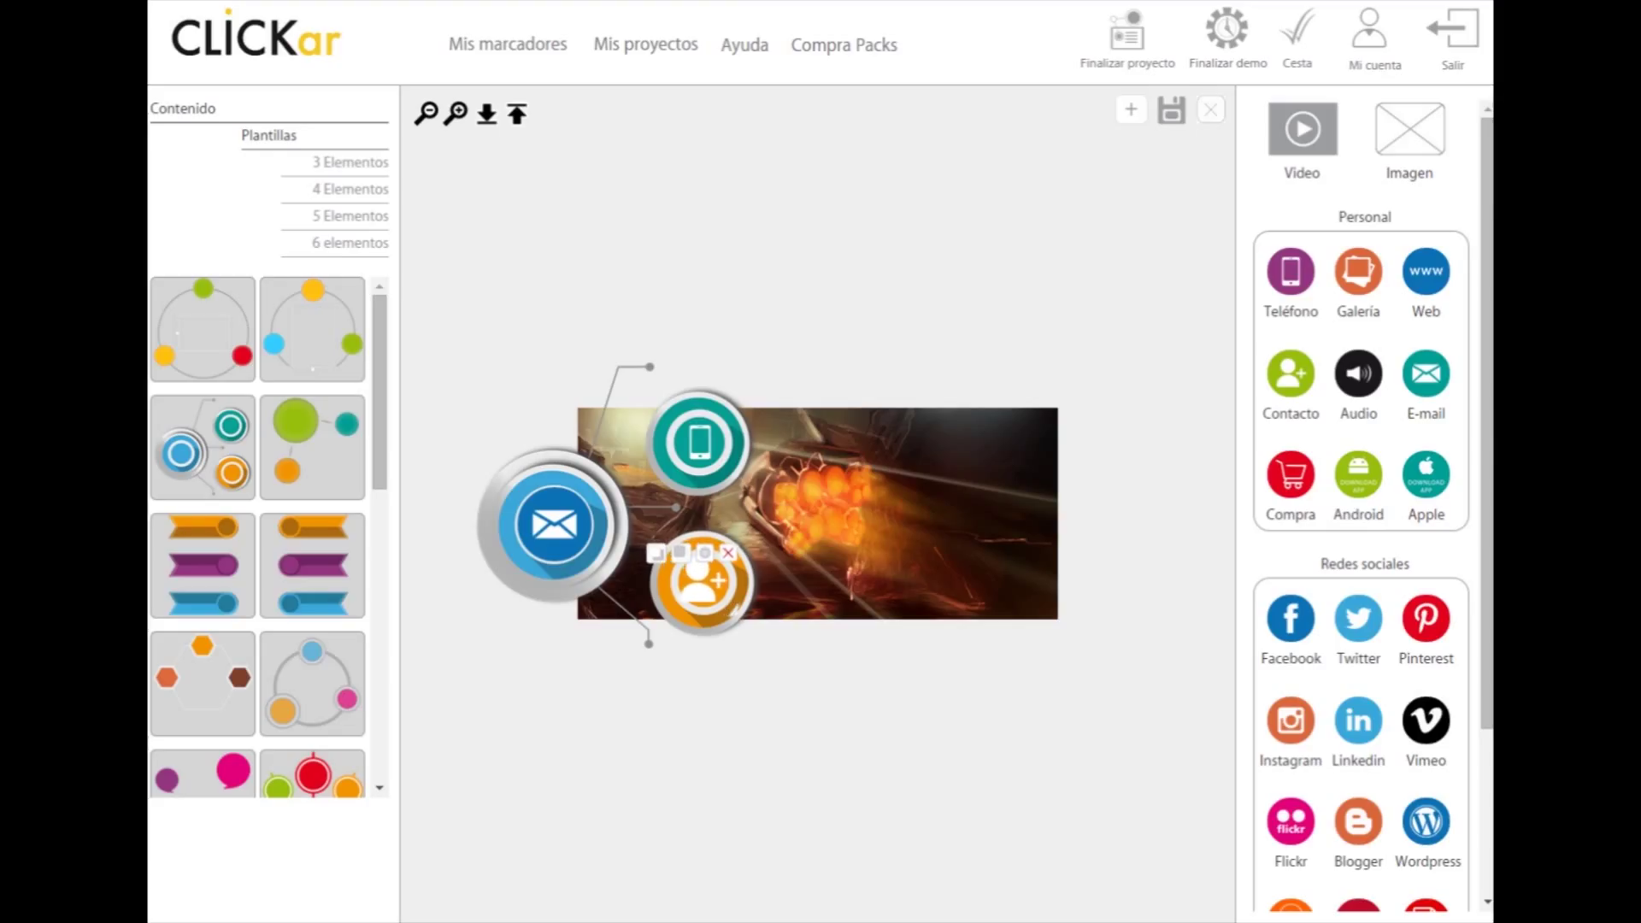
pyautogui.click(704, 586)
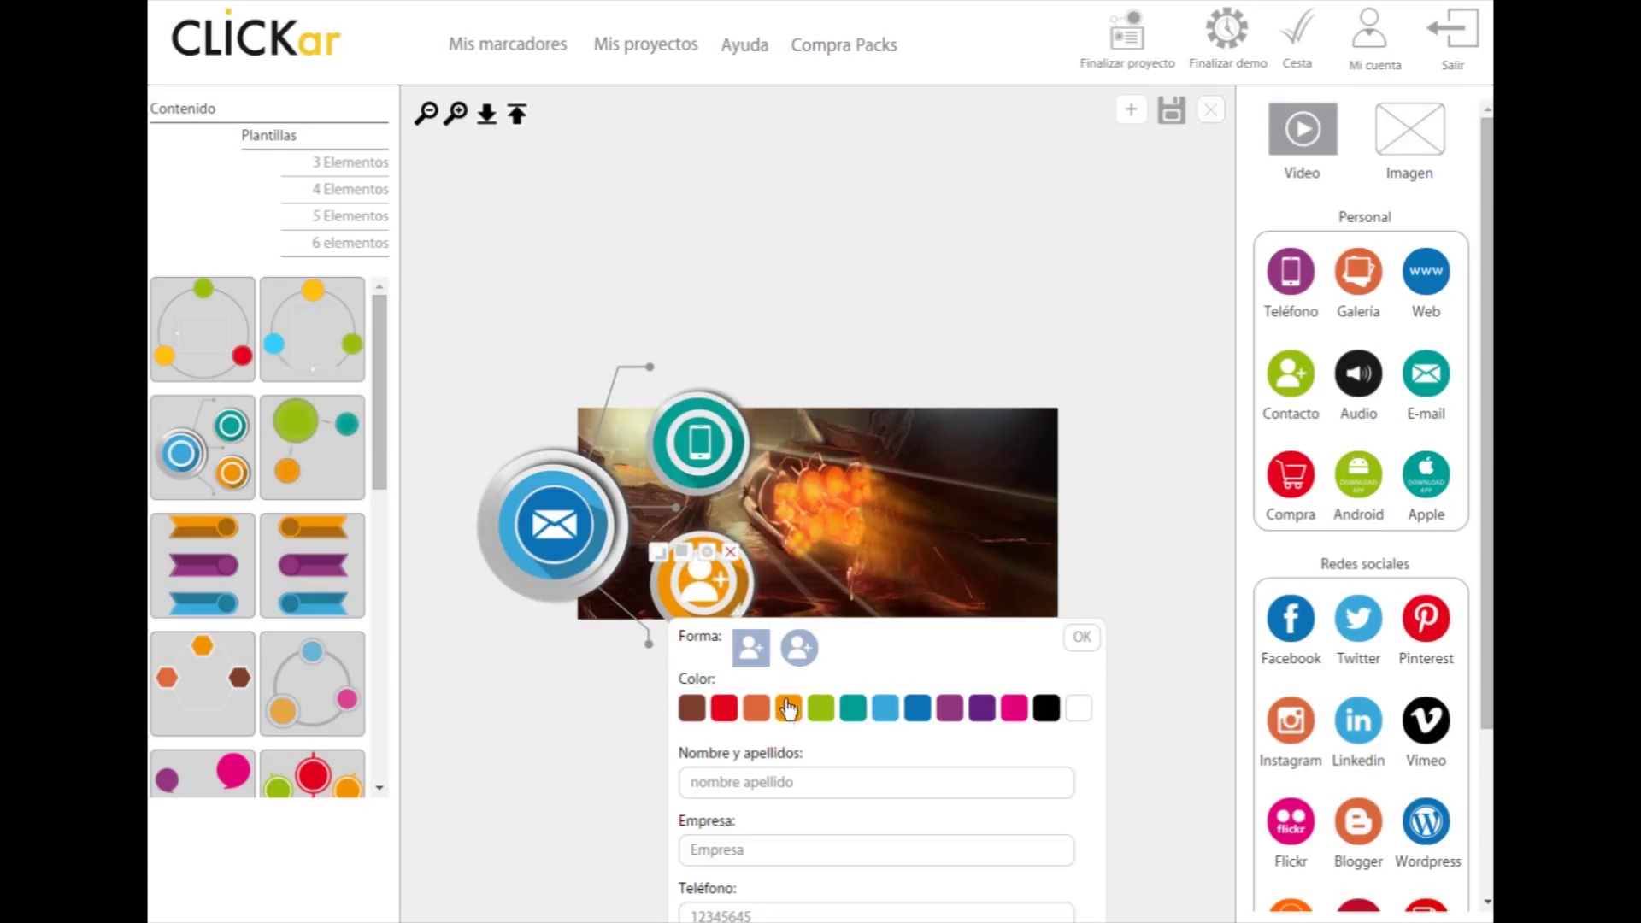
pyautogui.click(788, 709)
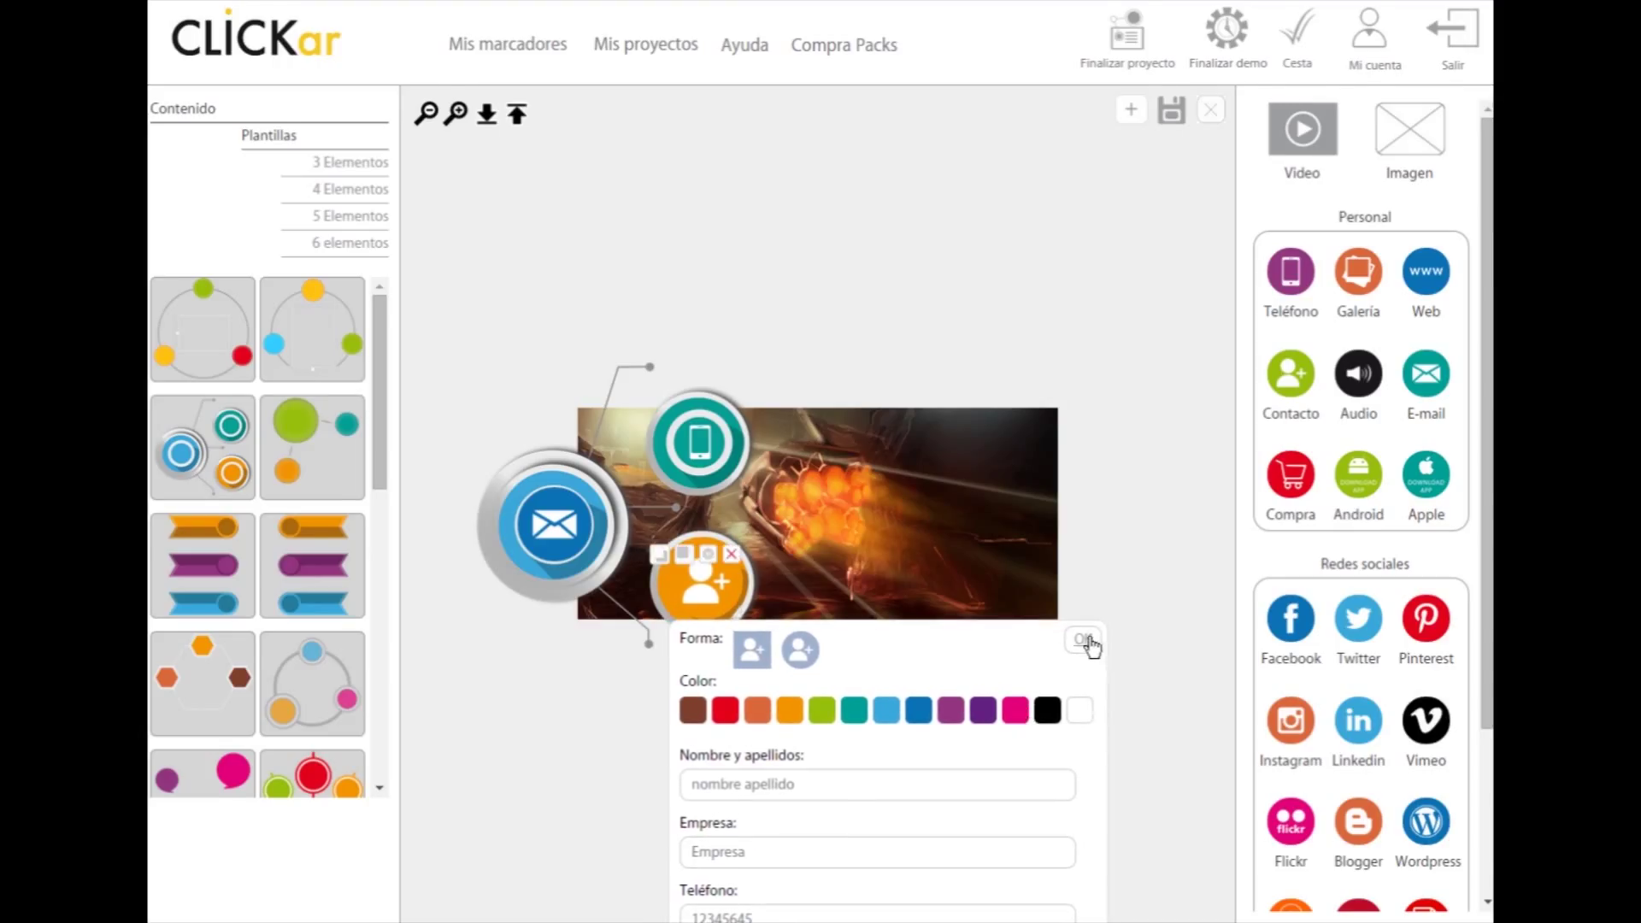
pyautogui.click(1084, 639)
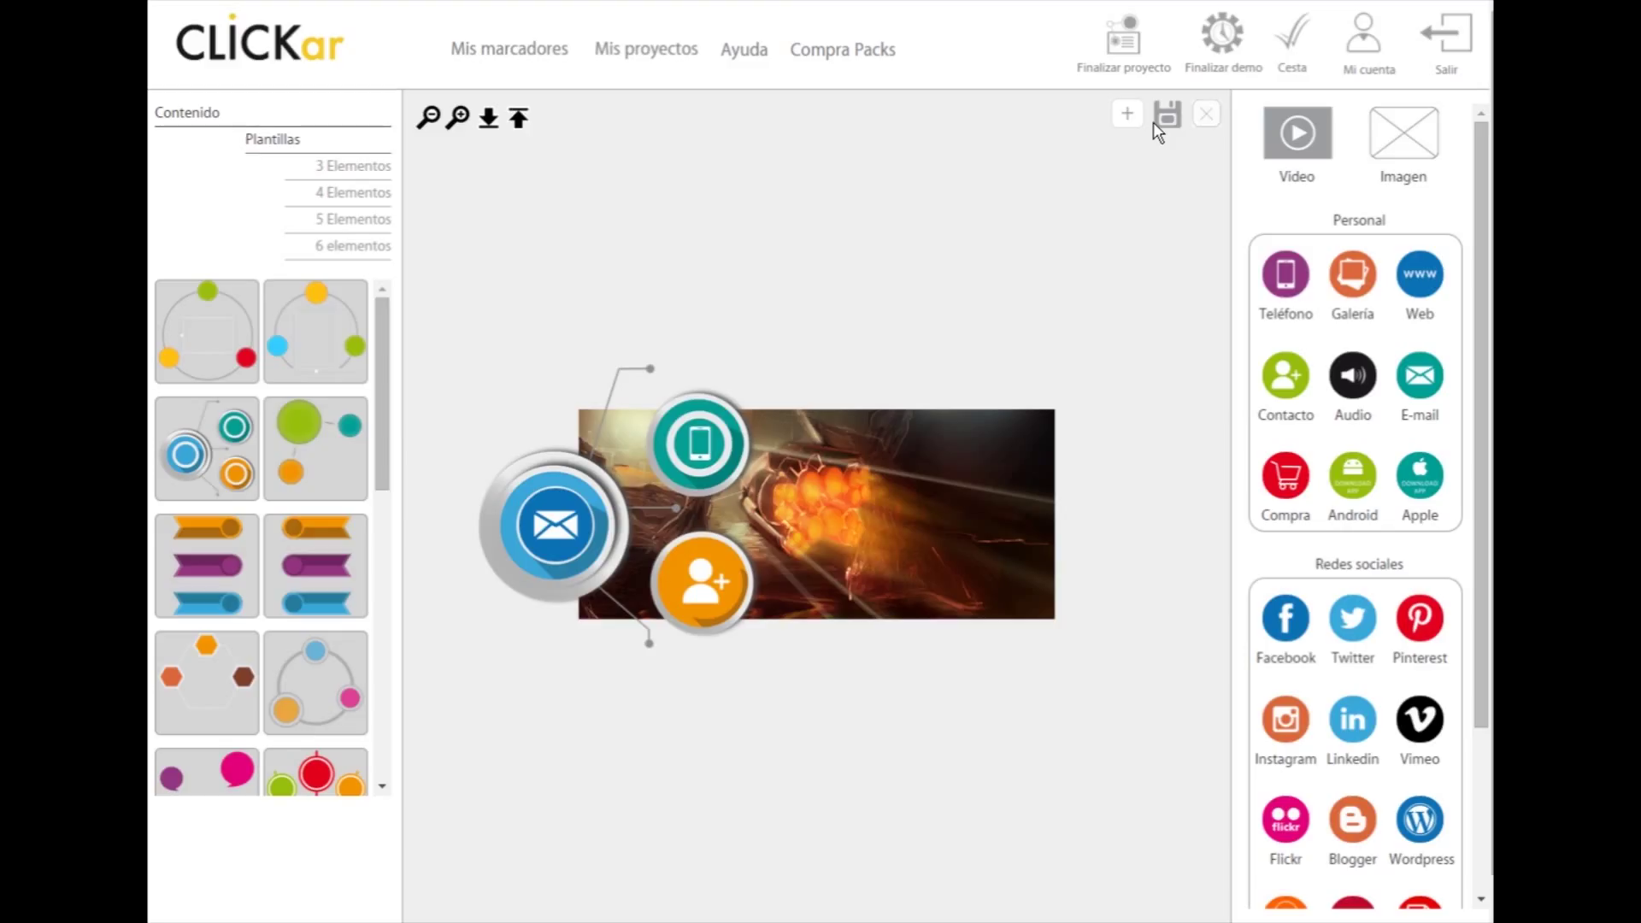
pyautogui.moveTo(1047, 269)
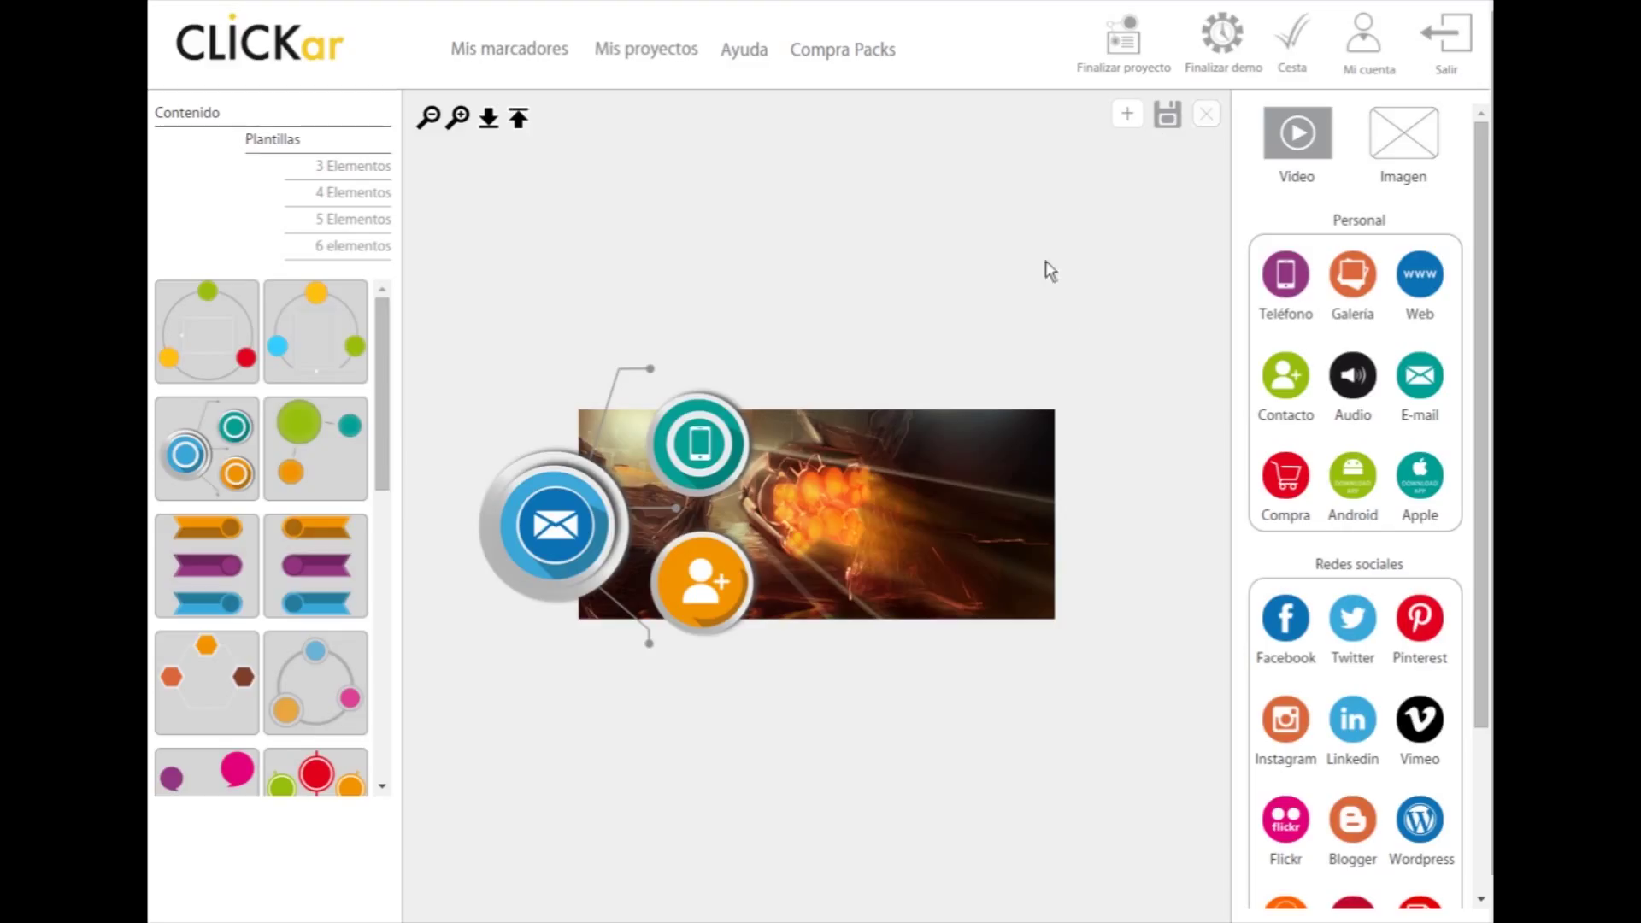
pyautogui.moveTo(1023, 246)
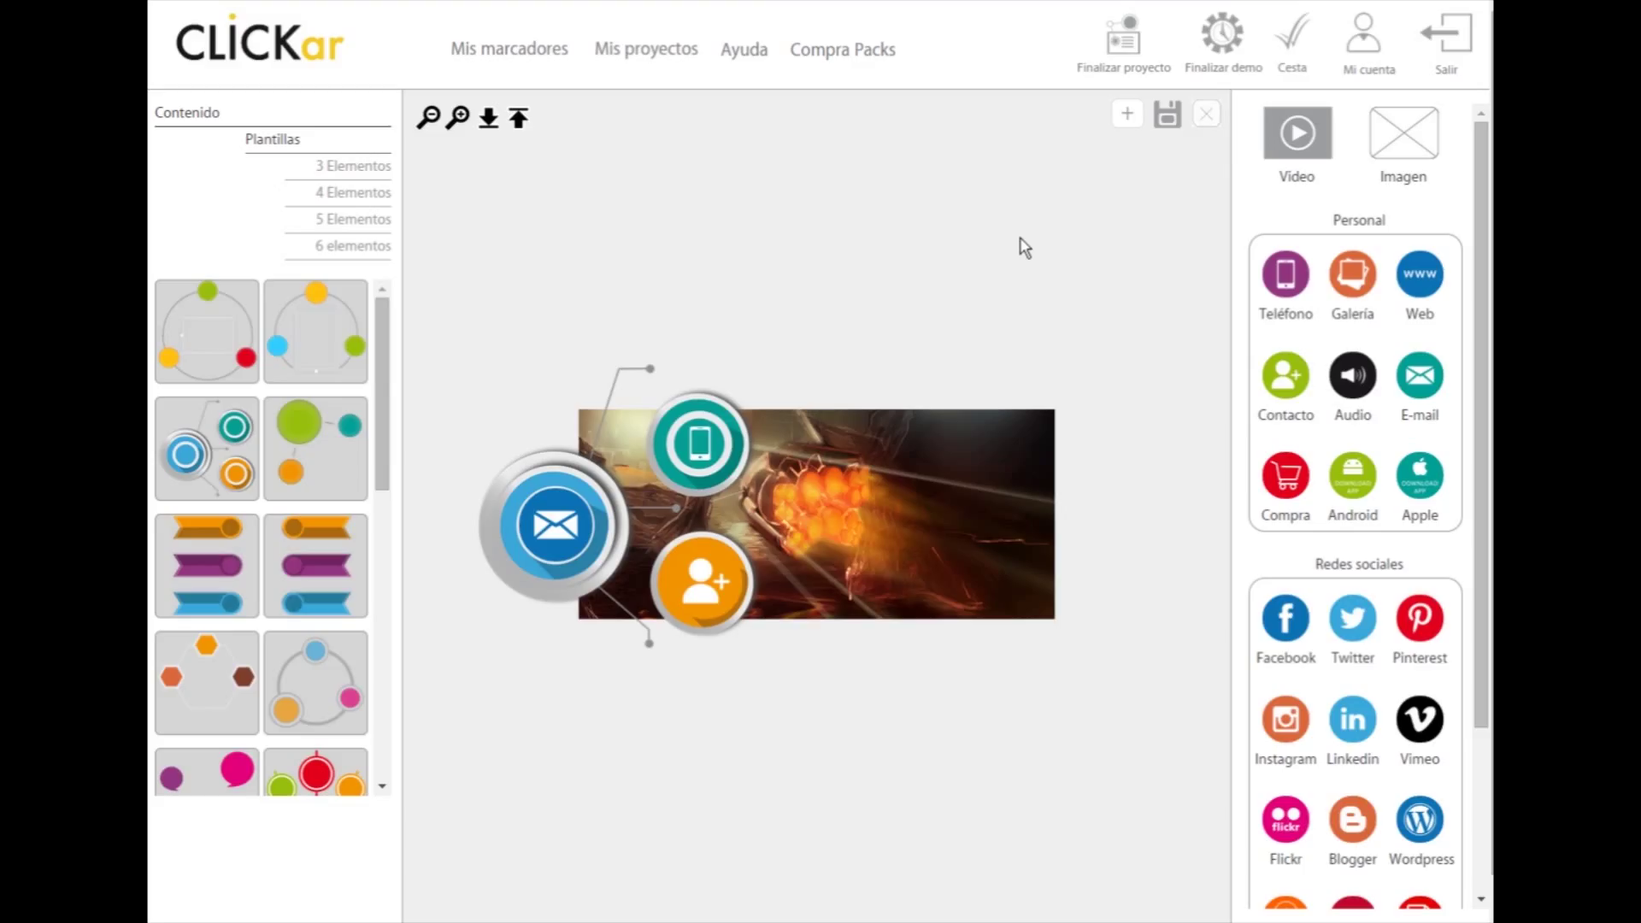
pyautogui.moveTo(1166, 114)
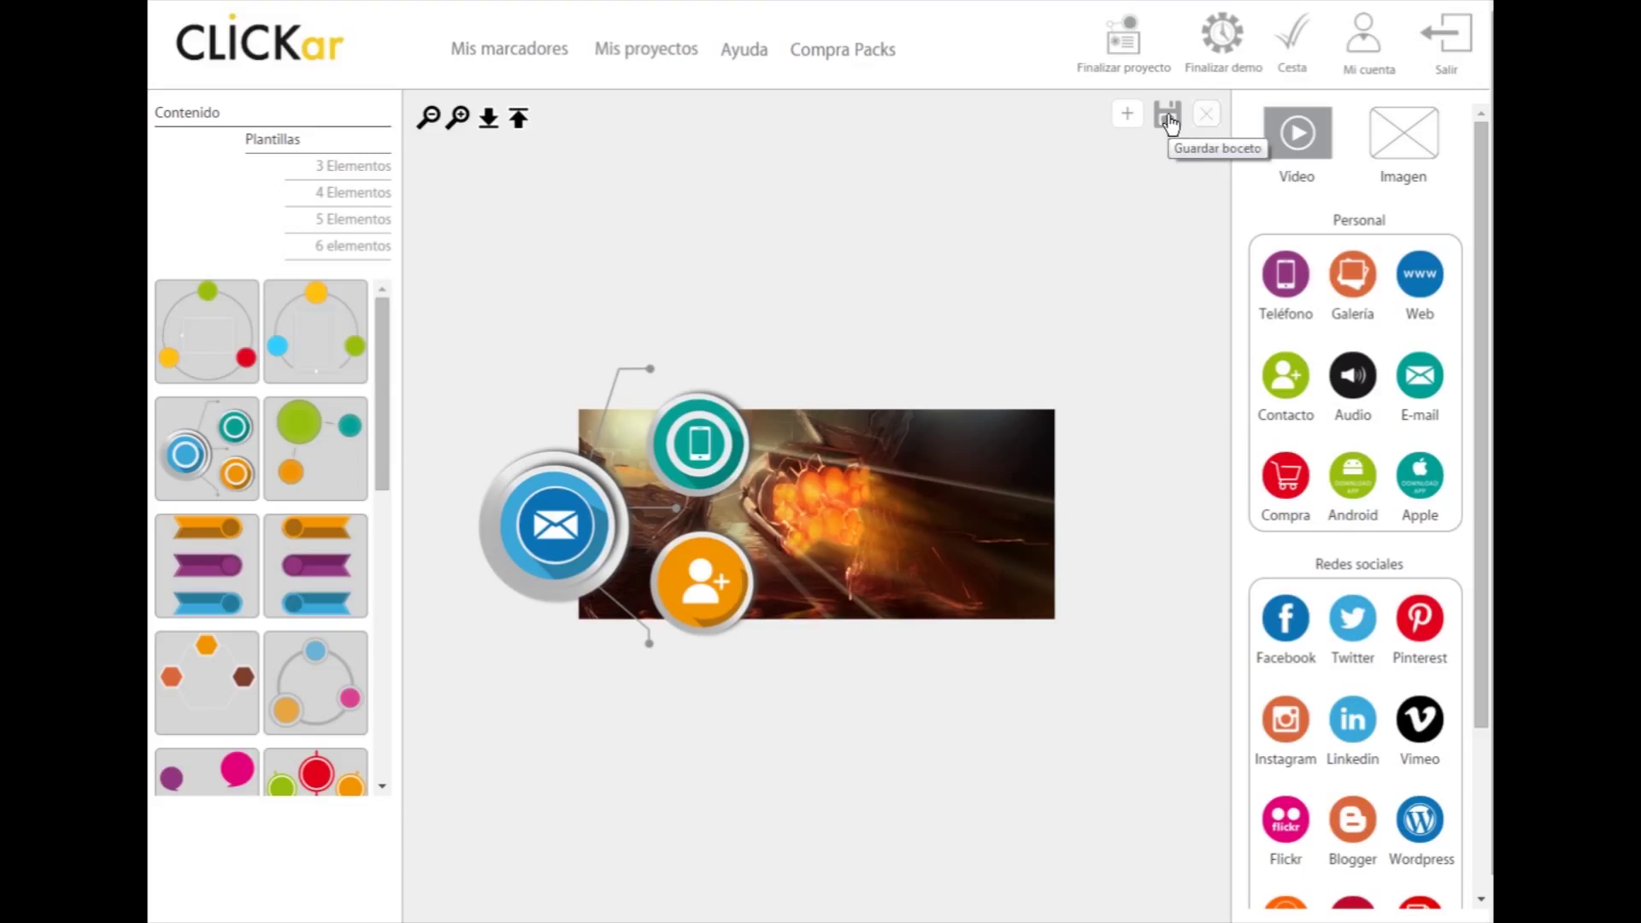
# Step: Save the design as sketch miBoceto and acknowledge the saved message
pyautogui.click(1166, 114)
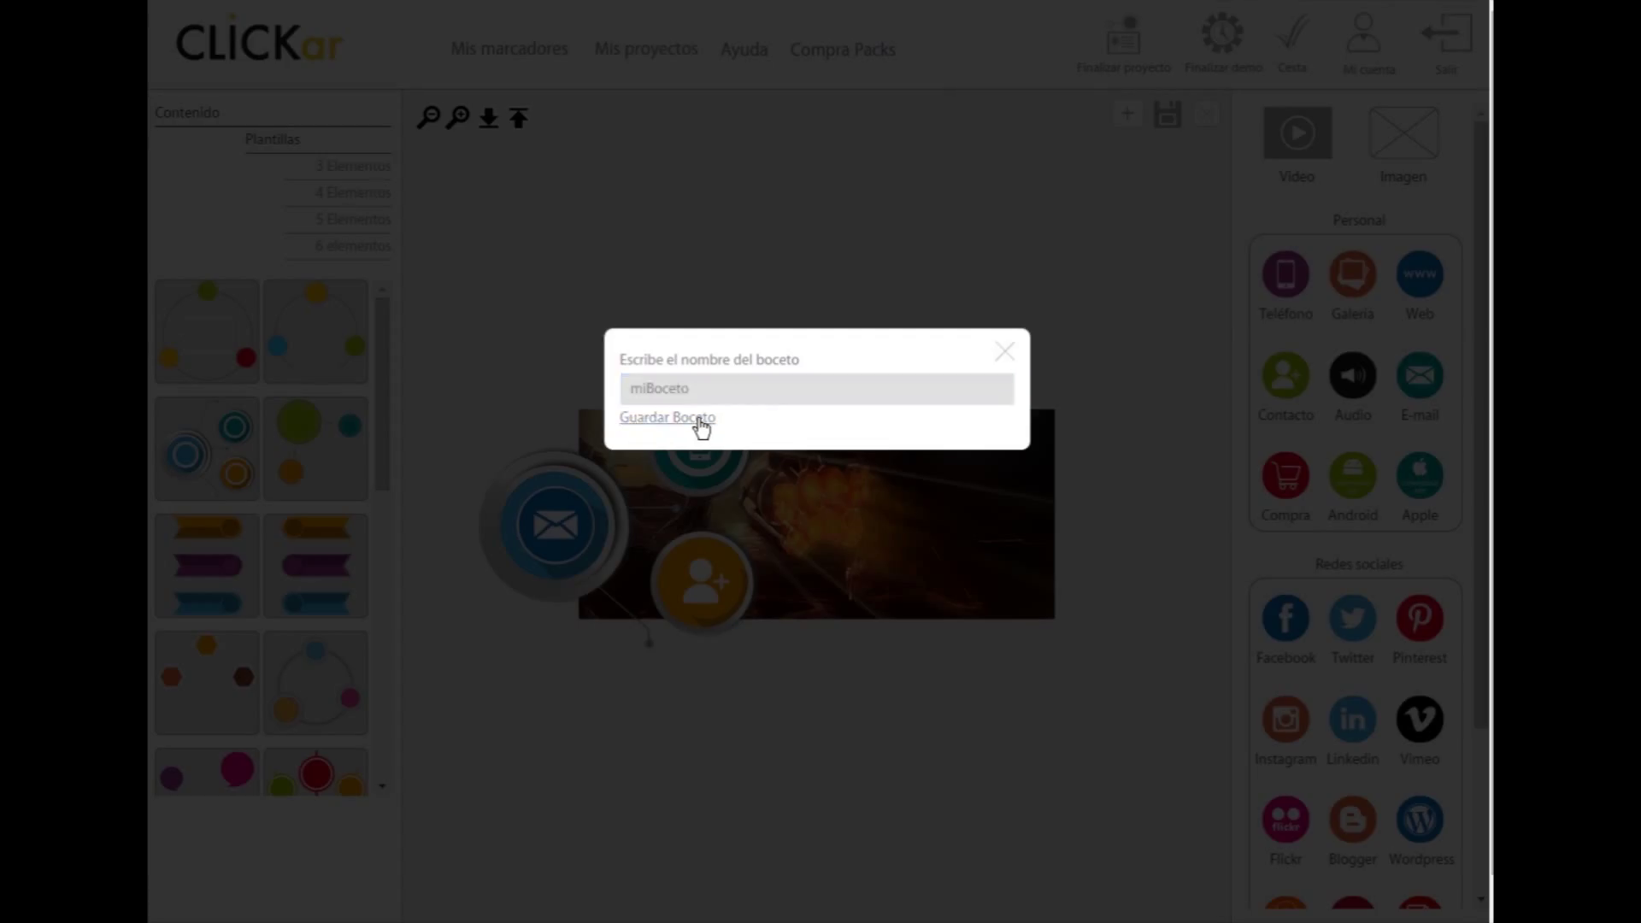
pyautogui.click(667, 417)
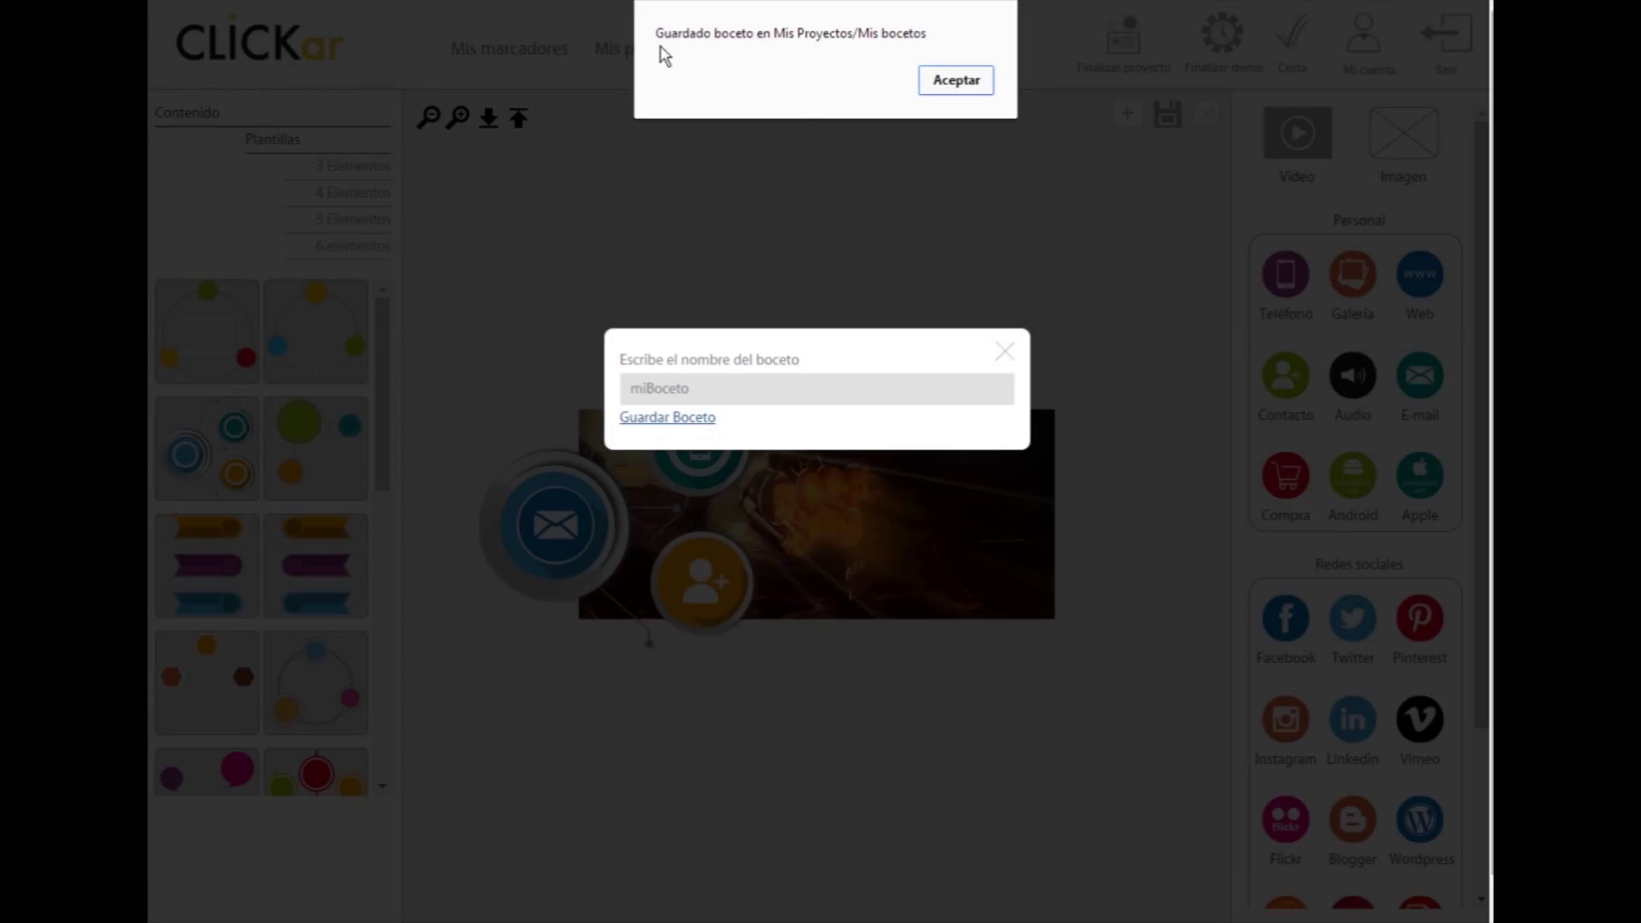
pyautogui.moveTo(737, 51)
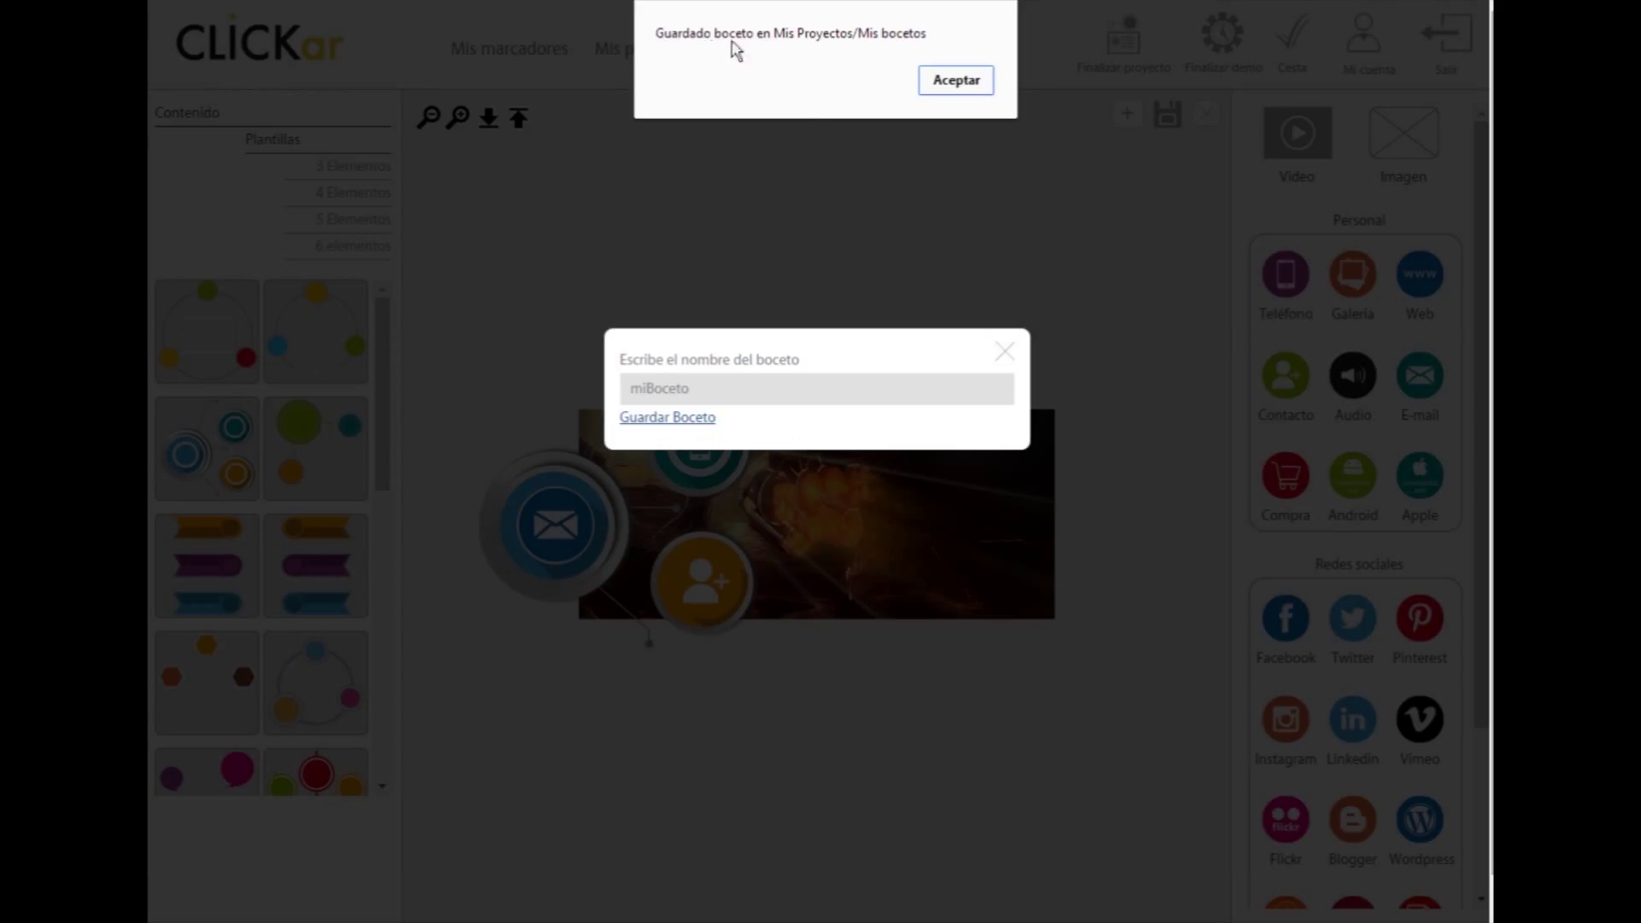
pyautogui.moveTo(910, 48)
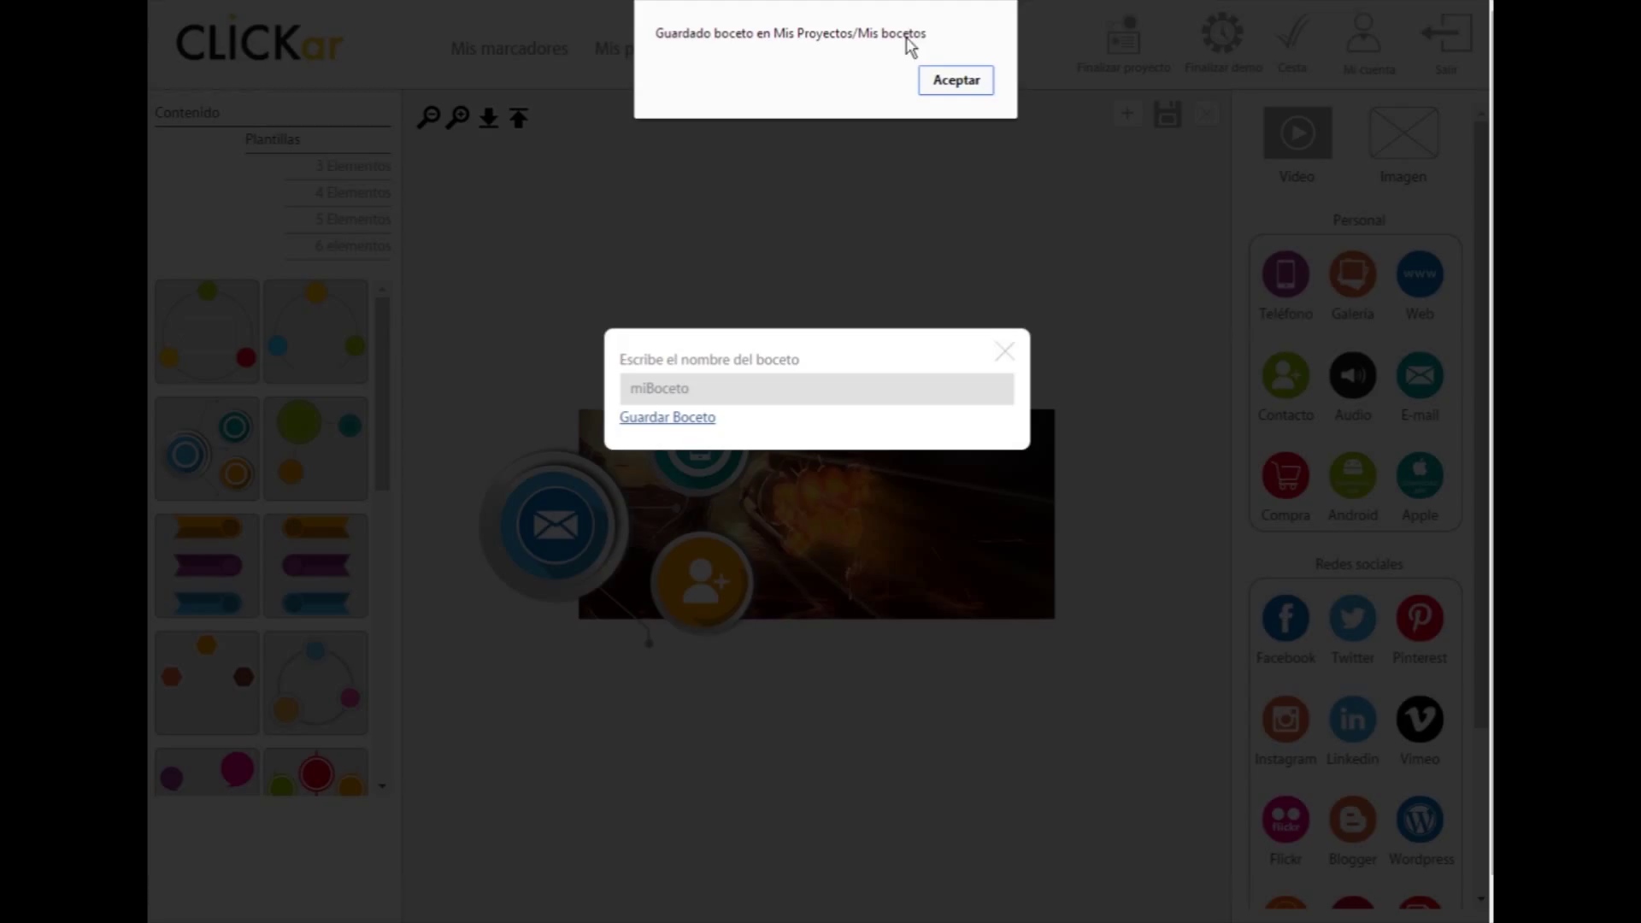
pyautogui.moveTo(945, 52)
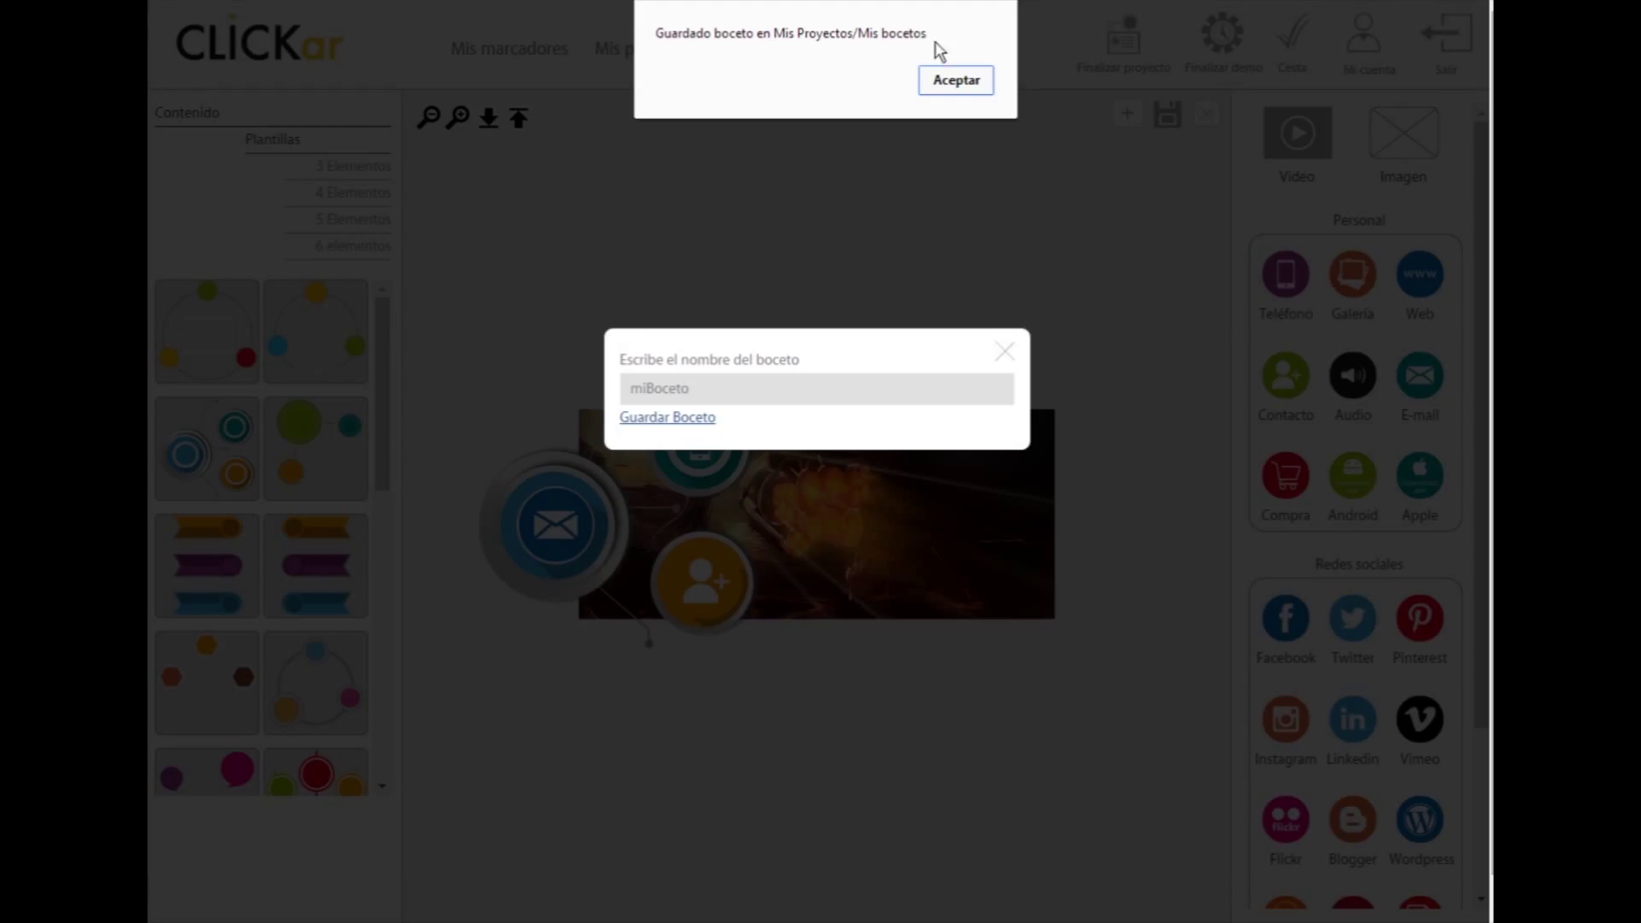
pyautogui.click(955, 80)
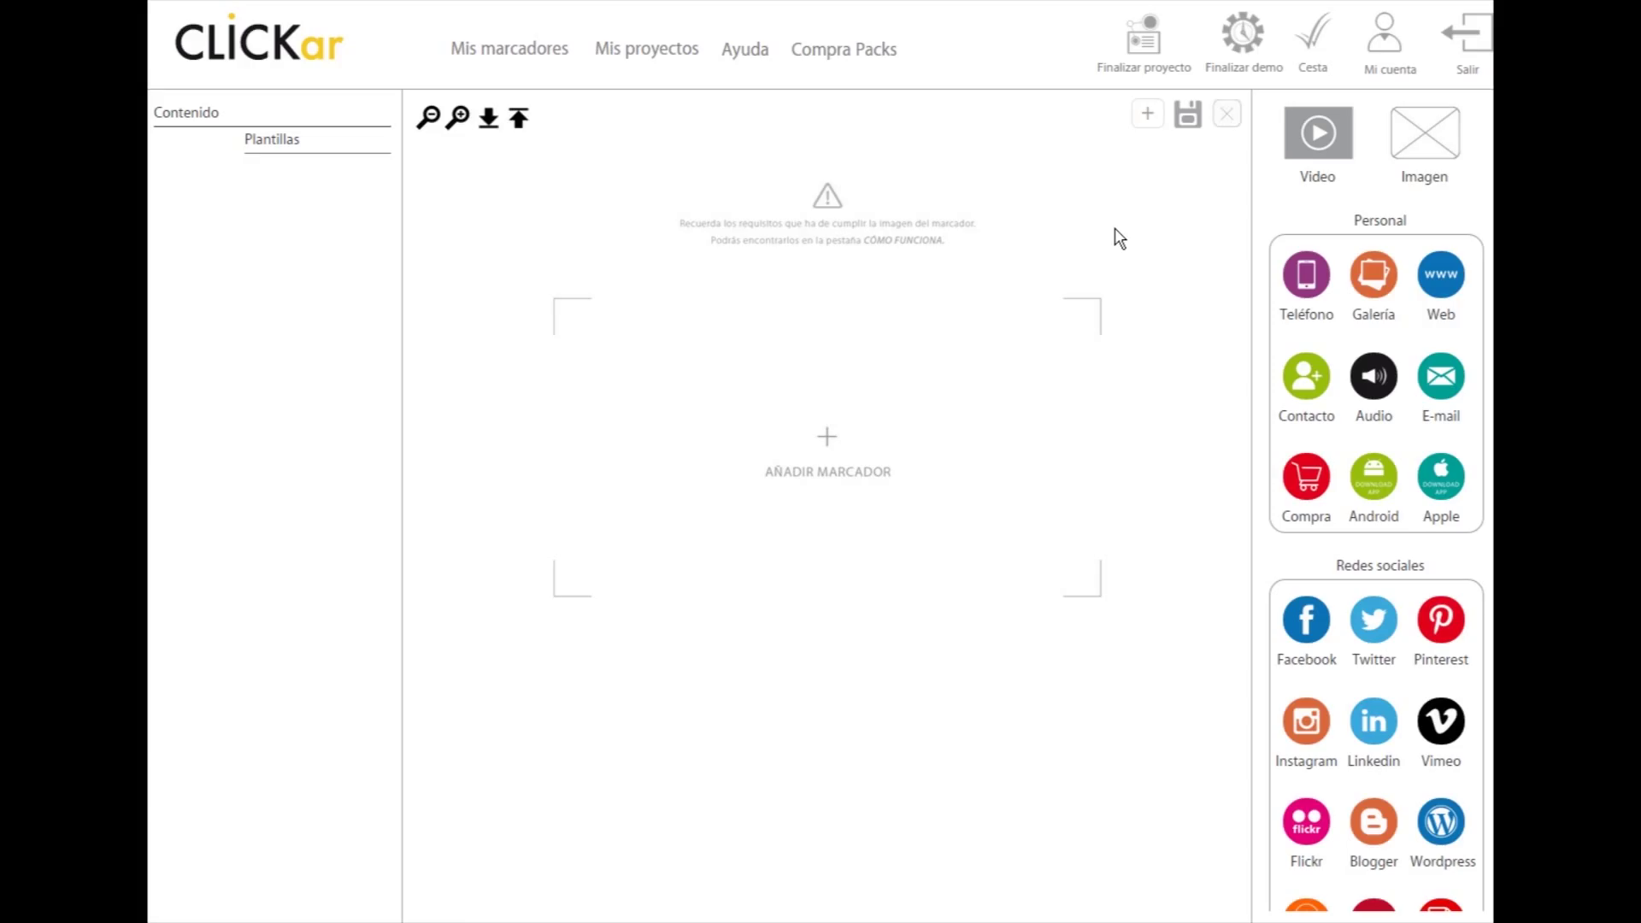
pyautogui.moveTo(951, 244)
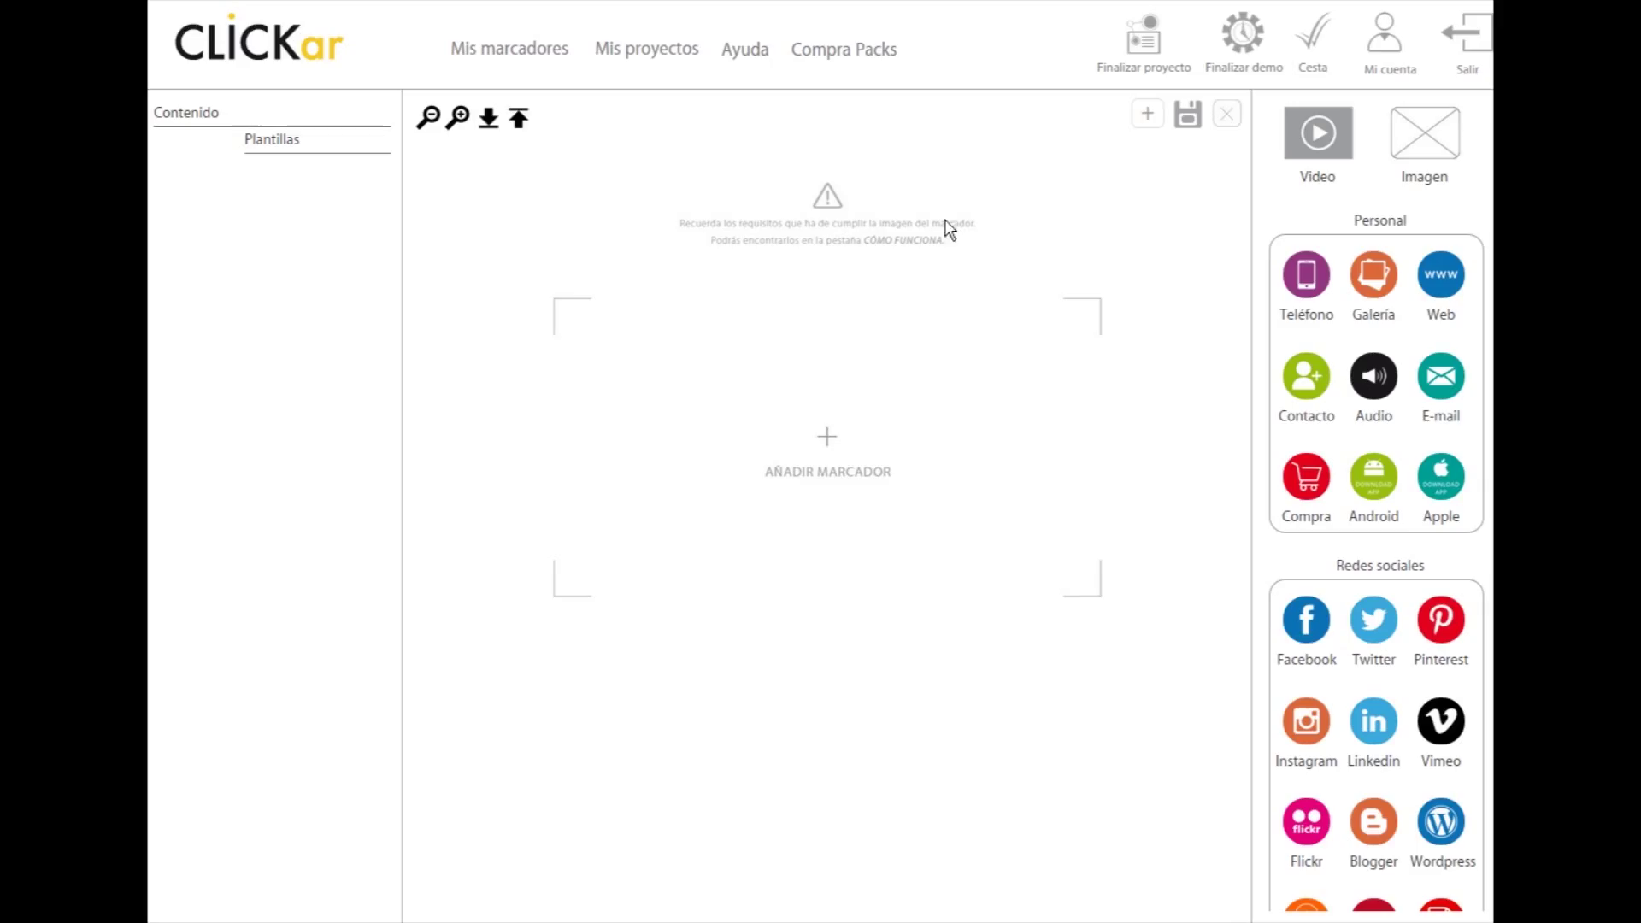
# Step: Open Mis bocetos under Mis proyectos and edit the miBoceto sketch
pyautogui.click(645, 48)
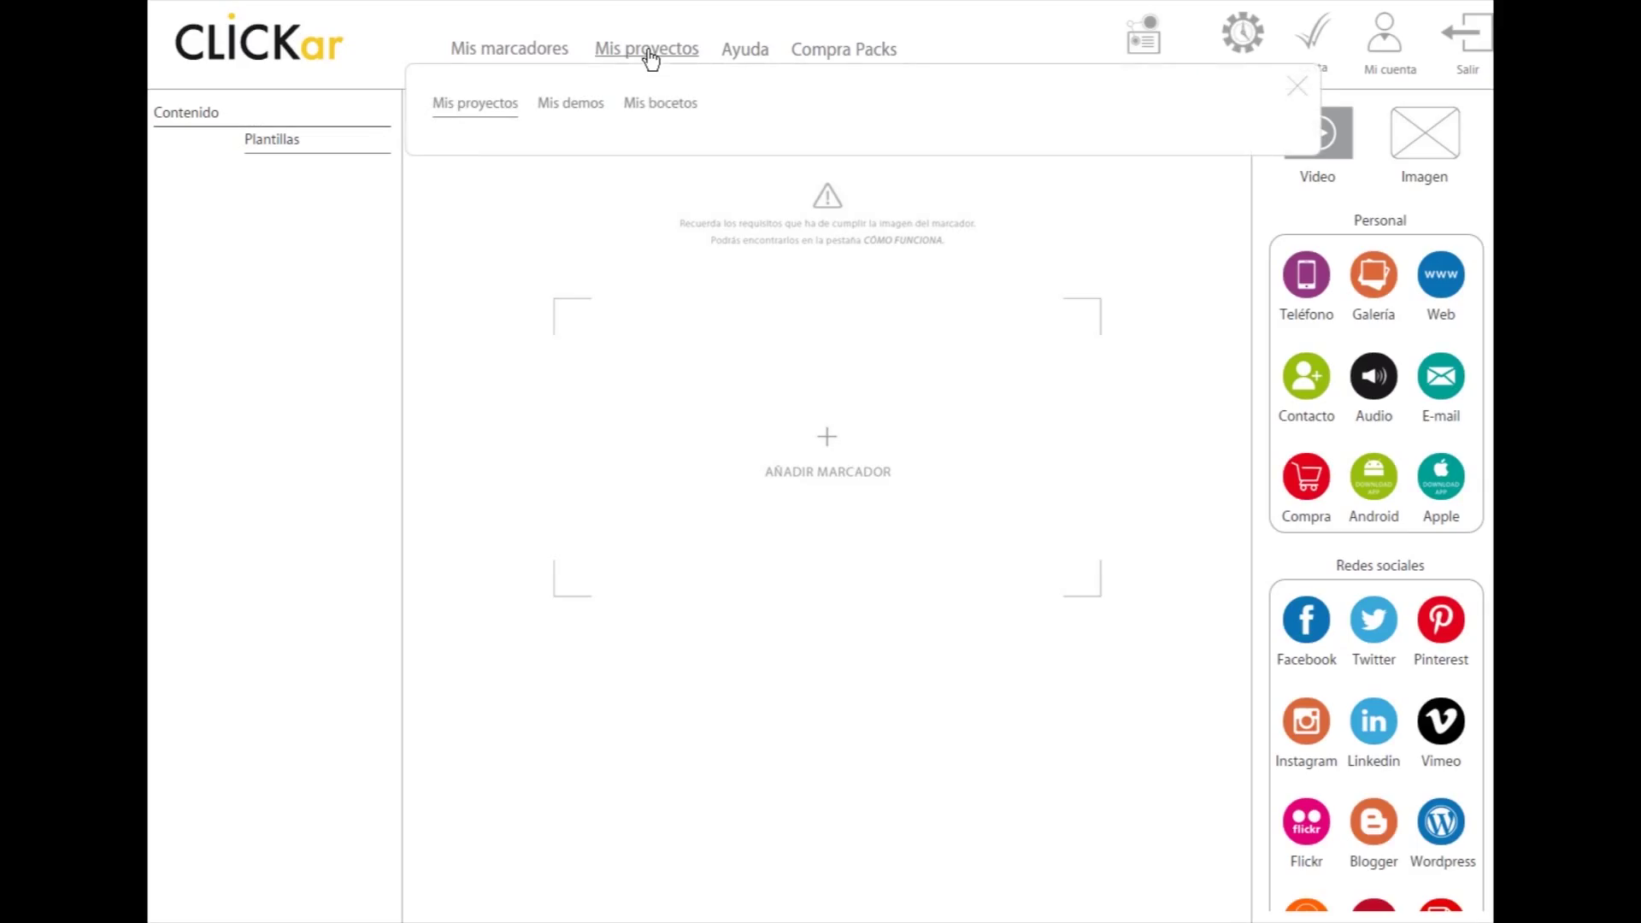
pyautogui.click(660, 102)
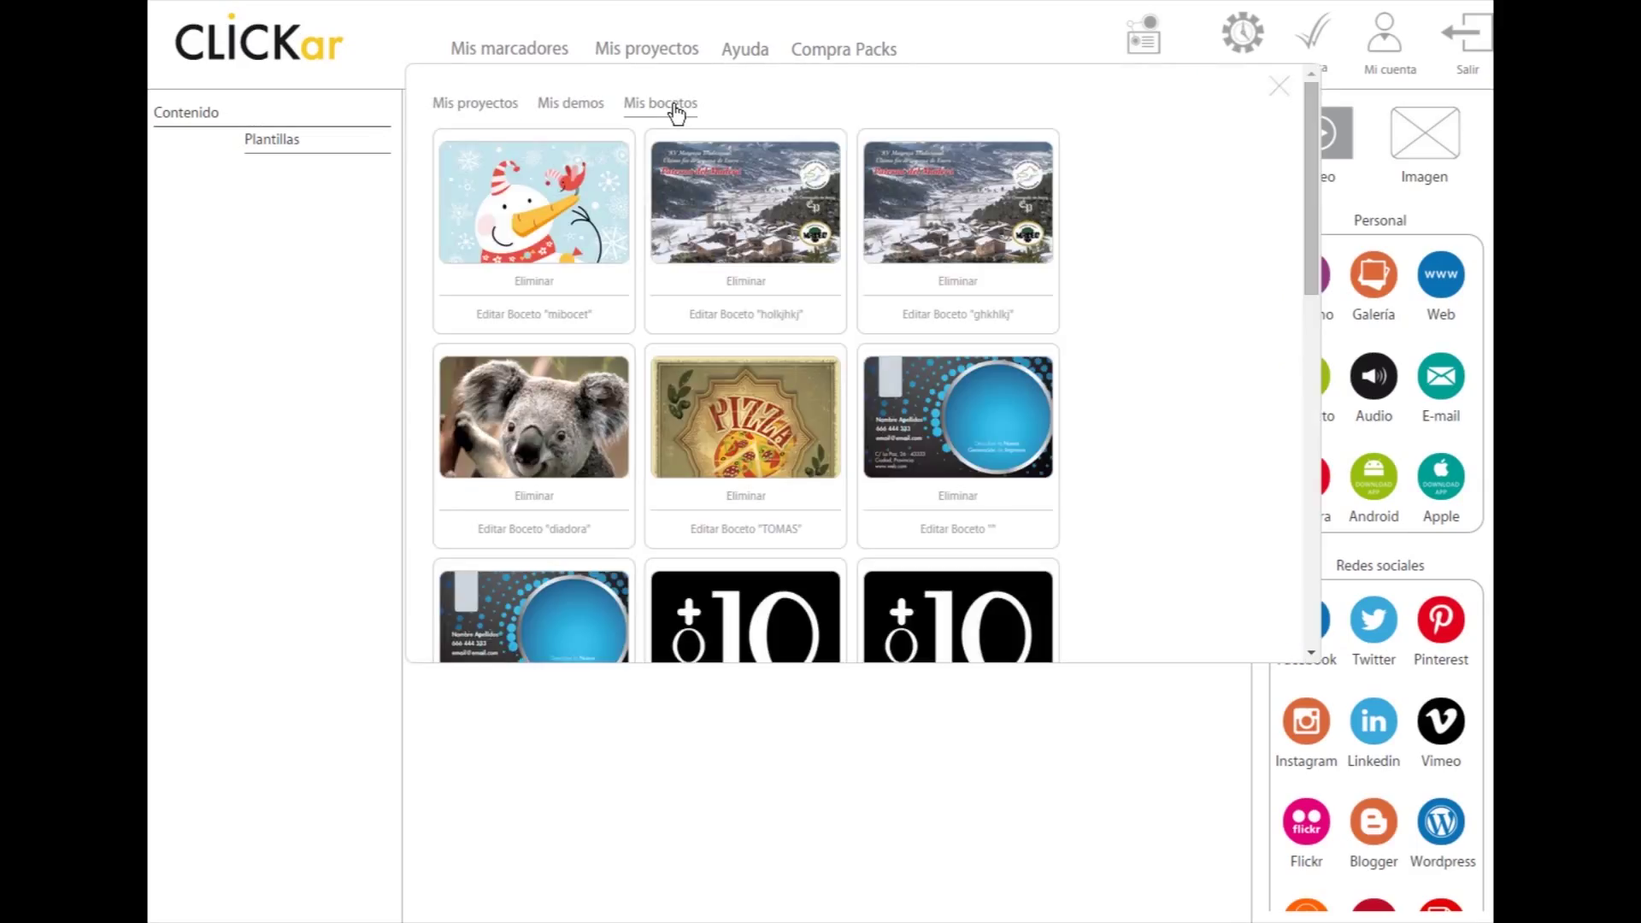
pyautogui.scroll(-3)
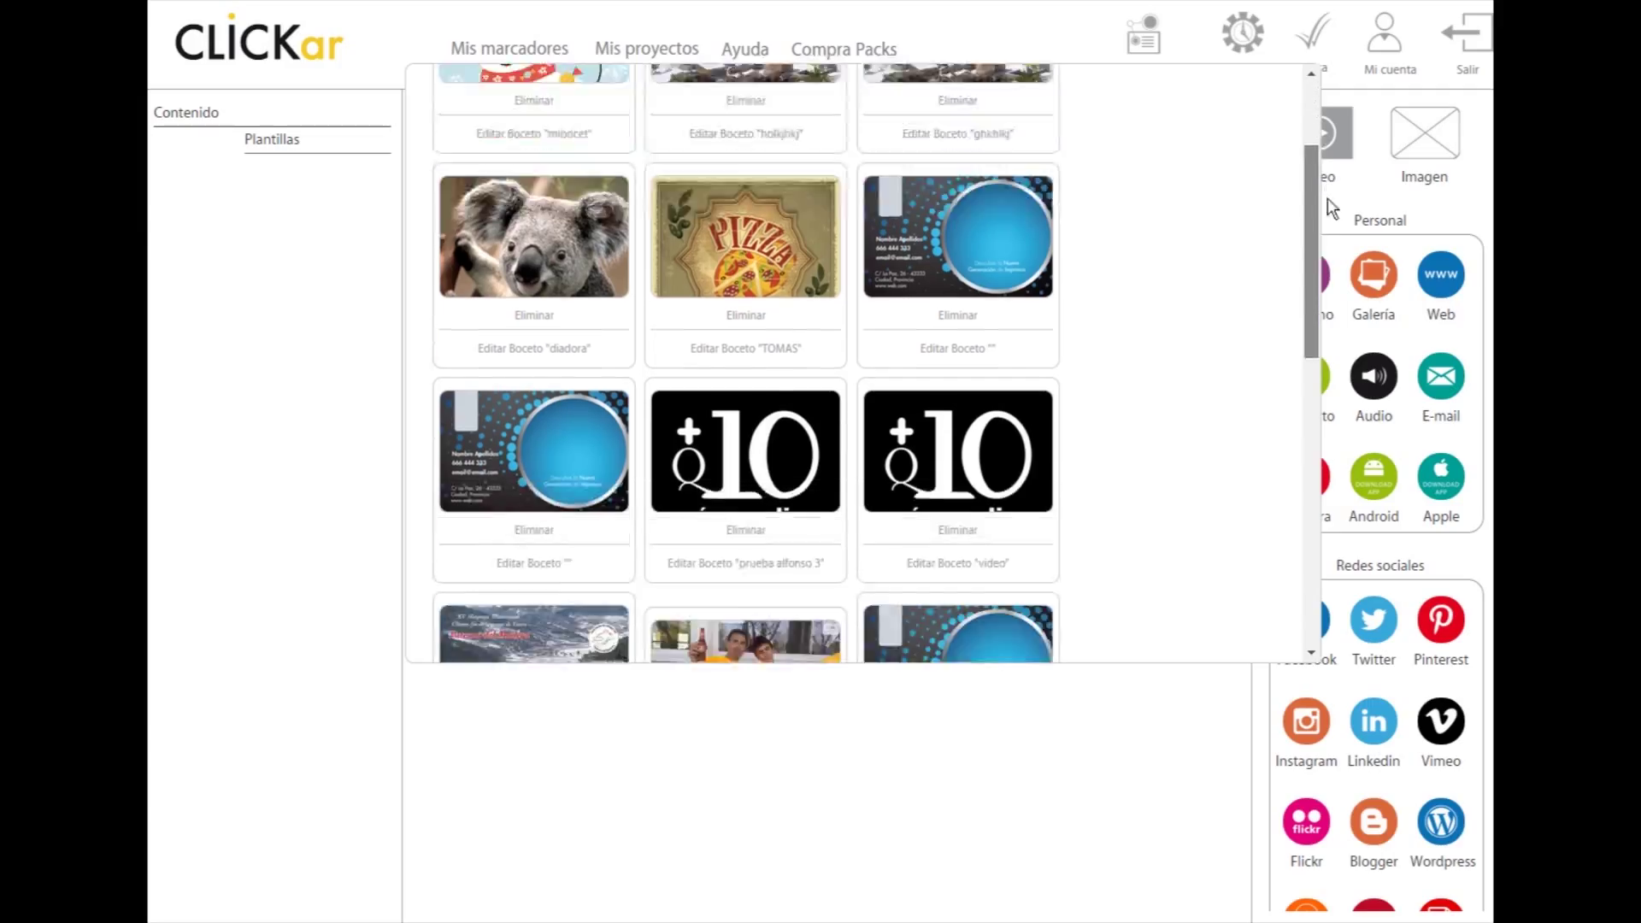
pyautogui.scroll(-3)
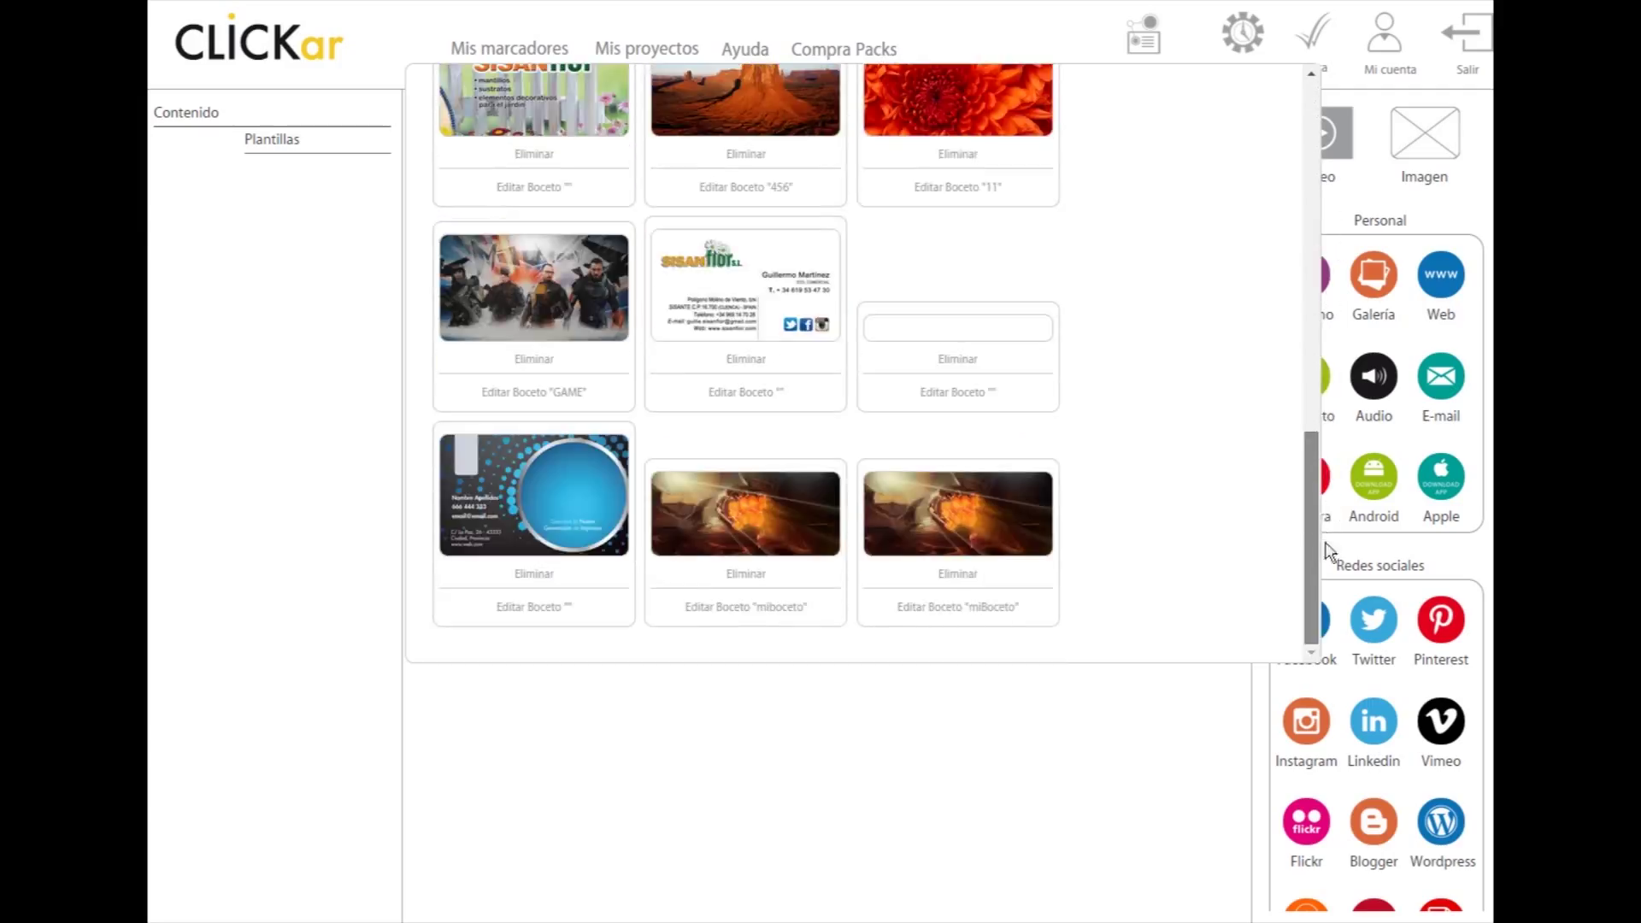
pyautogui.moveTo(990, 521)
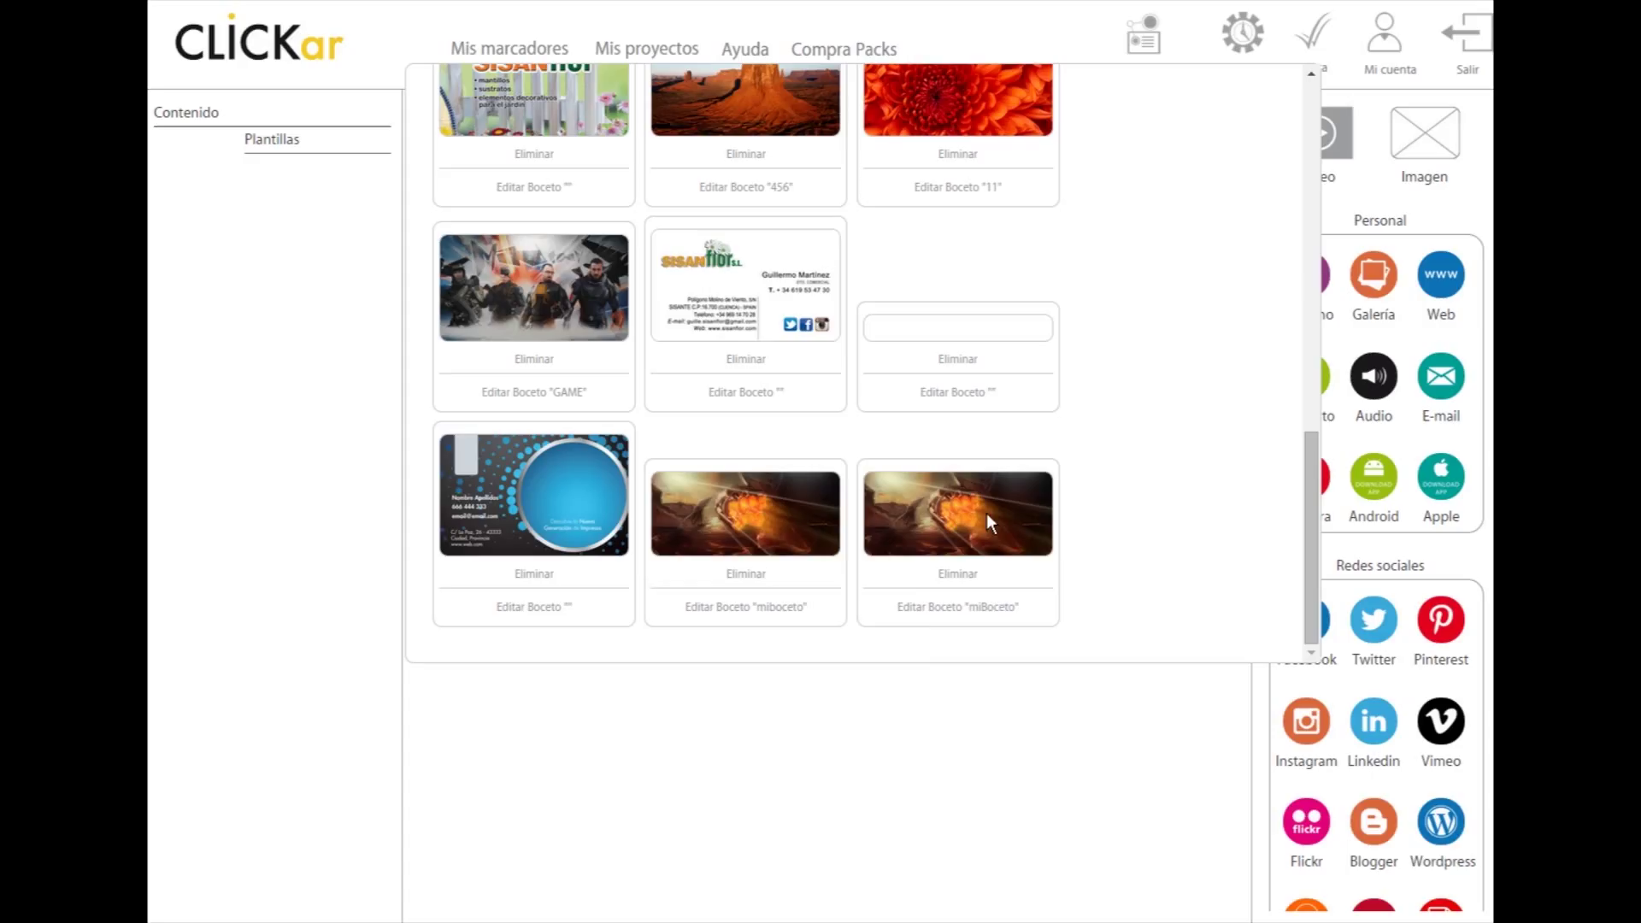
pyautogui.moveTo(954, 597)
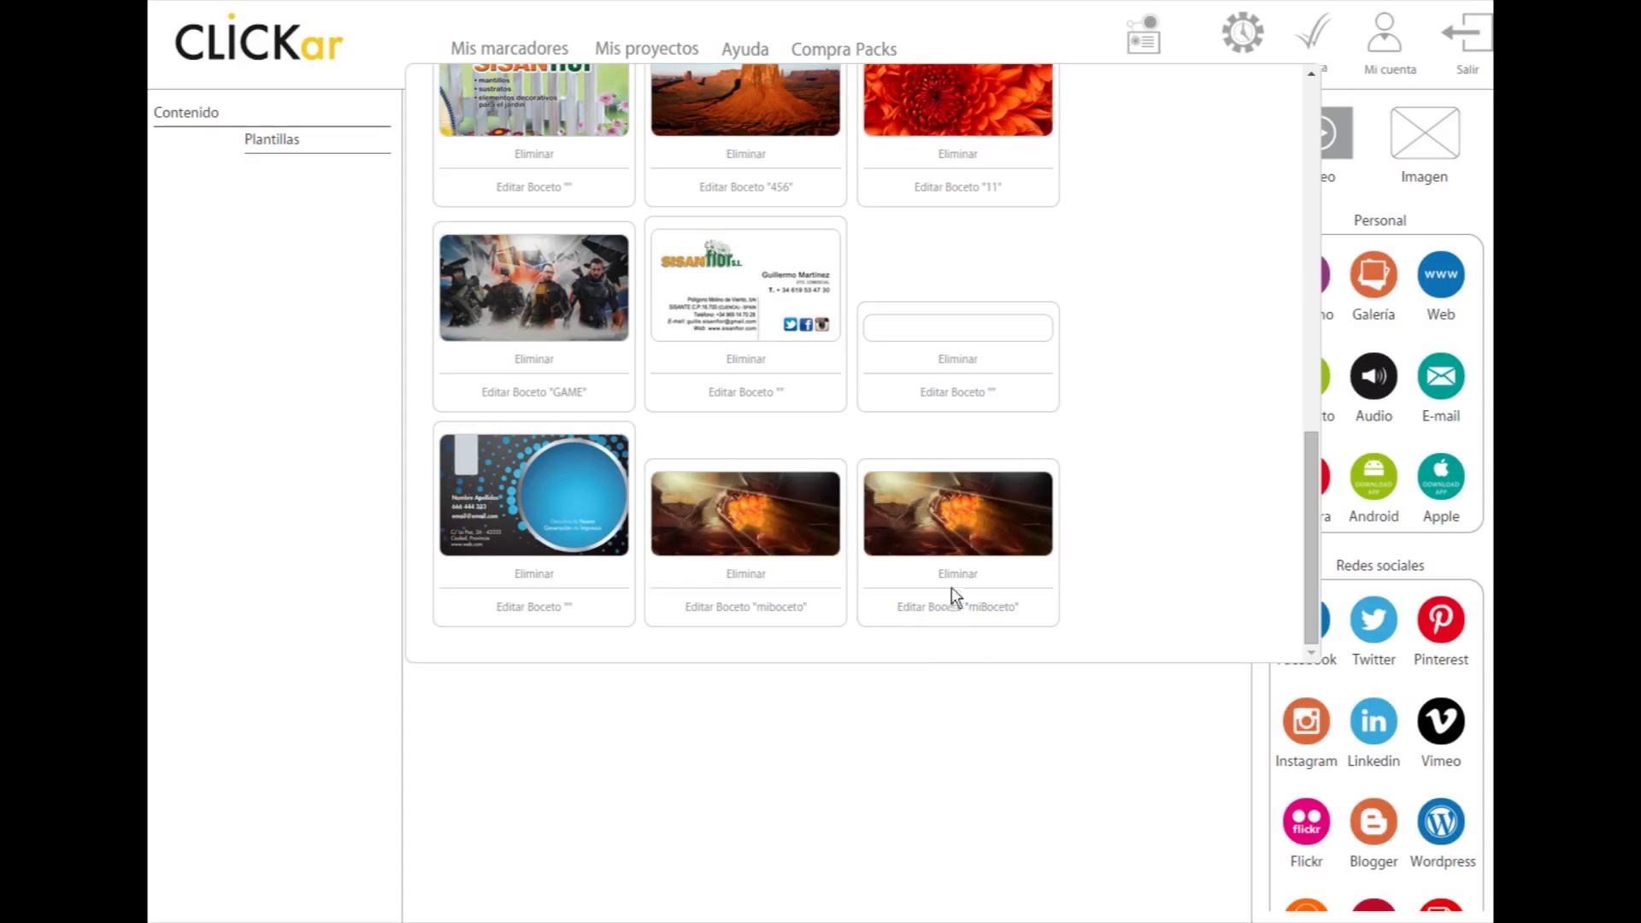
pyautogui.moveTo(971, 600)
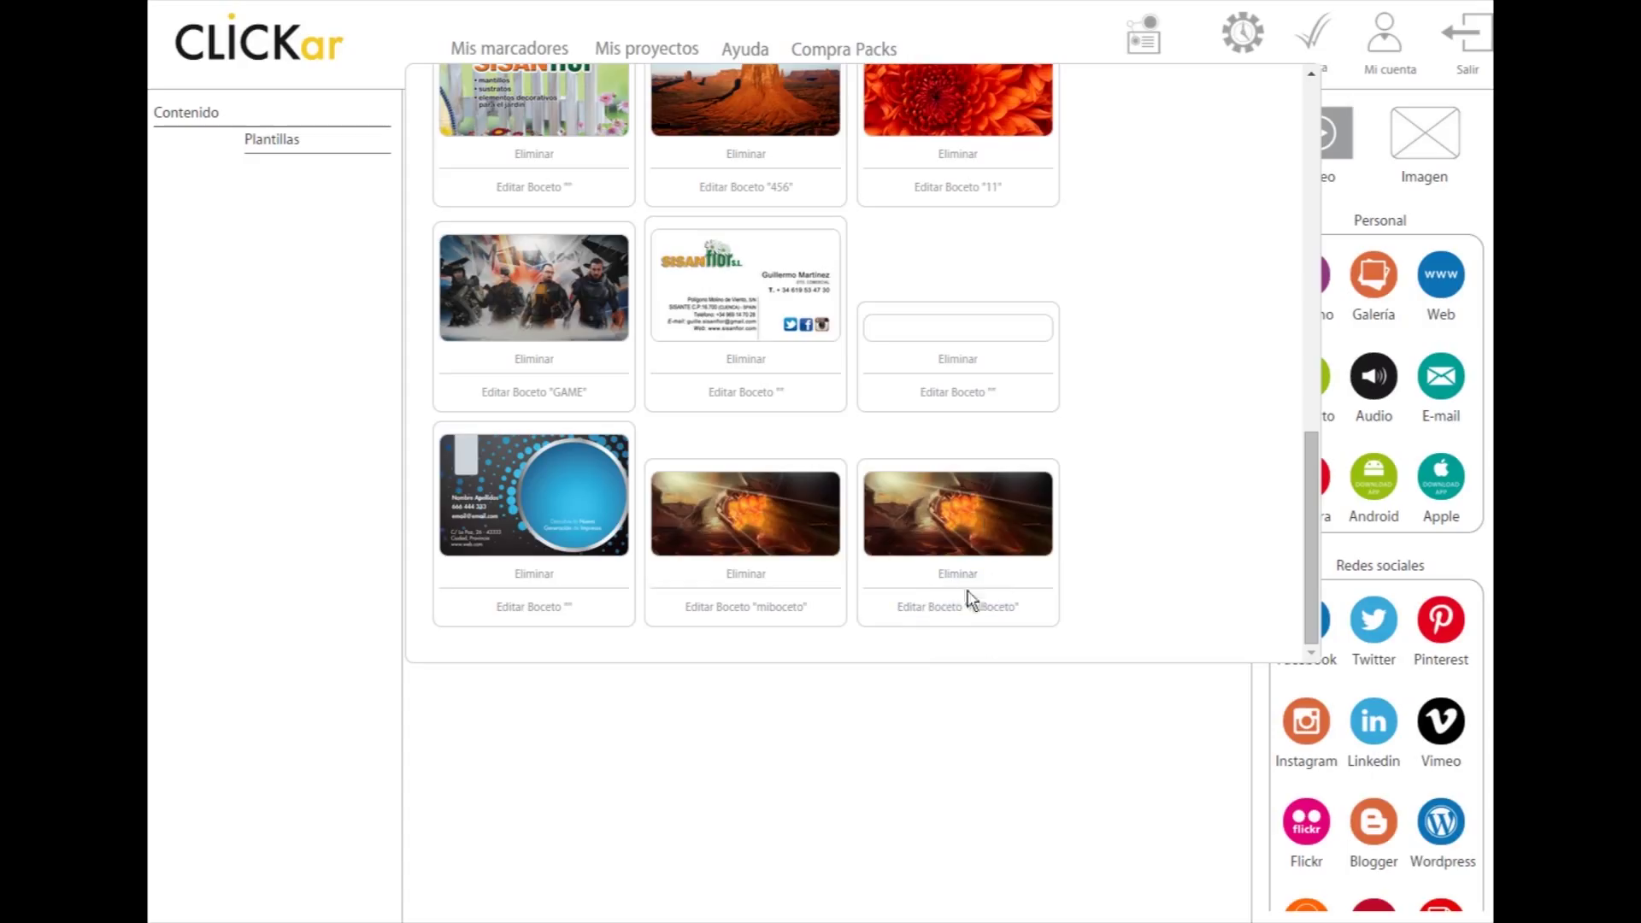
pyautogui.moveTo(912, 610)
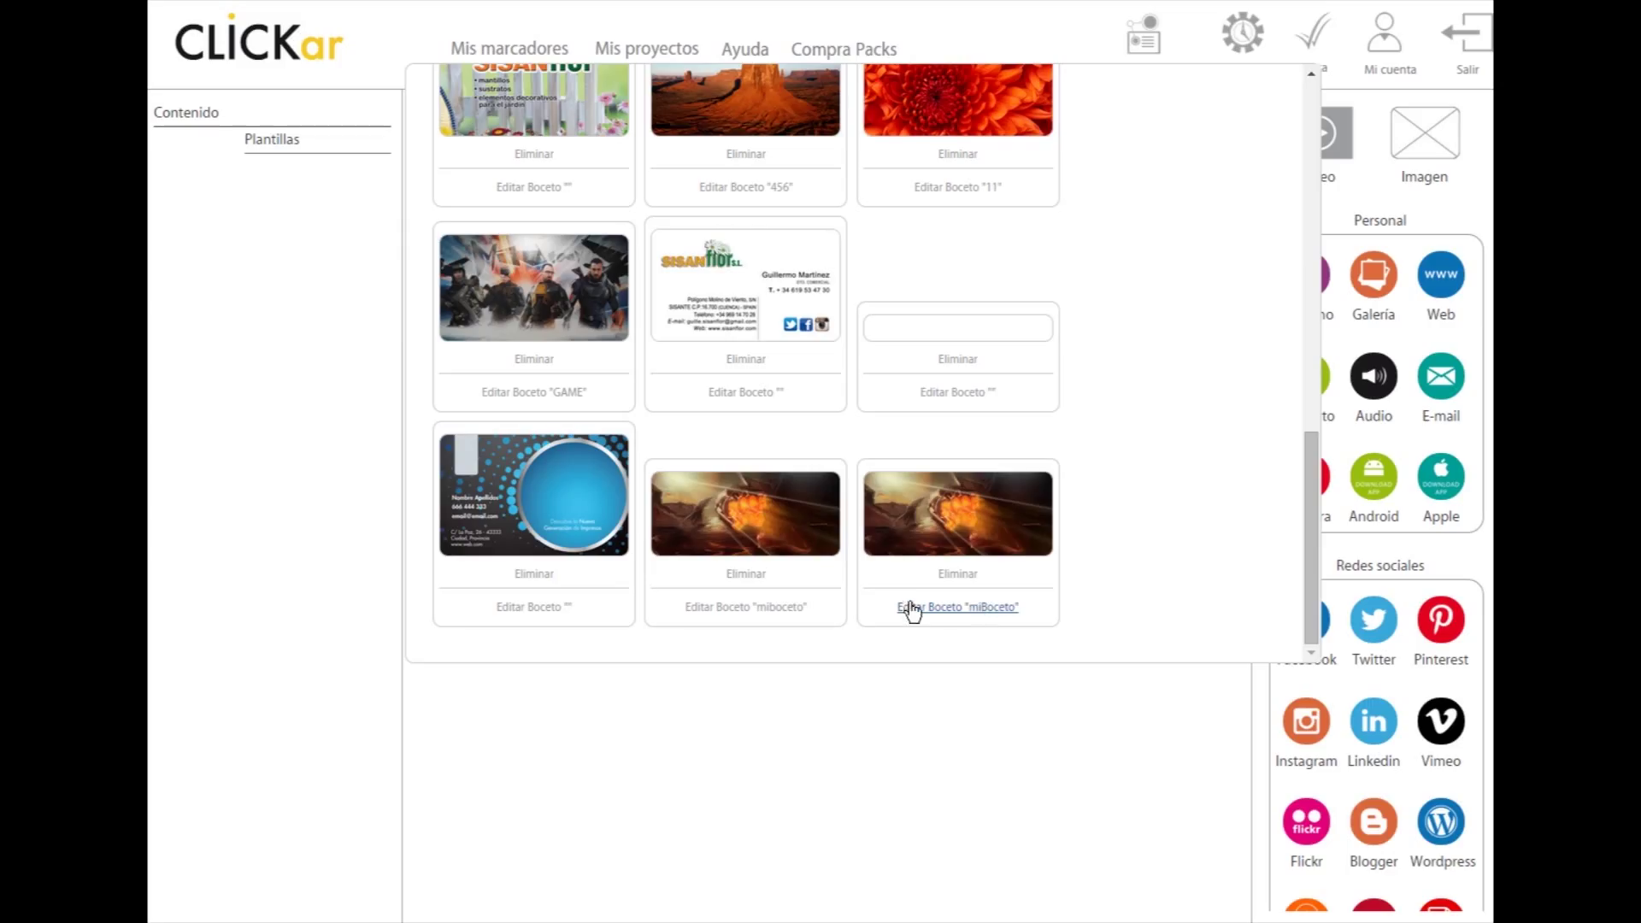
pyautogui.moveTo(954, 617)
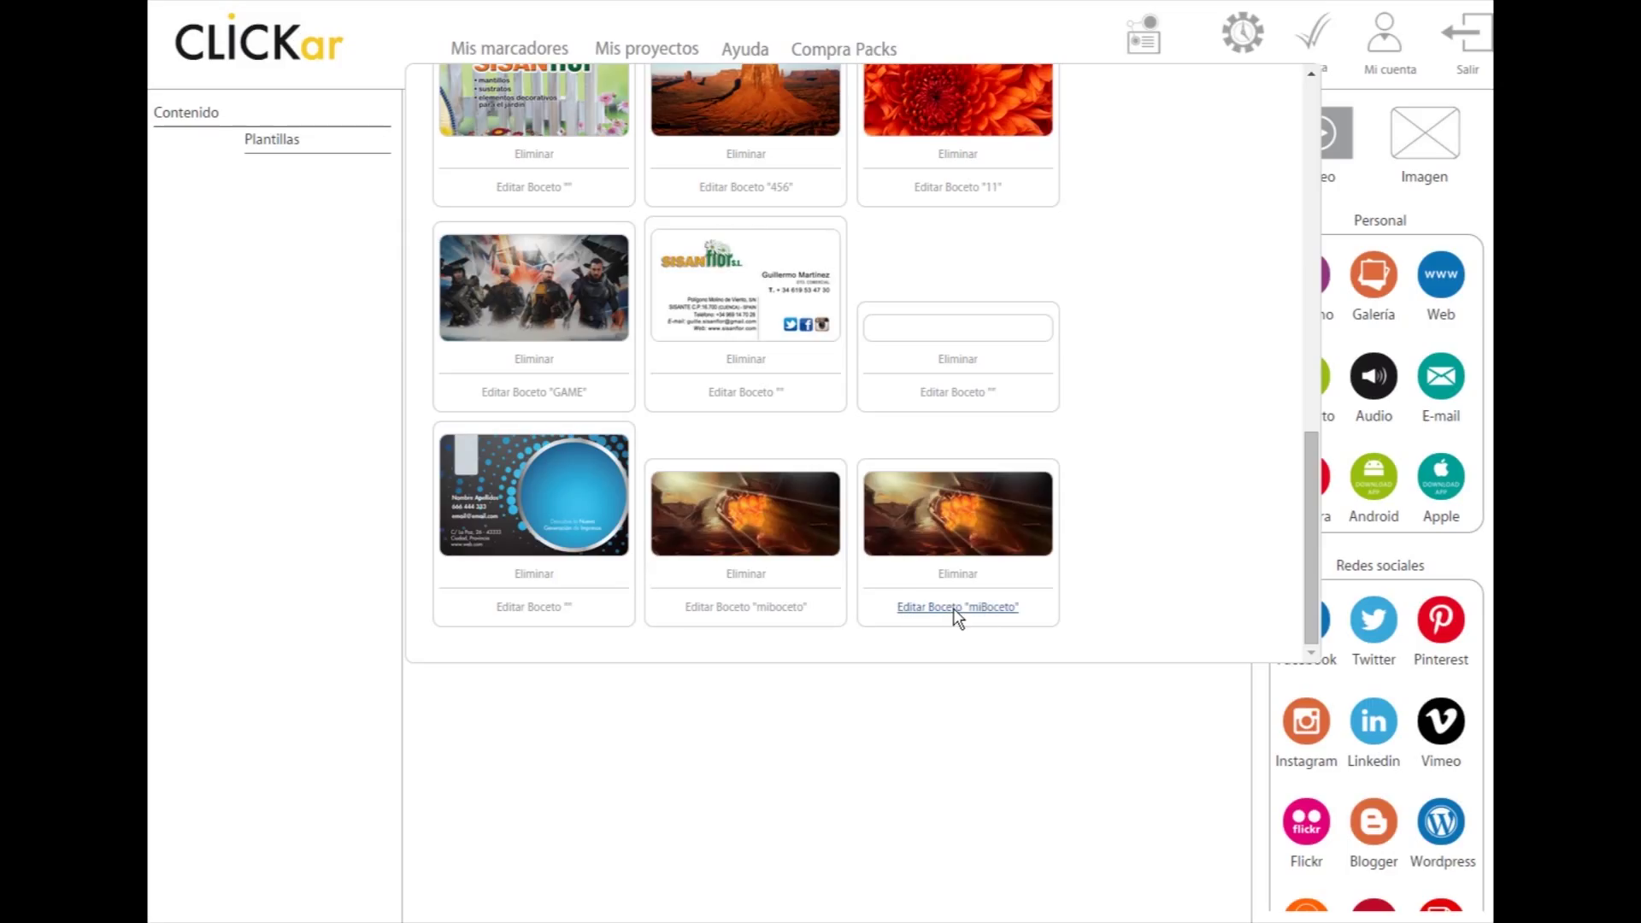
pyautogui.click(957, 607)
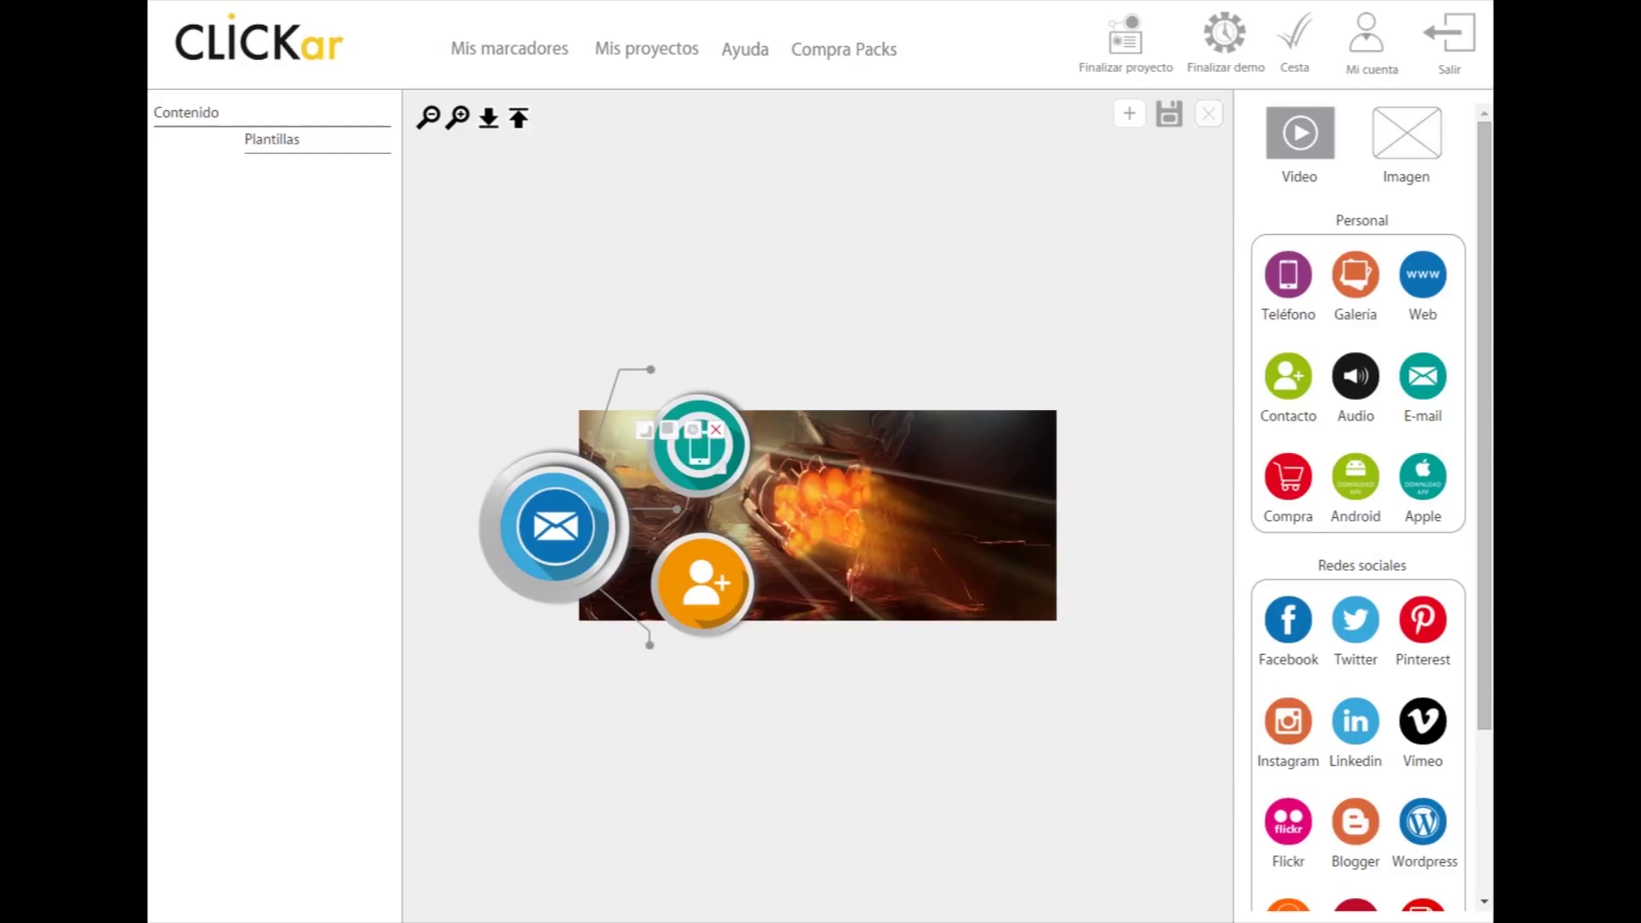
pyautogui.click(1113, 572)
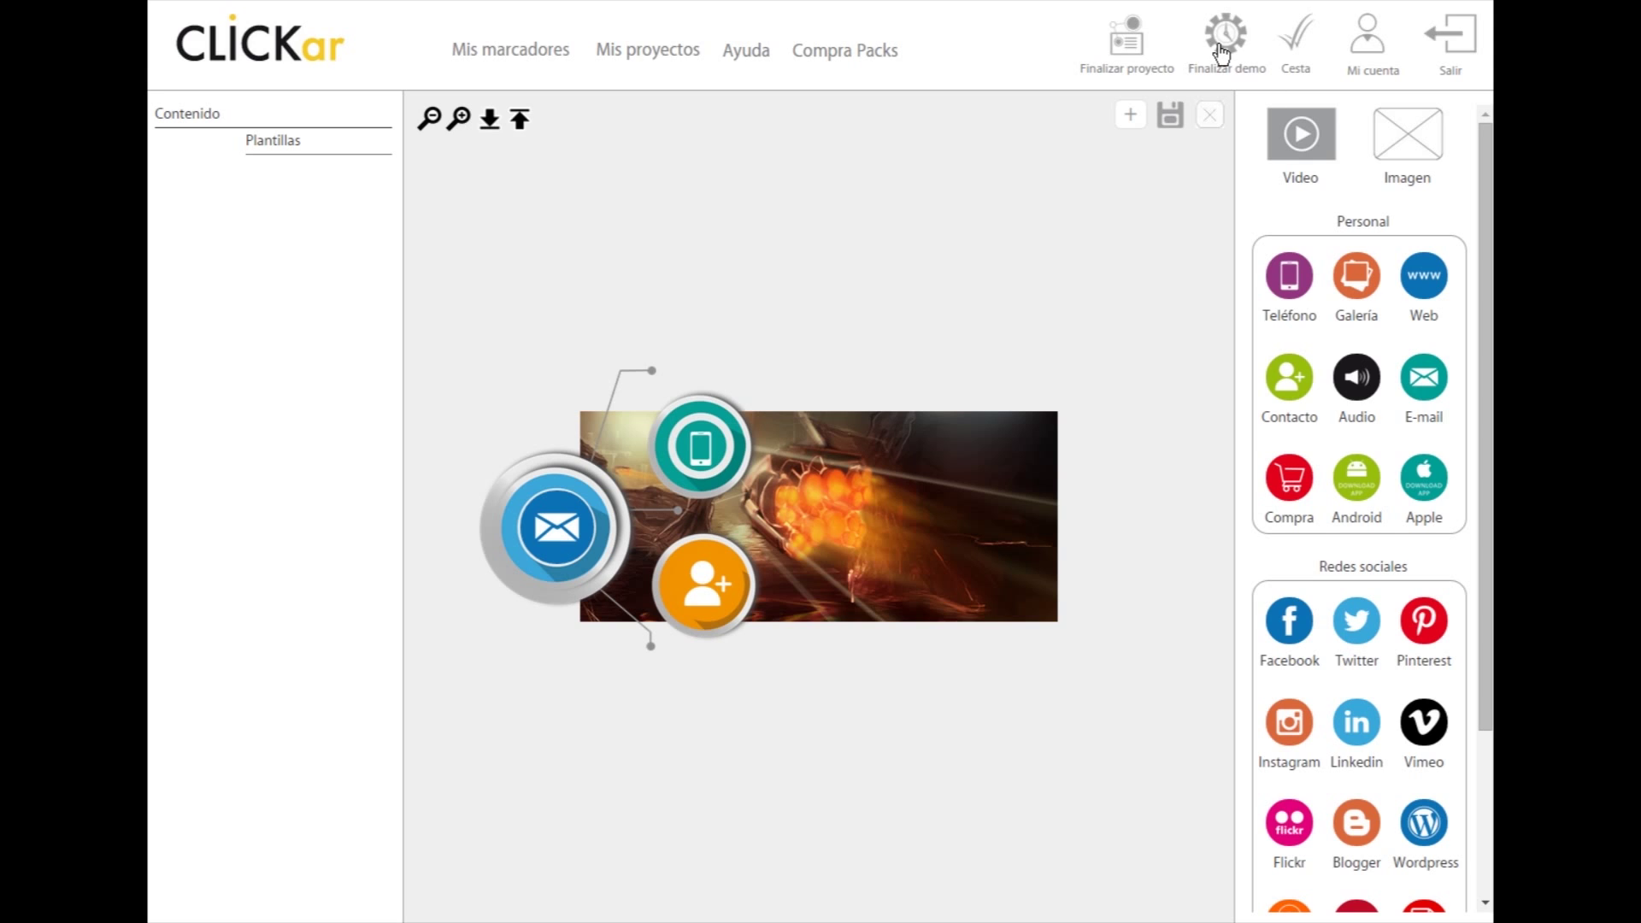
pyautogui.moveTo(1123, 41)
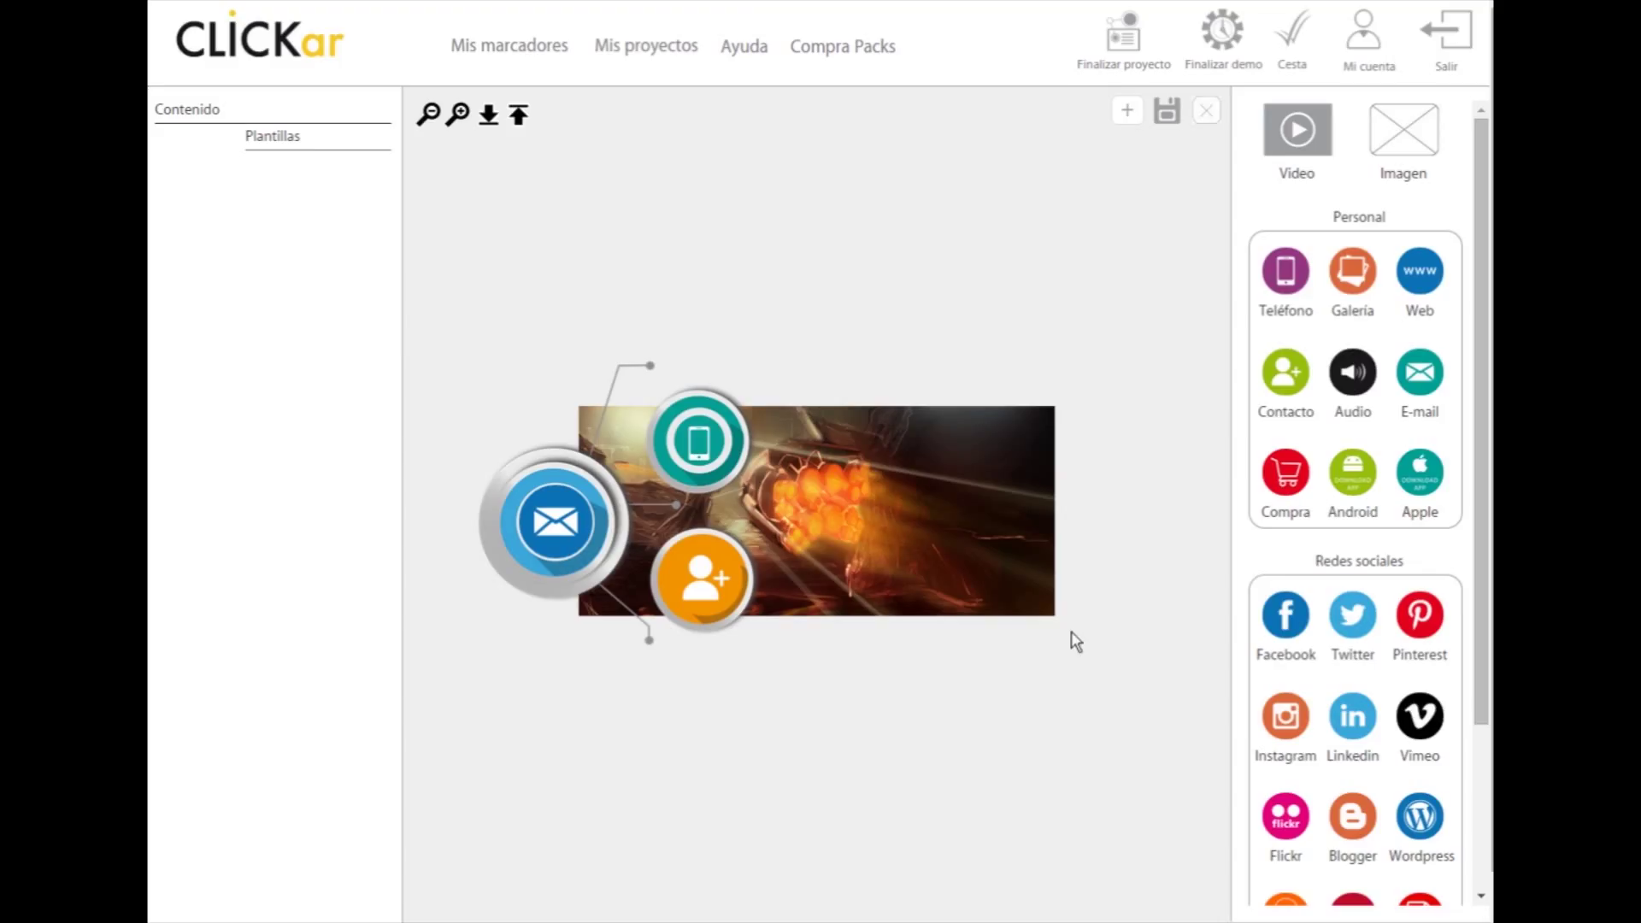
pyautogui.moveTo(1235, 32)
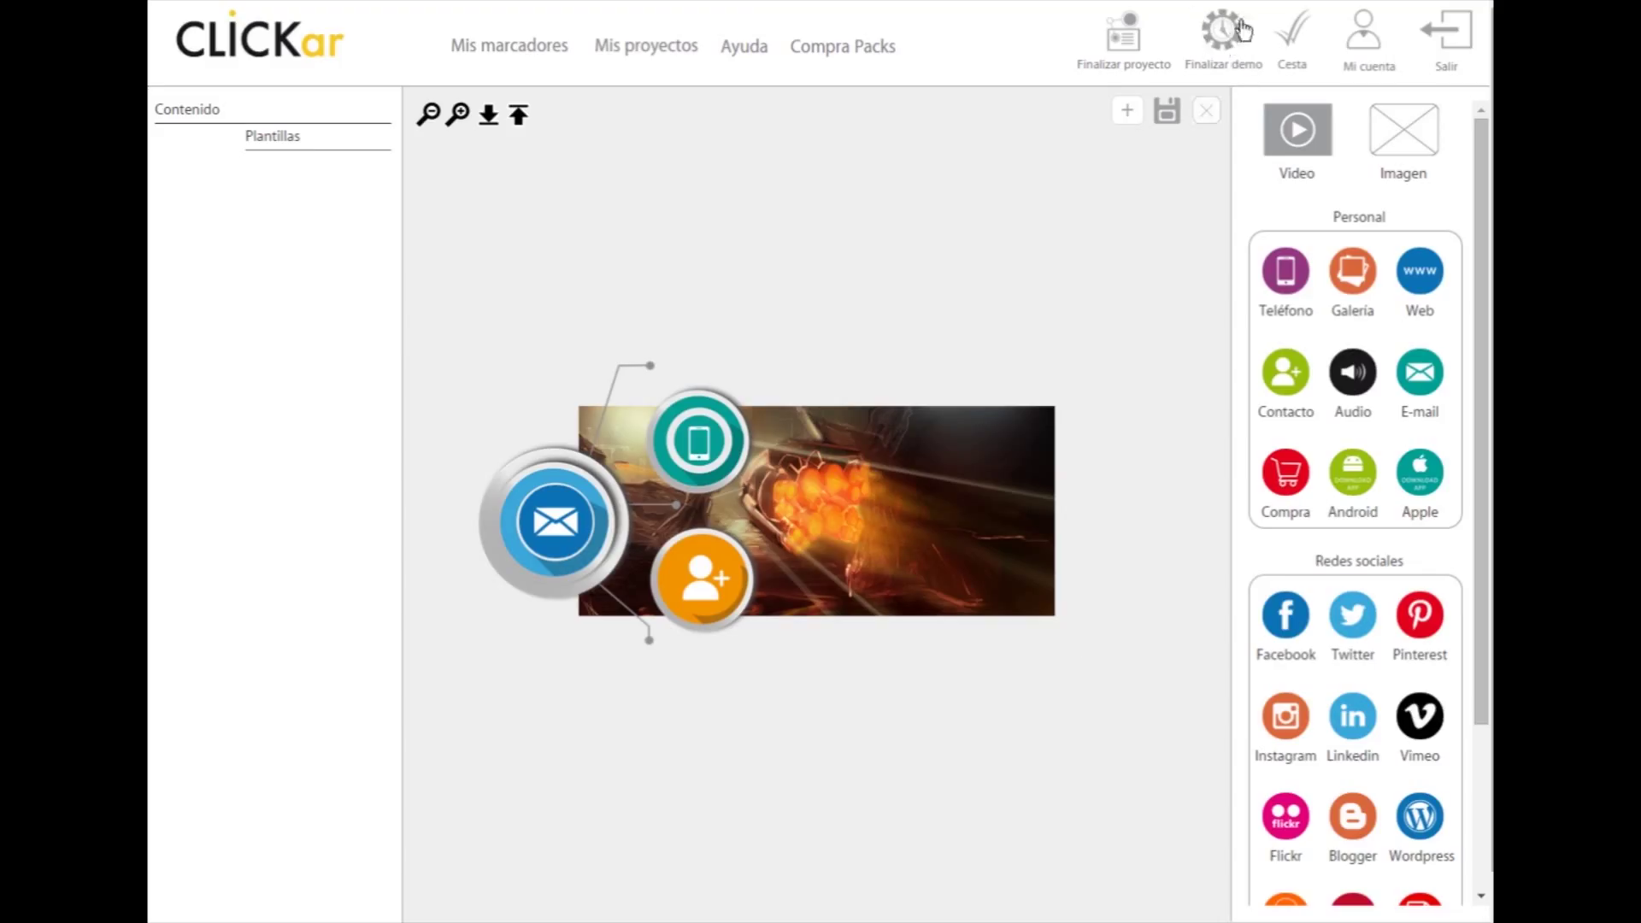
# Step: Finish the sketch as a demo with Finalizar demo and accept the confirmation
pyautogui.click(1221, 32)
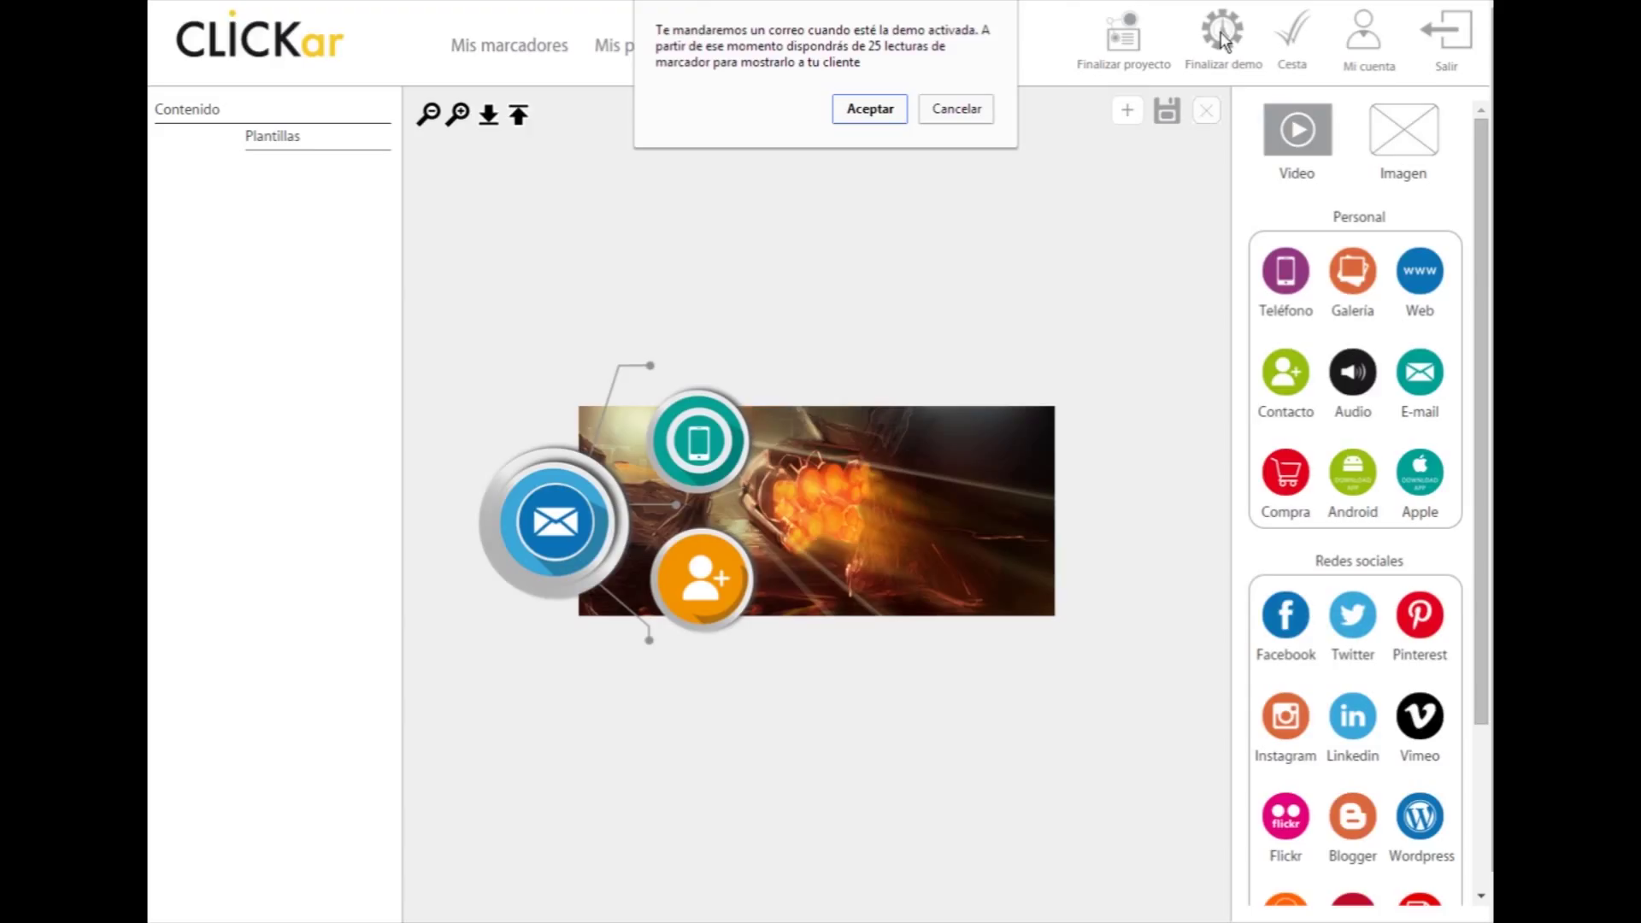
pyautogui.moveTo(693, 47)
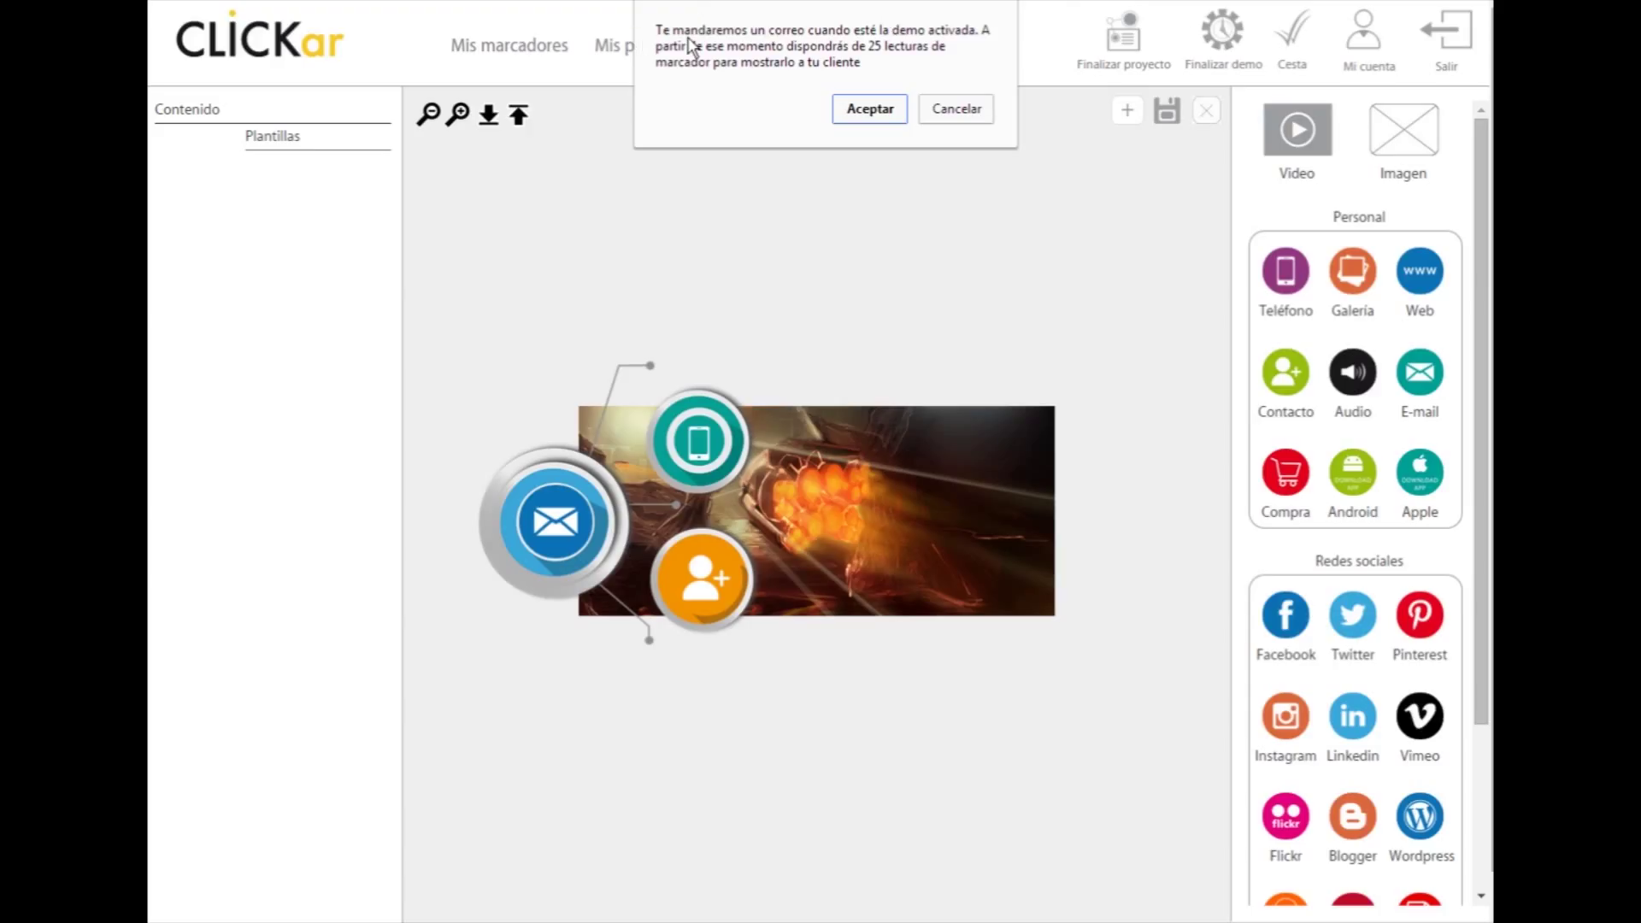
pyautogui.moveTo(716, 43)
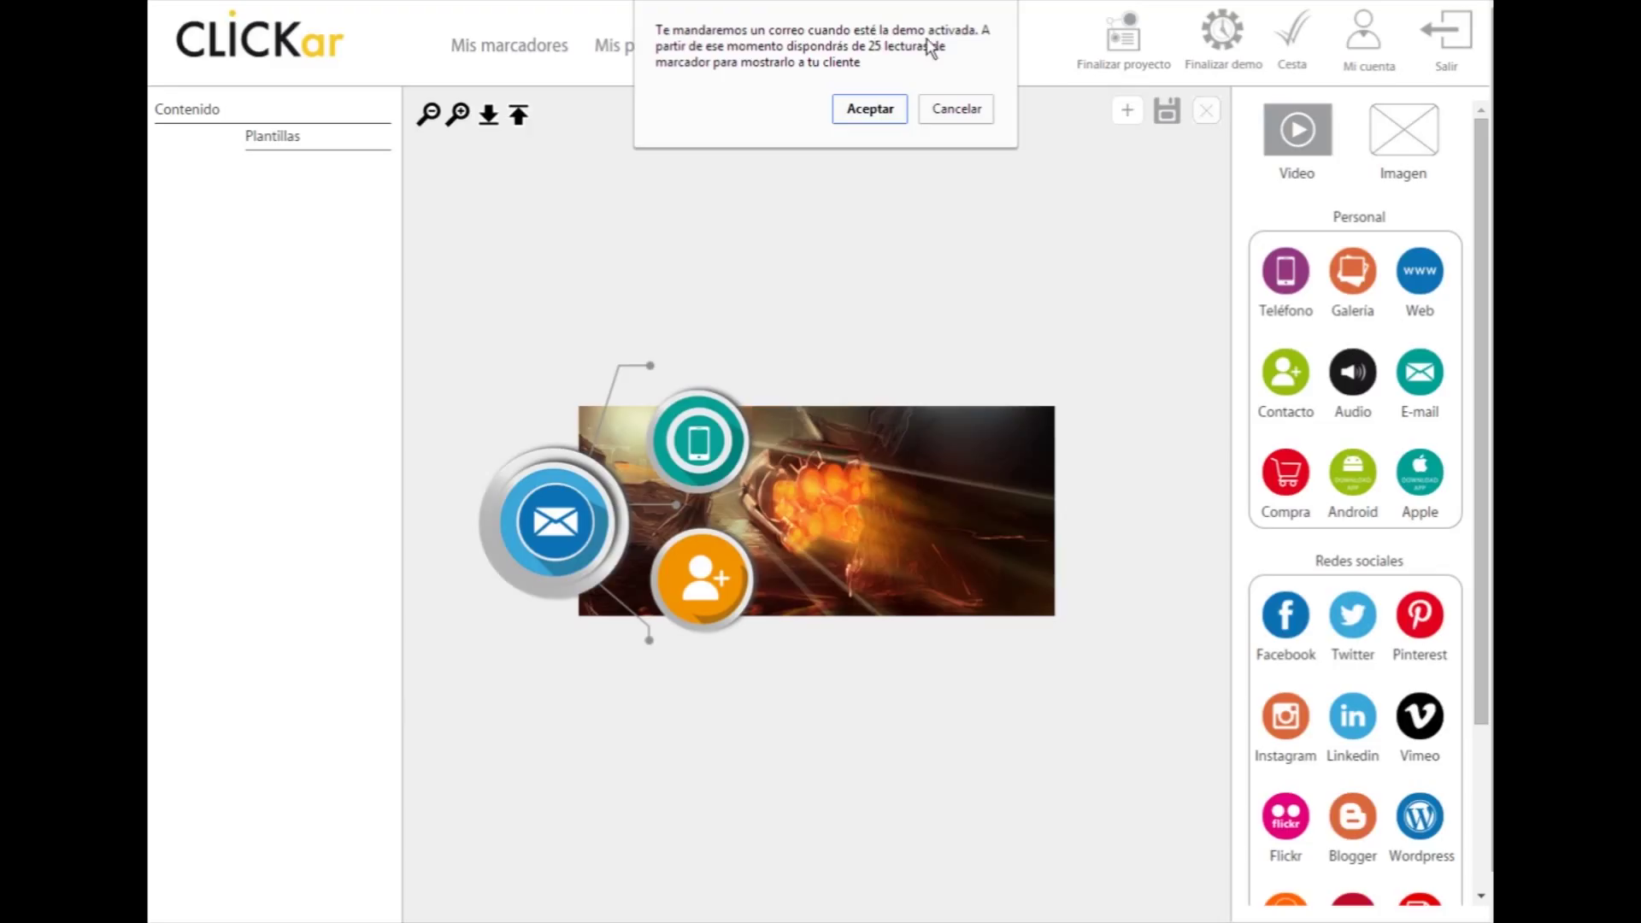
pyautogui.moveTo(774, 66)
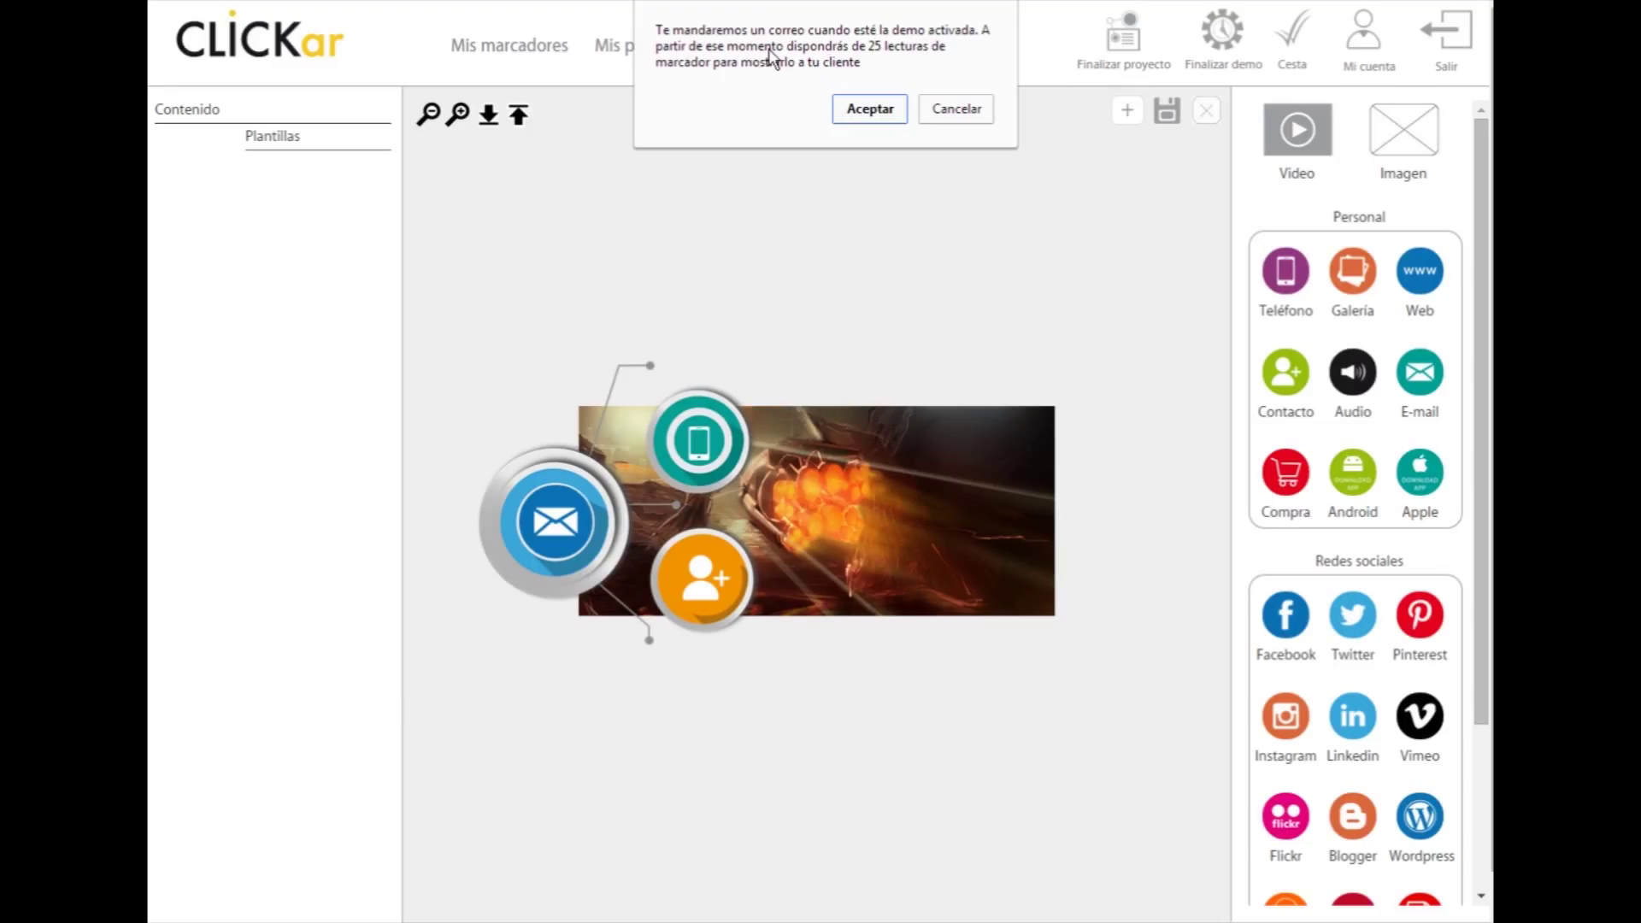
pyautogui.moveTo(916, 66)
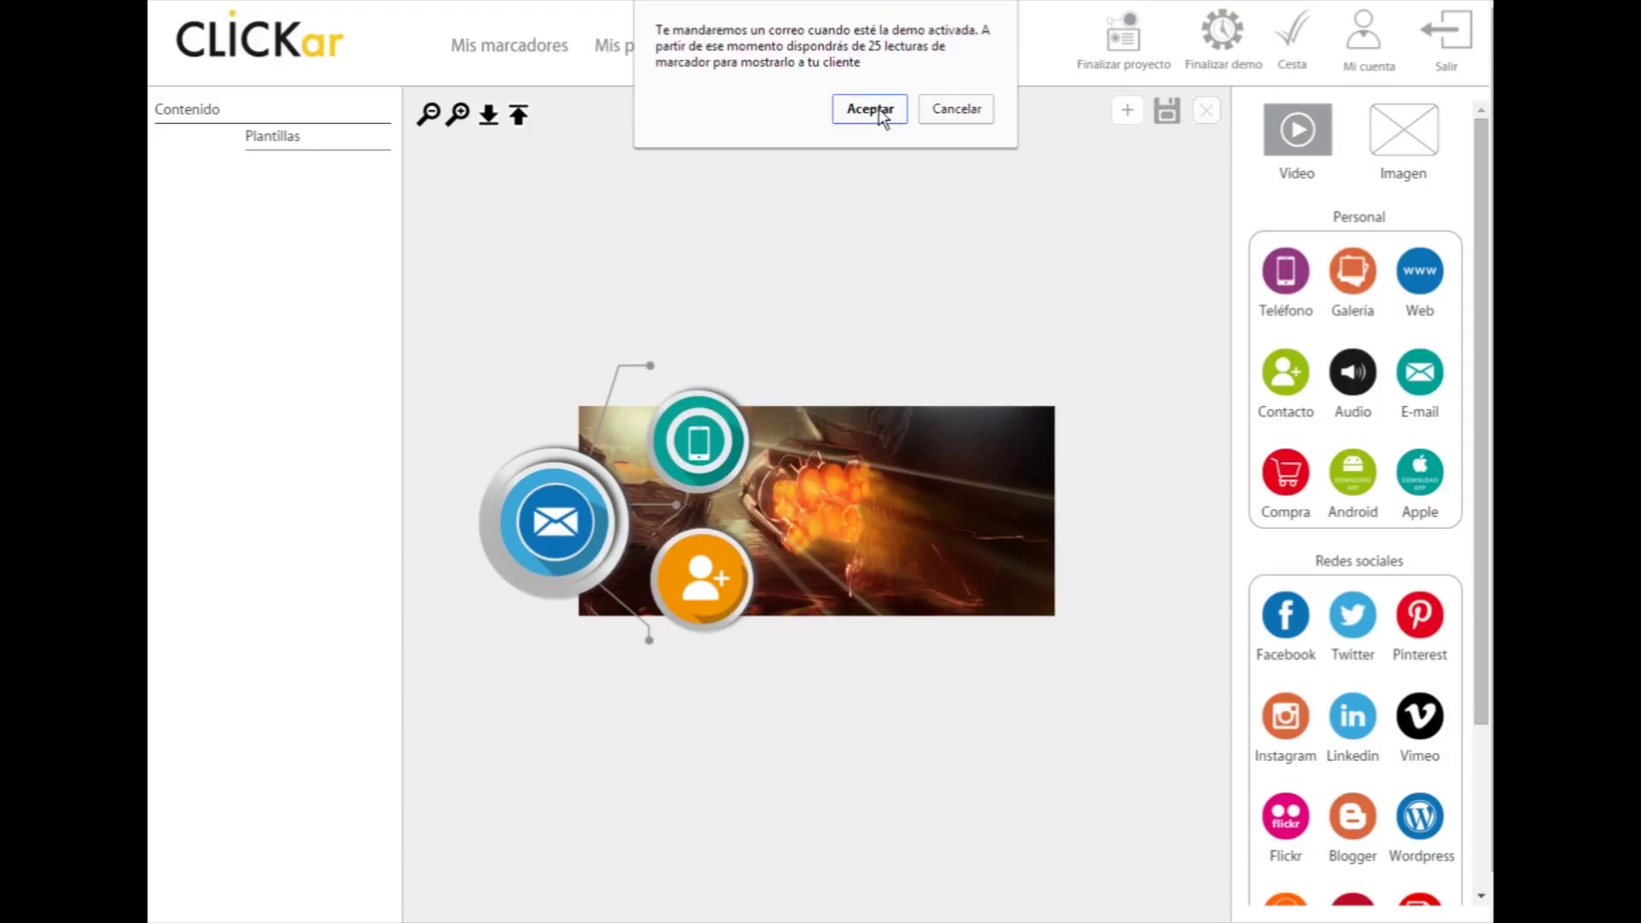
pyautogui.click(869, 109)
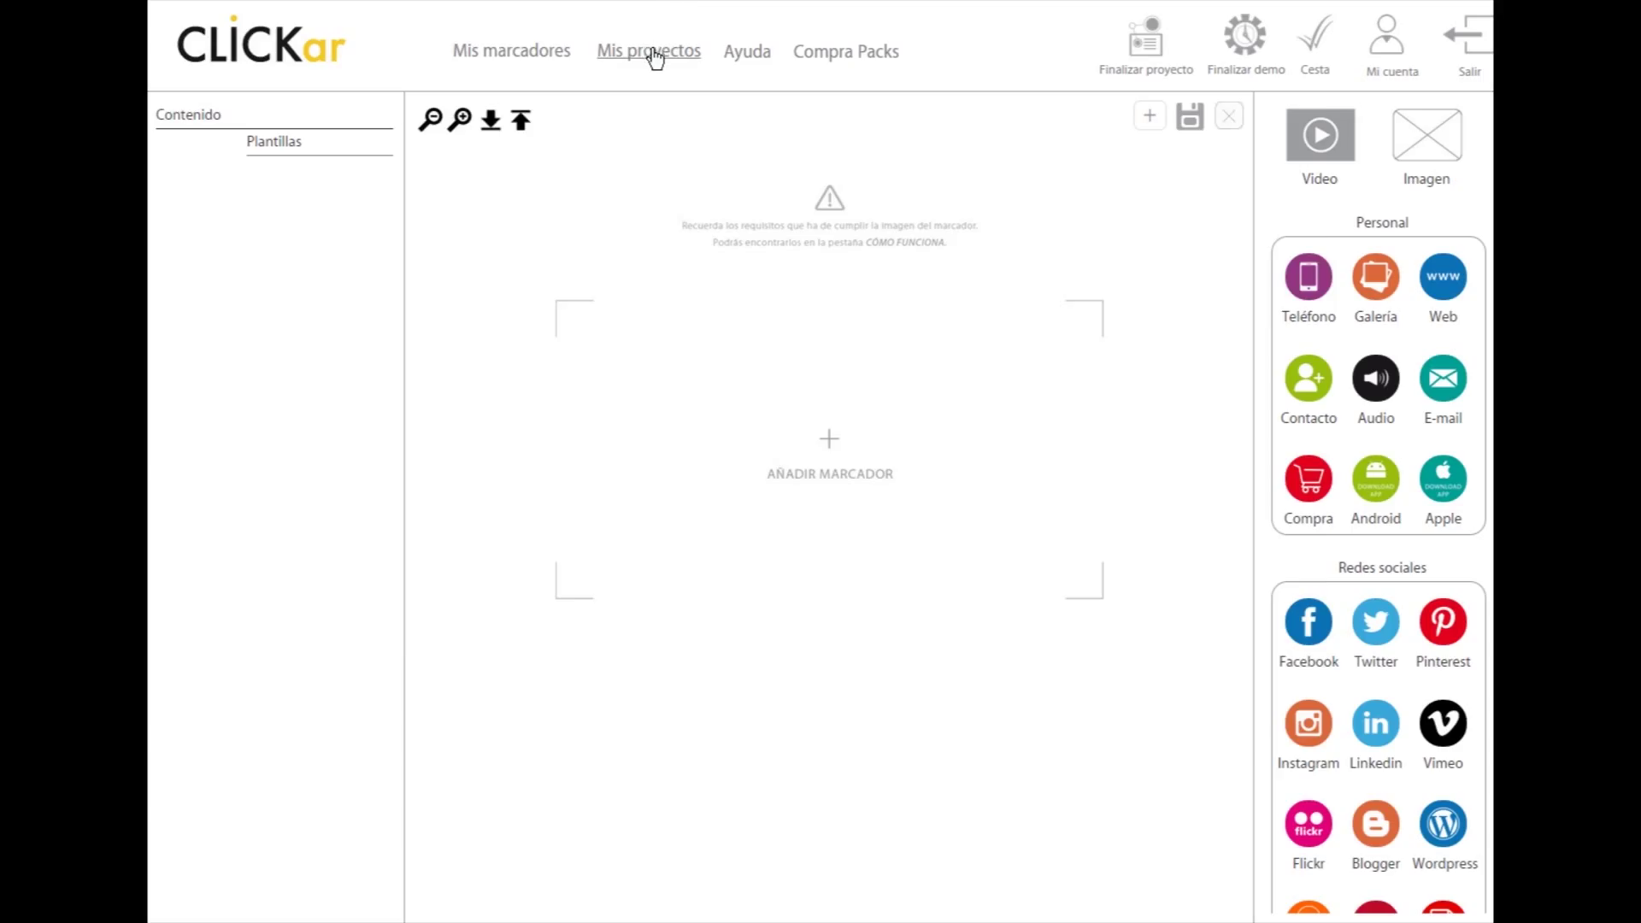
# Step: Open Mis proyectos to view the demos list
pyautogui.click(647, 51)
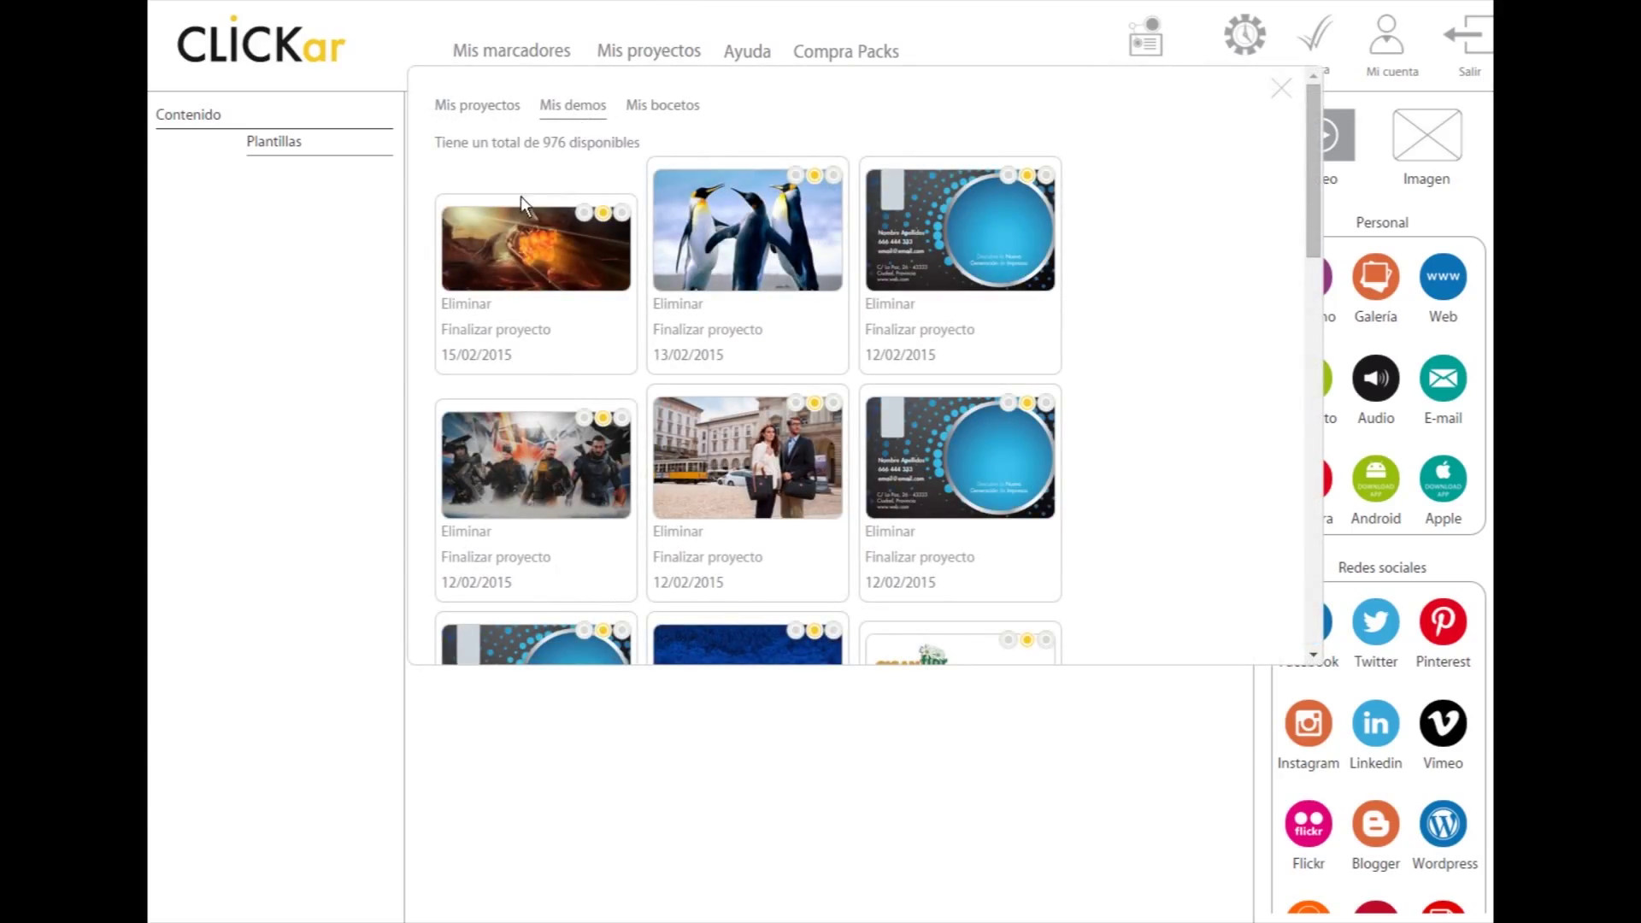
pyautogui.moveTo(460, 518)
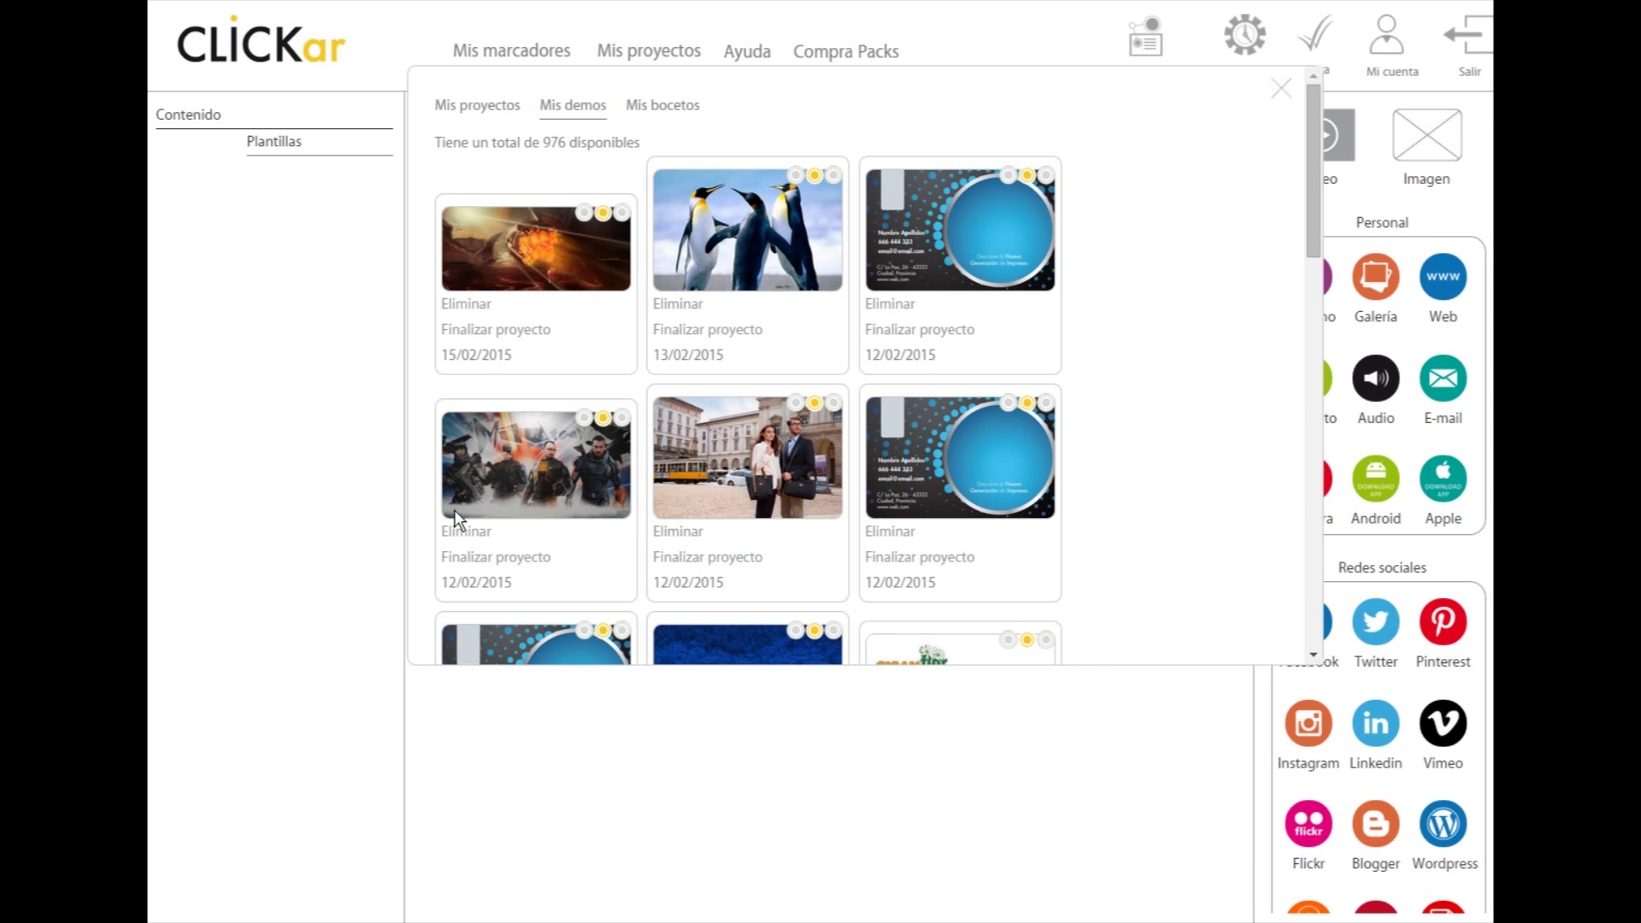
pyautogui.moveTo(755, 175)
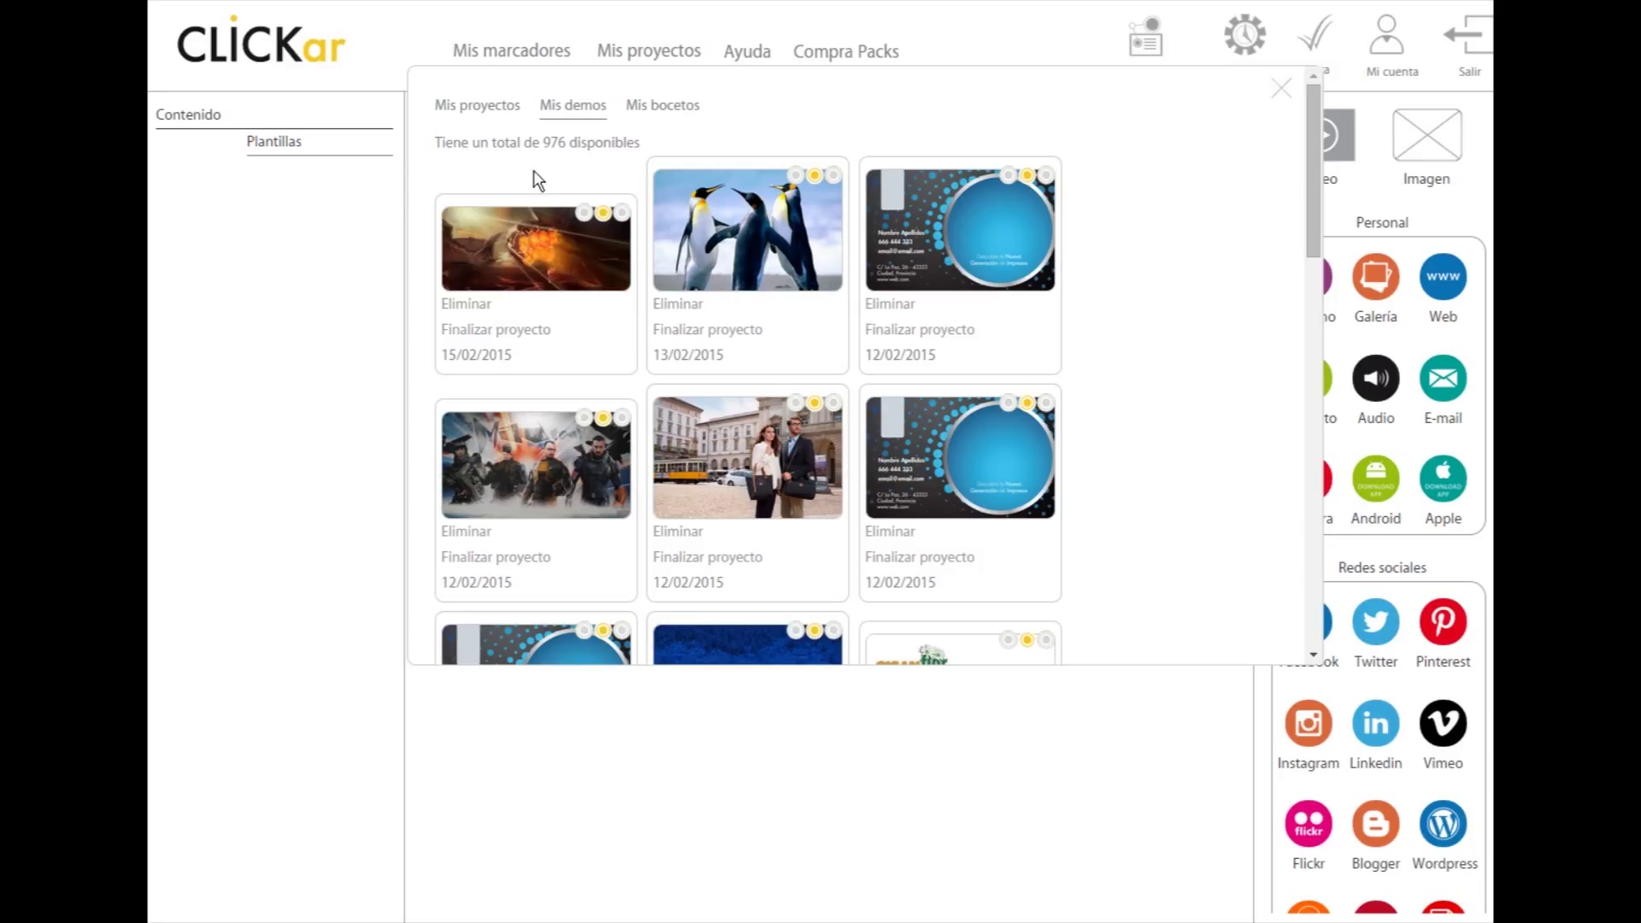
pyautogui.moveTo(501, 270)
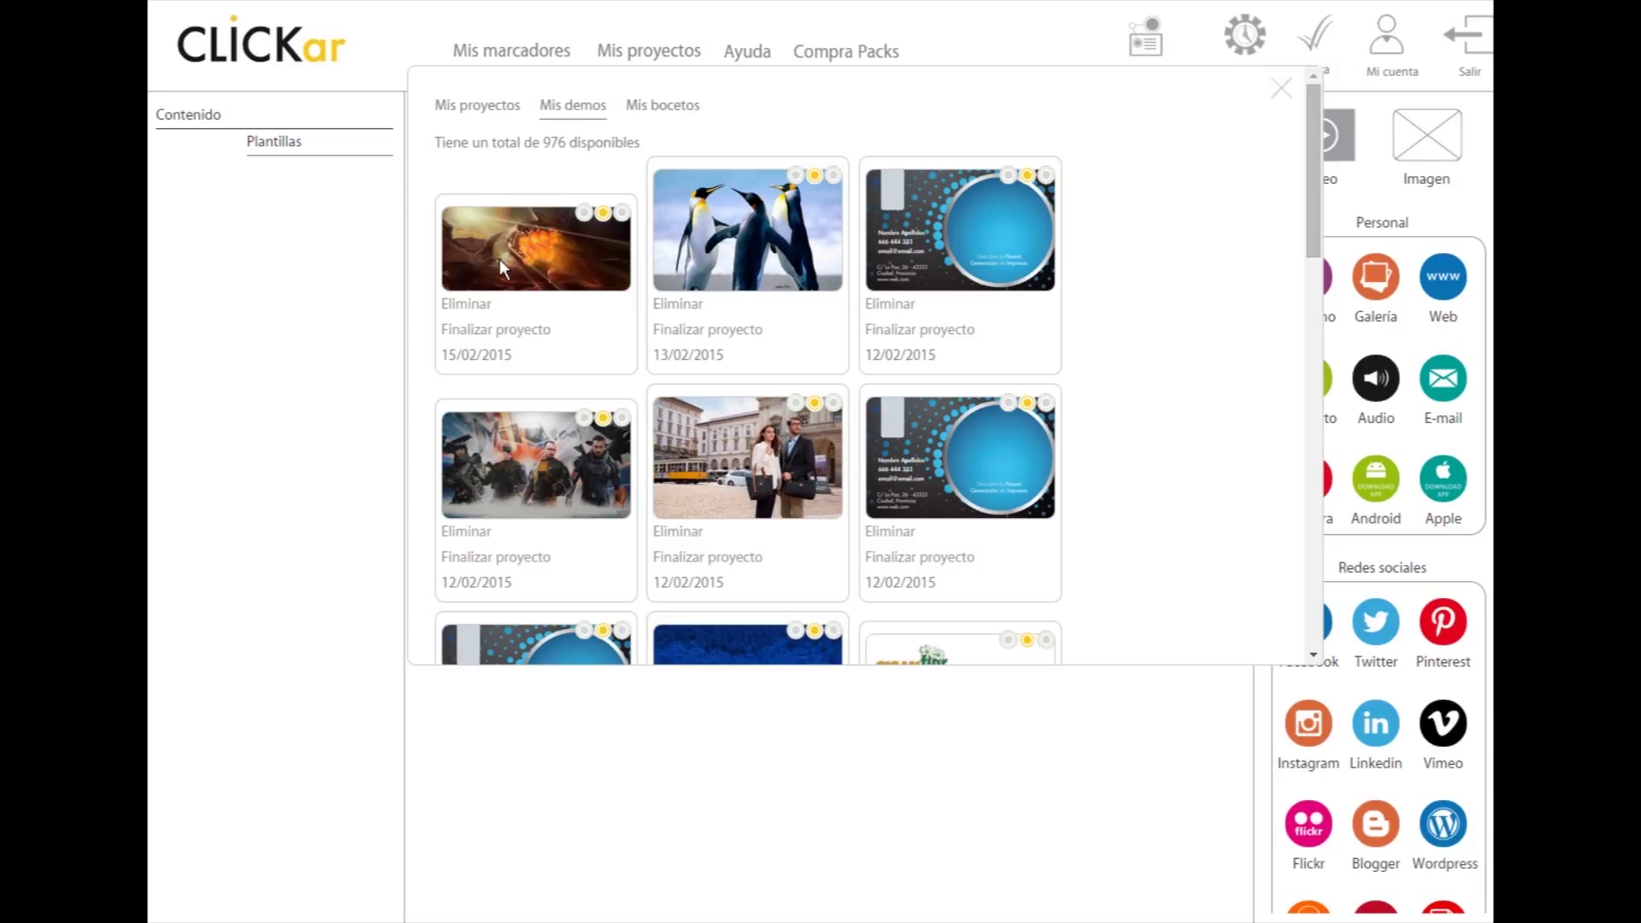
pyautogui.moveTo(551, 249)
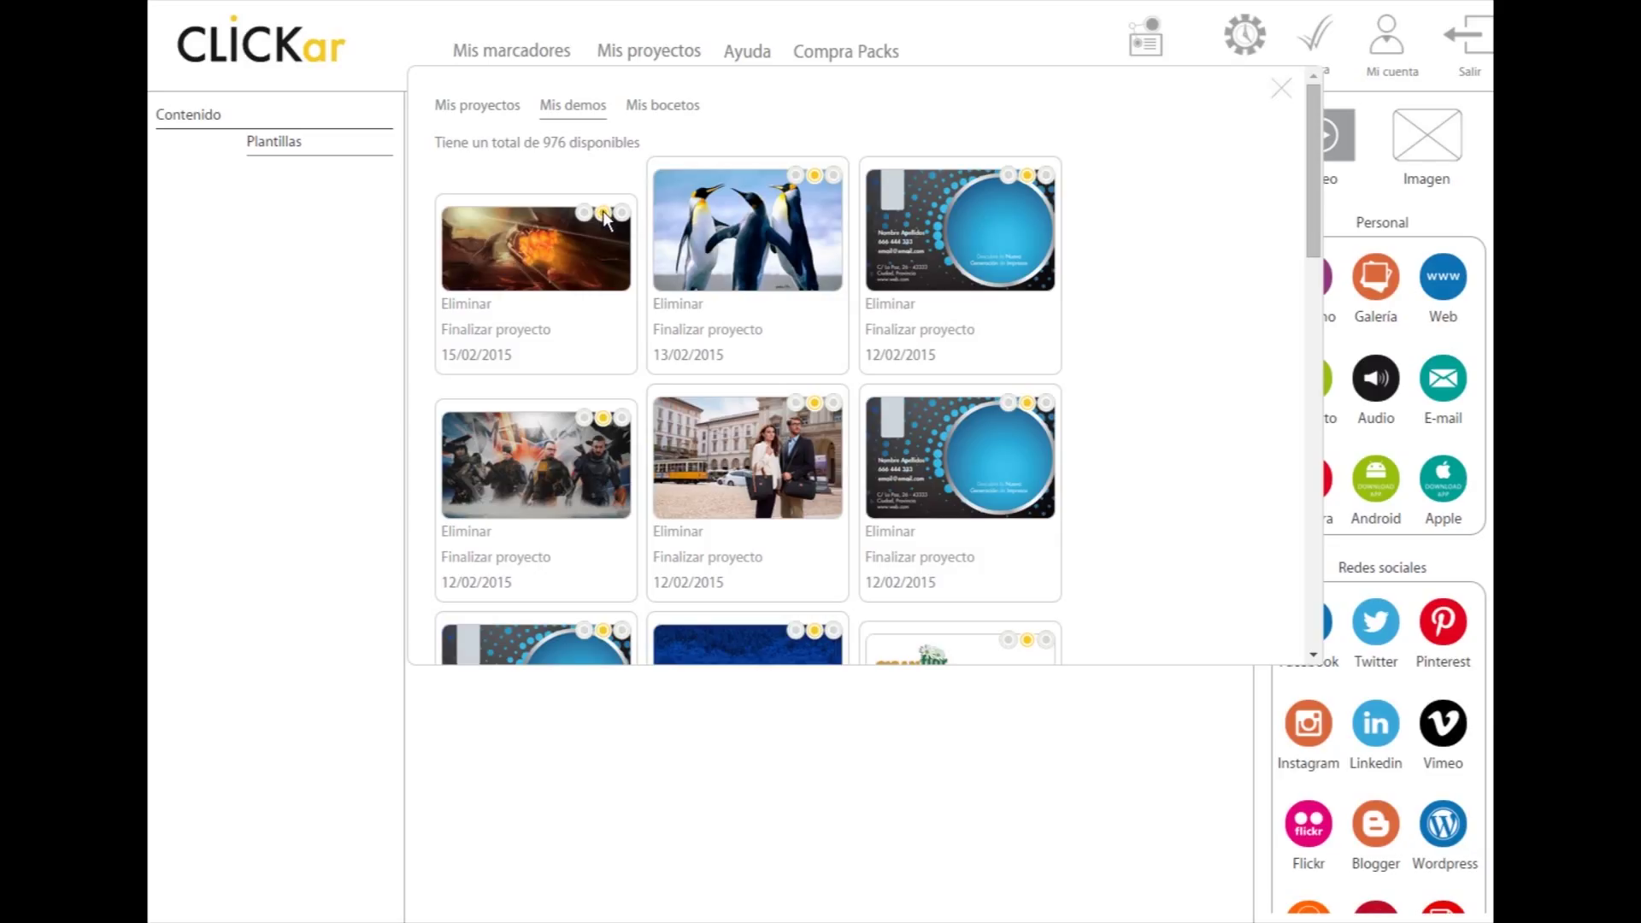
pyautogui.moveTo(609, 213)
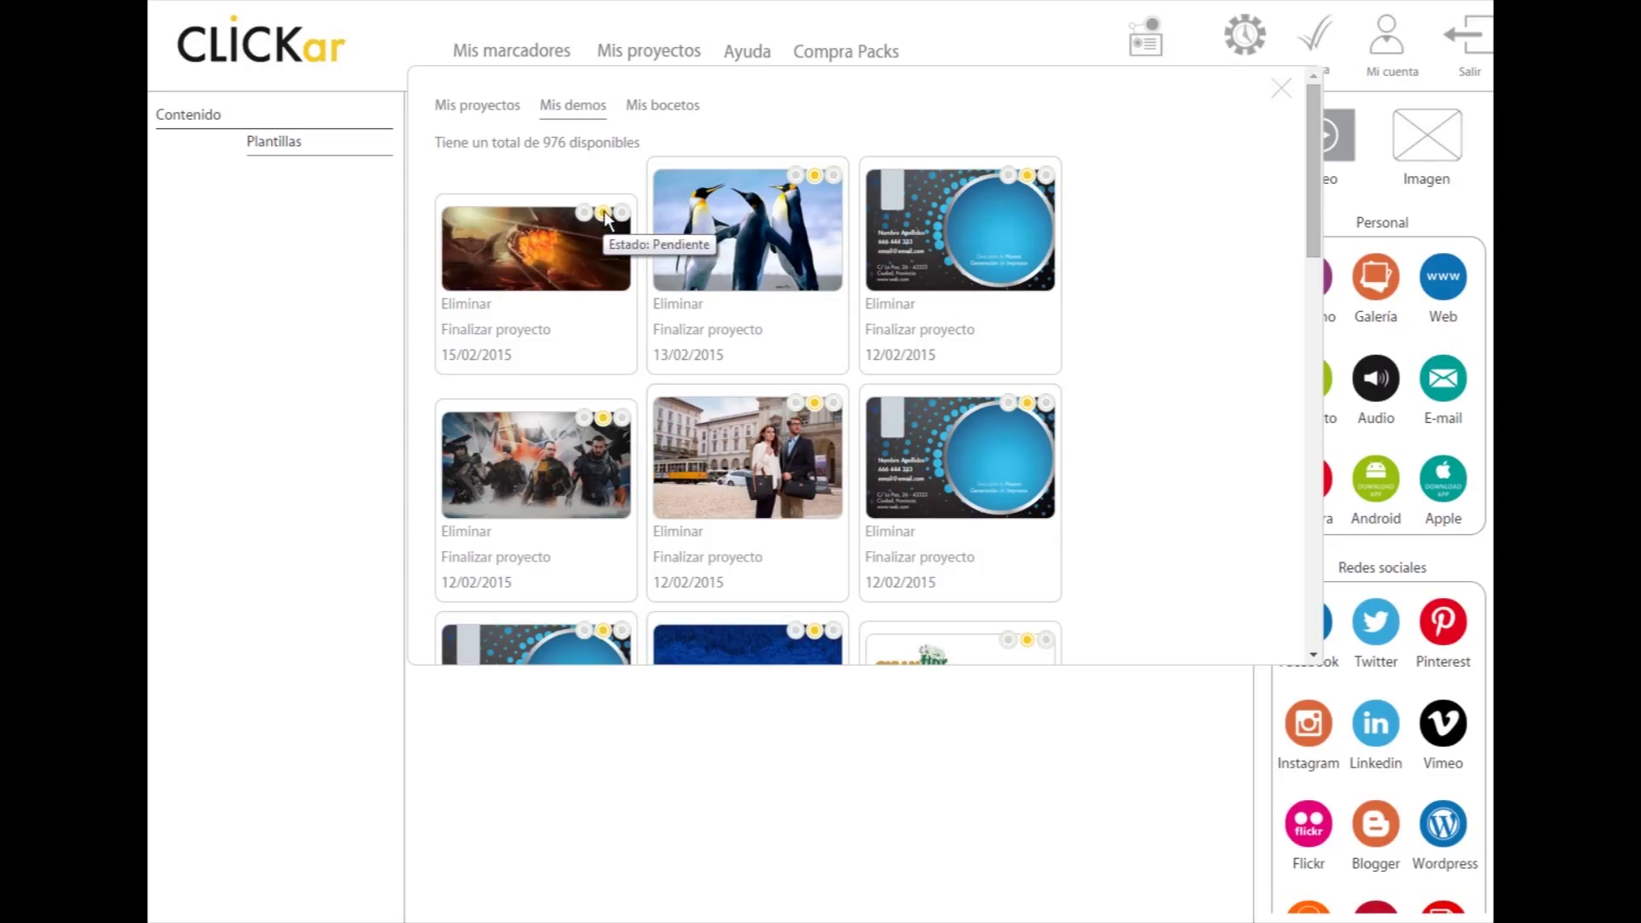
pyautogui.moveTo(589, 221)
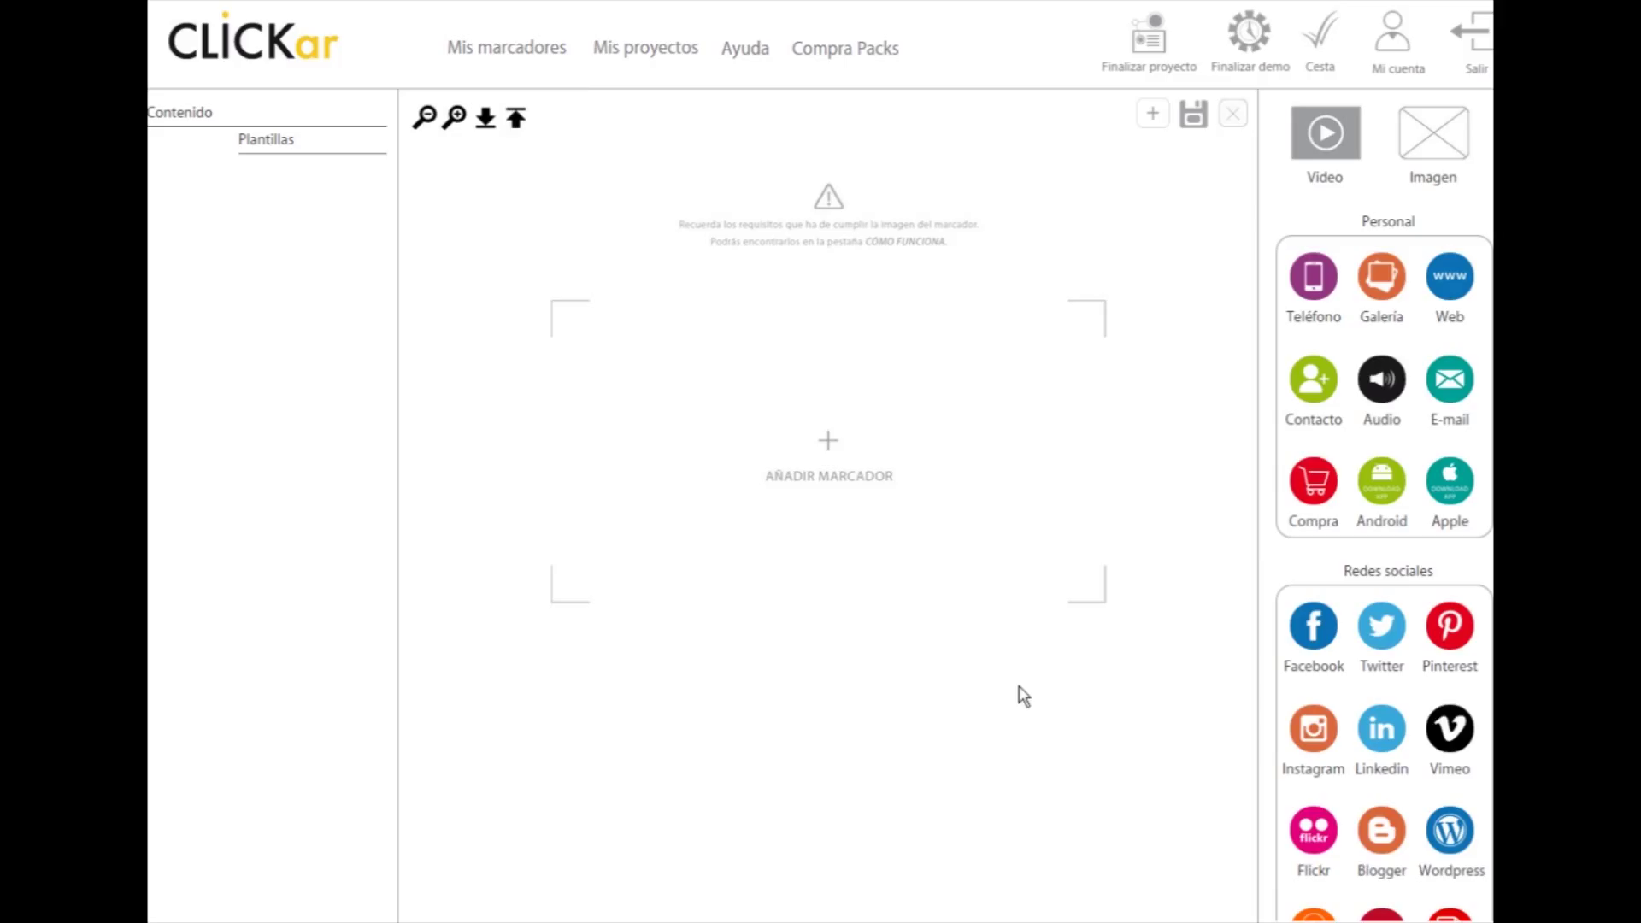
pyautogui.moveTo(638, 50)
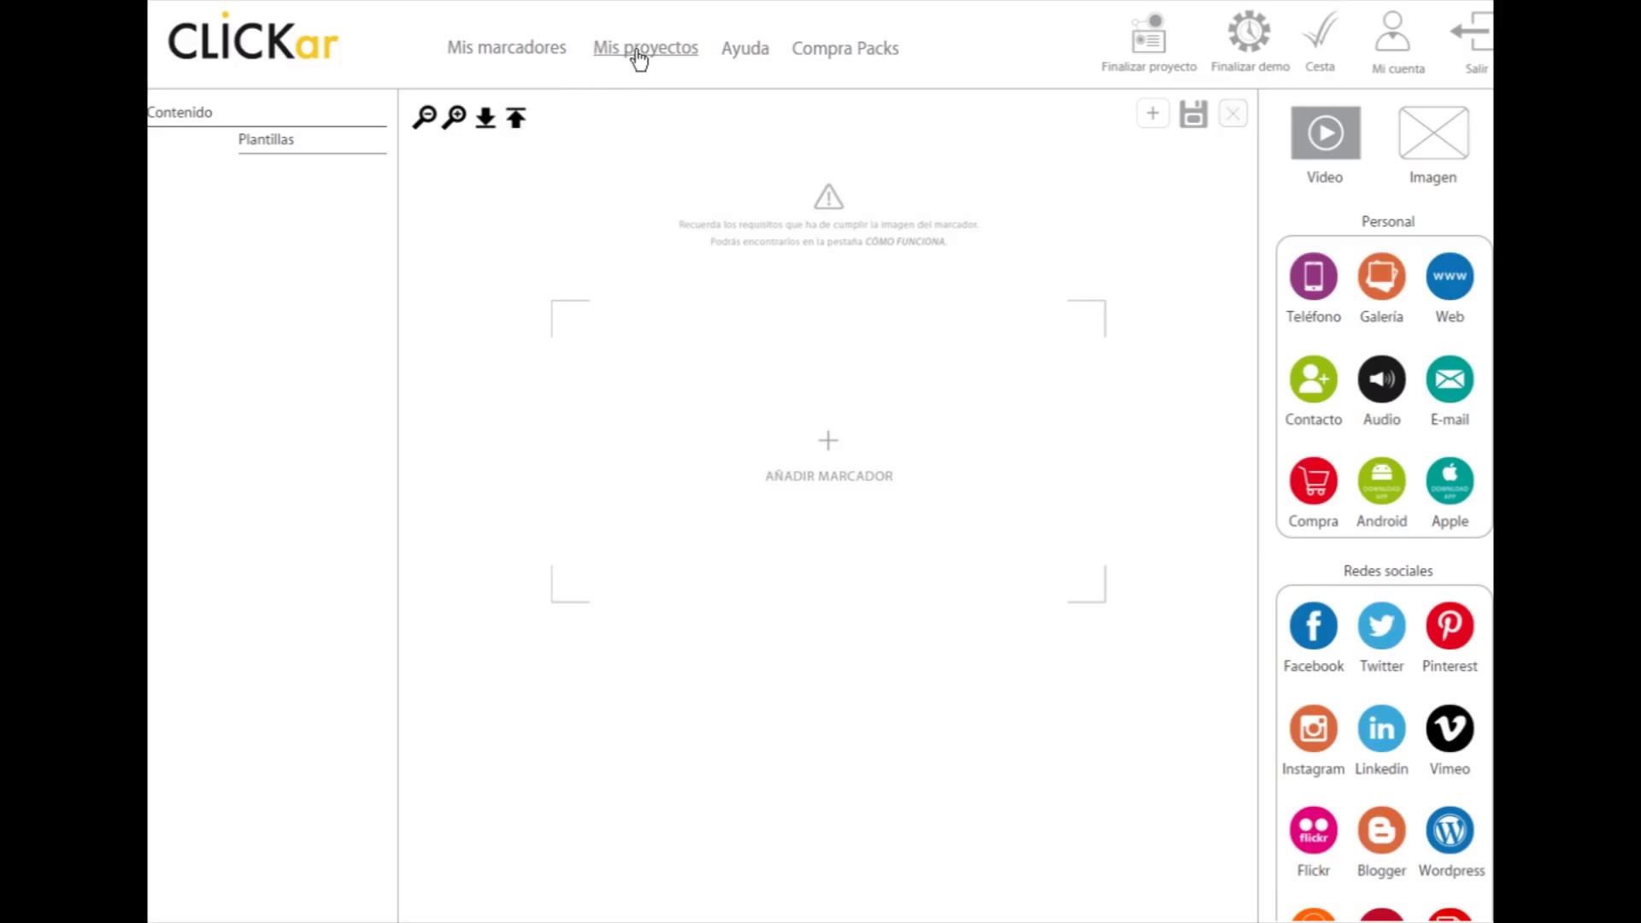
# Step: Reopen Mis proyectos and switch to the Mis demos list
pyautogui.click(643, 48)
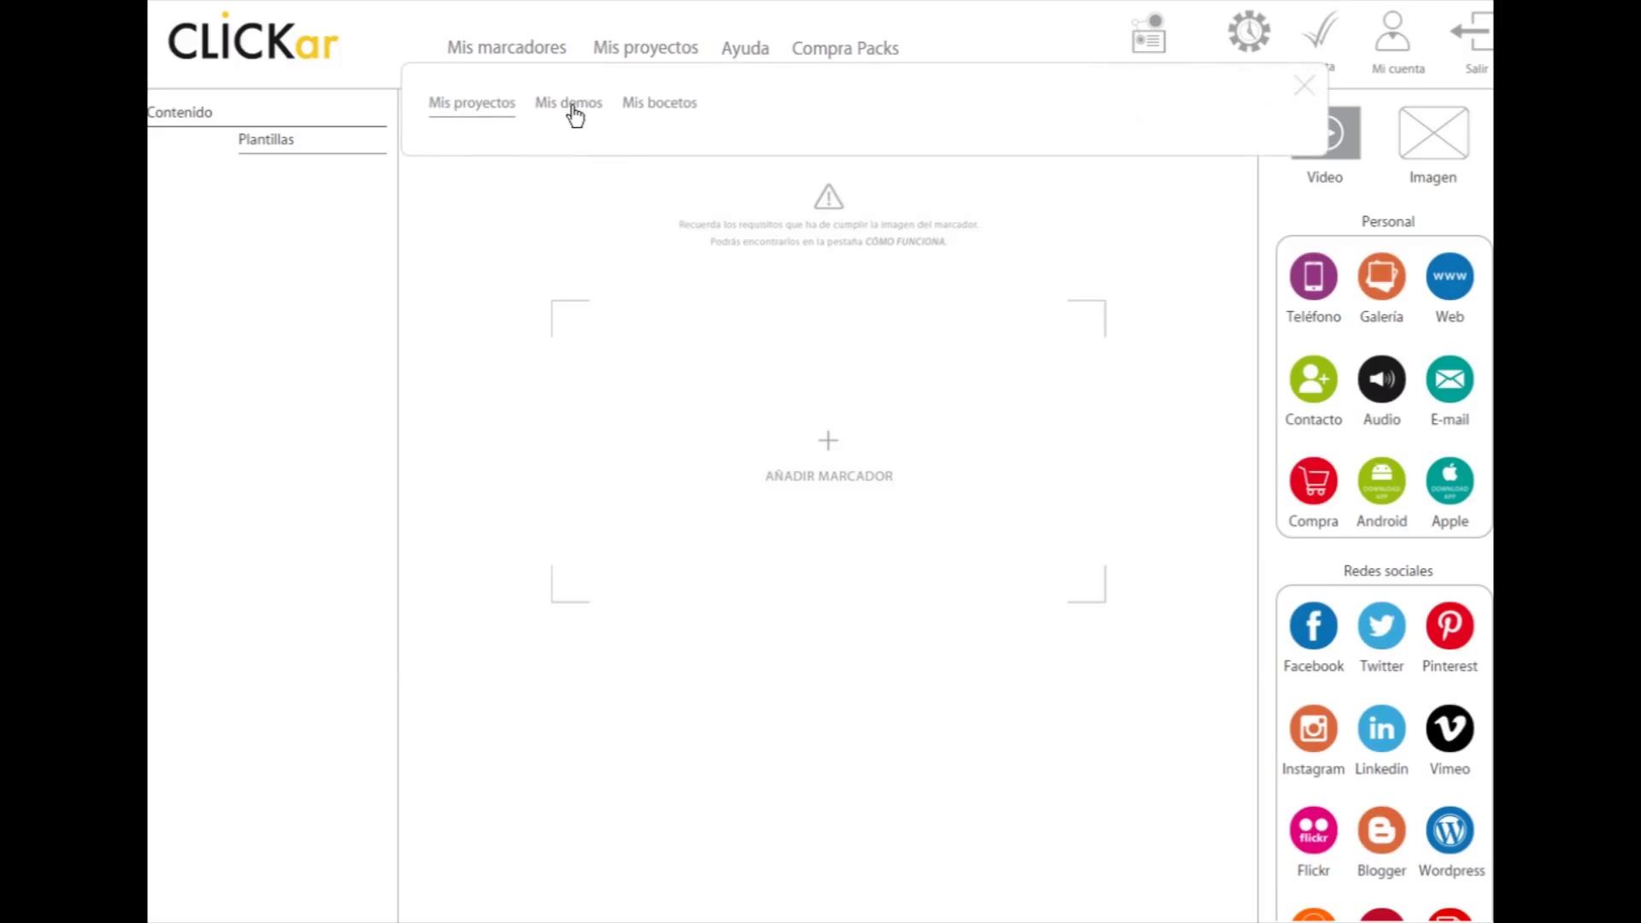
pyautogui.click(567, 102)
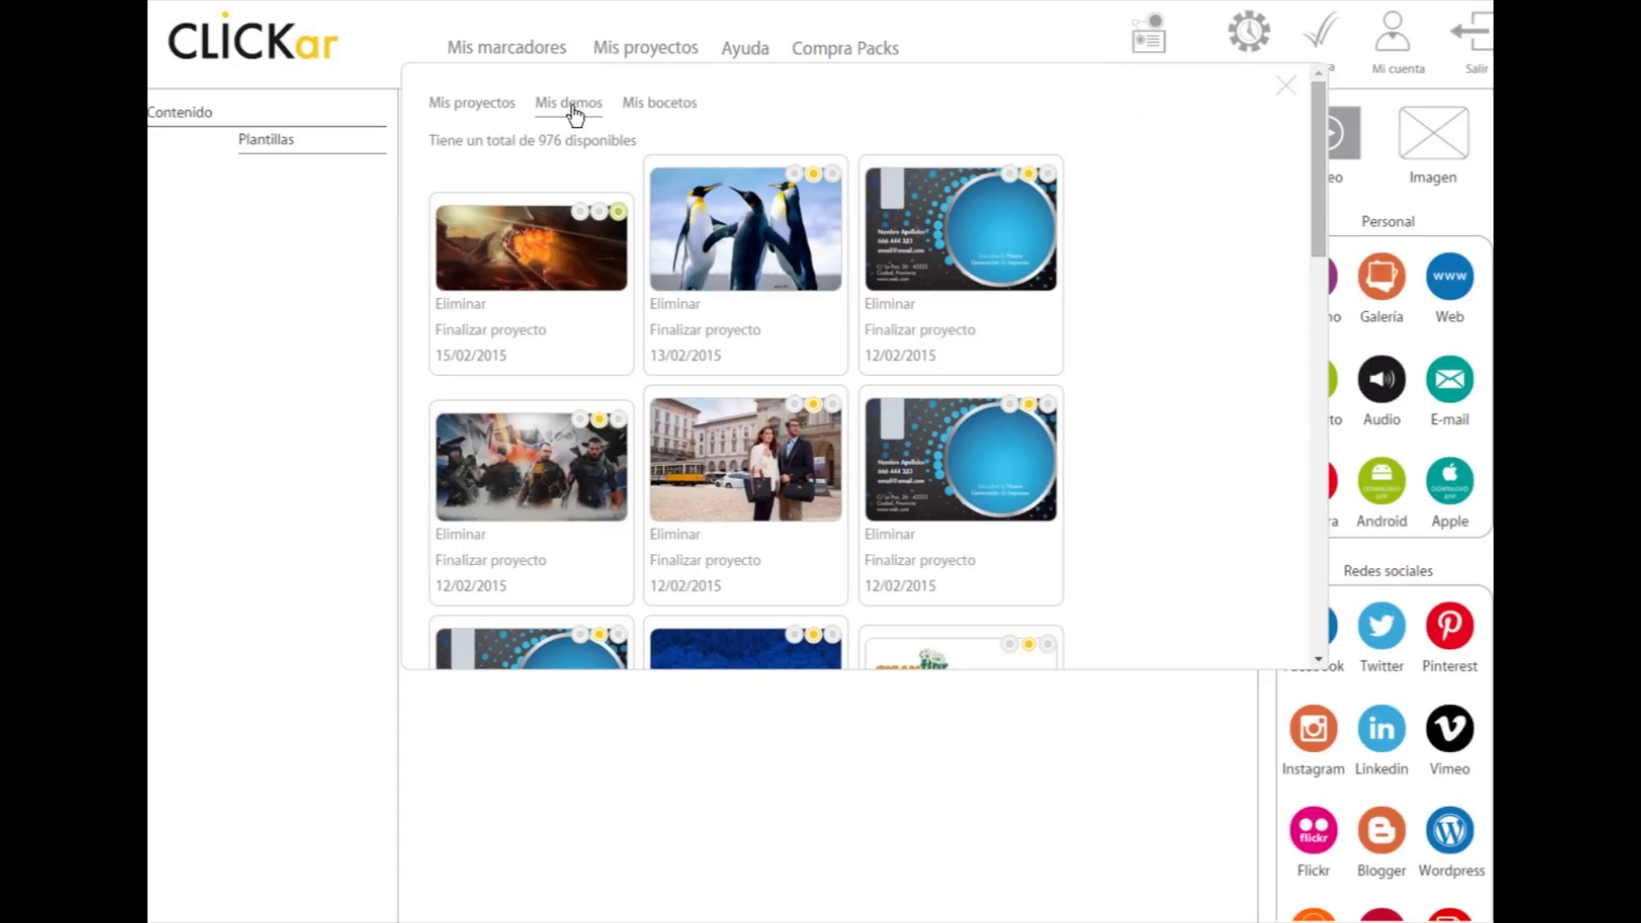
pyautogui.moveTo(562, 268)
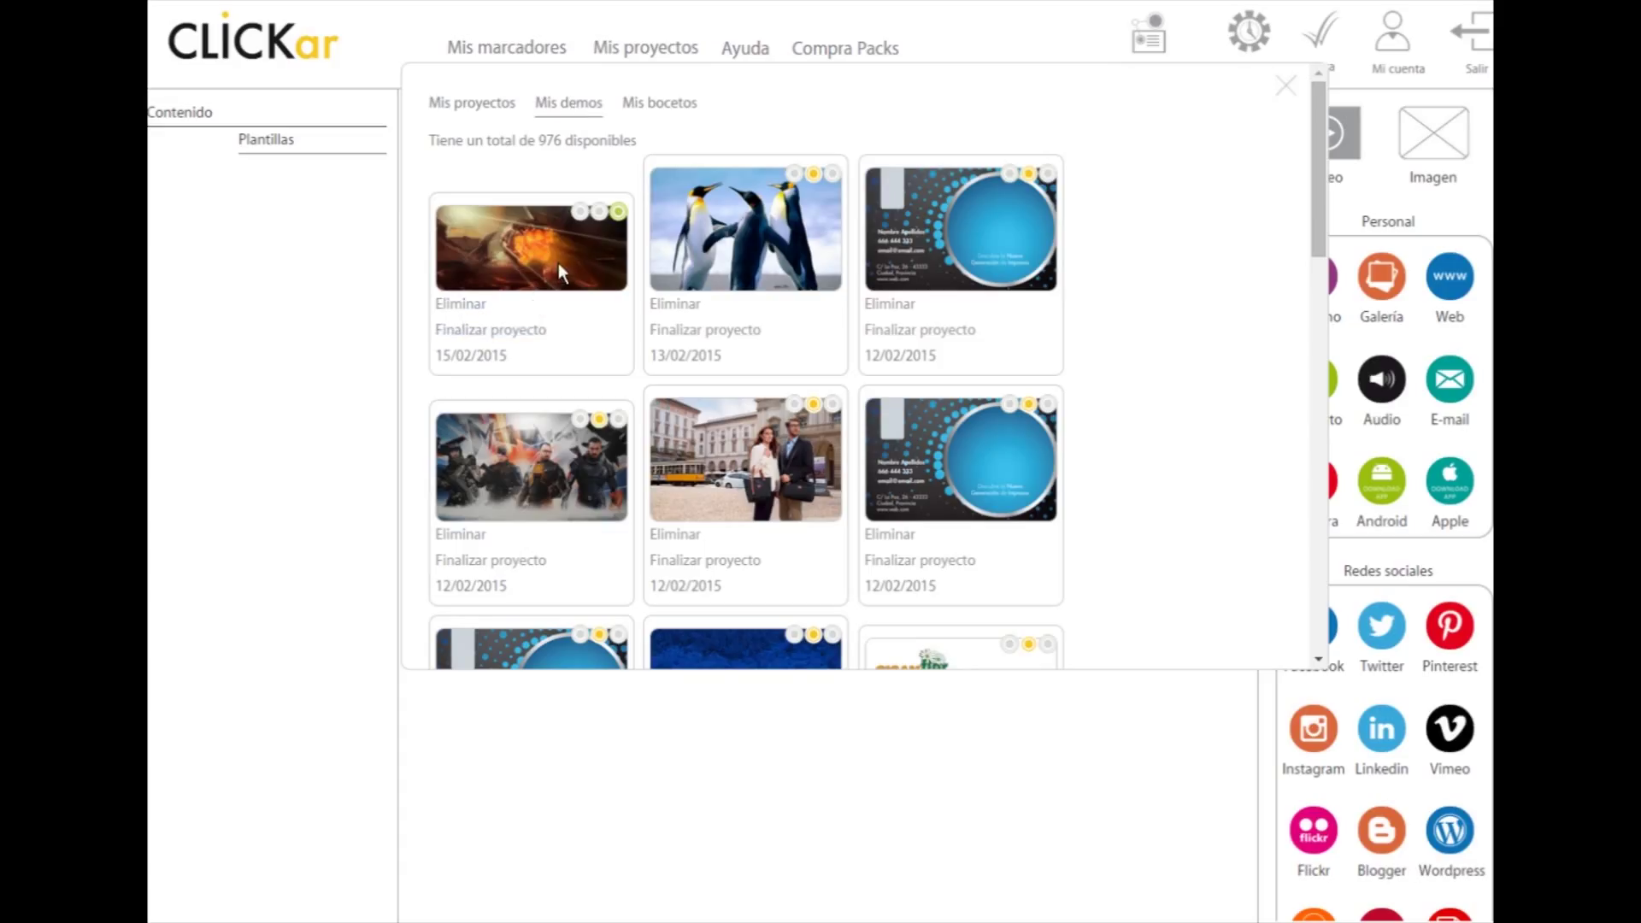
pyautogui.moveTo(624, 218)
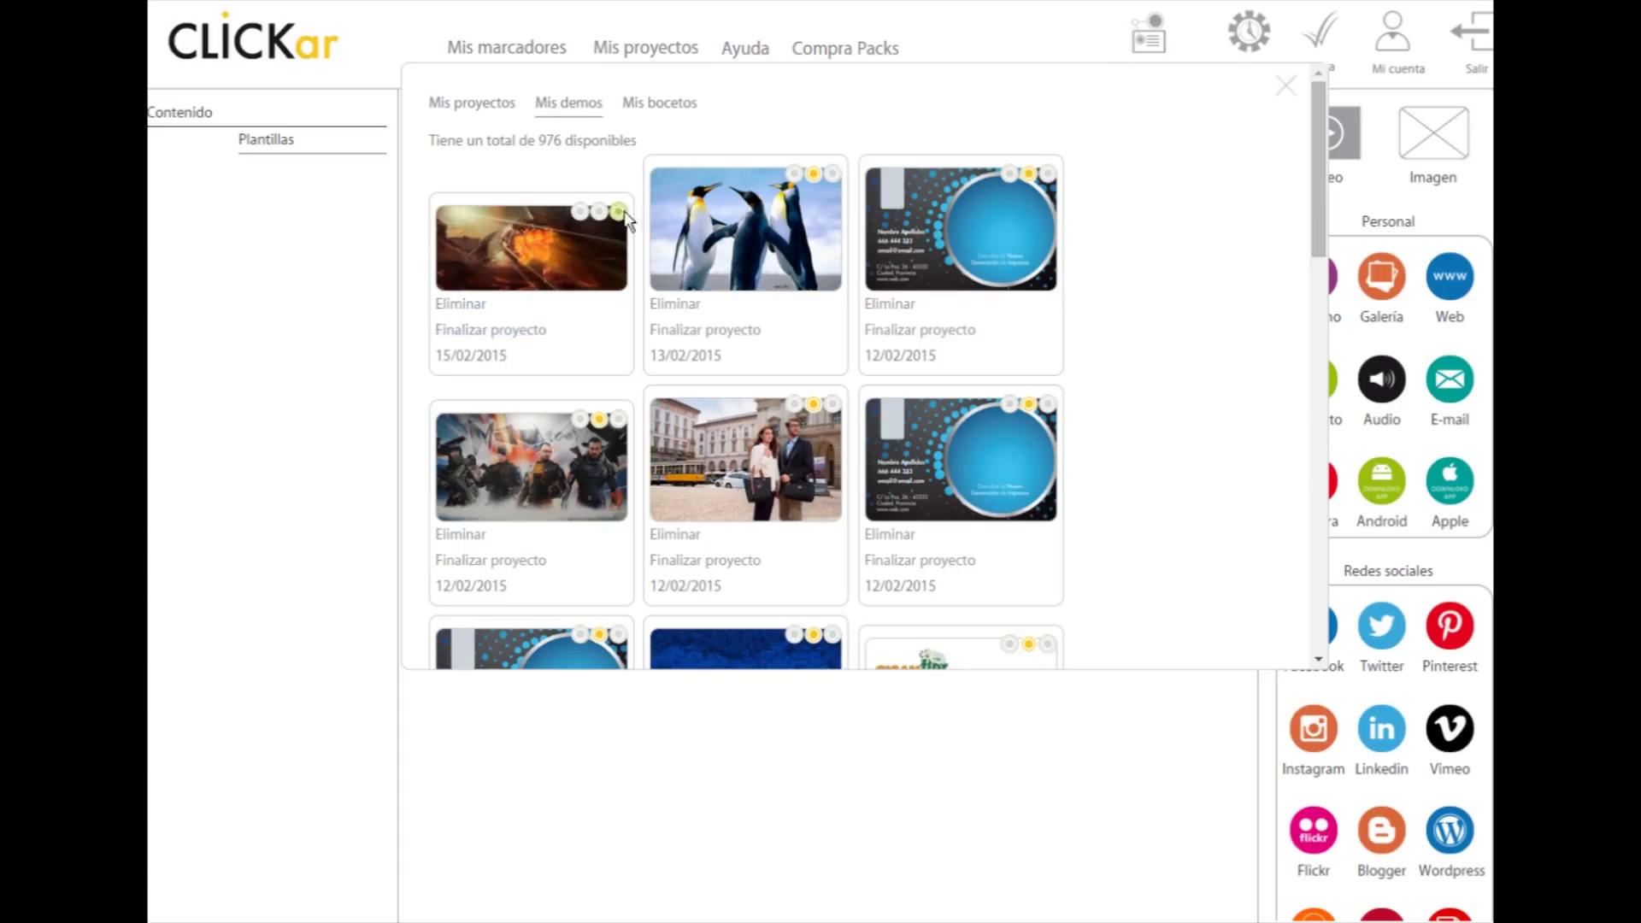
pyautogui.moveTo(618, 246)
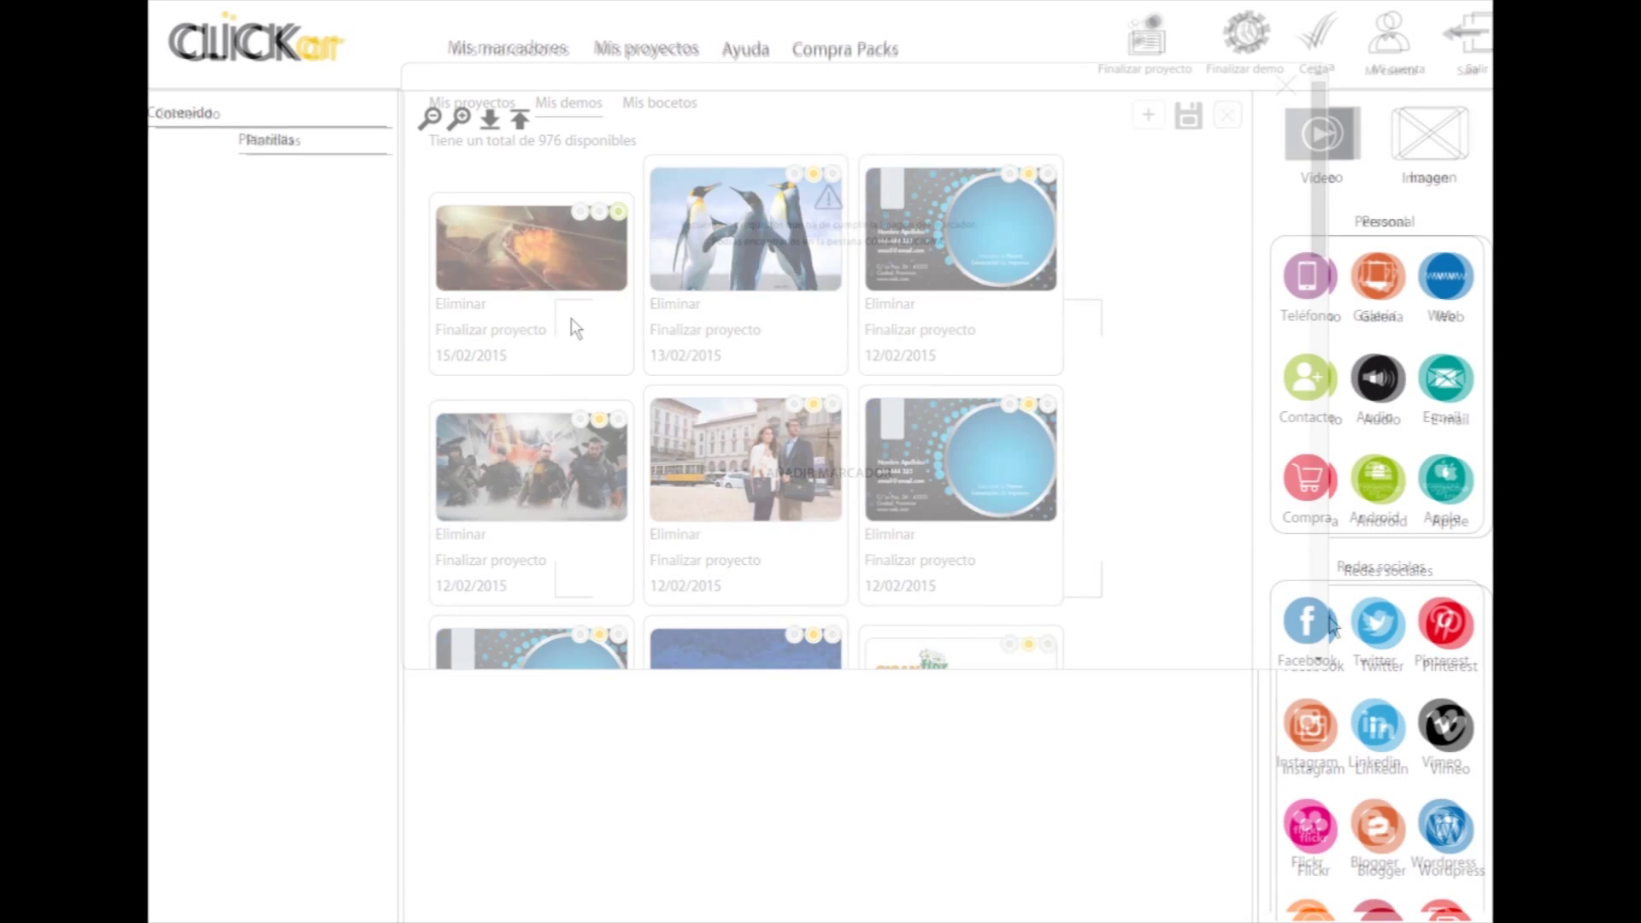
# Step: Close the current view, then reopen Mis proyectos on the Mis demos tab
pyautogui.click(1225, 114)
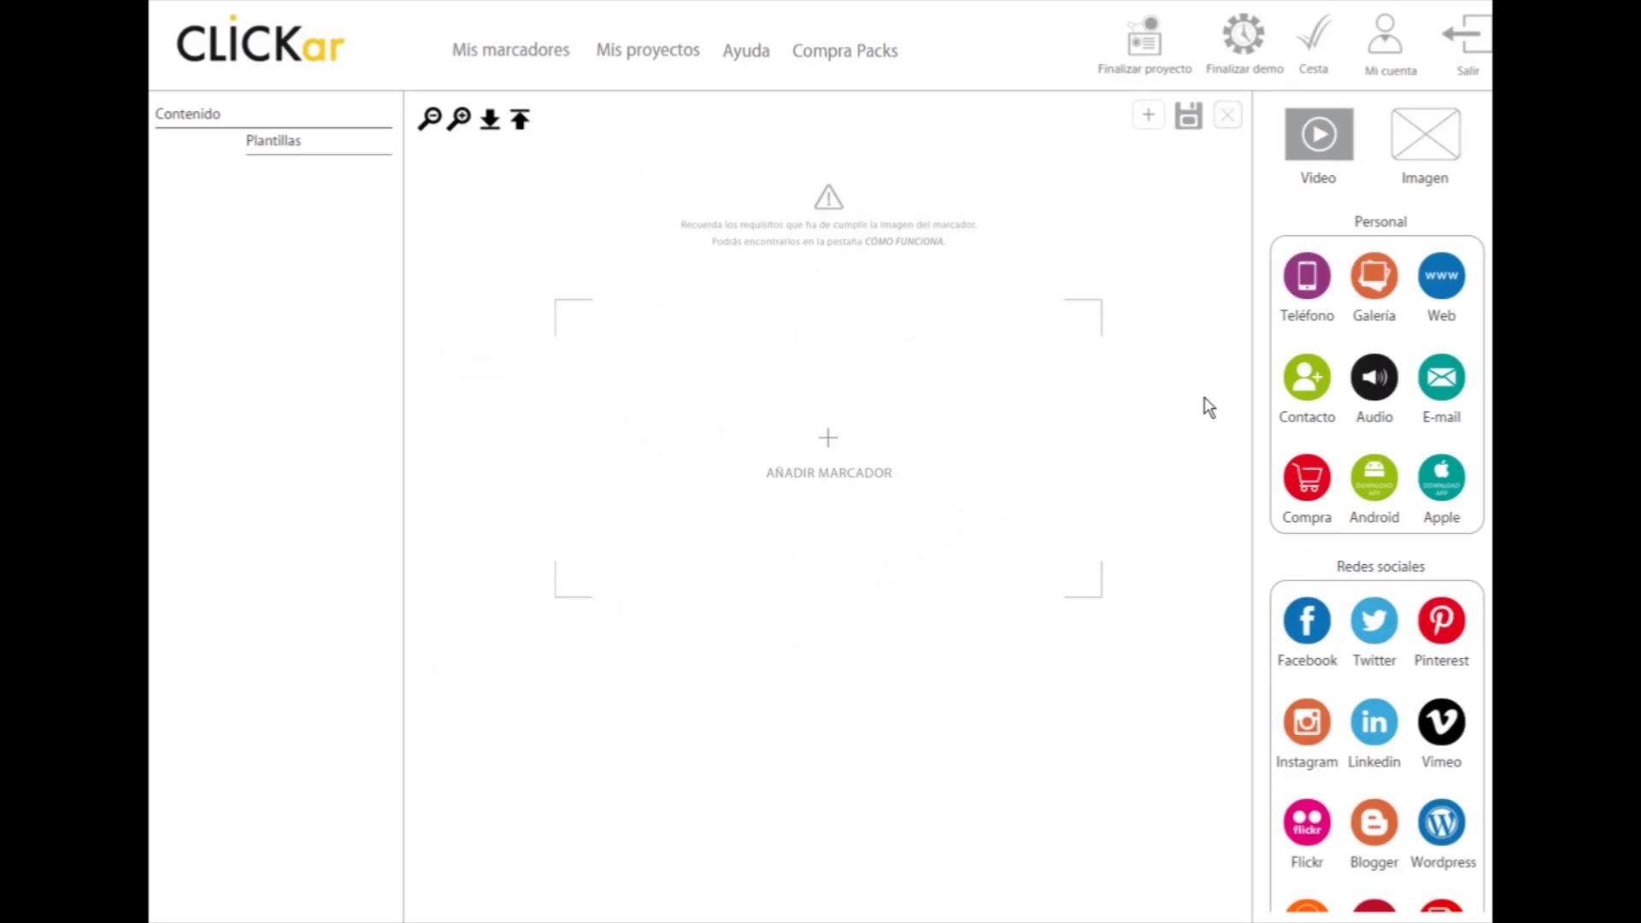
pyautogui.moveTo(635, 78)
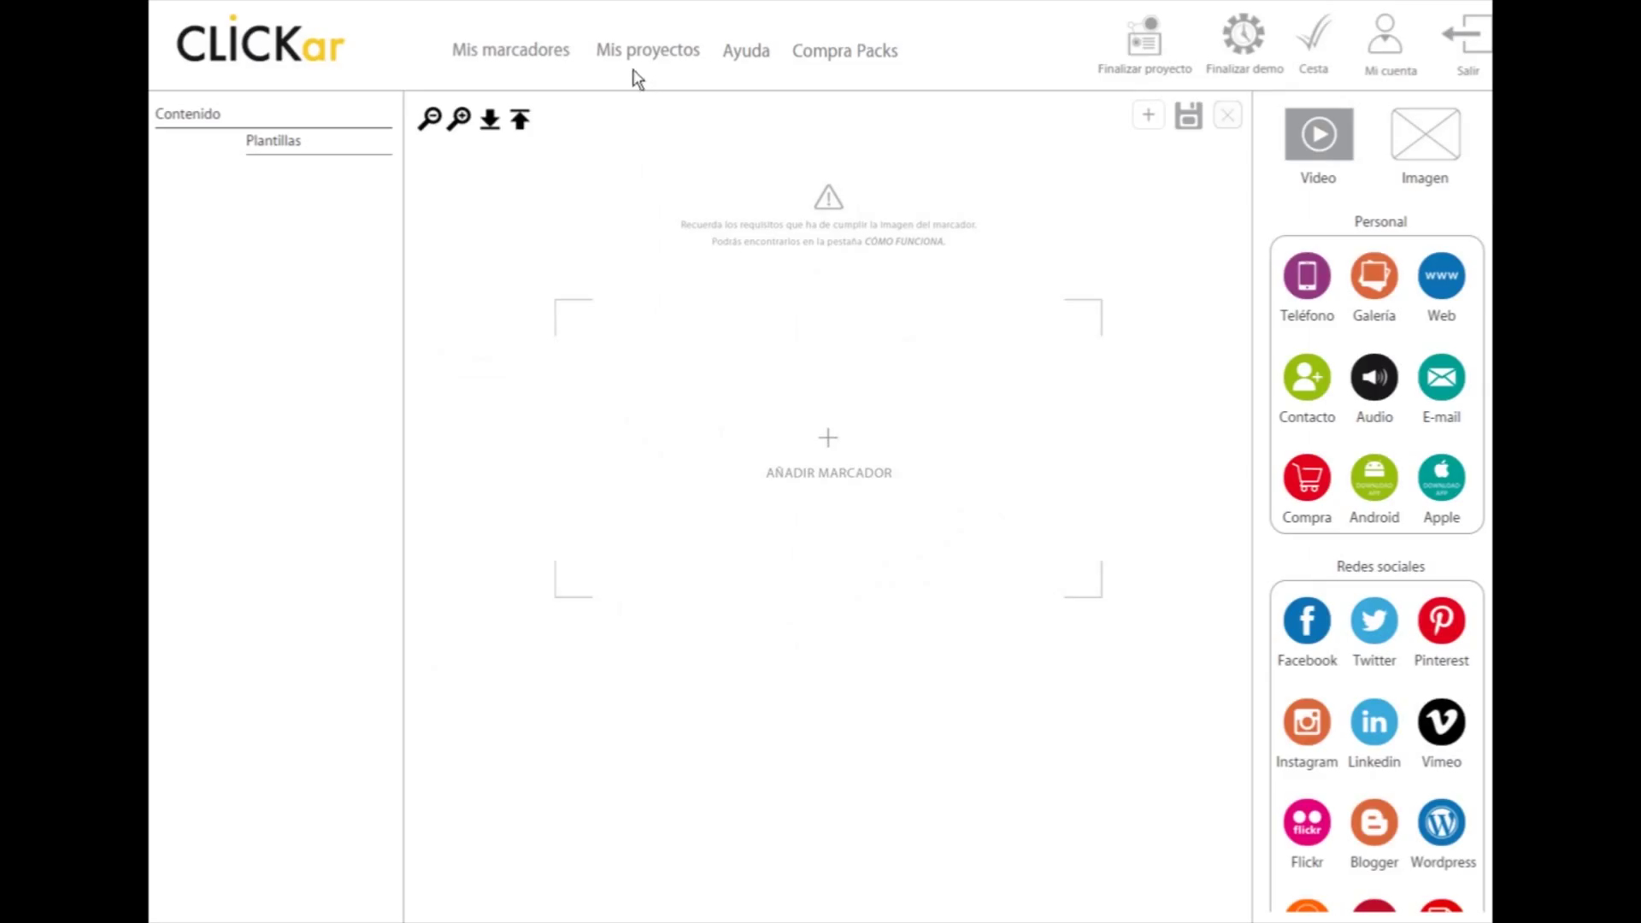
pyautogui.click(646, 50)
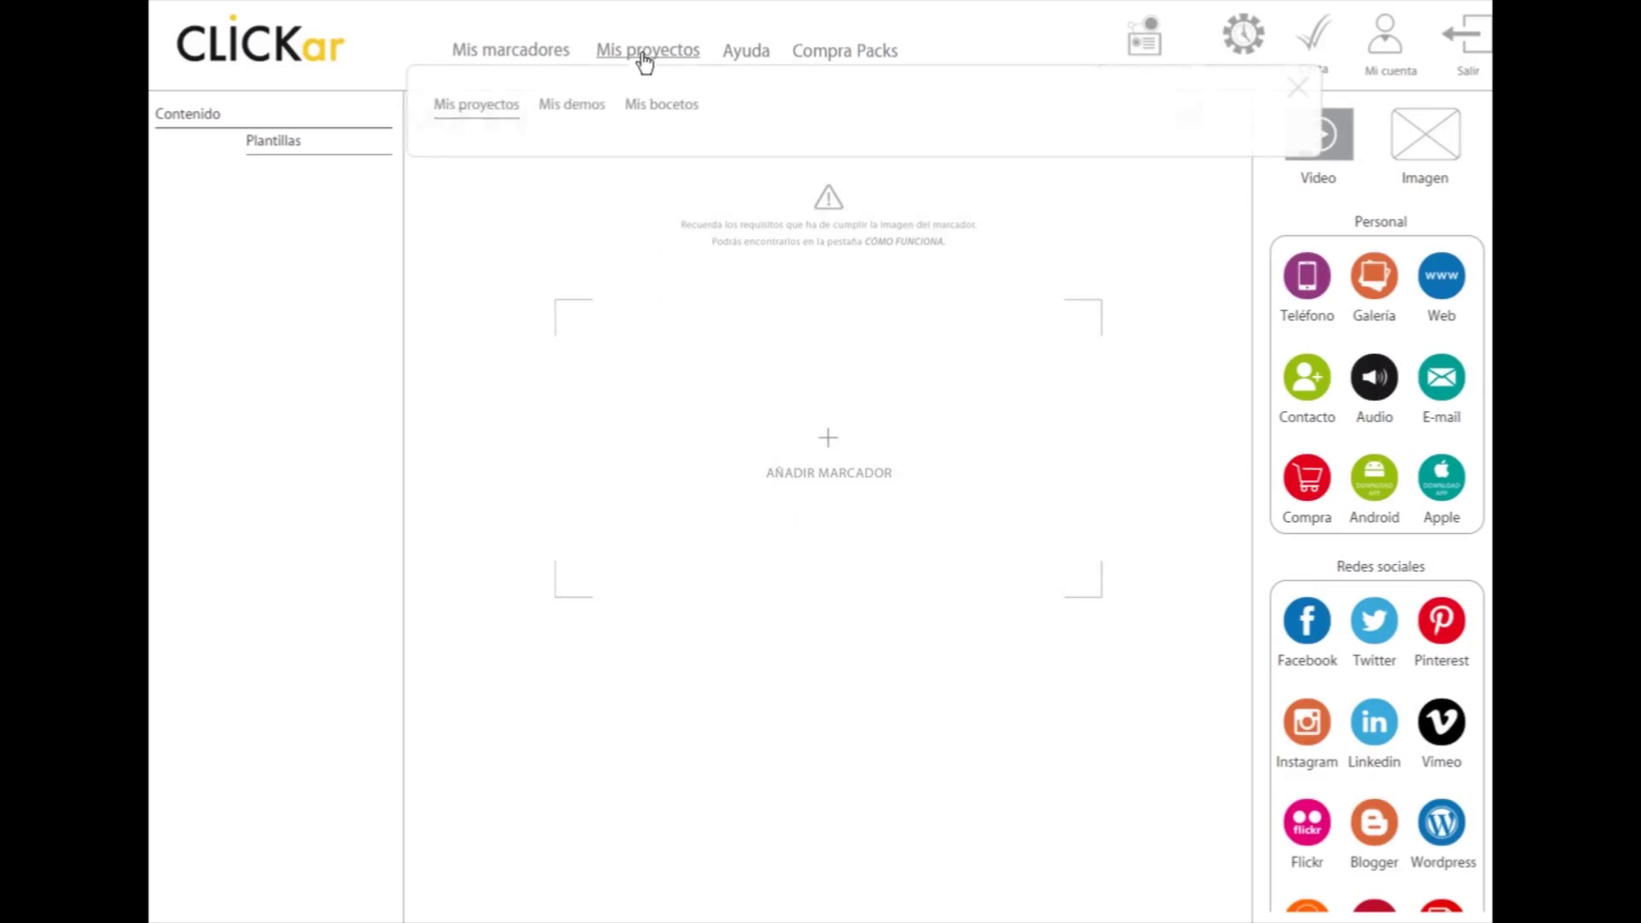
pyautogui.click(572, 105)
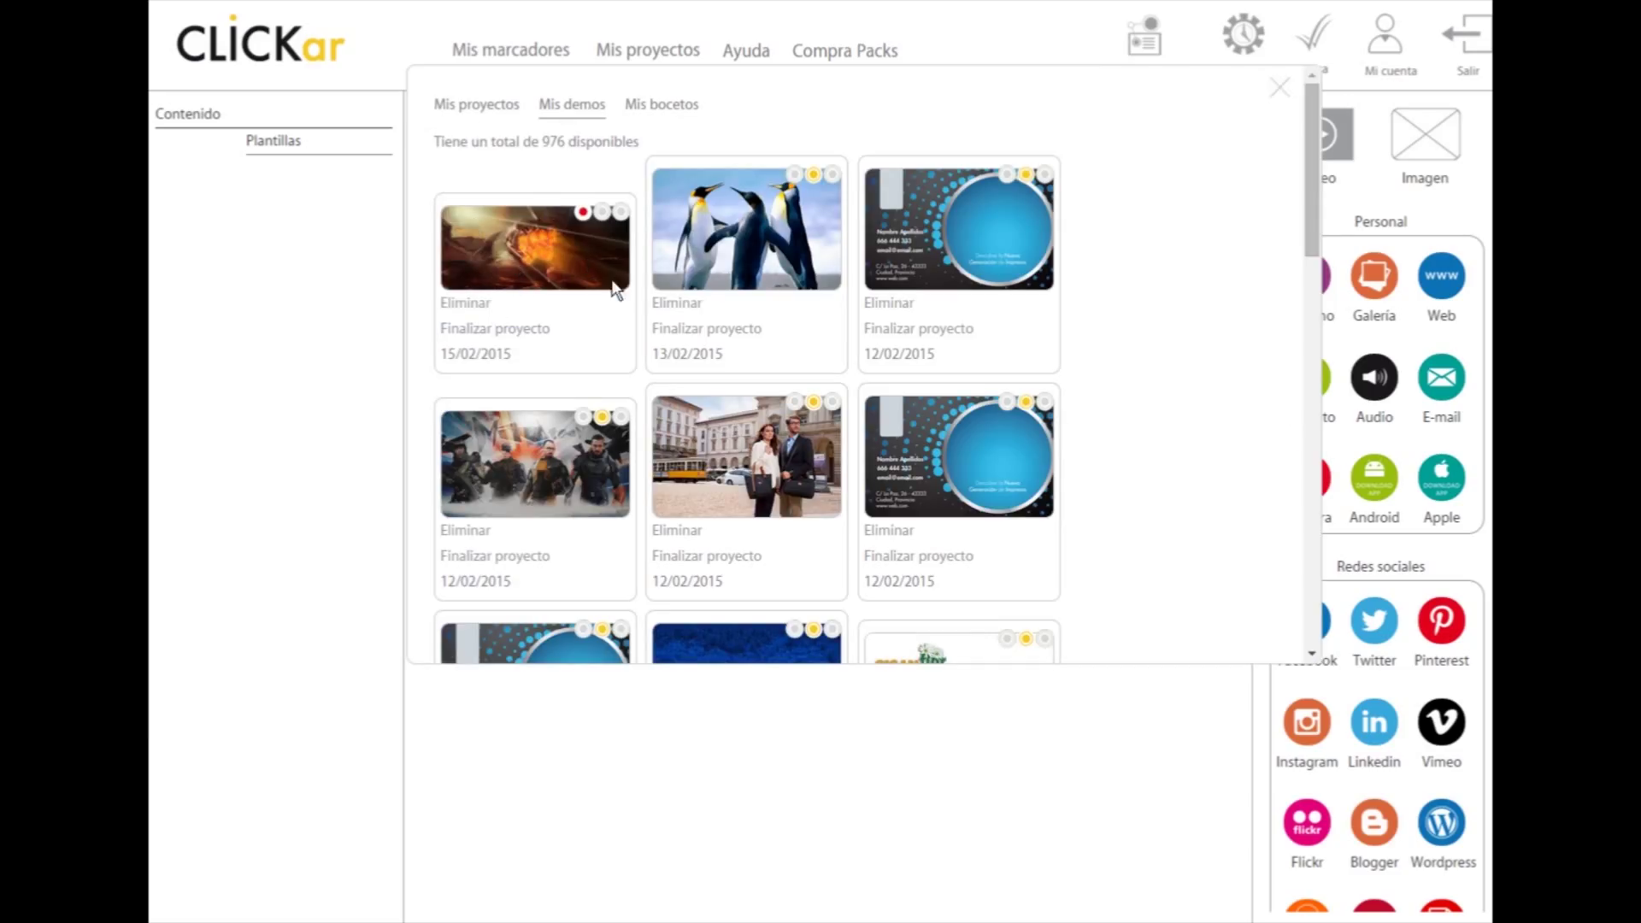
pyautogui.moveTo(604, 269)
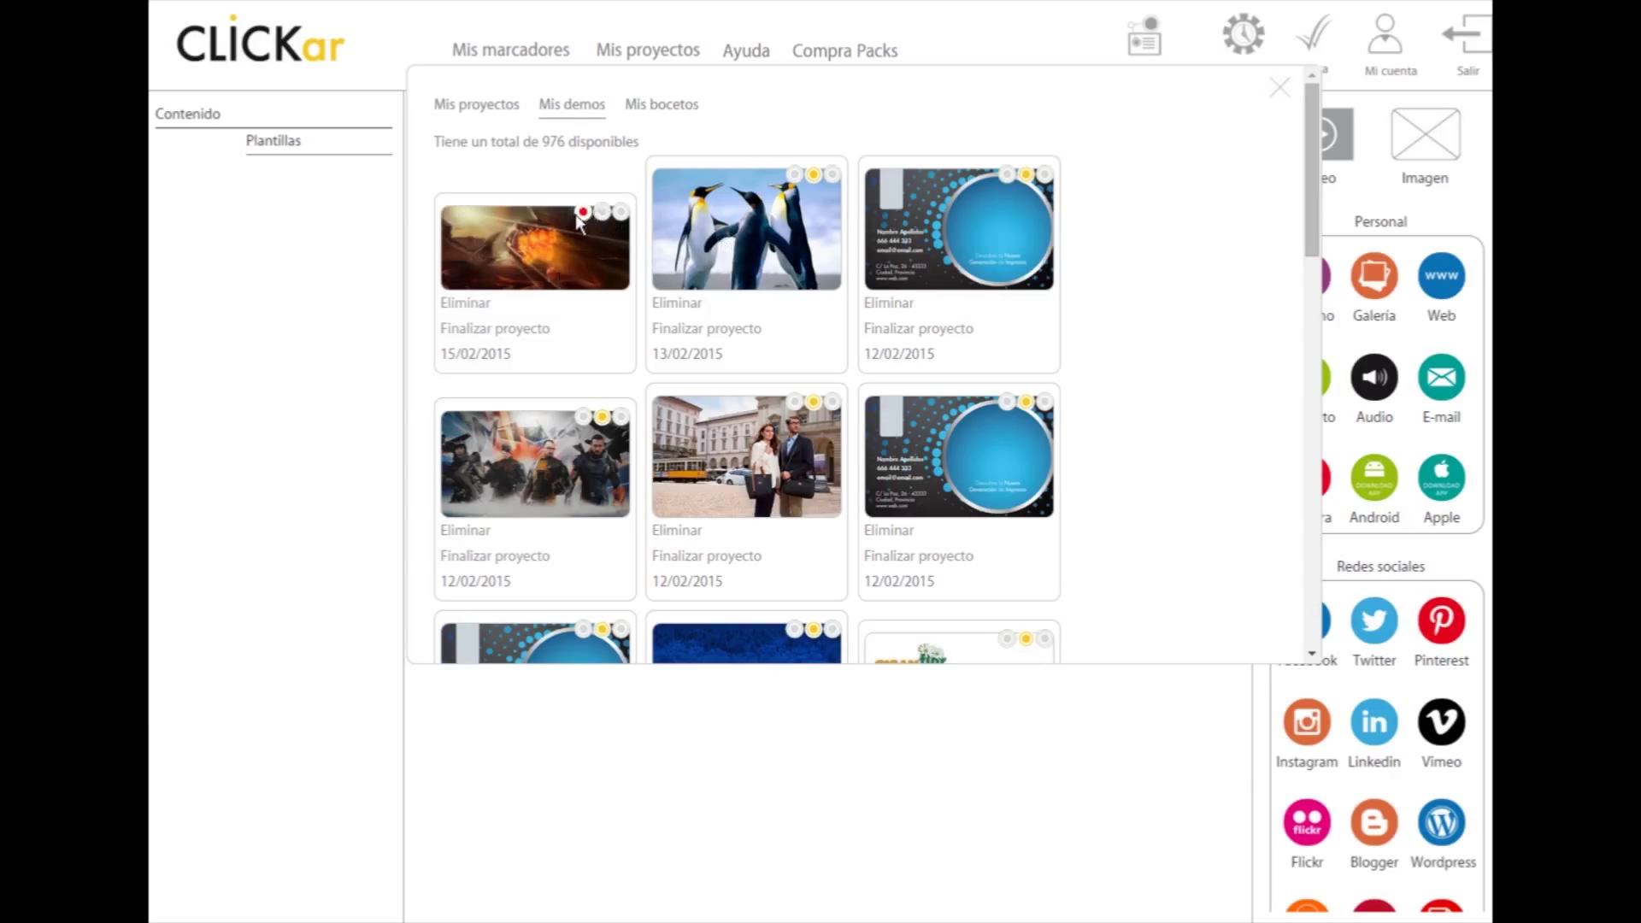
pyautogui.moveTo(570, 265)
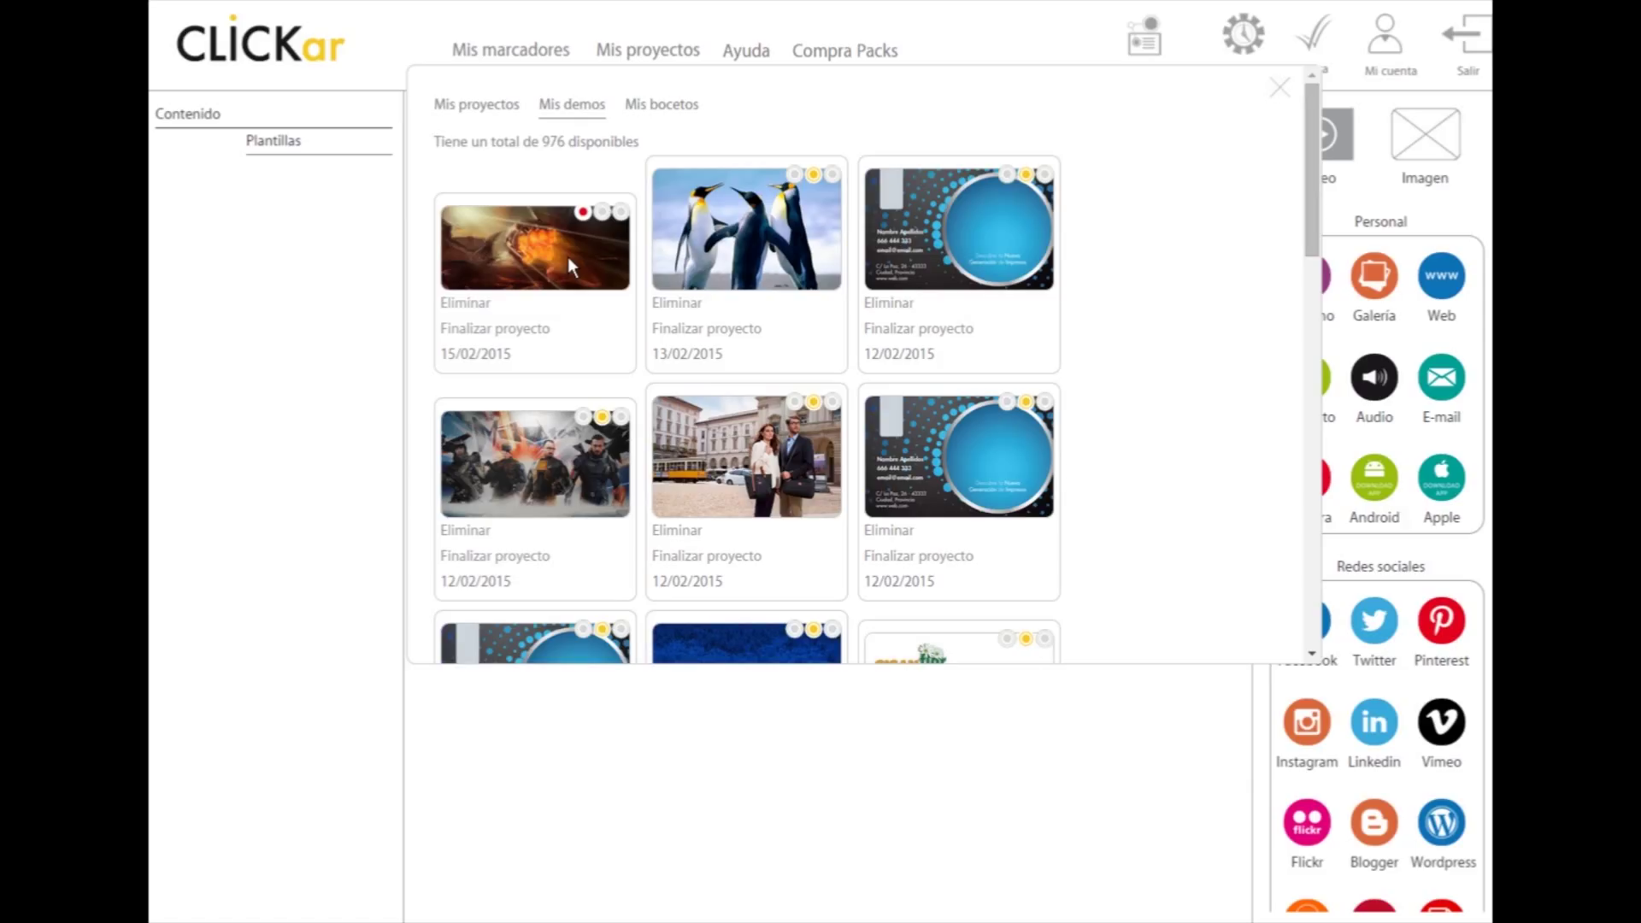
pyautogui.moveTo(653, 71)
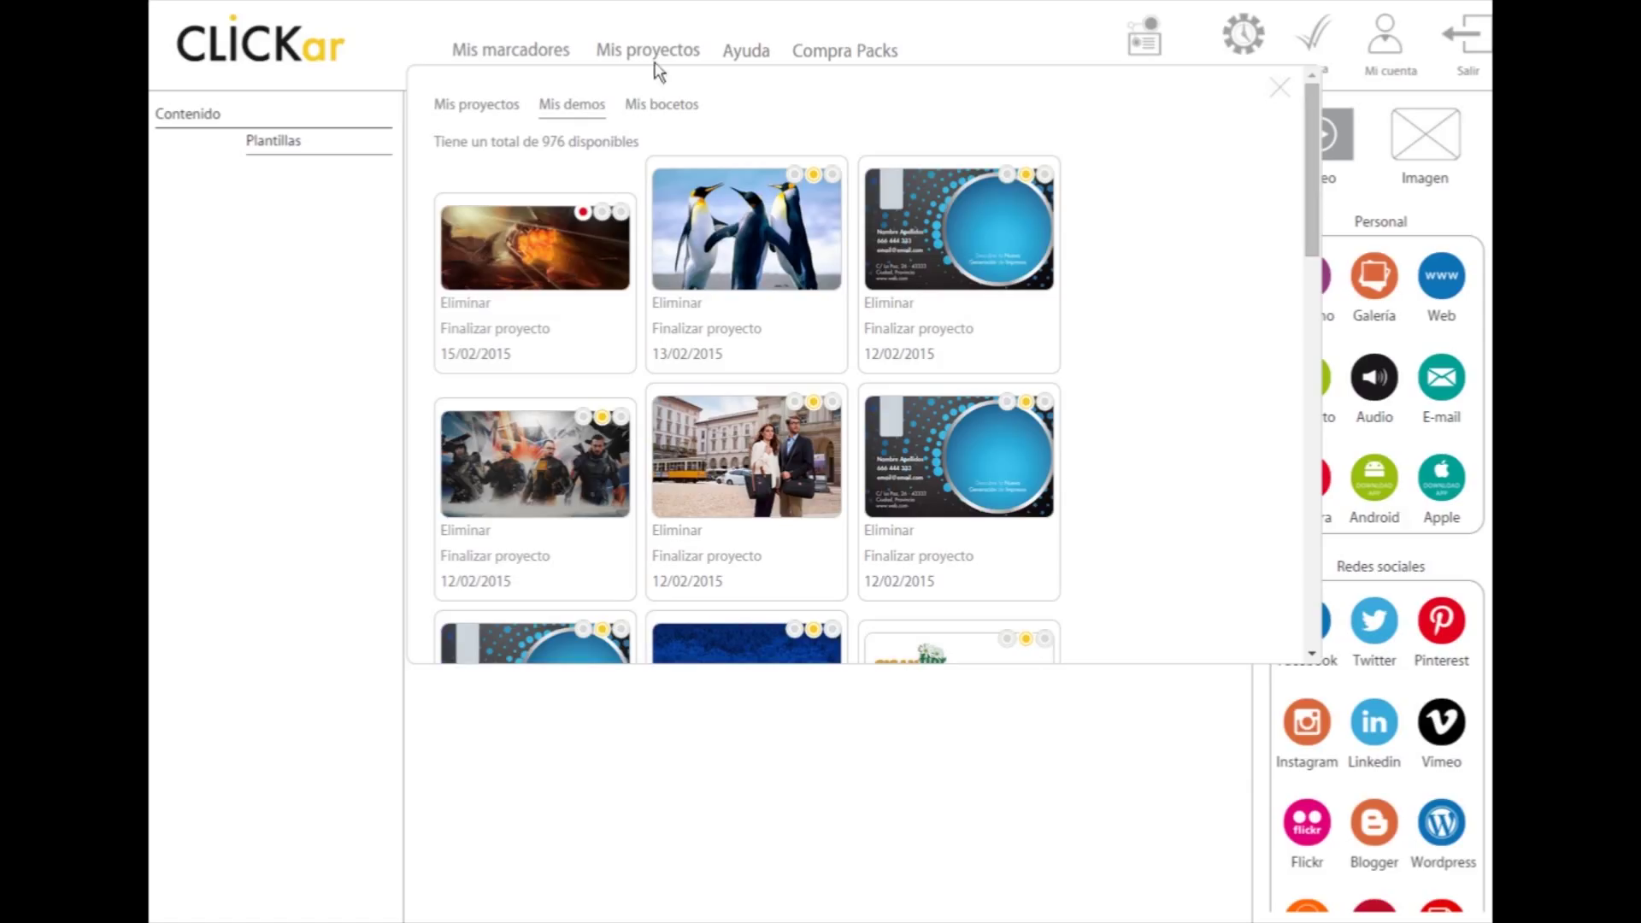
pyautogui.moveTo(576, 110)
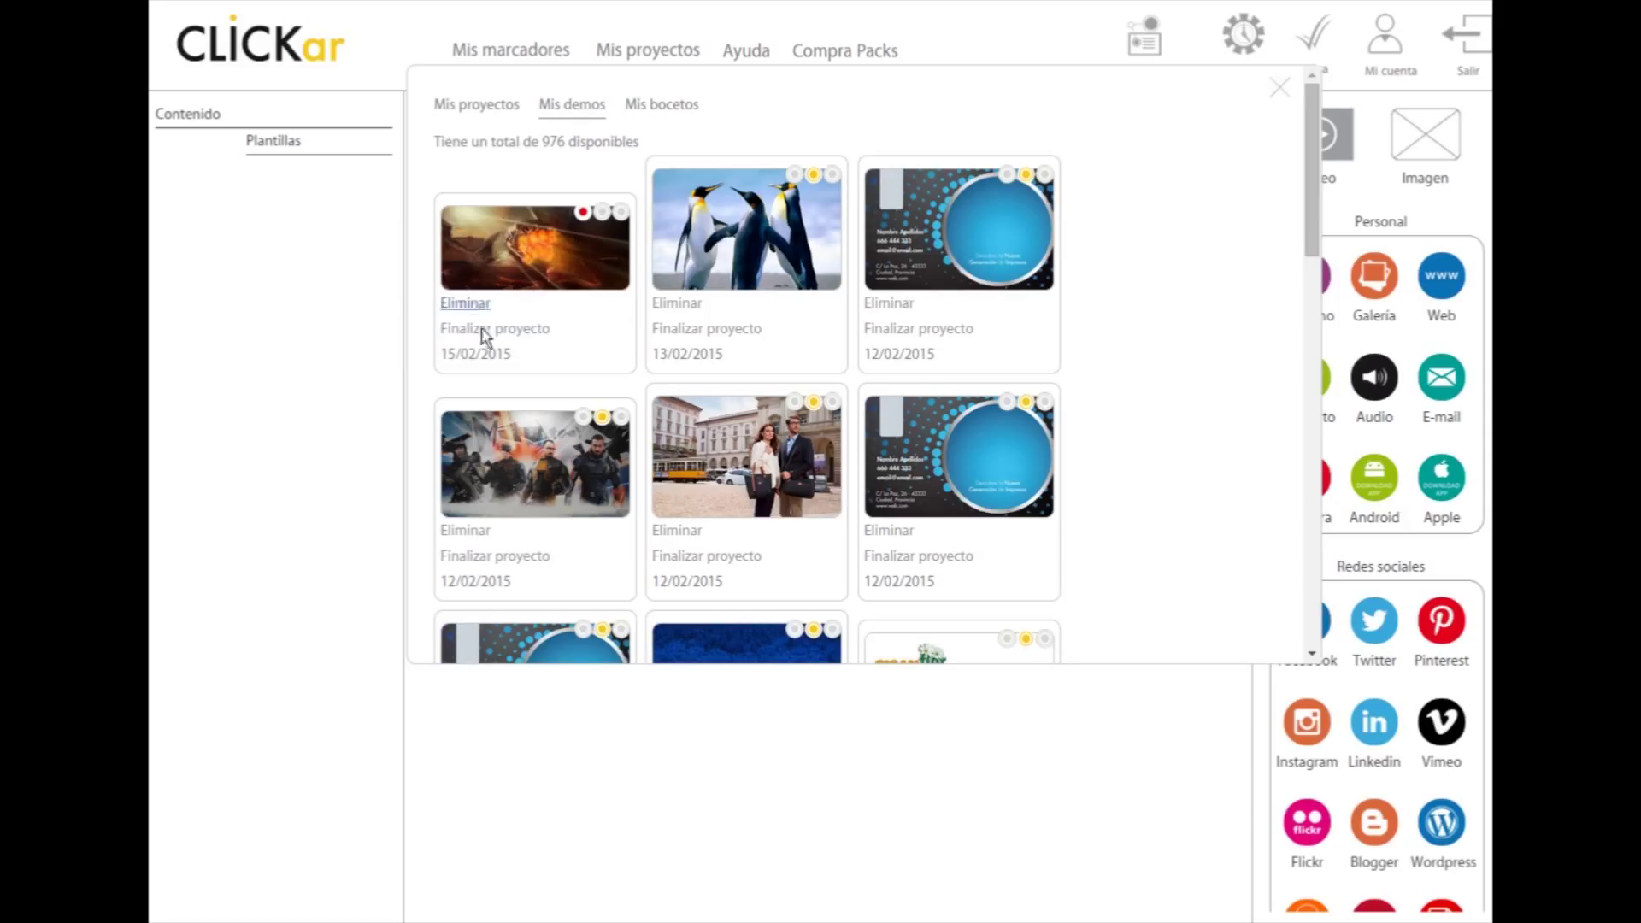
pyautogui.moveTo(484, 280)
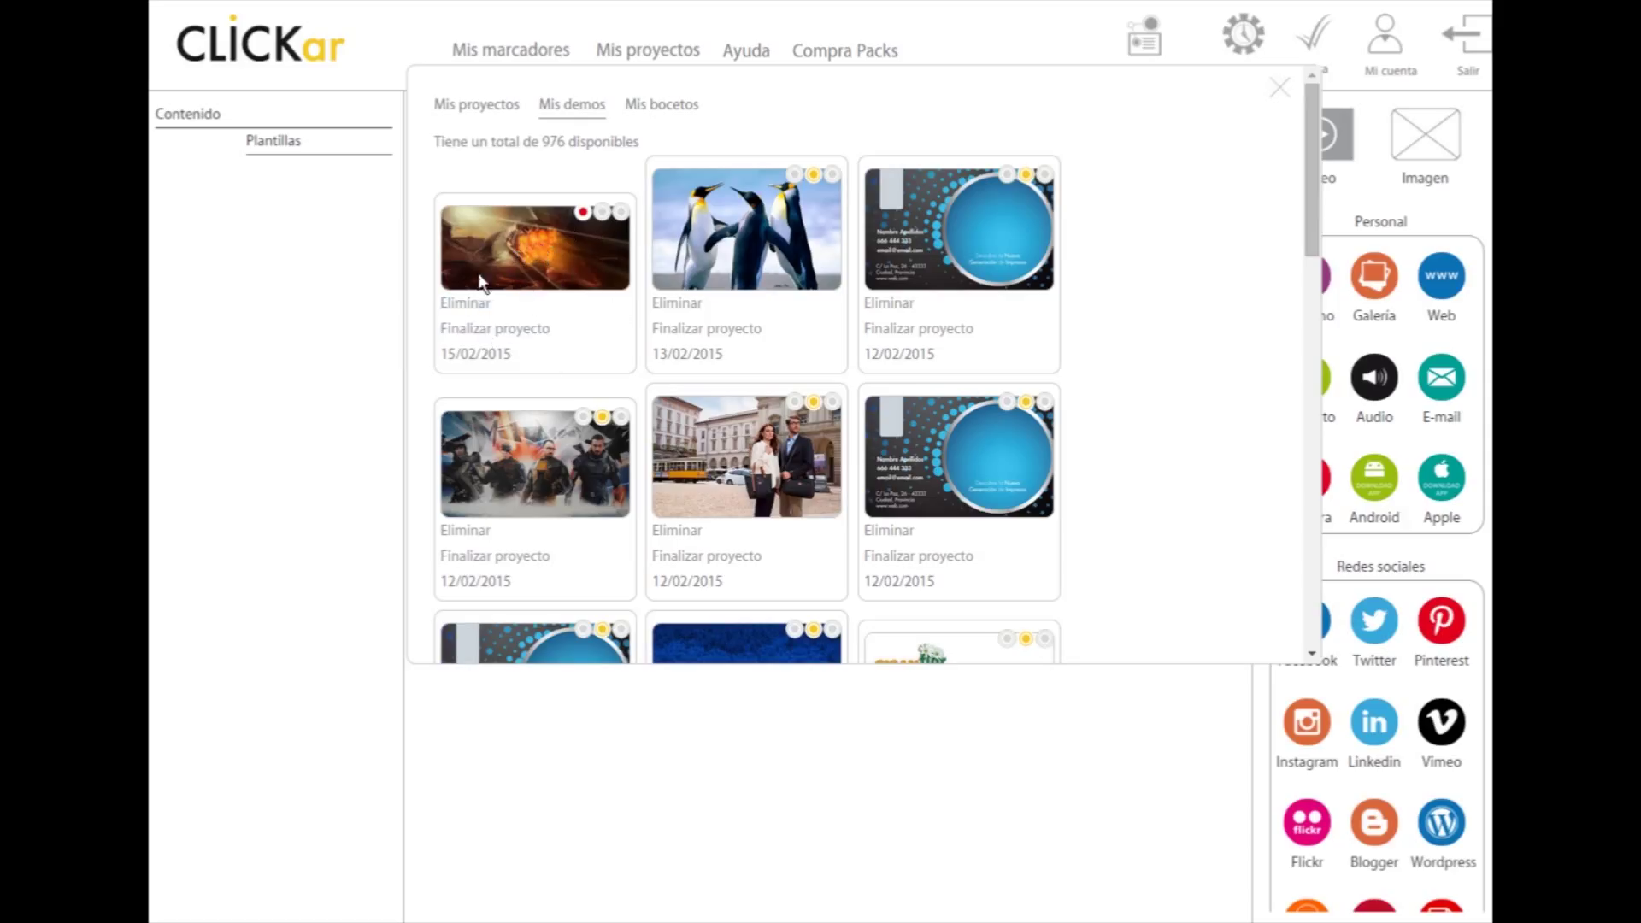
pyautogui.moveTo(519, 334)
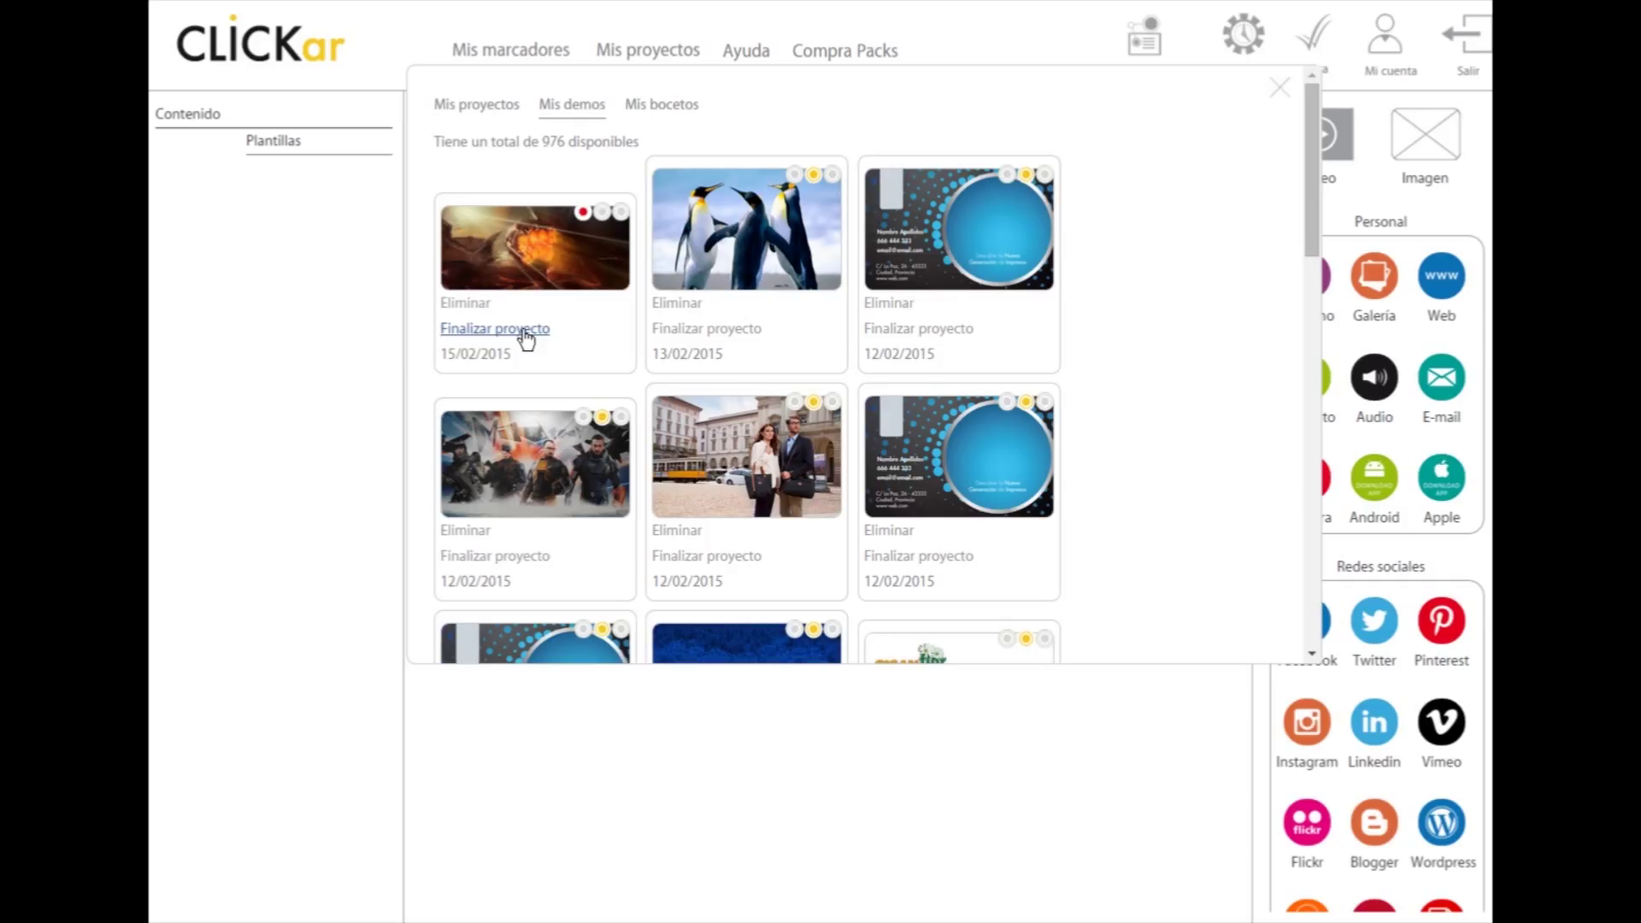
pyautogui.moveTo(554, 269)
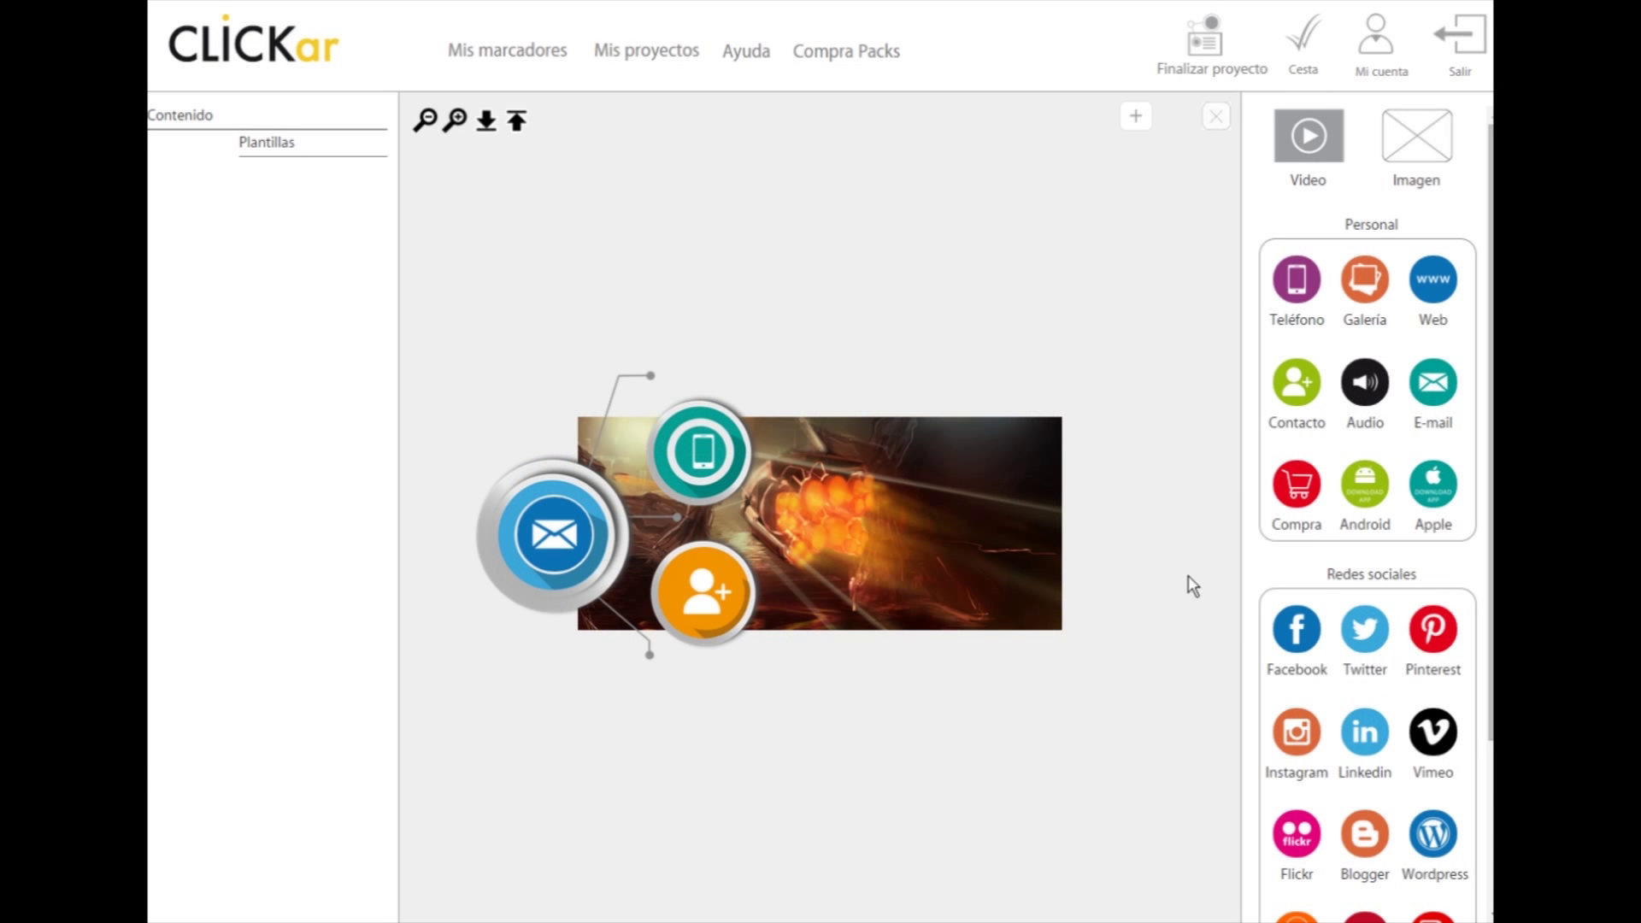
pyautogui.moveTo(1156, 396)
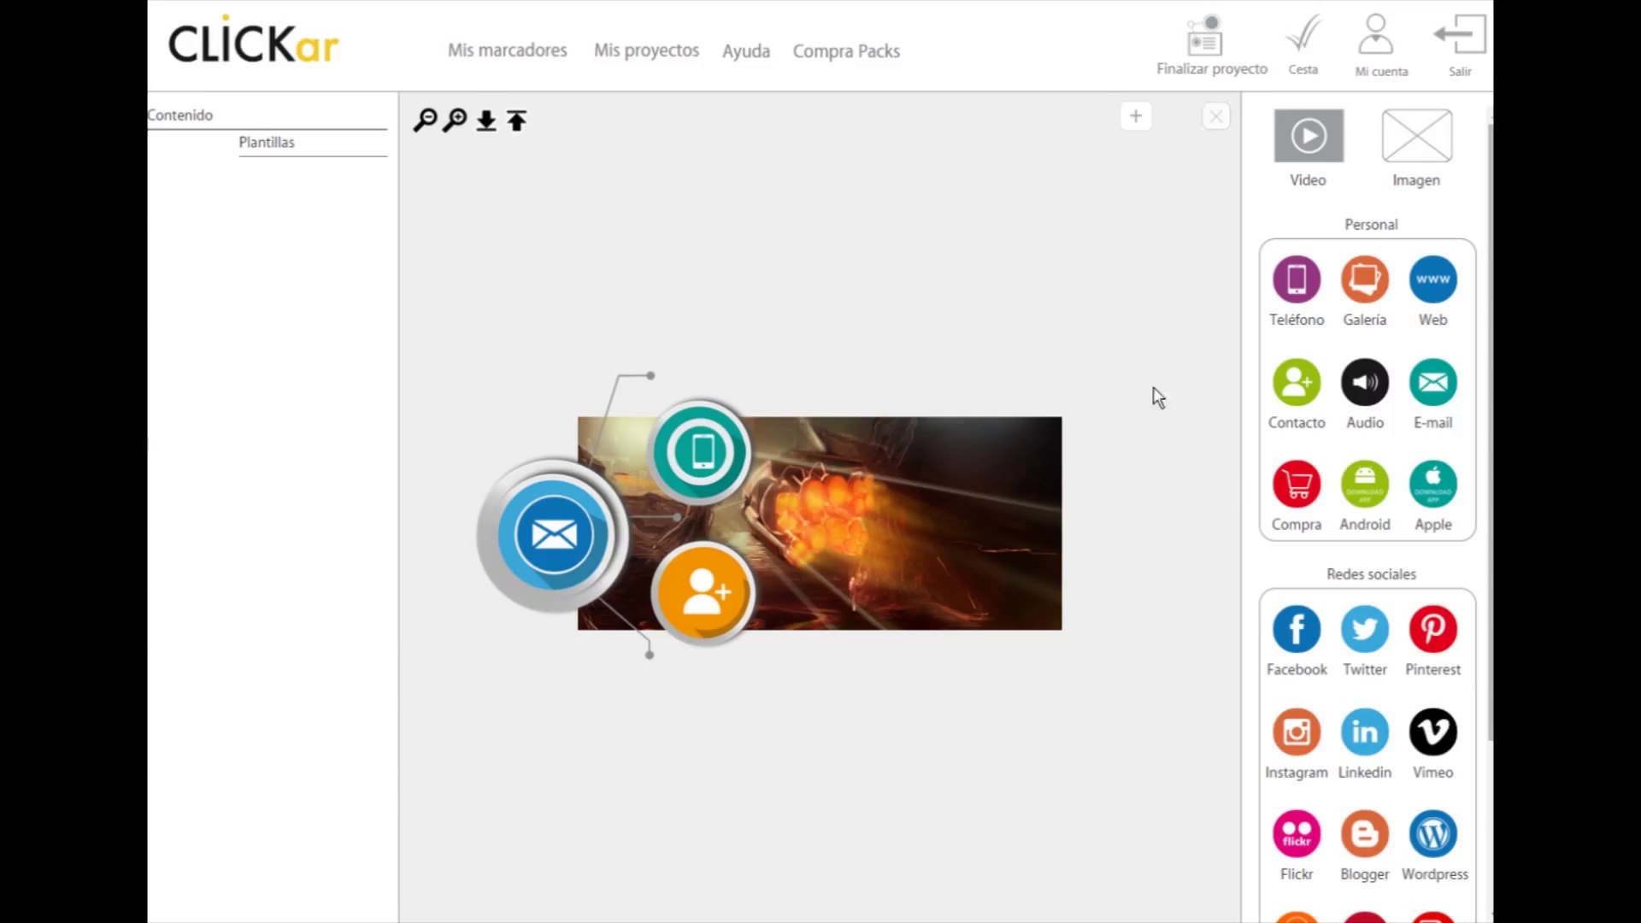
# Step: Place a Facebook button at the marker's lower right with a www….com page URL
pyautogui.click(702, 458)
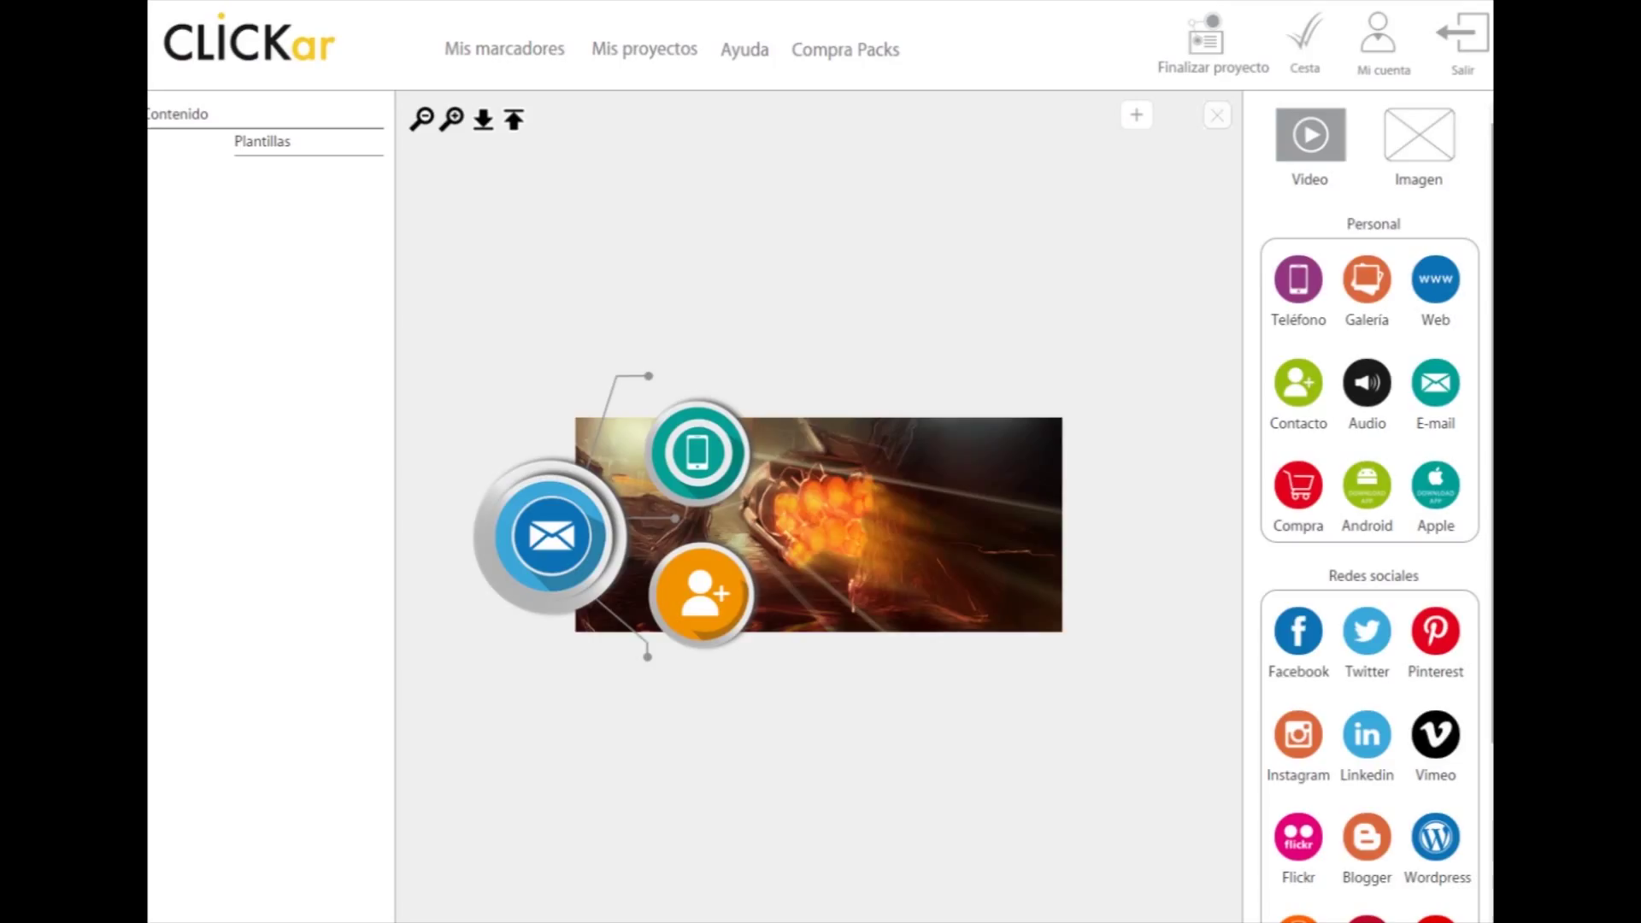
pyautogui.click(1297, 632)
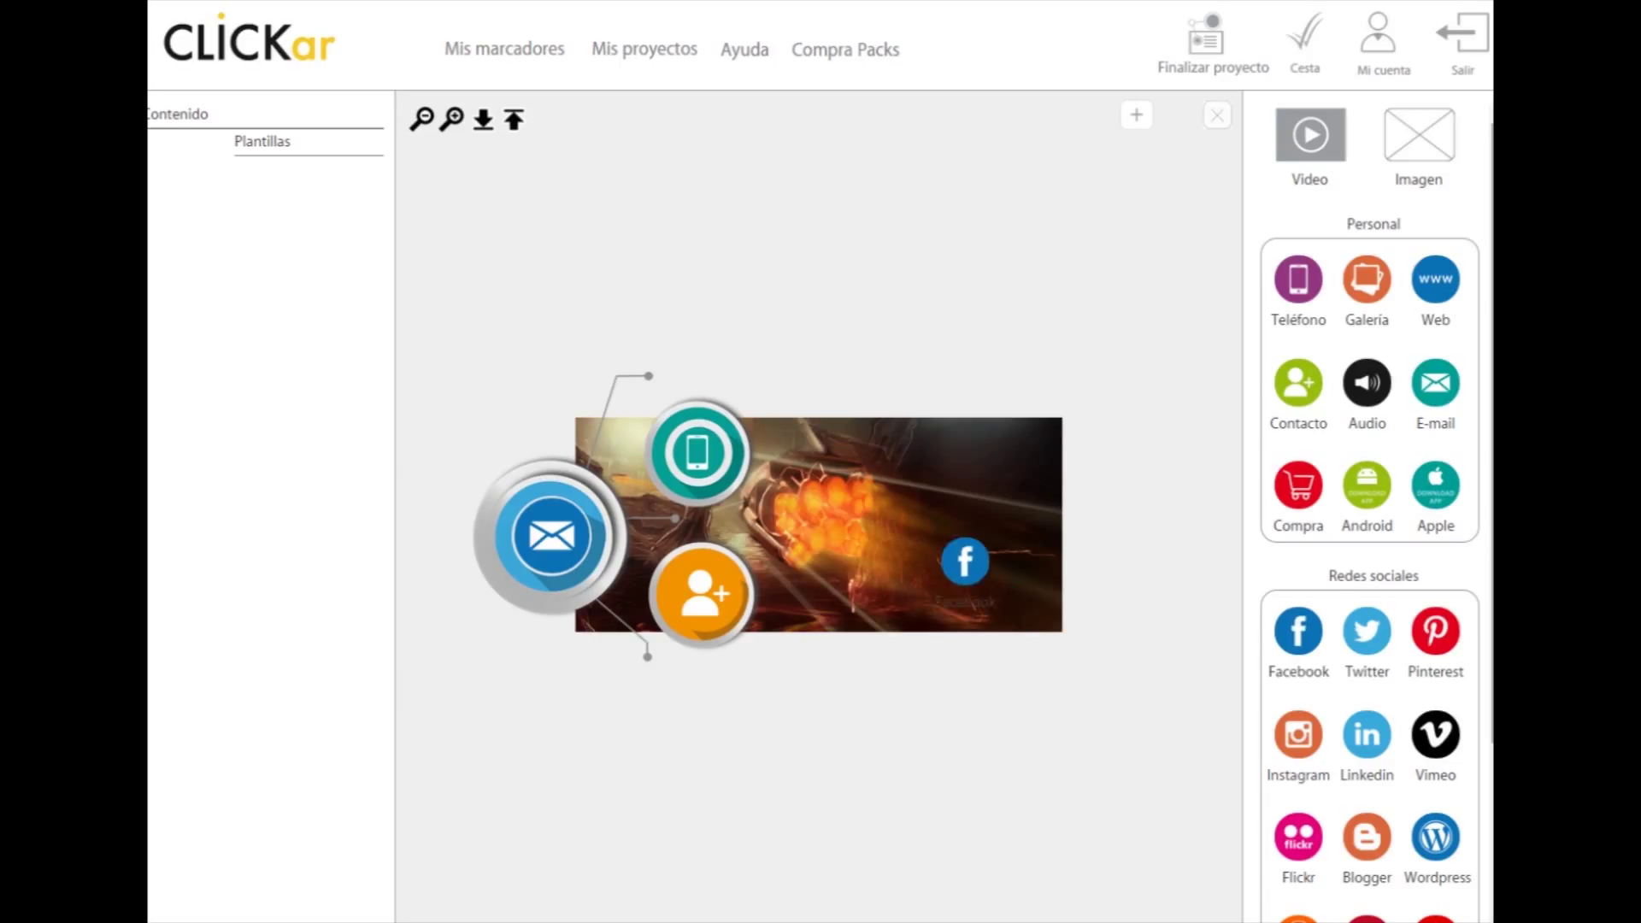
pyautogui.click(964, 561)
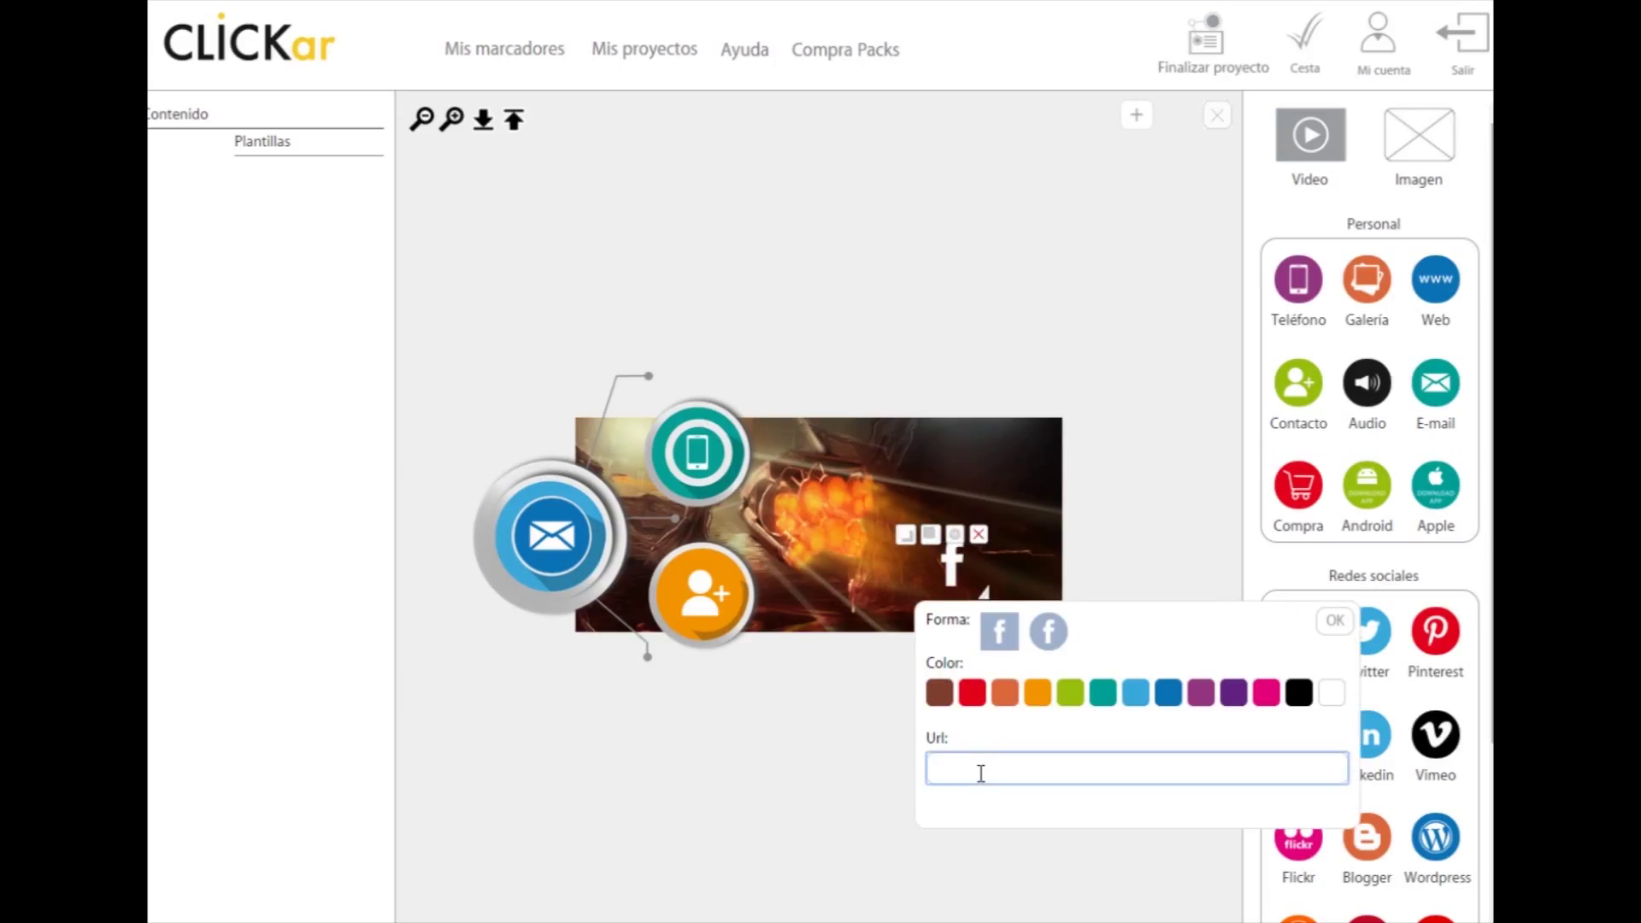
pyautogui.write('www.facebook')
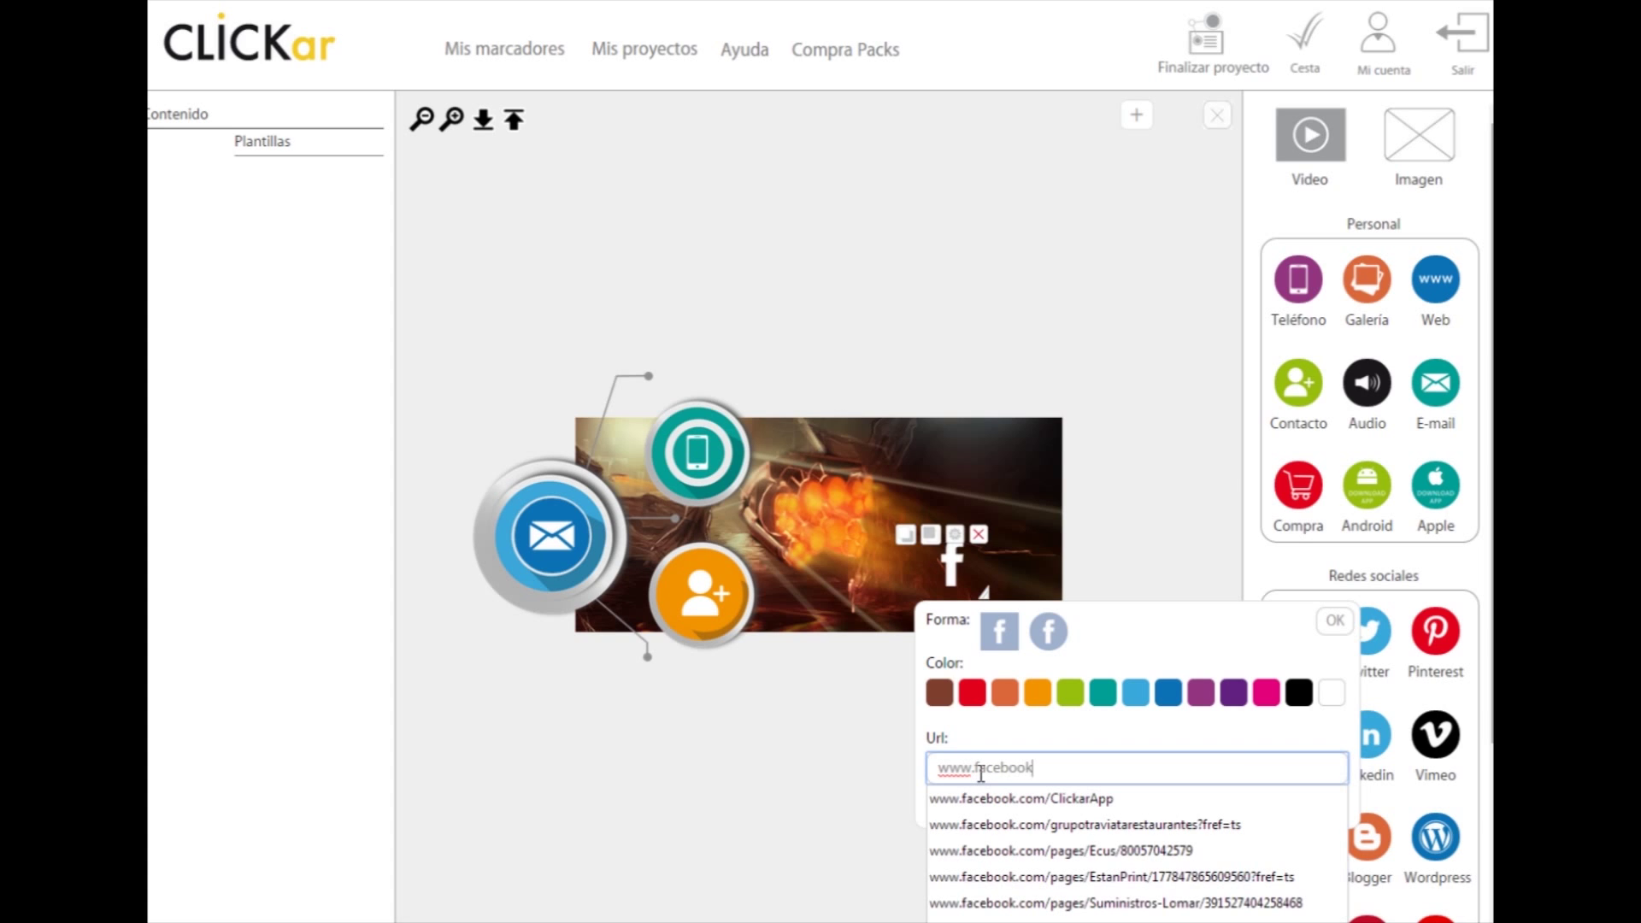
pyautogui.write('.com')
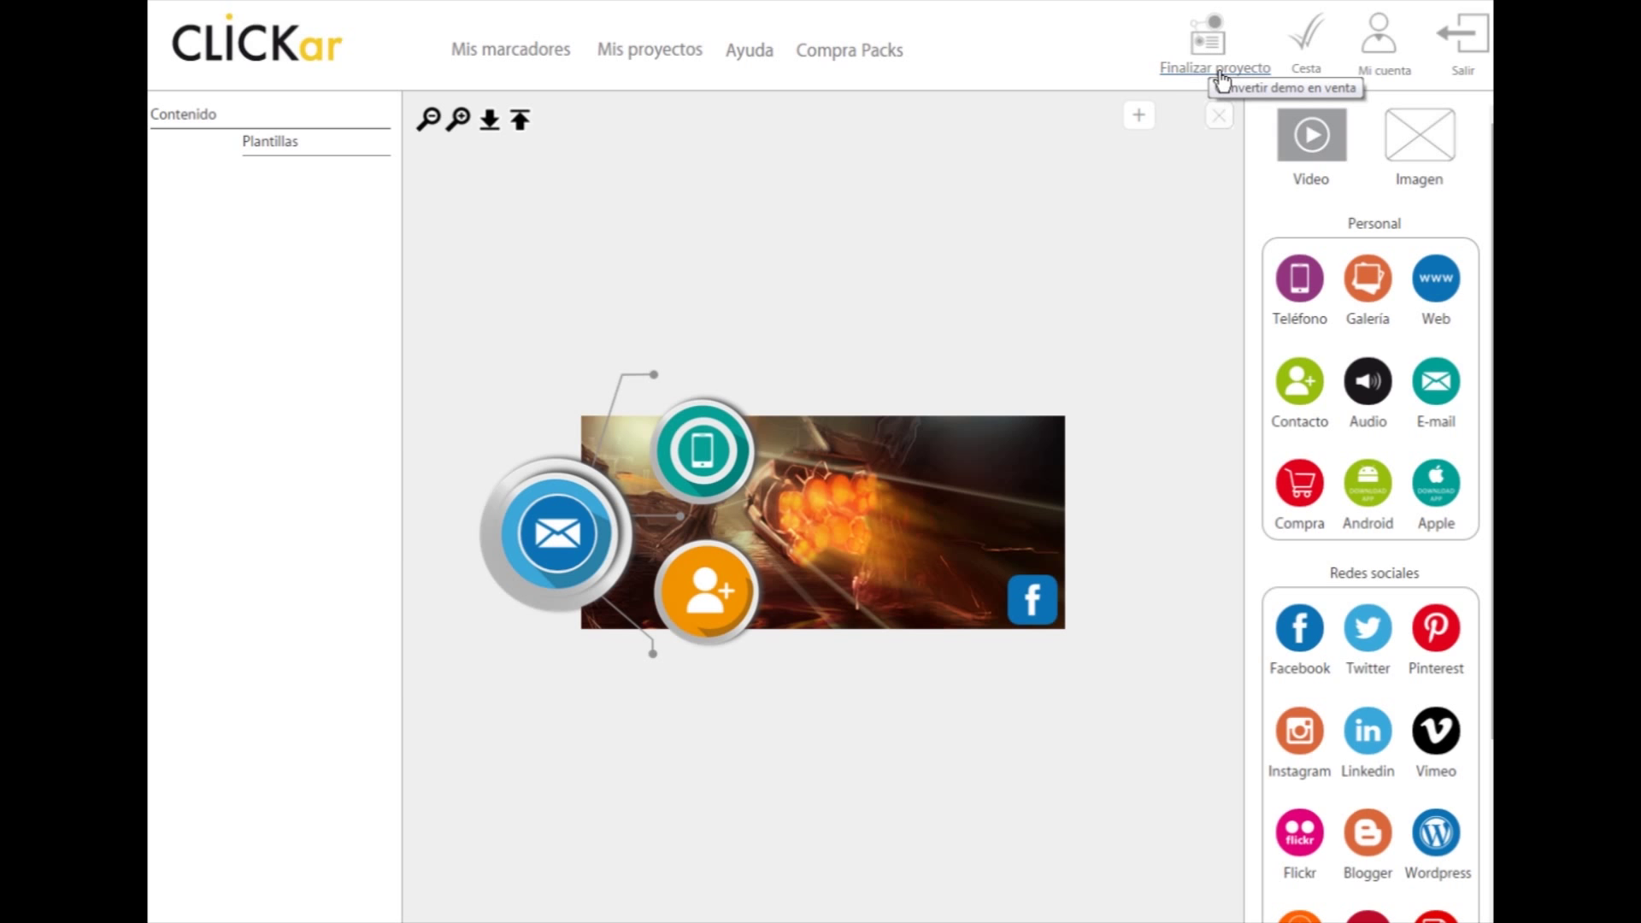
# Step: Convert the fire demo into a sale with Finalizar proyecto
pyautogui.click(1211, 38)
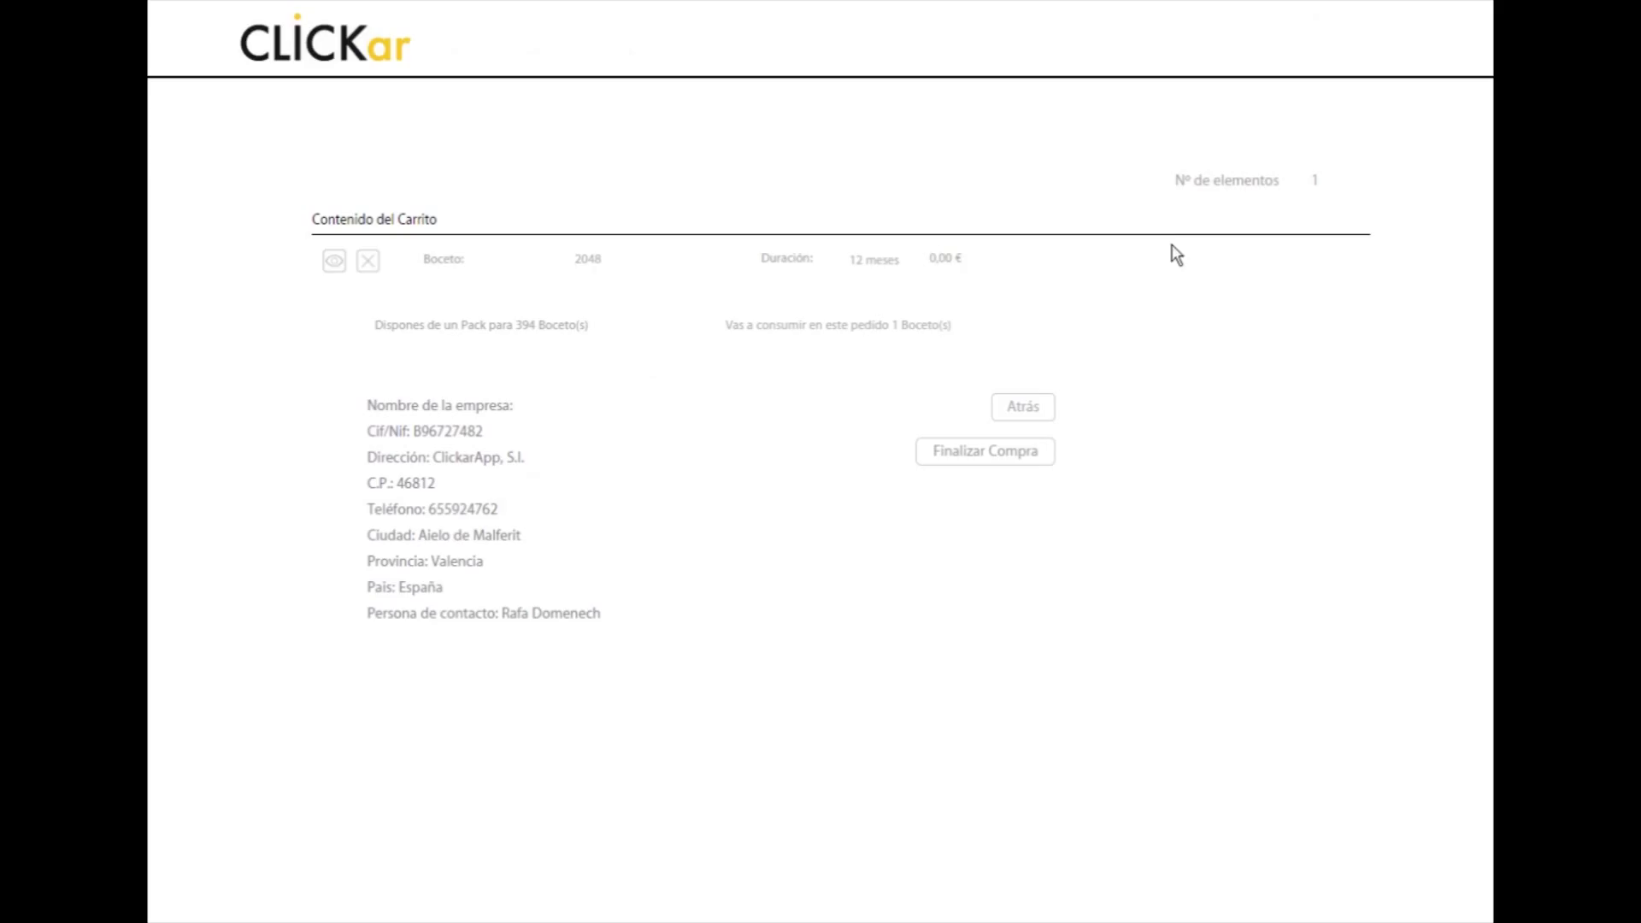
pyautogui.moveTo(334, 261)
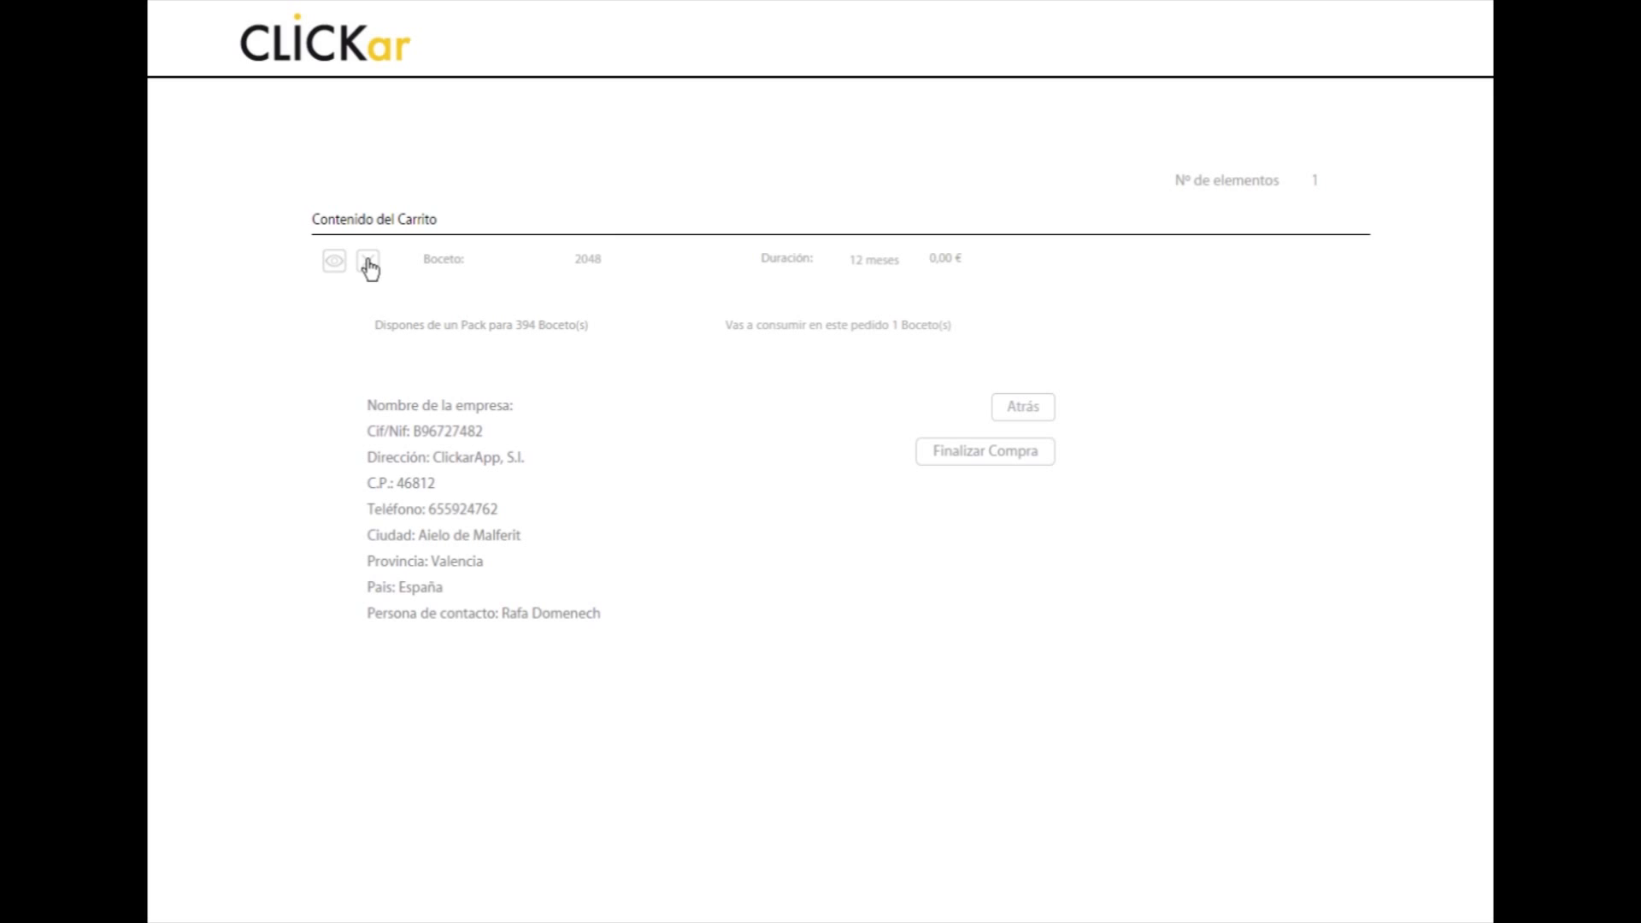
pyautogui.moveTo(1003, 455)
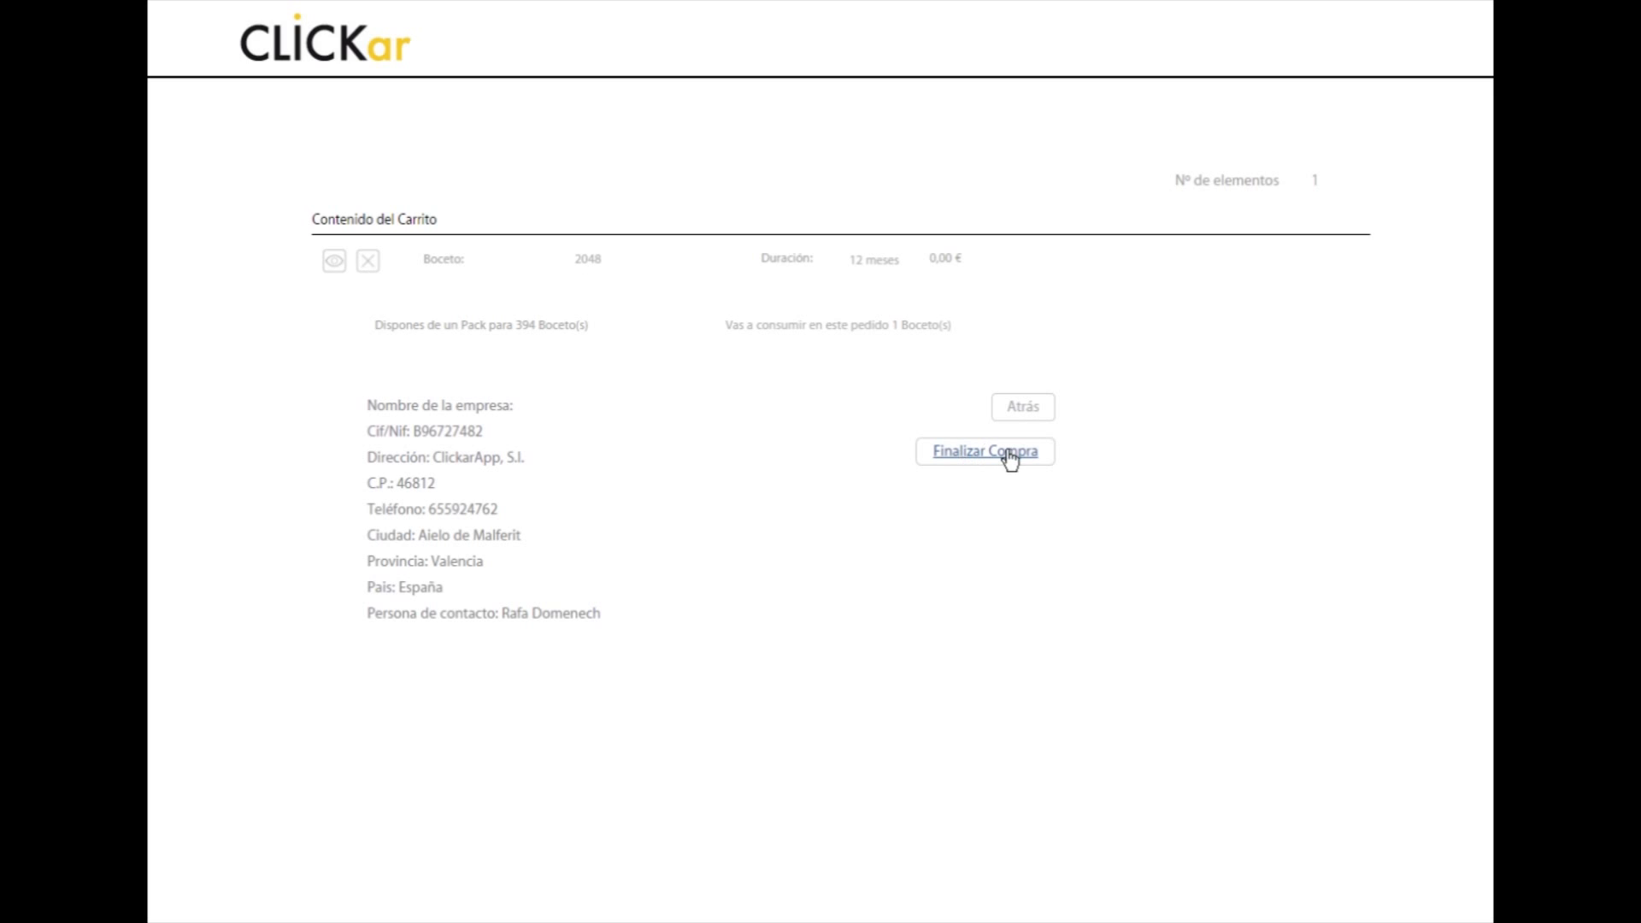
# Step: Check out, accept the legal conditions and pay for the 0,00 € order via pack
pyautogui.click(984, 452)
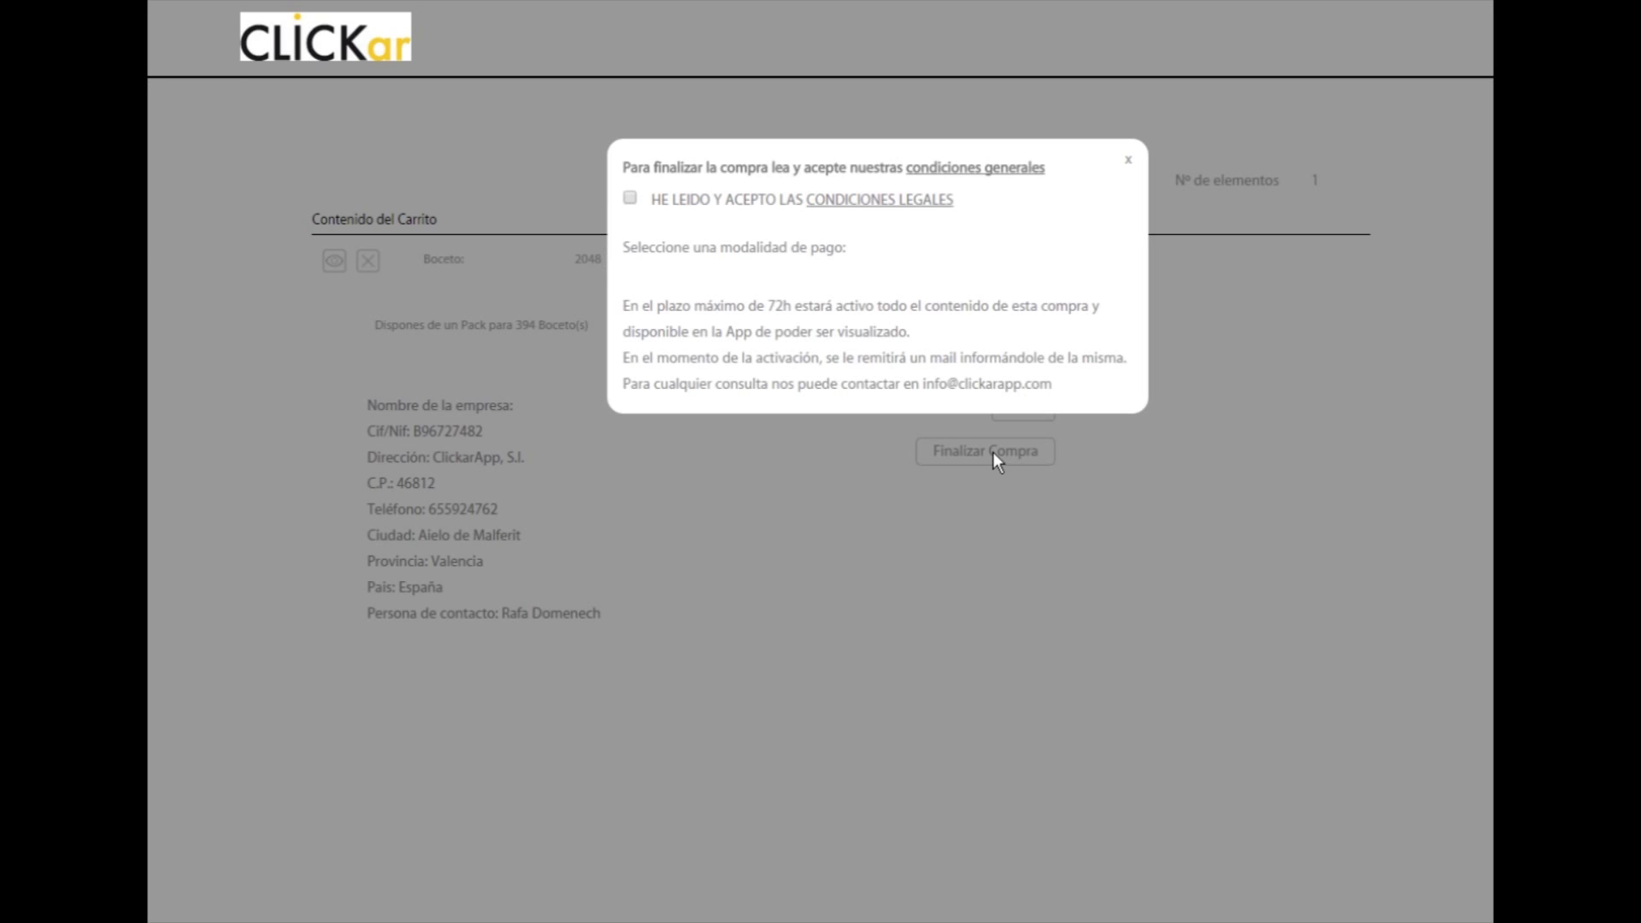
pyautogui.moveTo(694, 193)
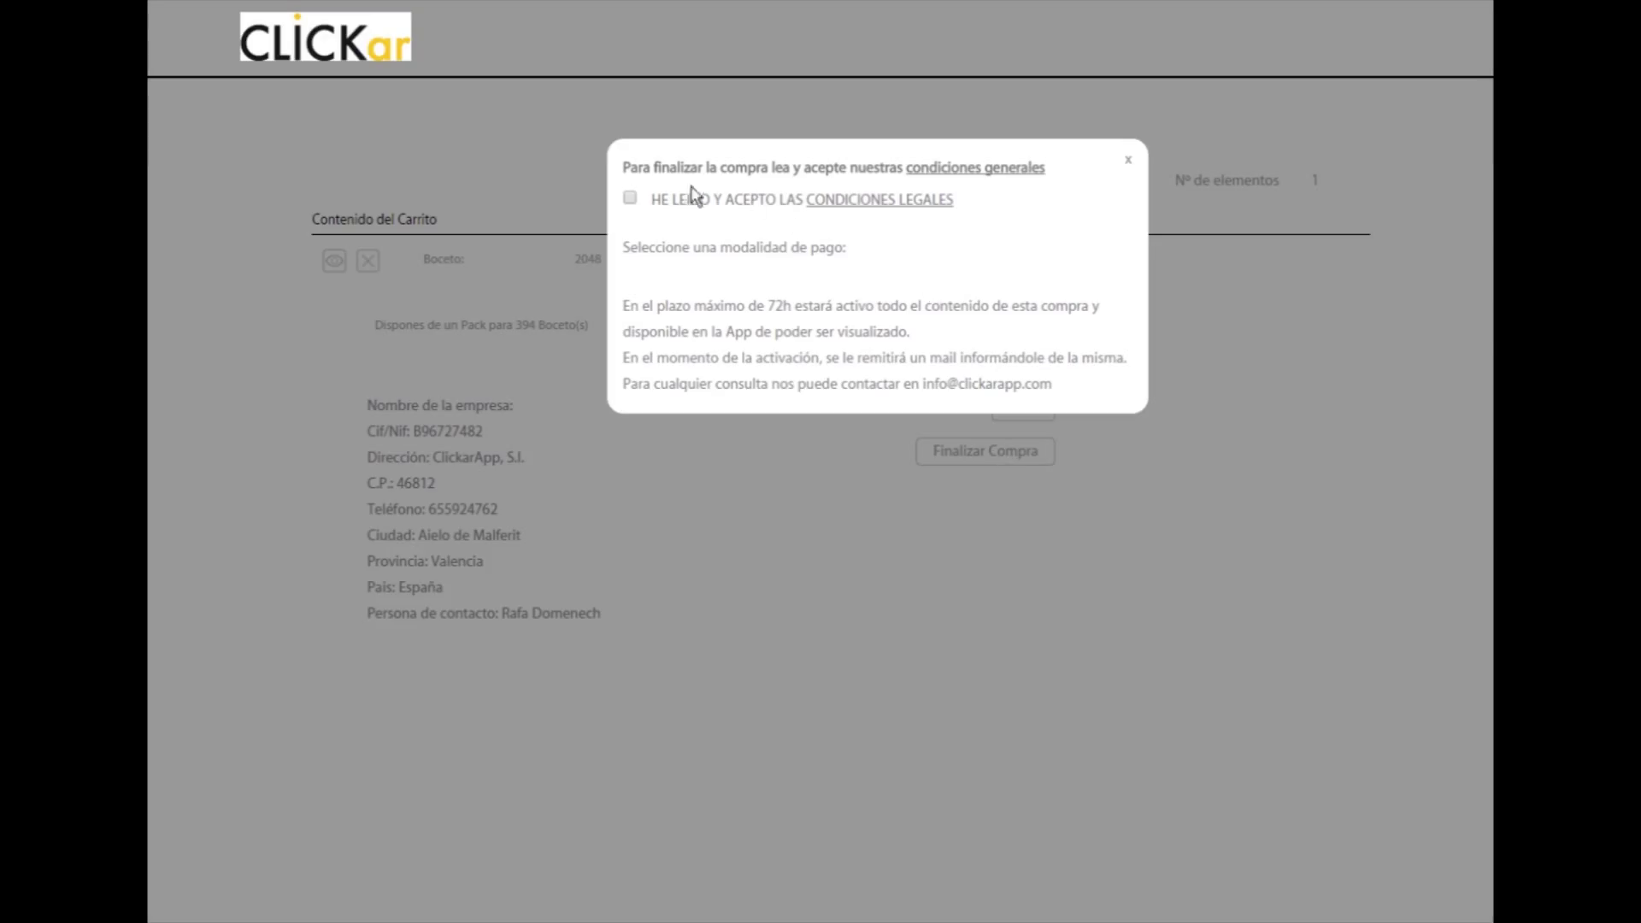
pyautogui.click(630, 200)
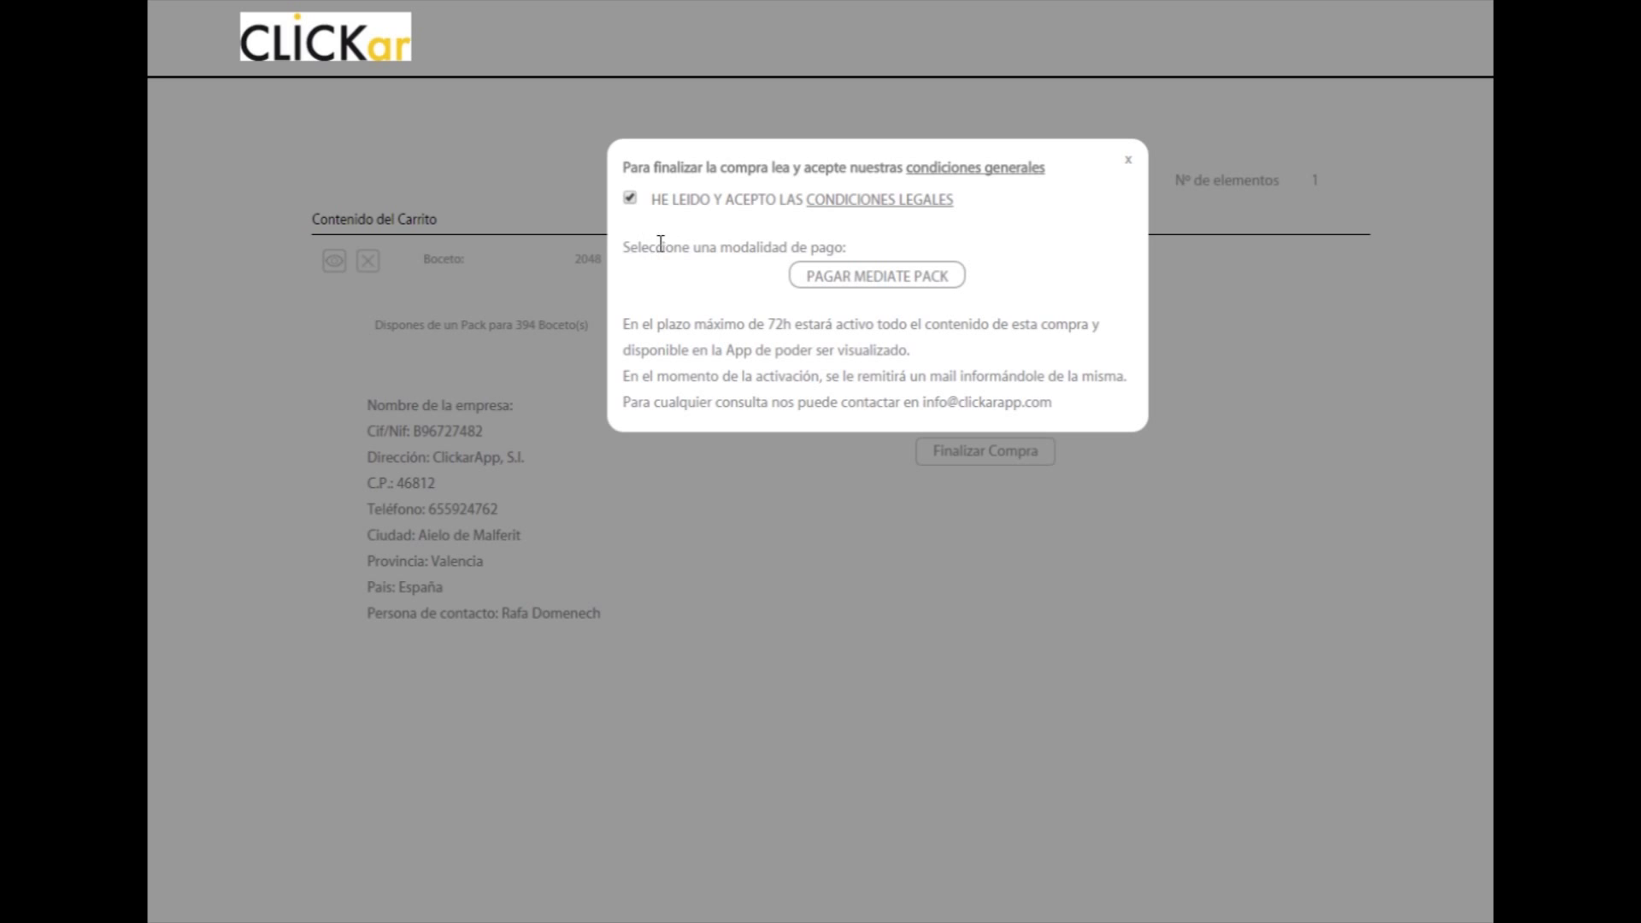
pyautogui.moveTo(892, 281)
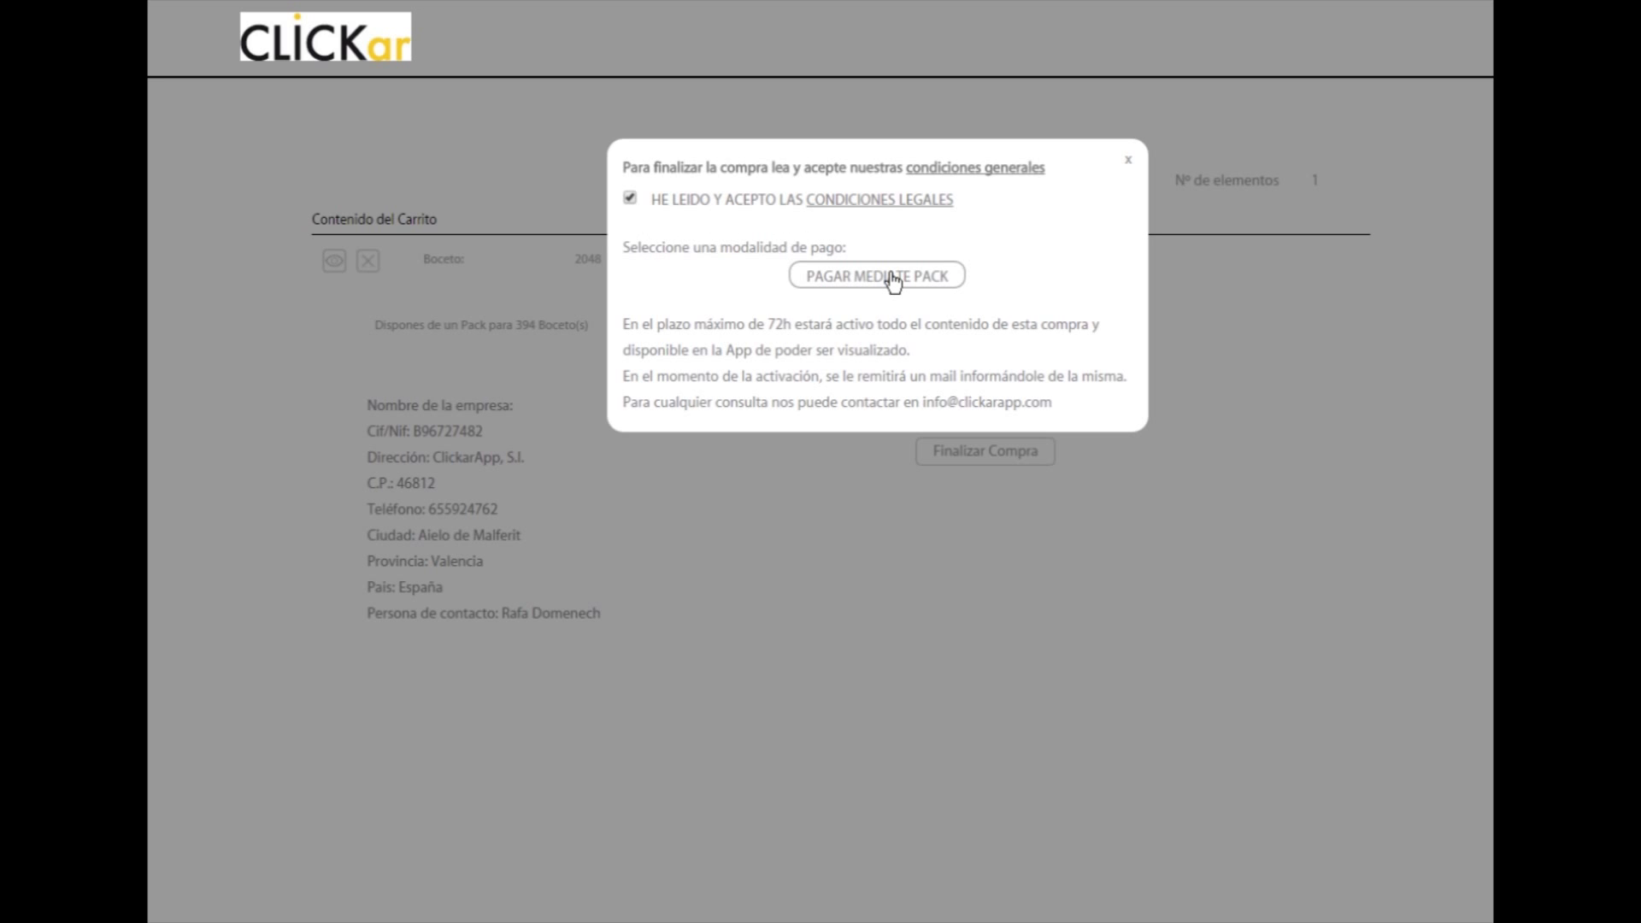
pyautogui.click(876, 275)
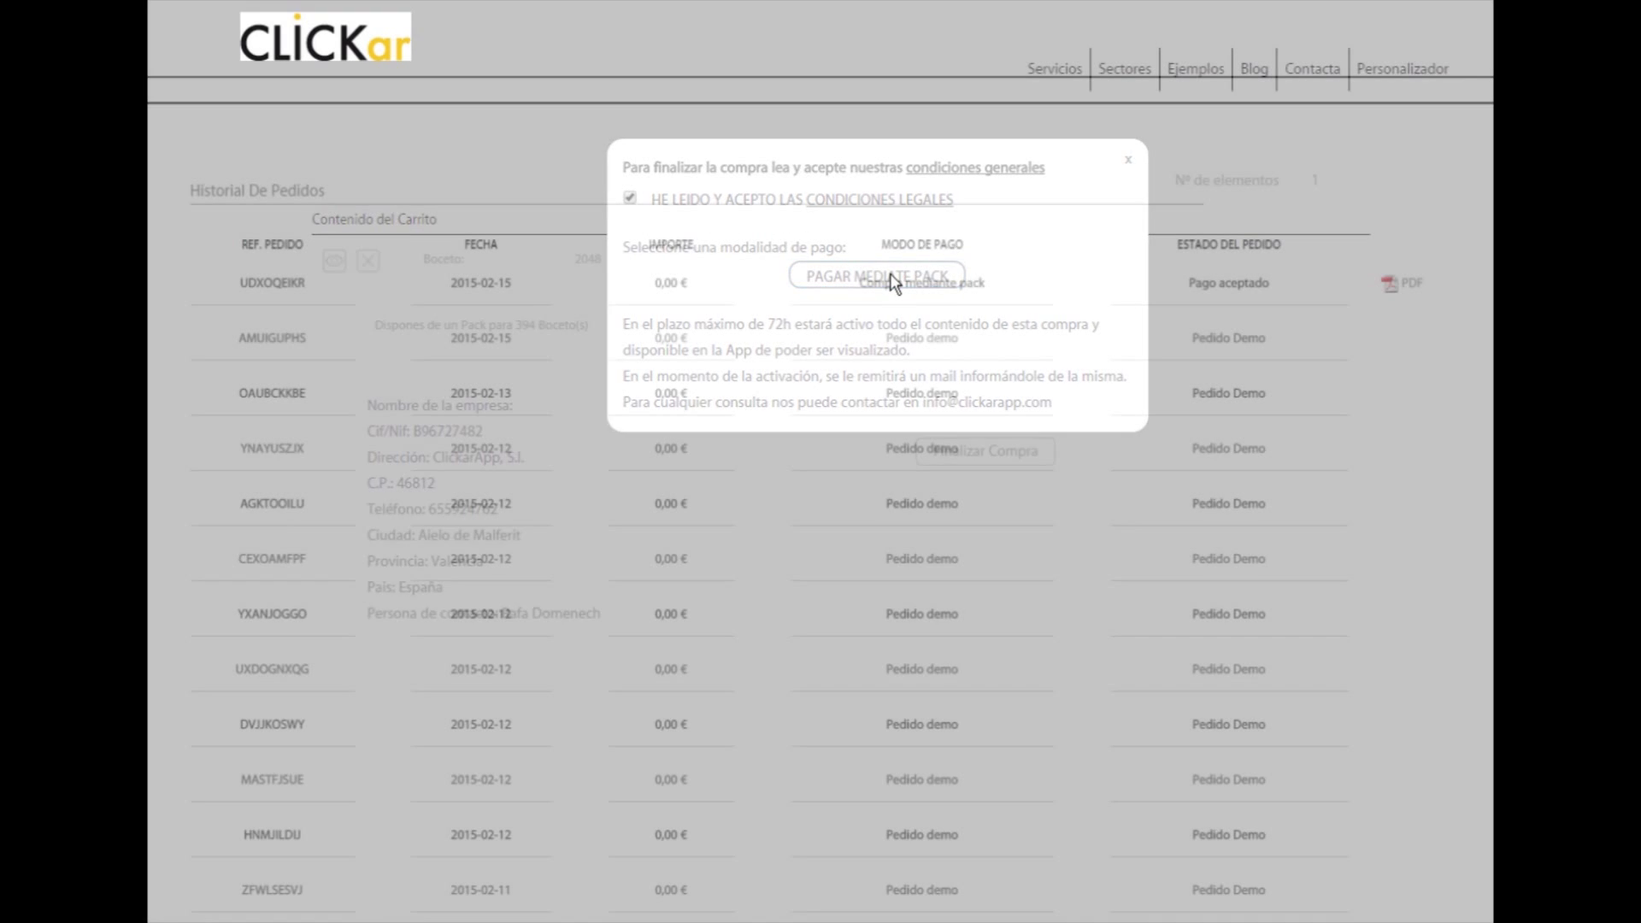
pyautogui.click(1128, 159)
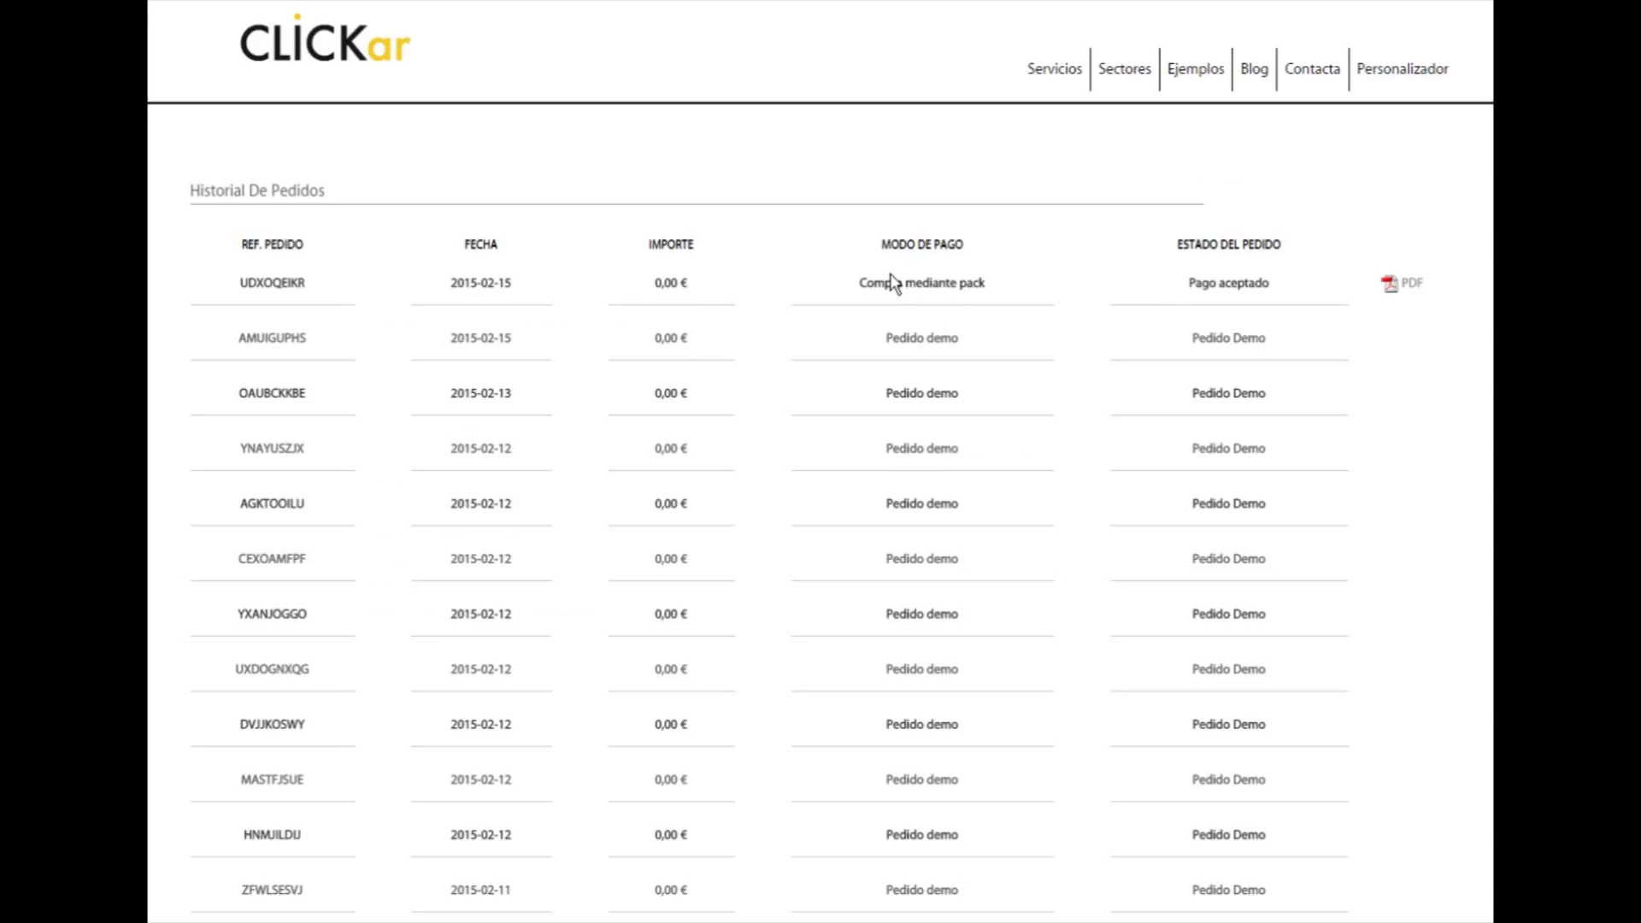